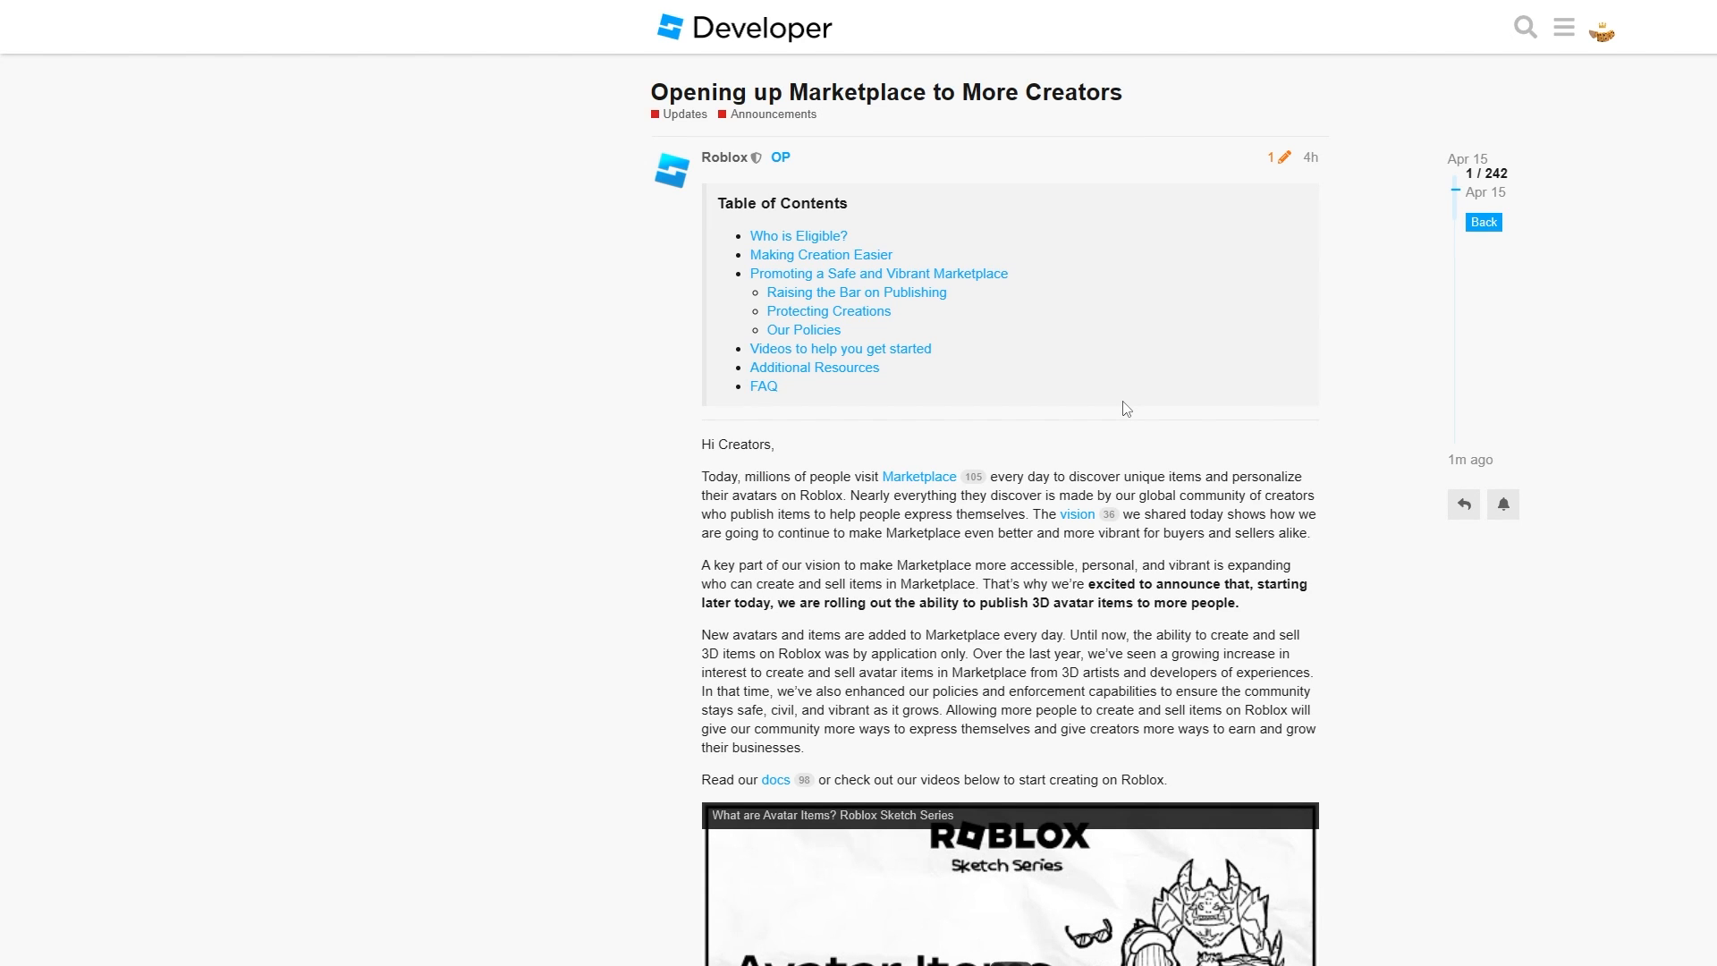
{"action": "mouse_move", "coordinate": [1098, 408]}
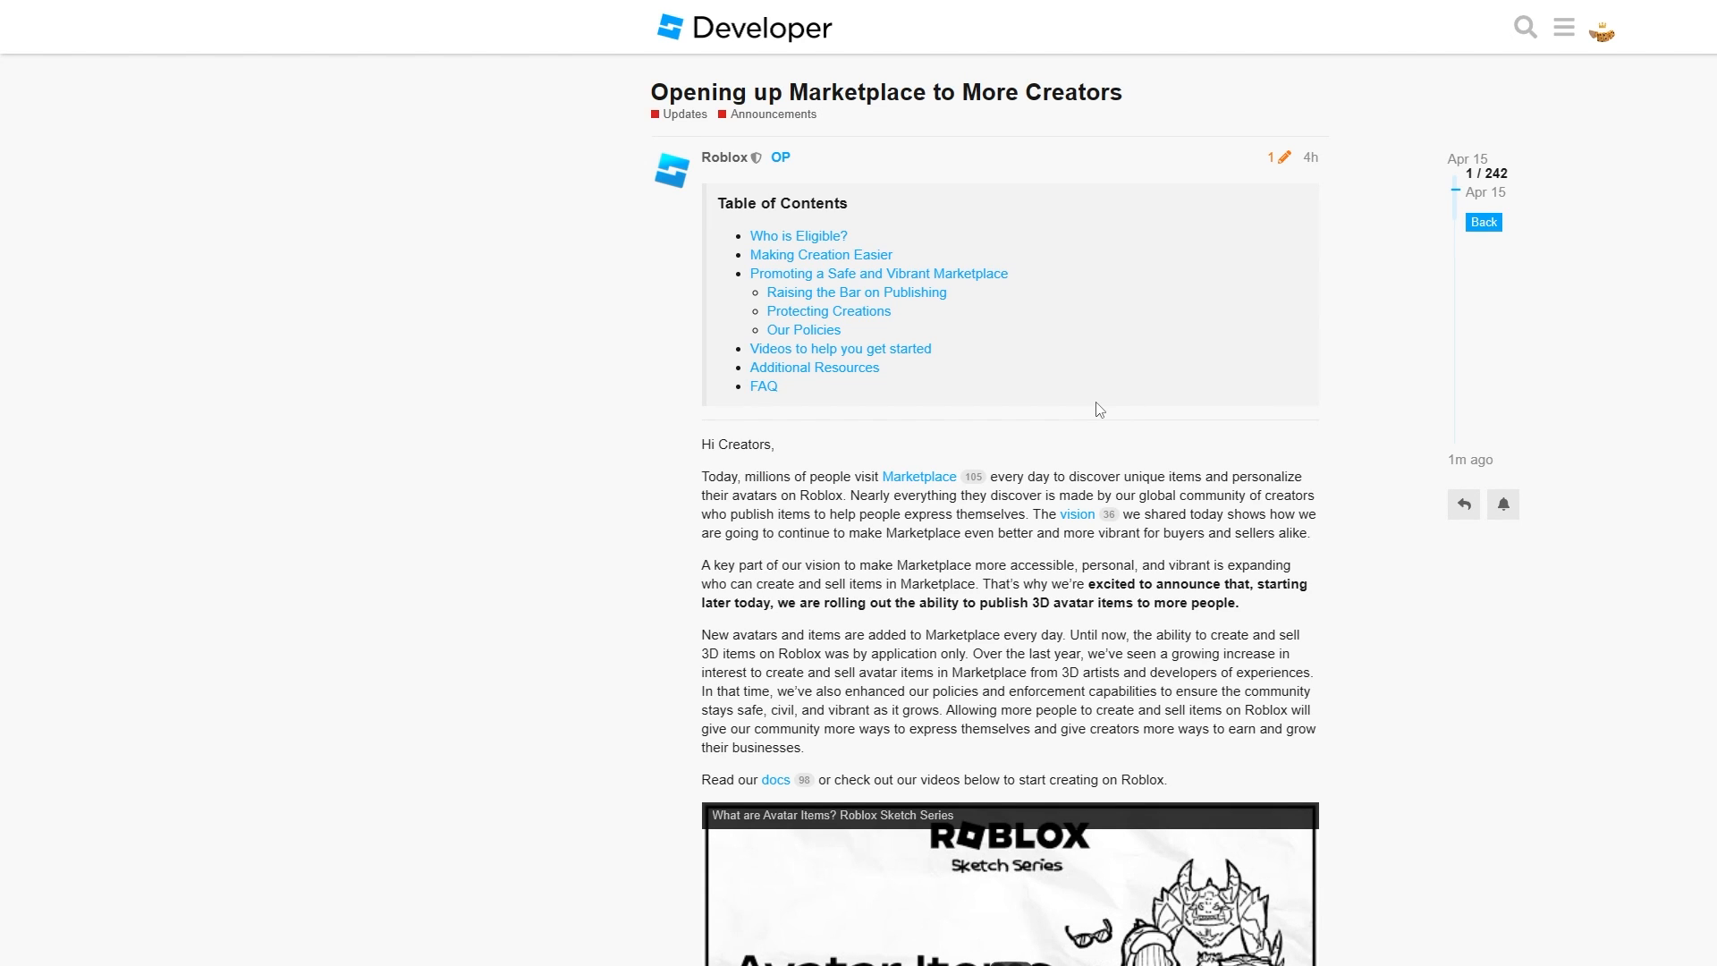
Scroll the announcement down to the 'Who is Eligible?' section.
{"action": "scroll", "scroll_direction": "down", "scroll_amount": 3}
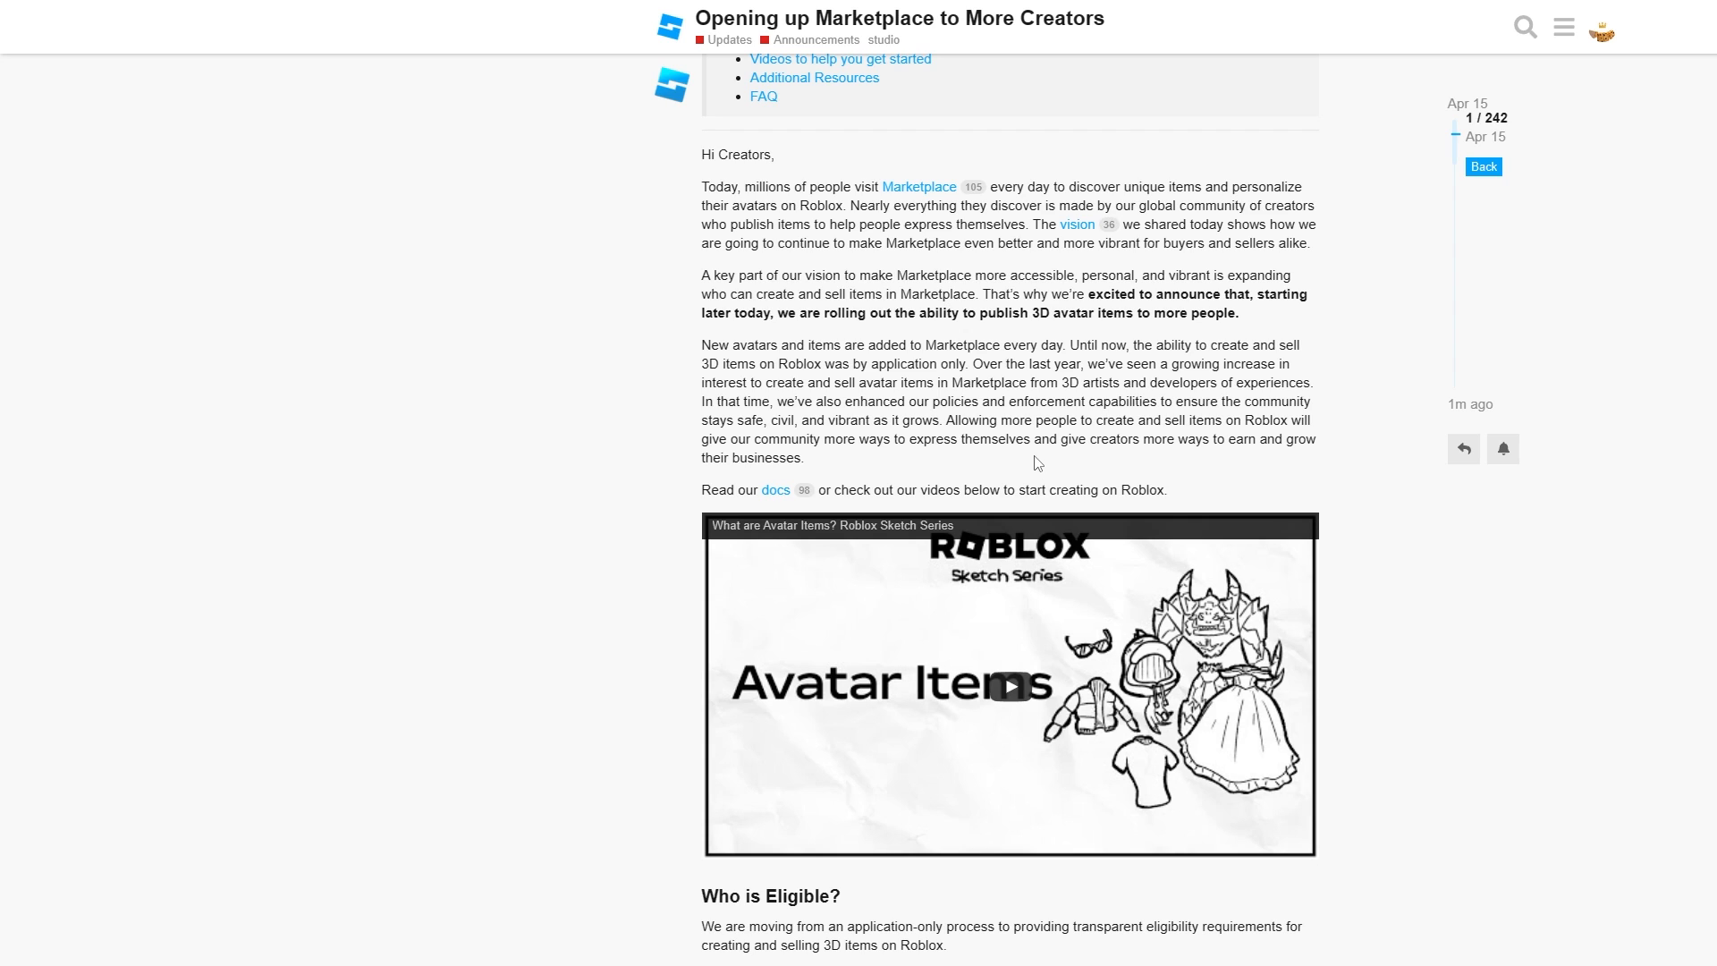
{"action": "scroll", "scroll_direction": "down", "scroll_amount": 3}
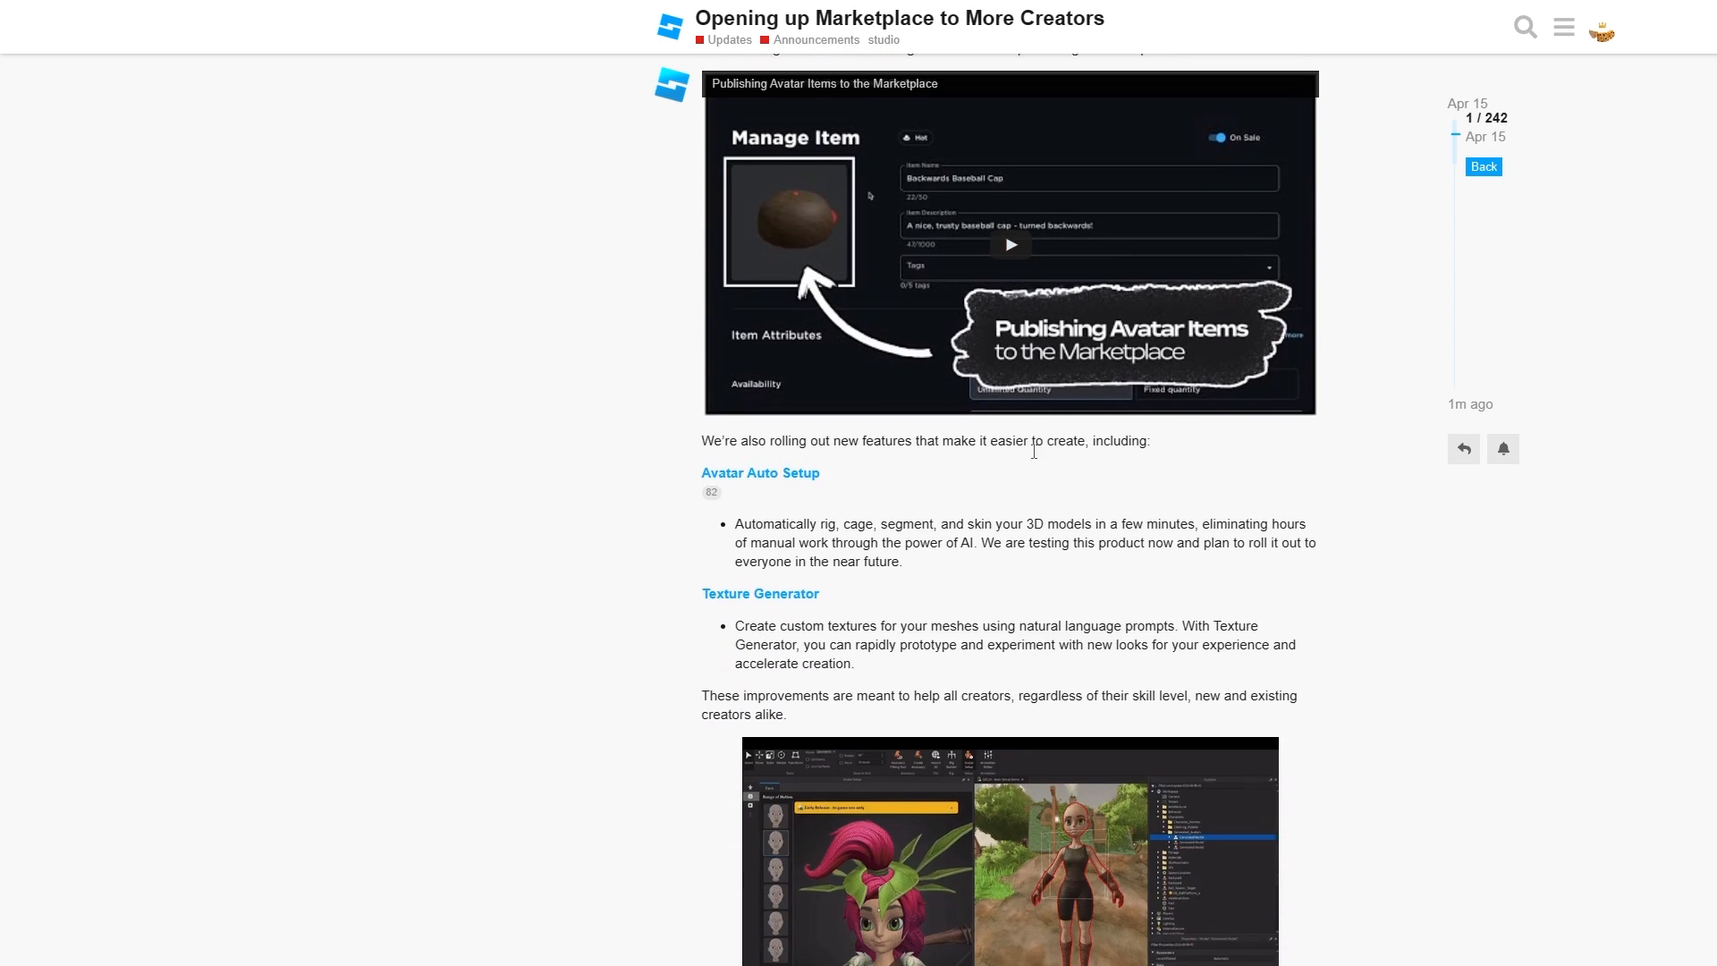
{"action": "scroll", "scroll_direction": "down", "scroll_amount": 3}
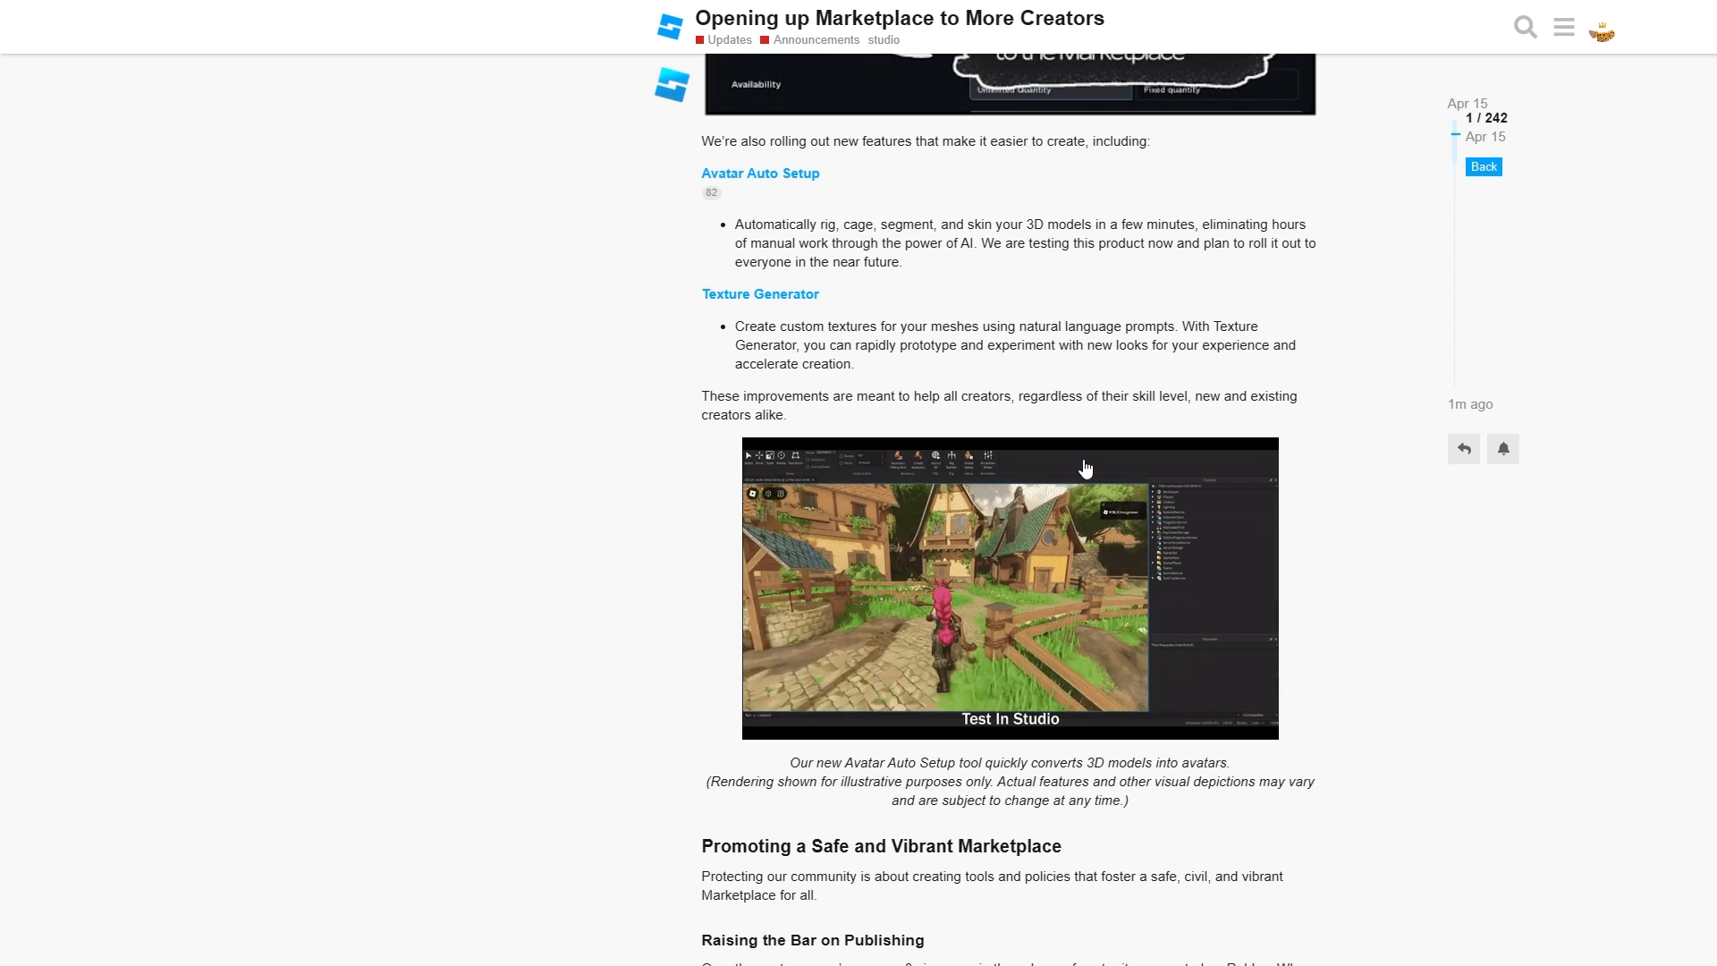
{"action": "scroll", "scroll_direction": "down", "scroll_amount": 3}
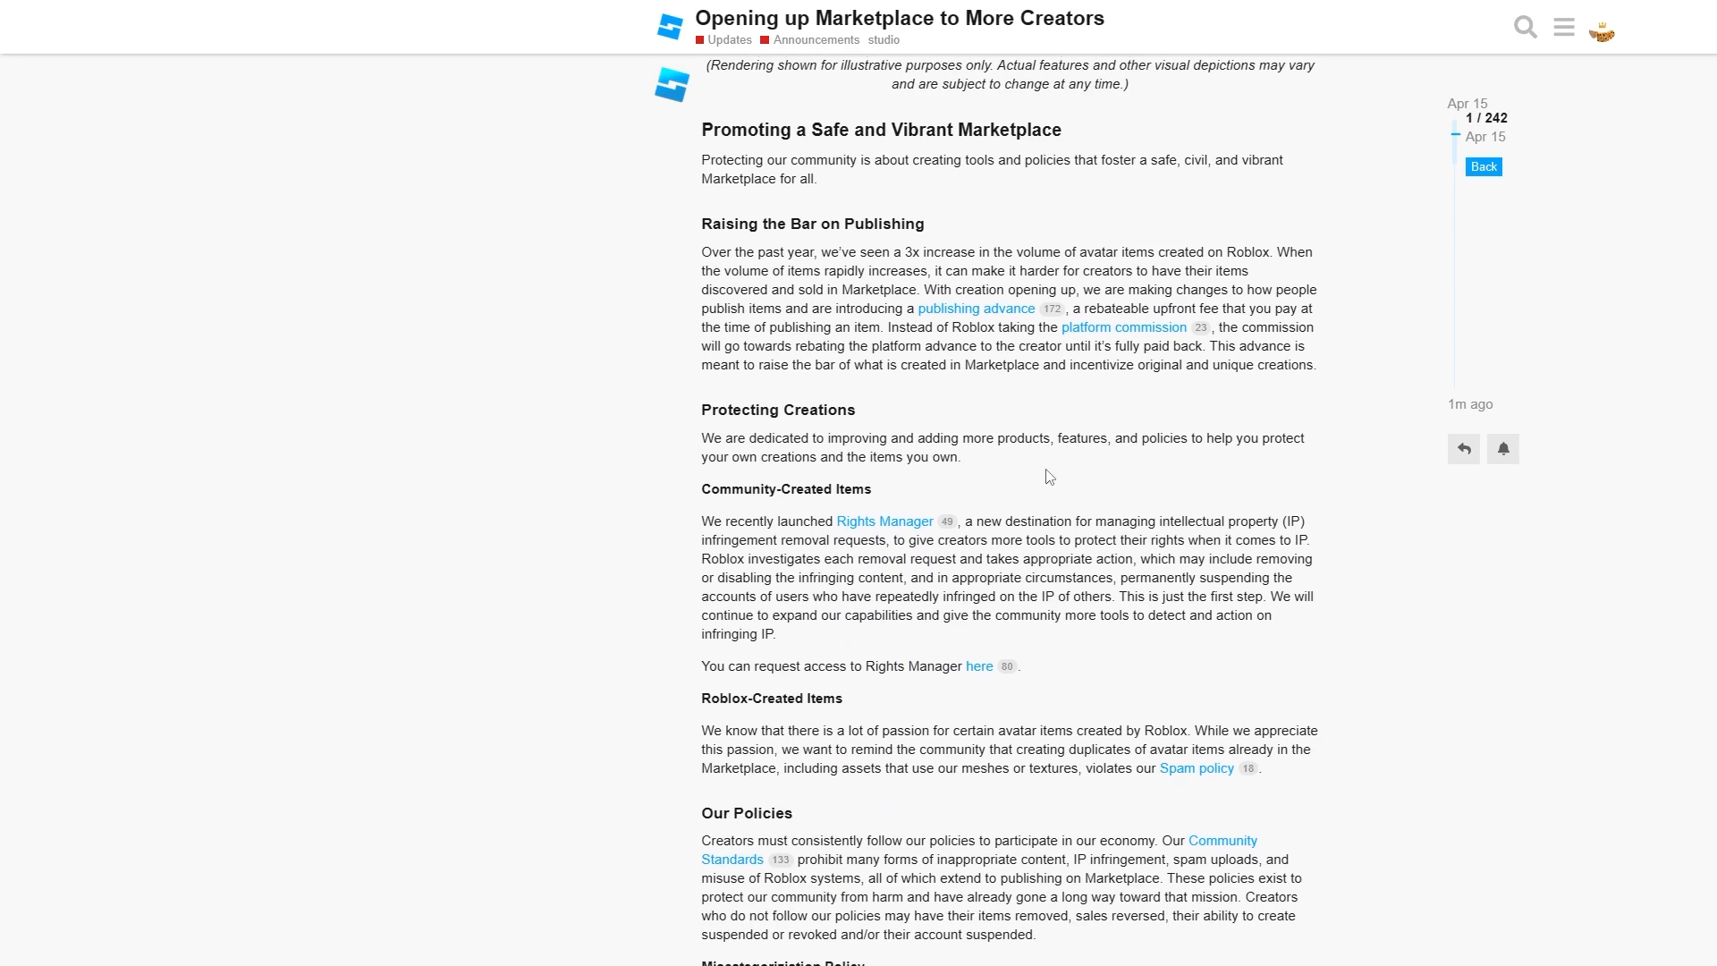
{"action": "scroll", "scroll_direction": "down", "scroll_amount": 3}
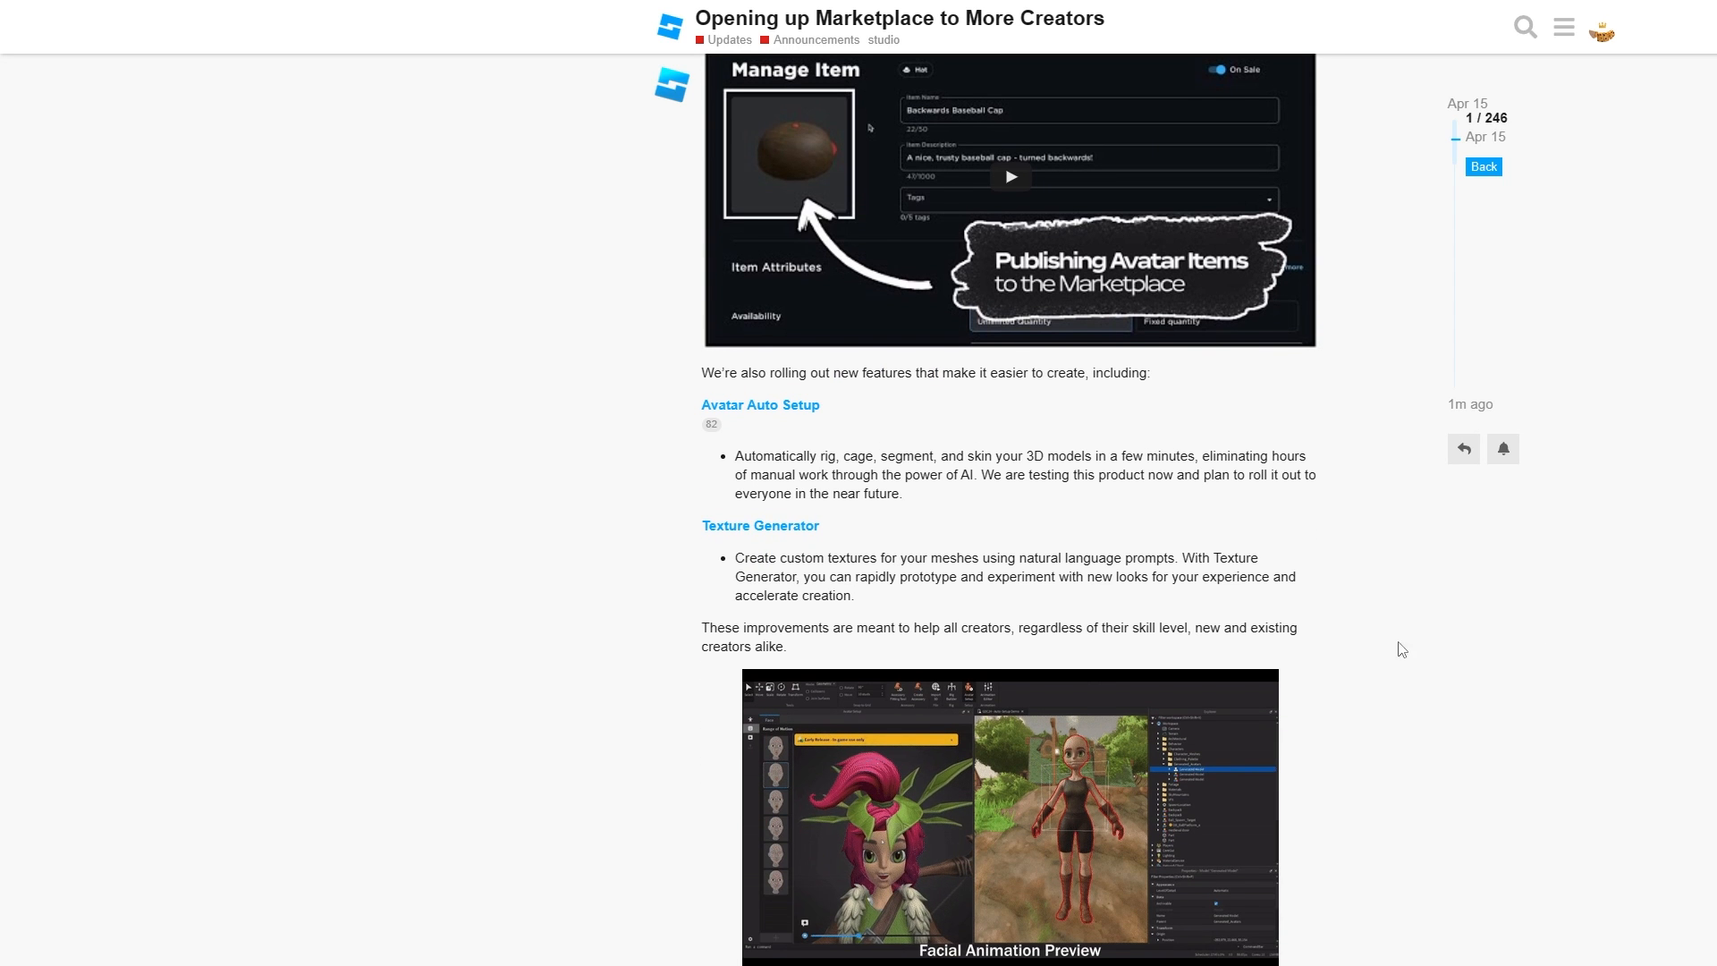
{"action": "scroll", "scroll_direction": "down", "scroll_amount": 3}
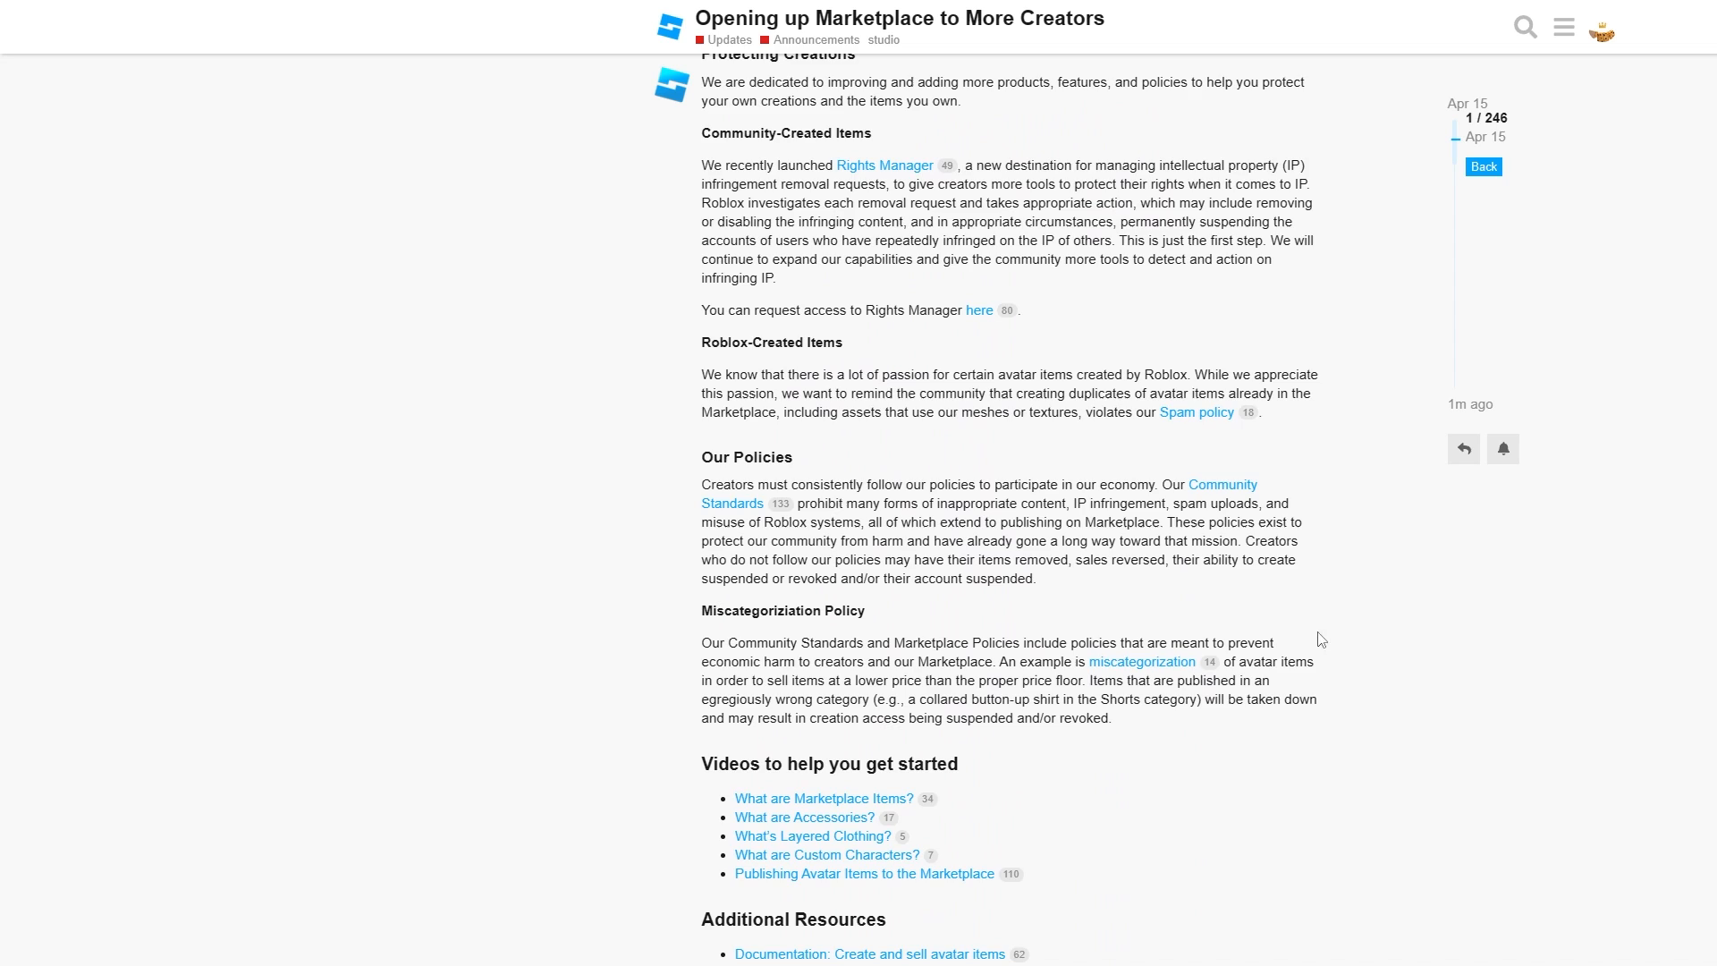
{"action": "scroll", "scroll_direction": "down", "scroll_amount": 3}
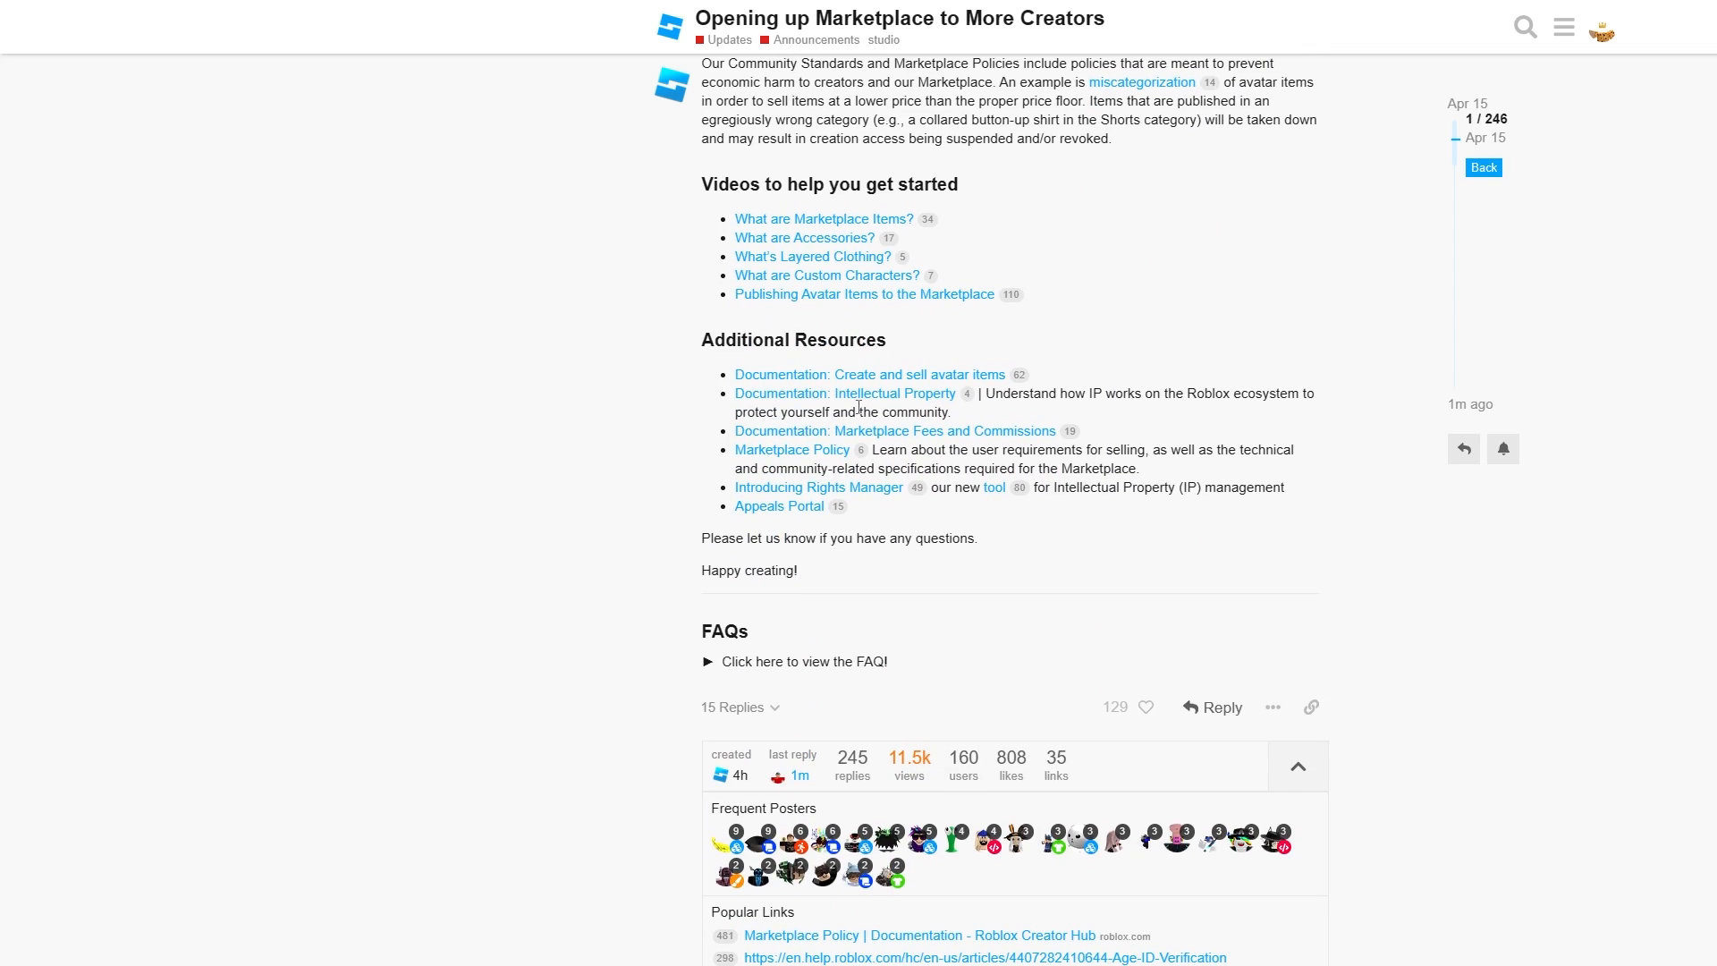
{"action": "scroll", "scroll_direction": "up", "scroll_amount": 3}
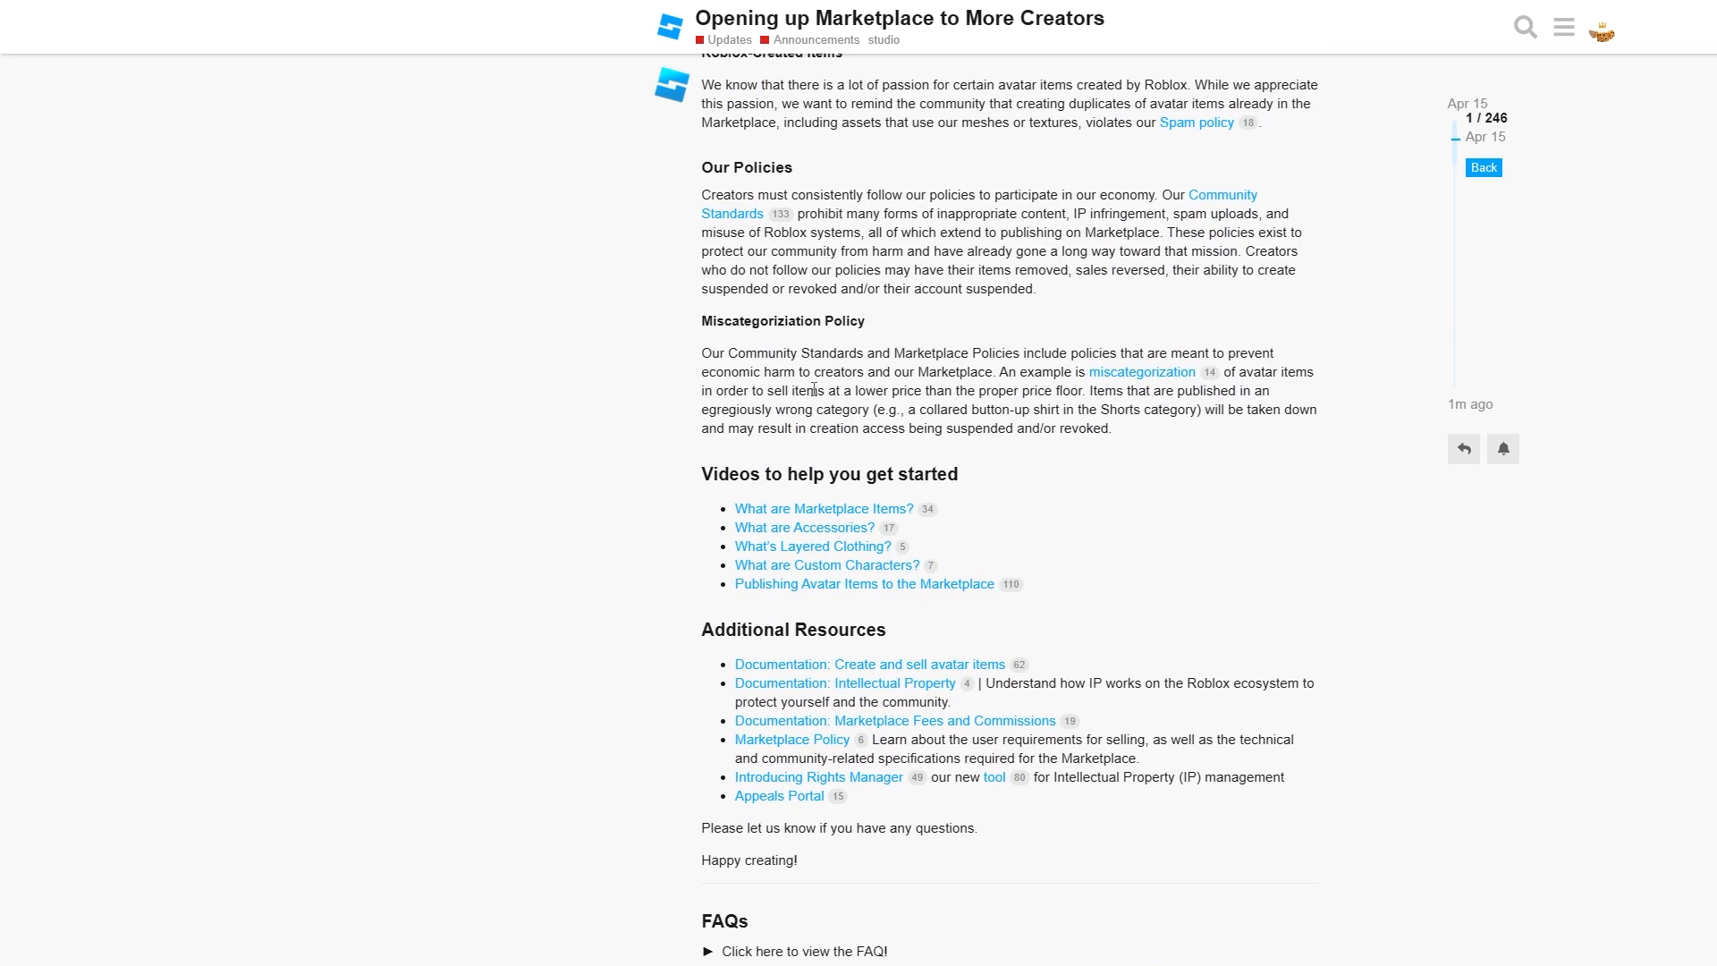
{"action": "mouse_move", "coordinate": [862, 356]}
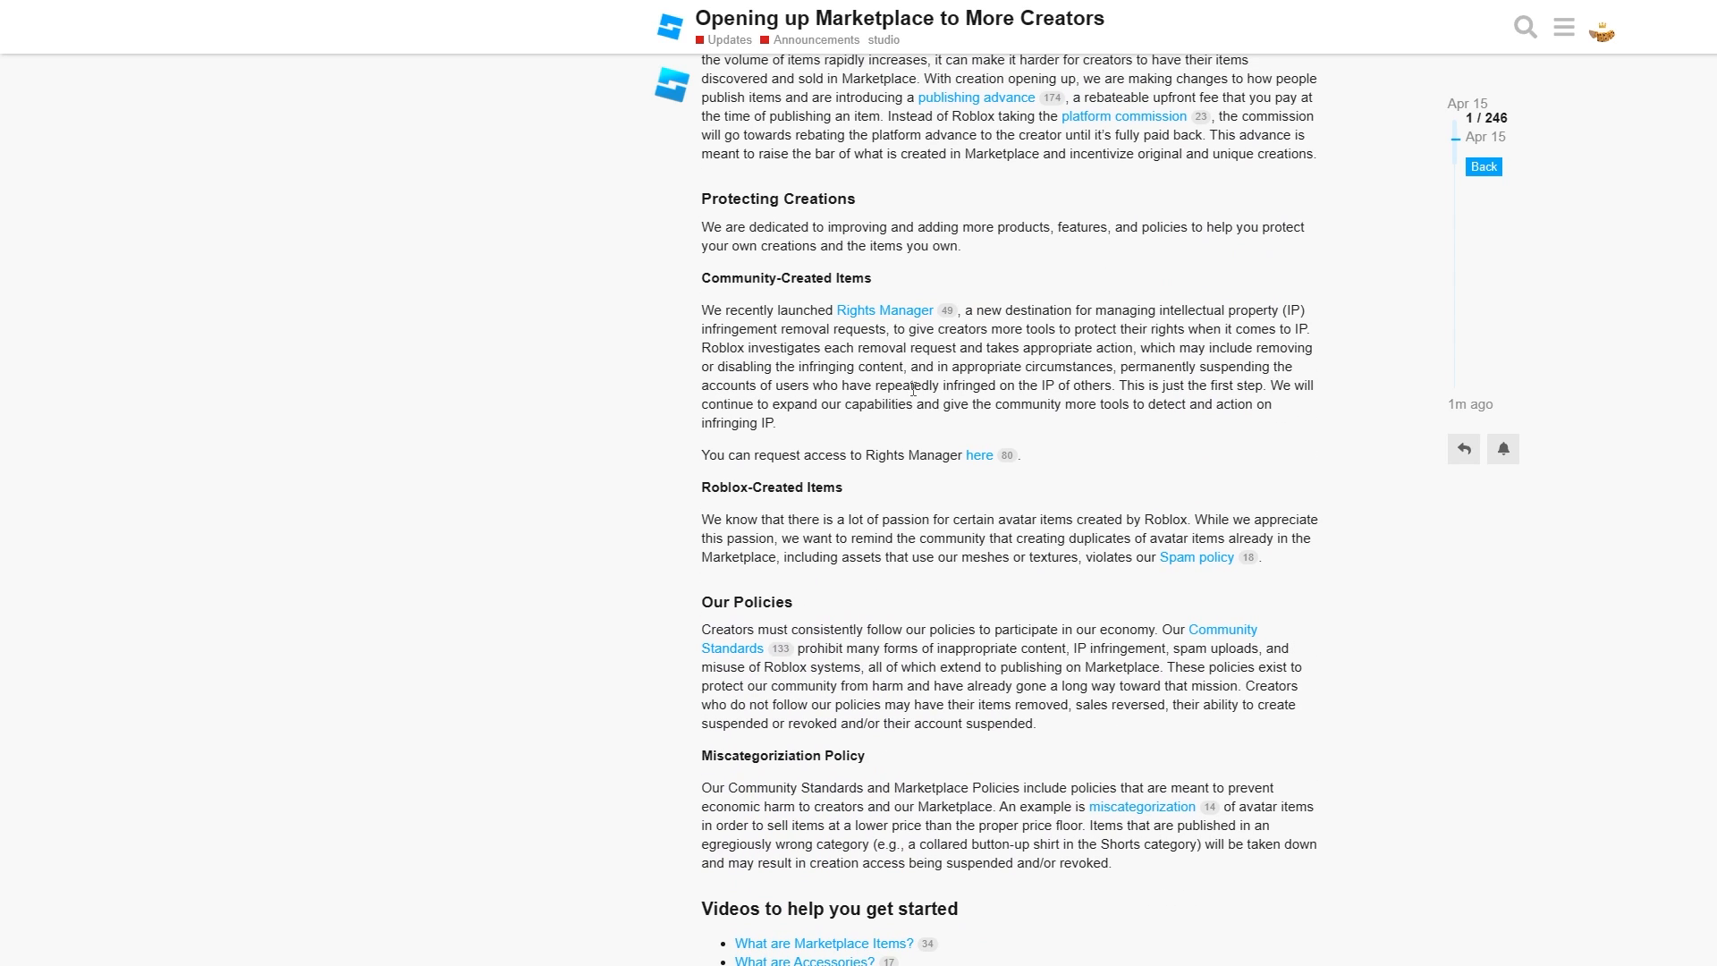
{"action": "scroll", "scroll_direction": "down", "scroll_amount": 3}
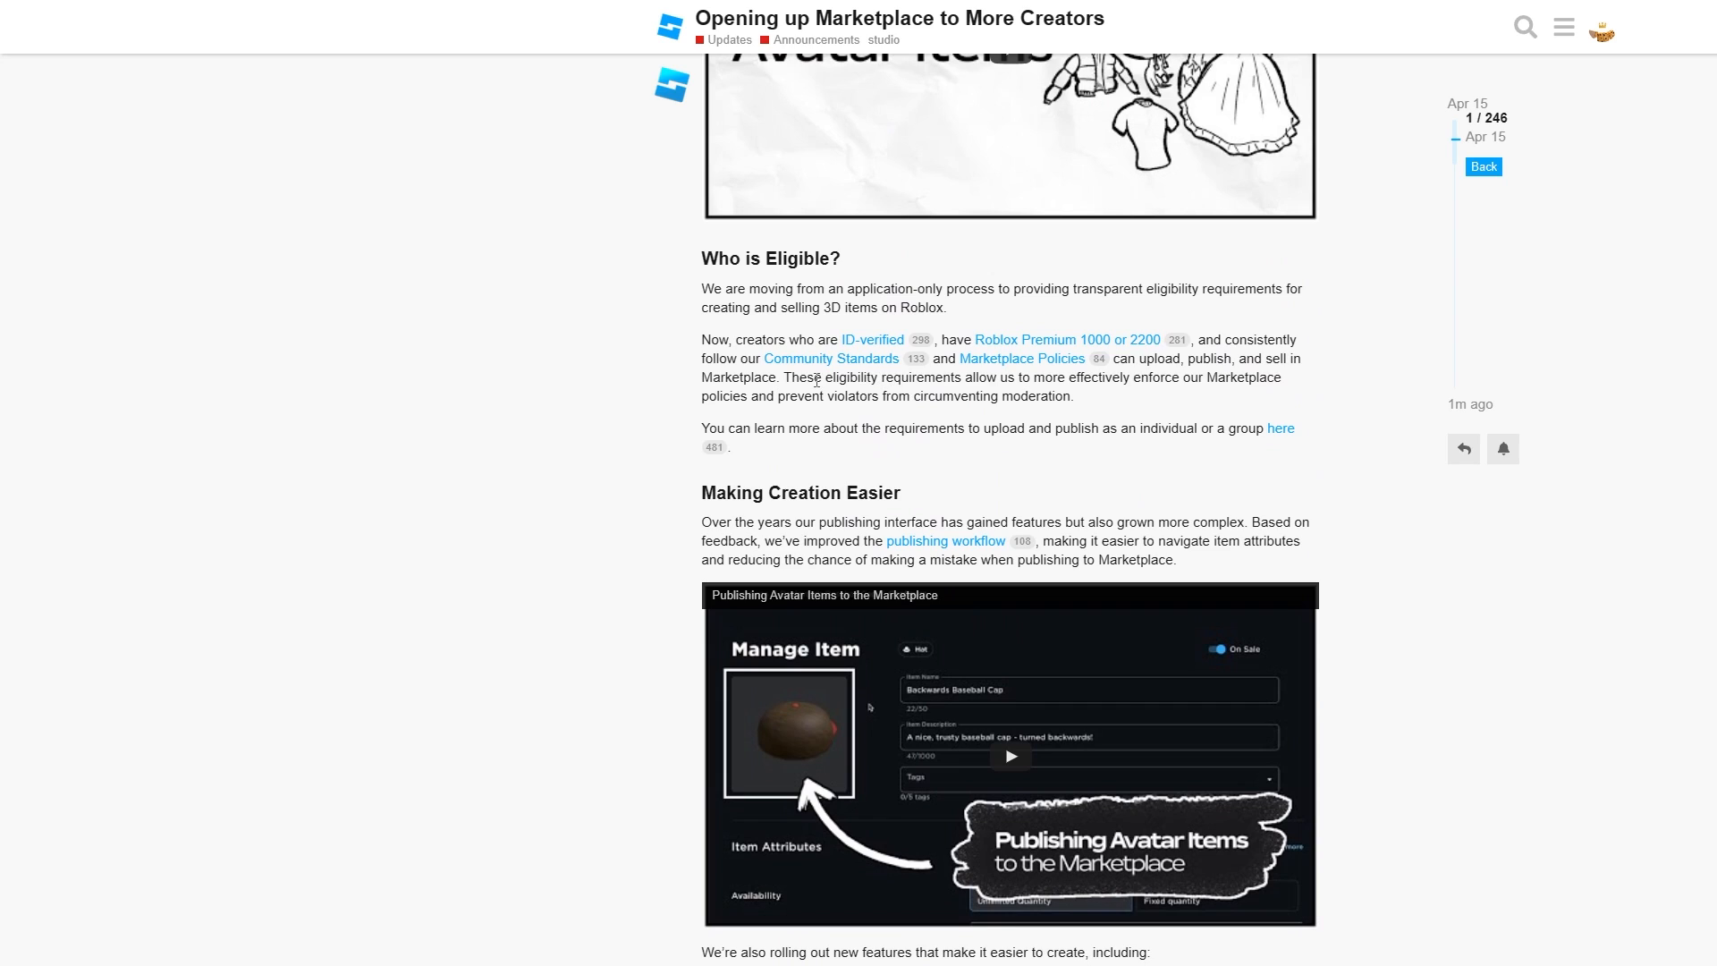
{"action": "mouse_move", "coordinate": [1056, 275]}
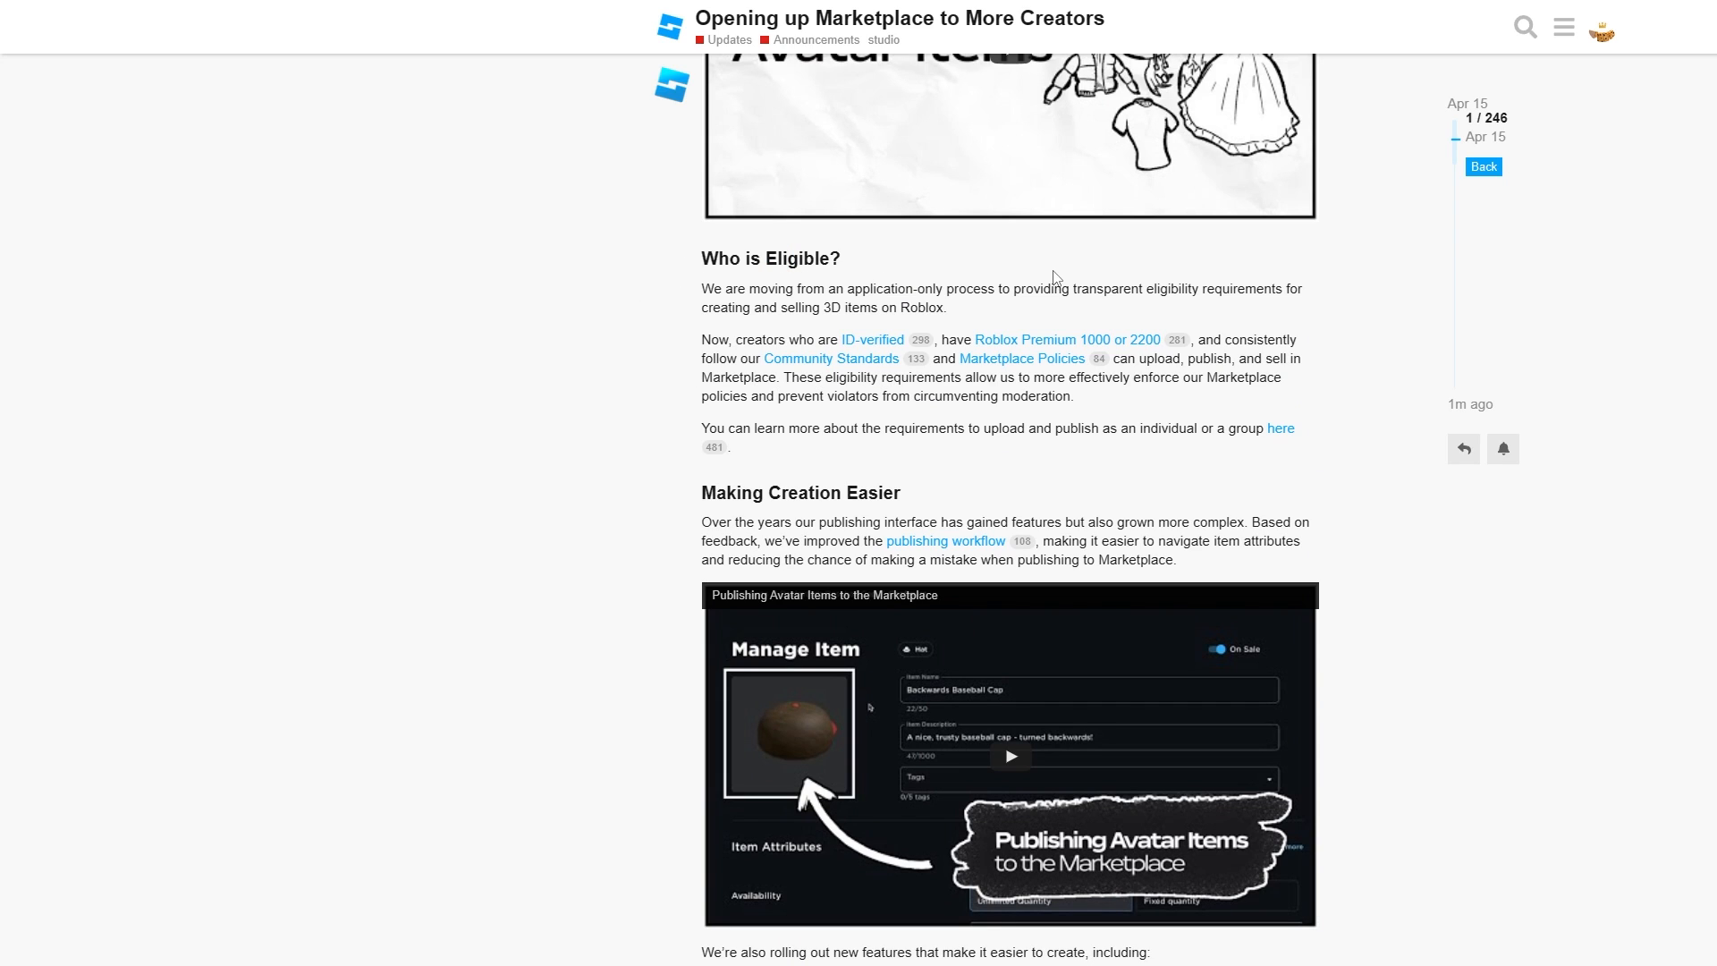
Highlight the eligibility requirements sentence and follow the Marketplace Policy documentation link.
{"action": "left_click_drag", "start_coordinate": [702, 340], "coordinate": [809, 340]}
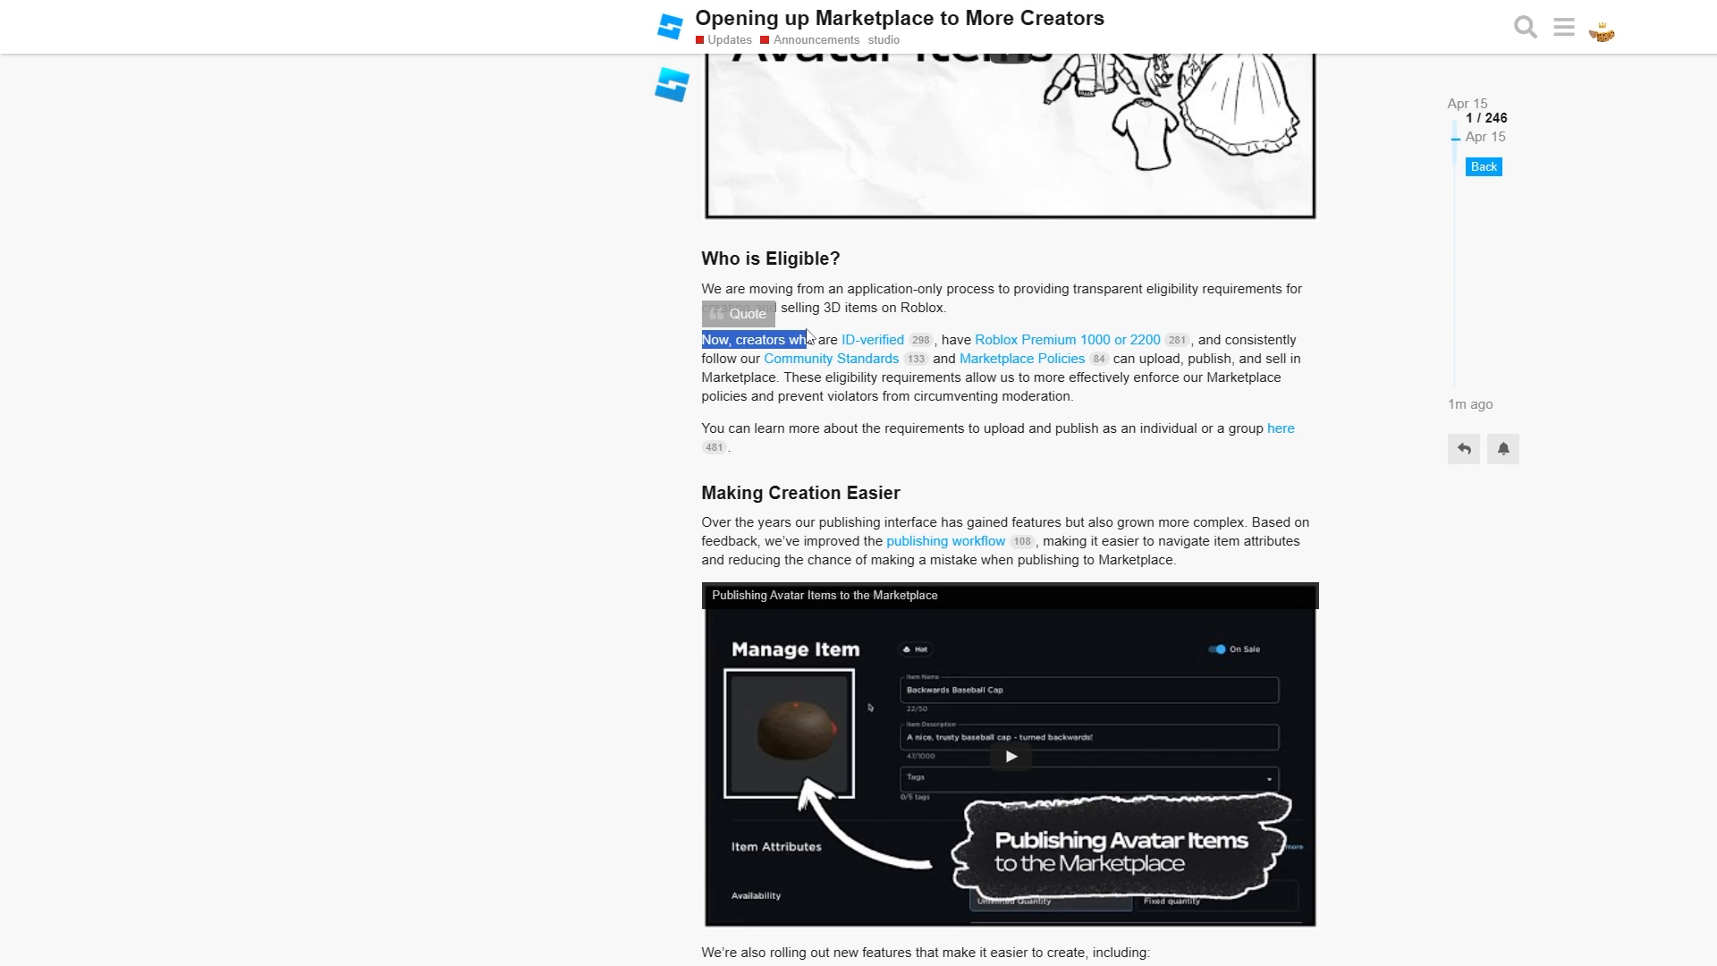
{"action": "mouse_move", "coordinate": [1149, 238]}
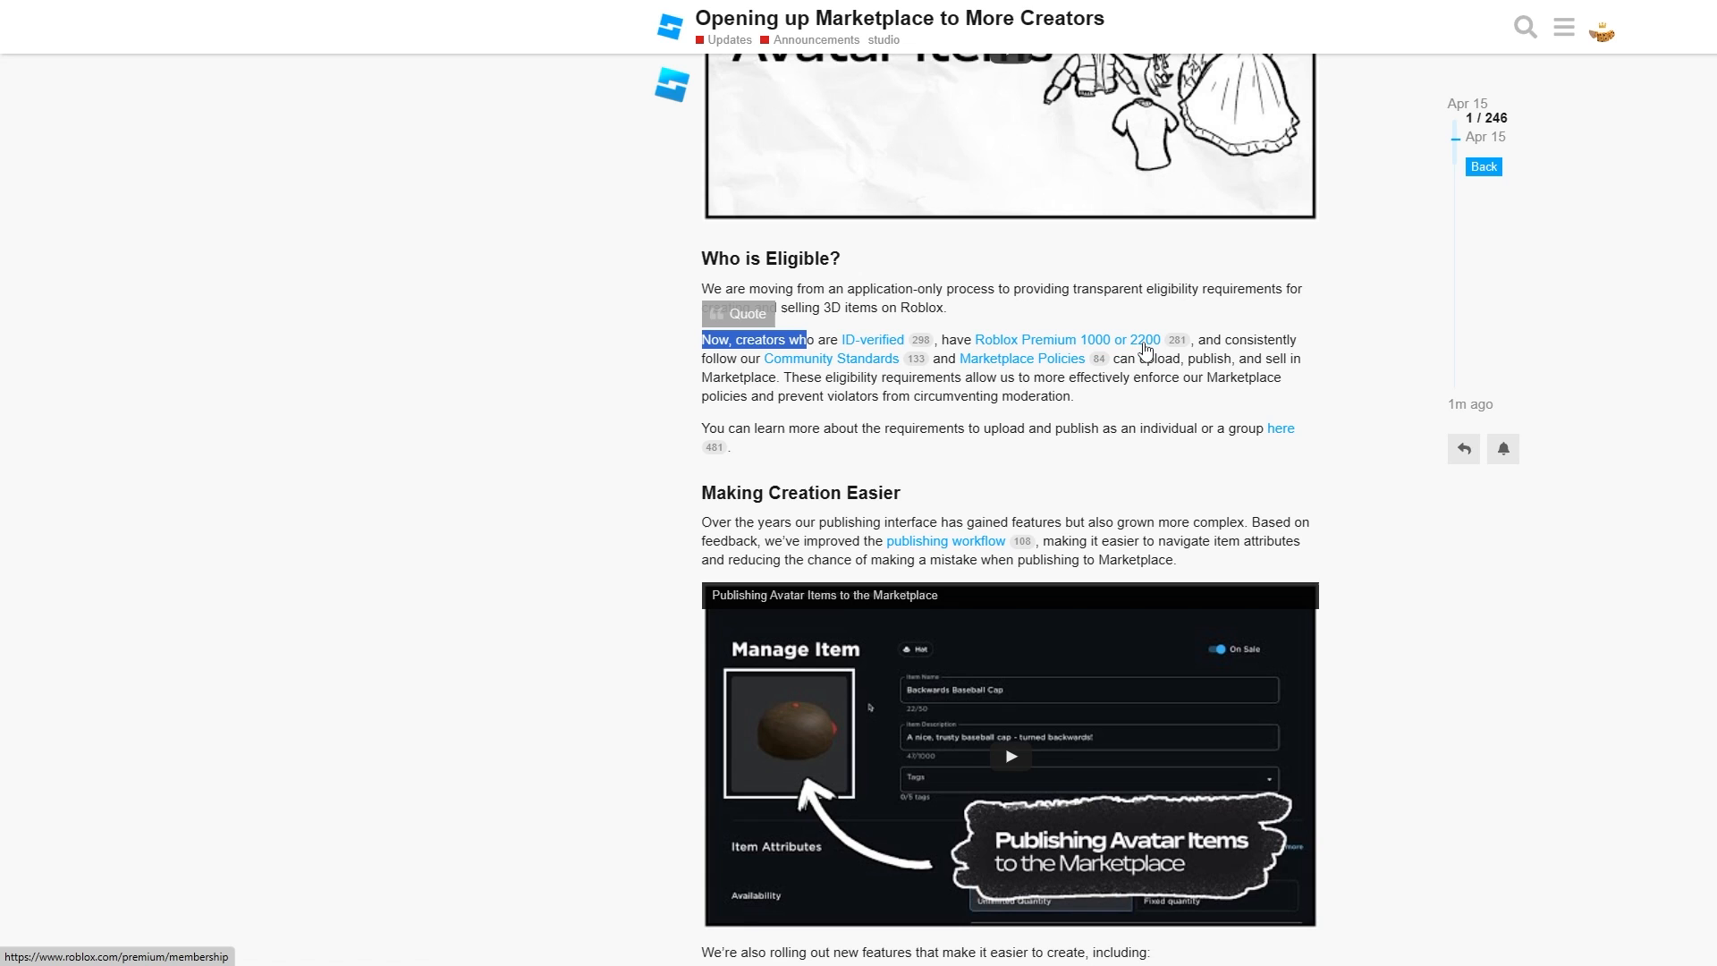
{"action": "mouse_move", "coordinate": [694, 365]}
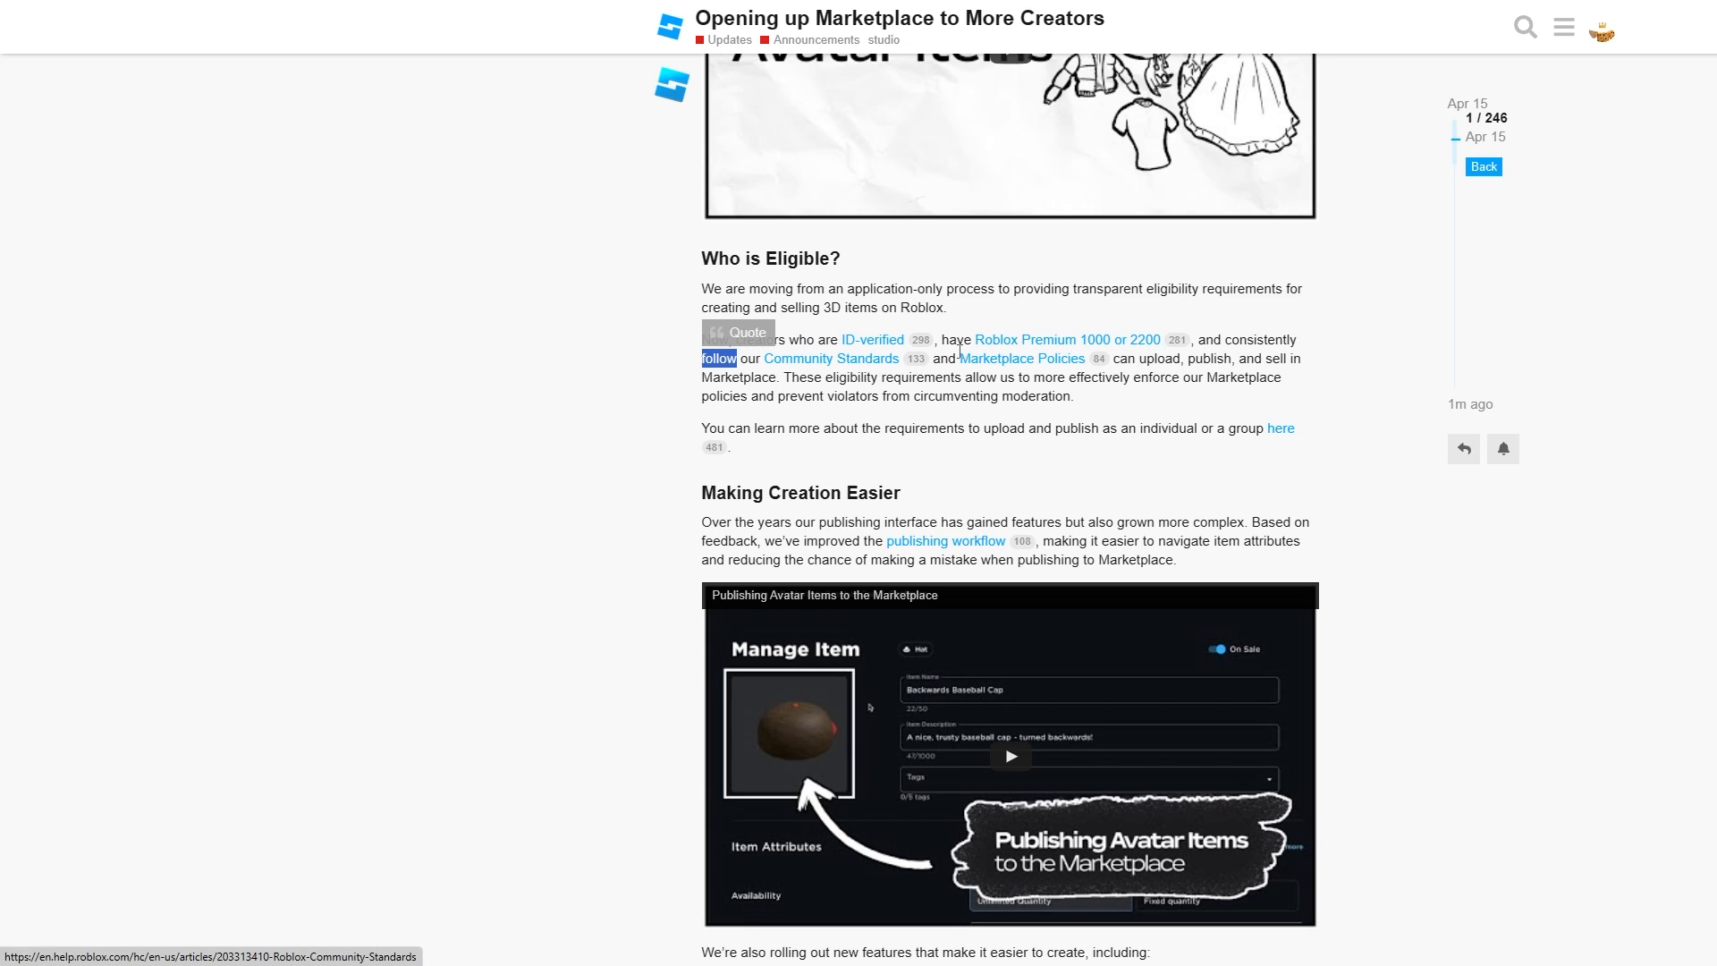
{"action": "mouse_move", "coordinate": [1109, 365]}
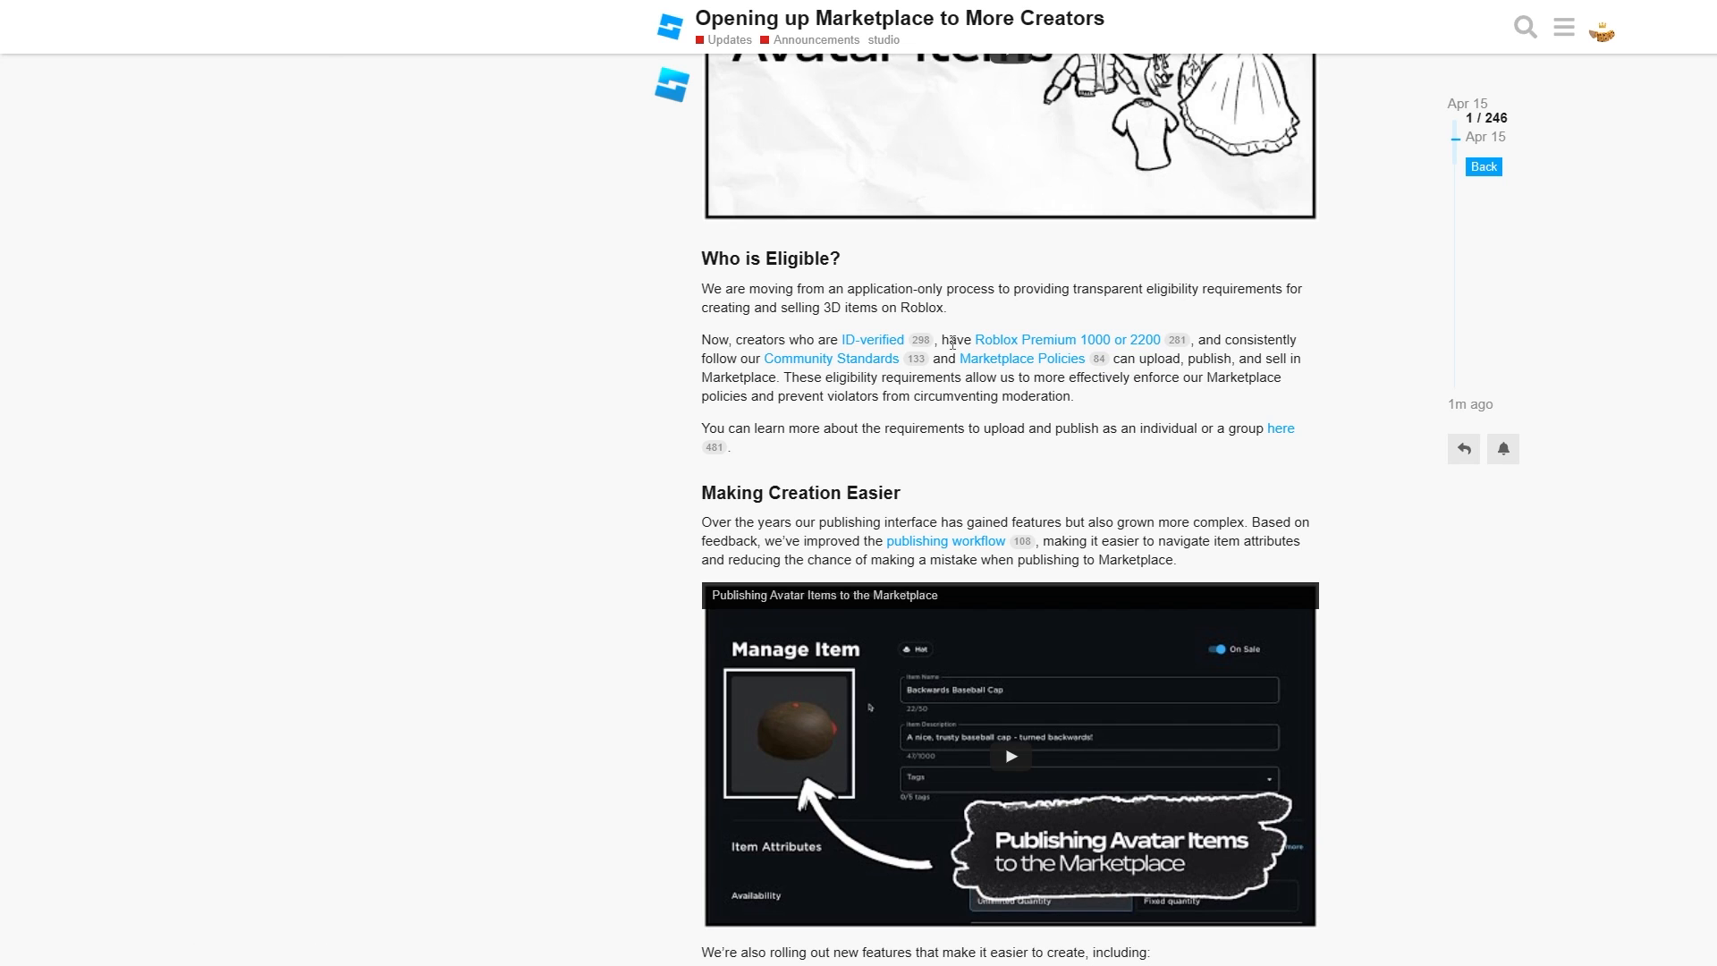
{"action": "mouse_move", "coordinate": [807, 390]}
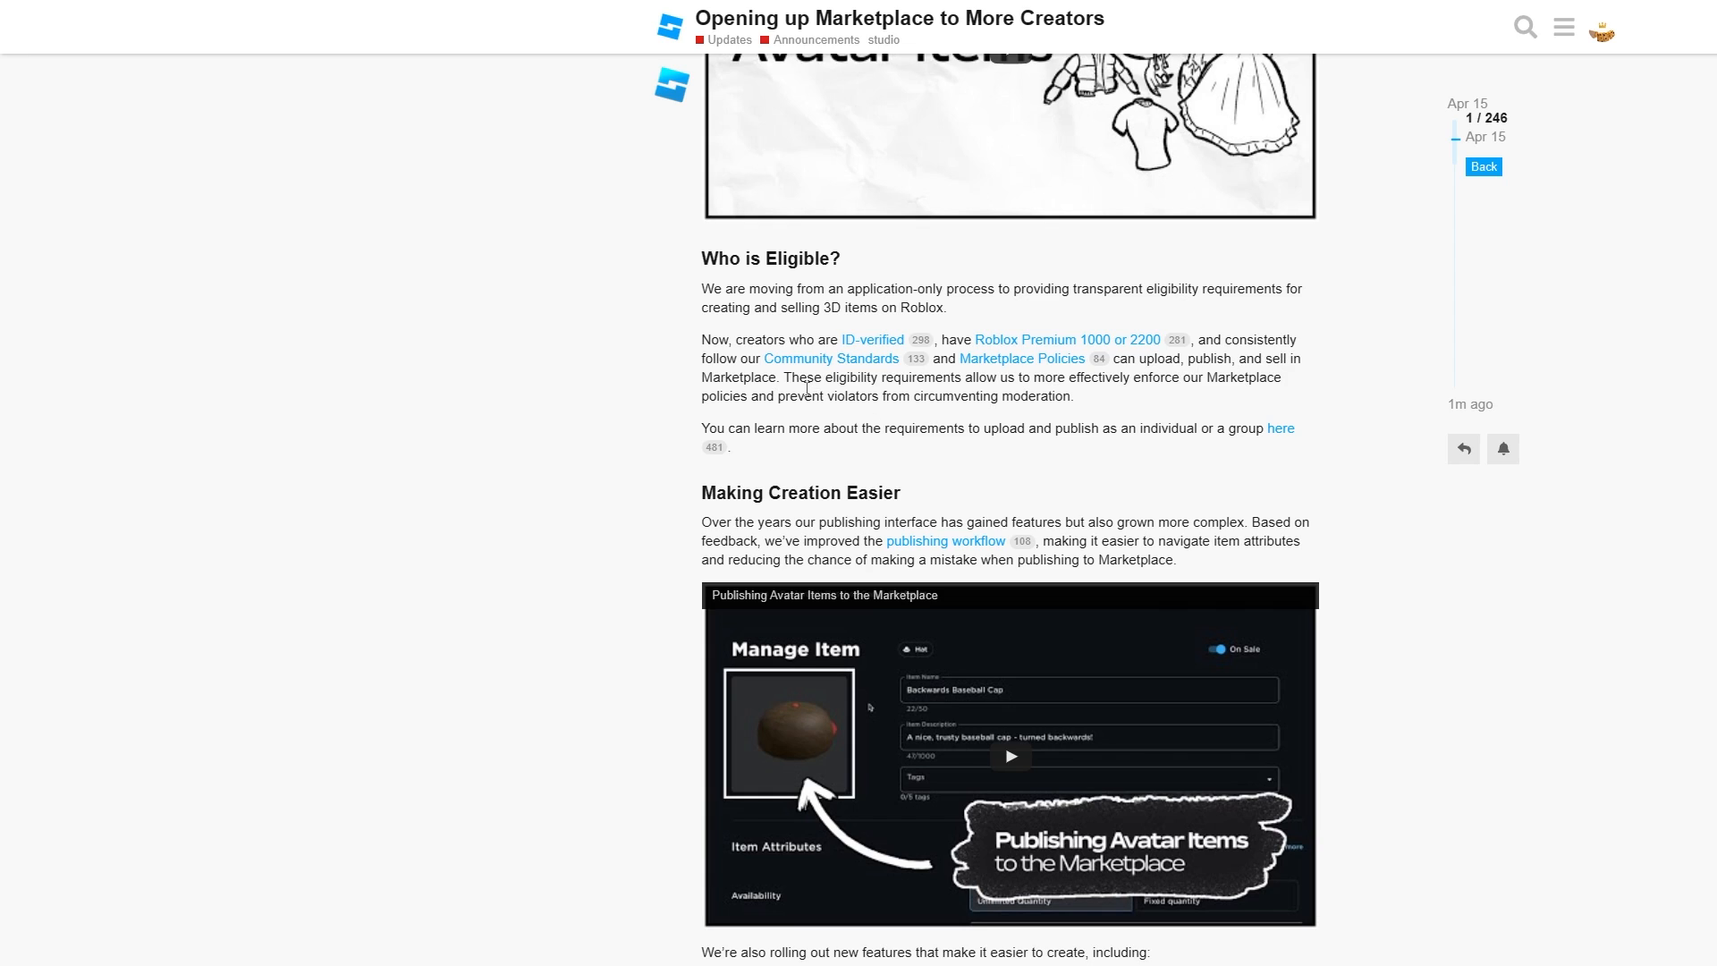
{"action": "mouse_move", "coordinate": [841, 396]}
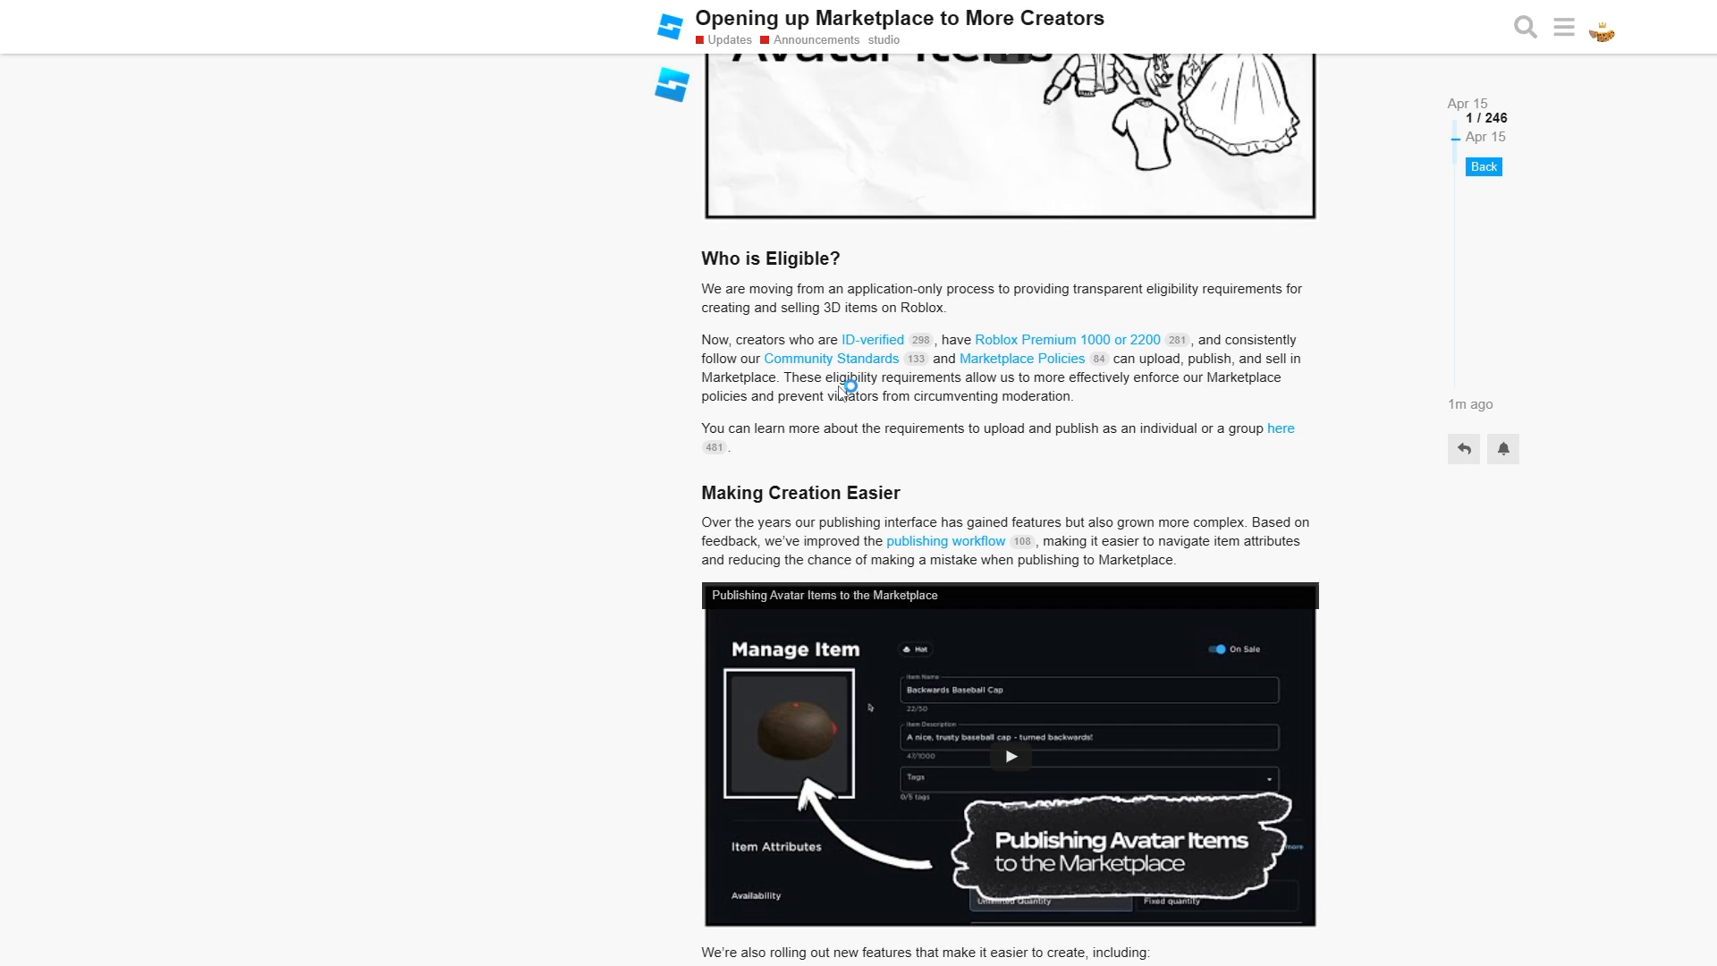
{"action": "mouse_move", "coordinate": [994, 435]}
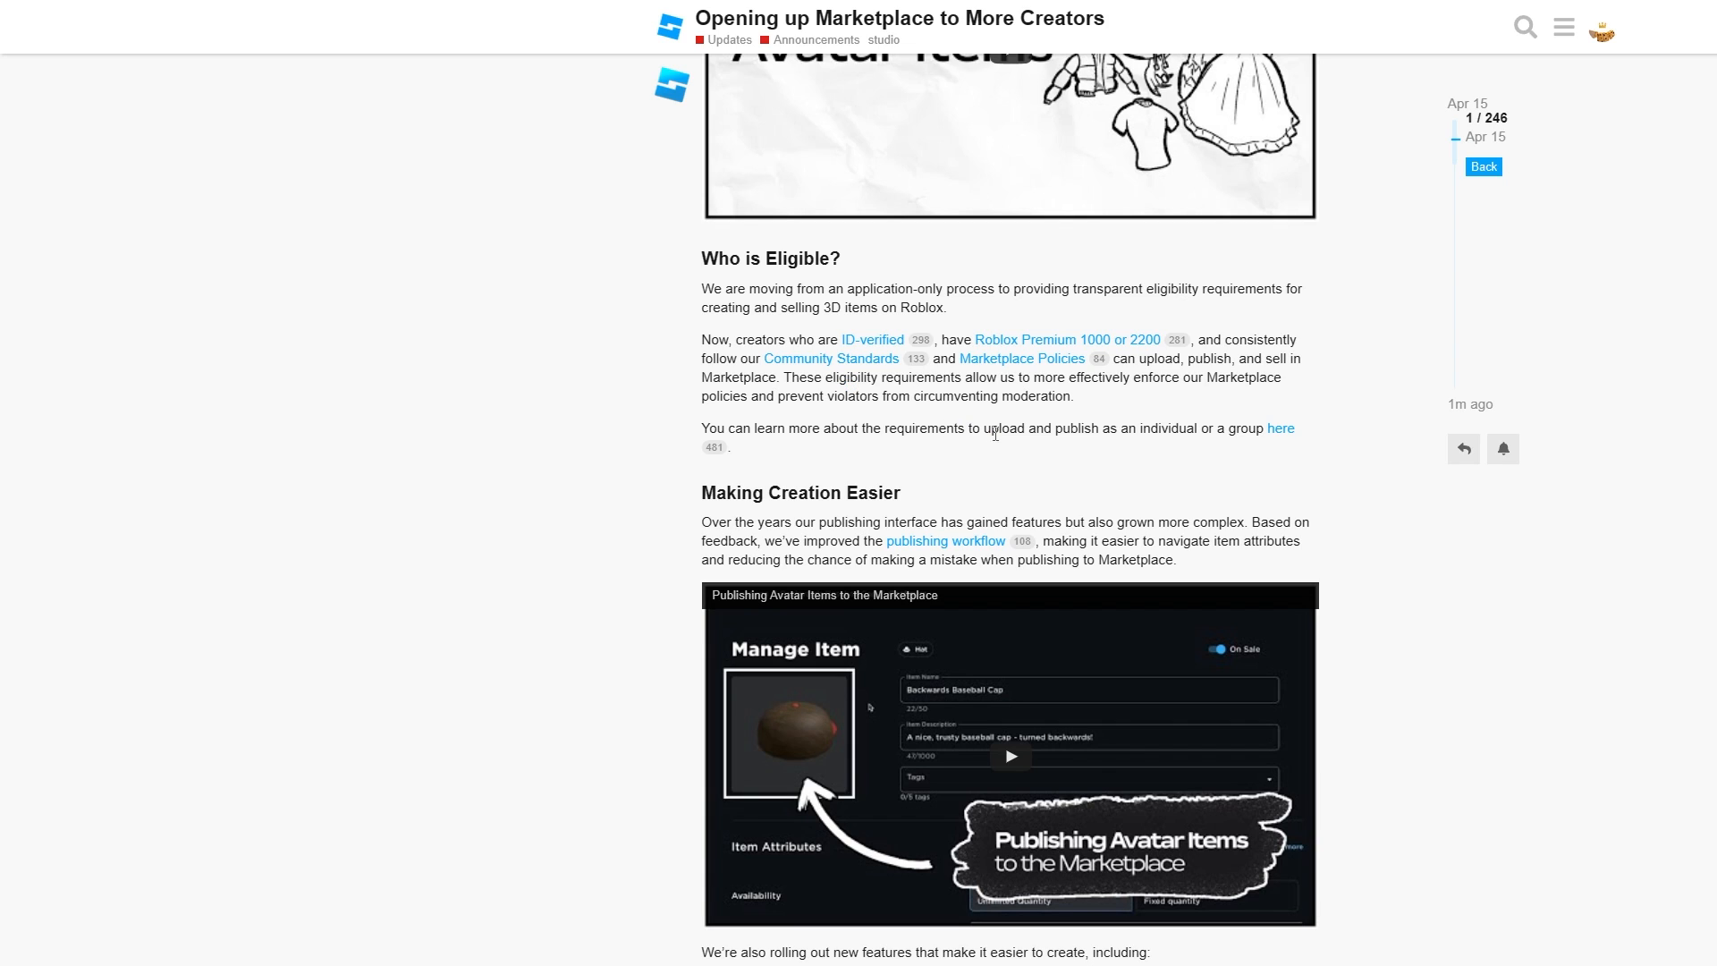
{"action": "double_click", "coordinate": [1127, 429]}
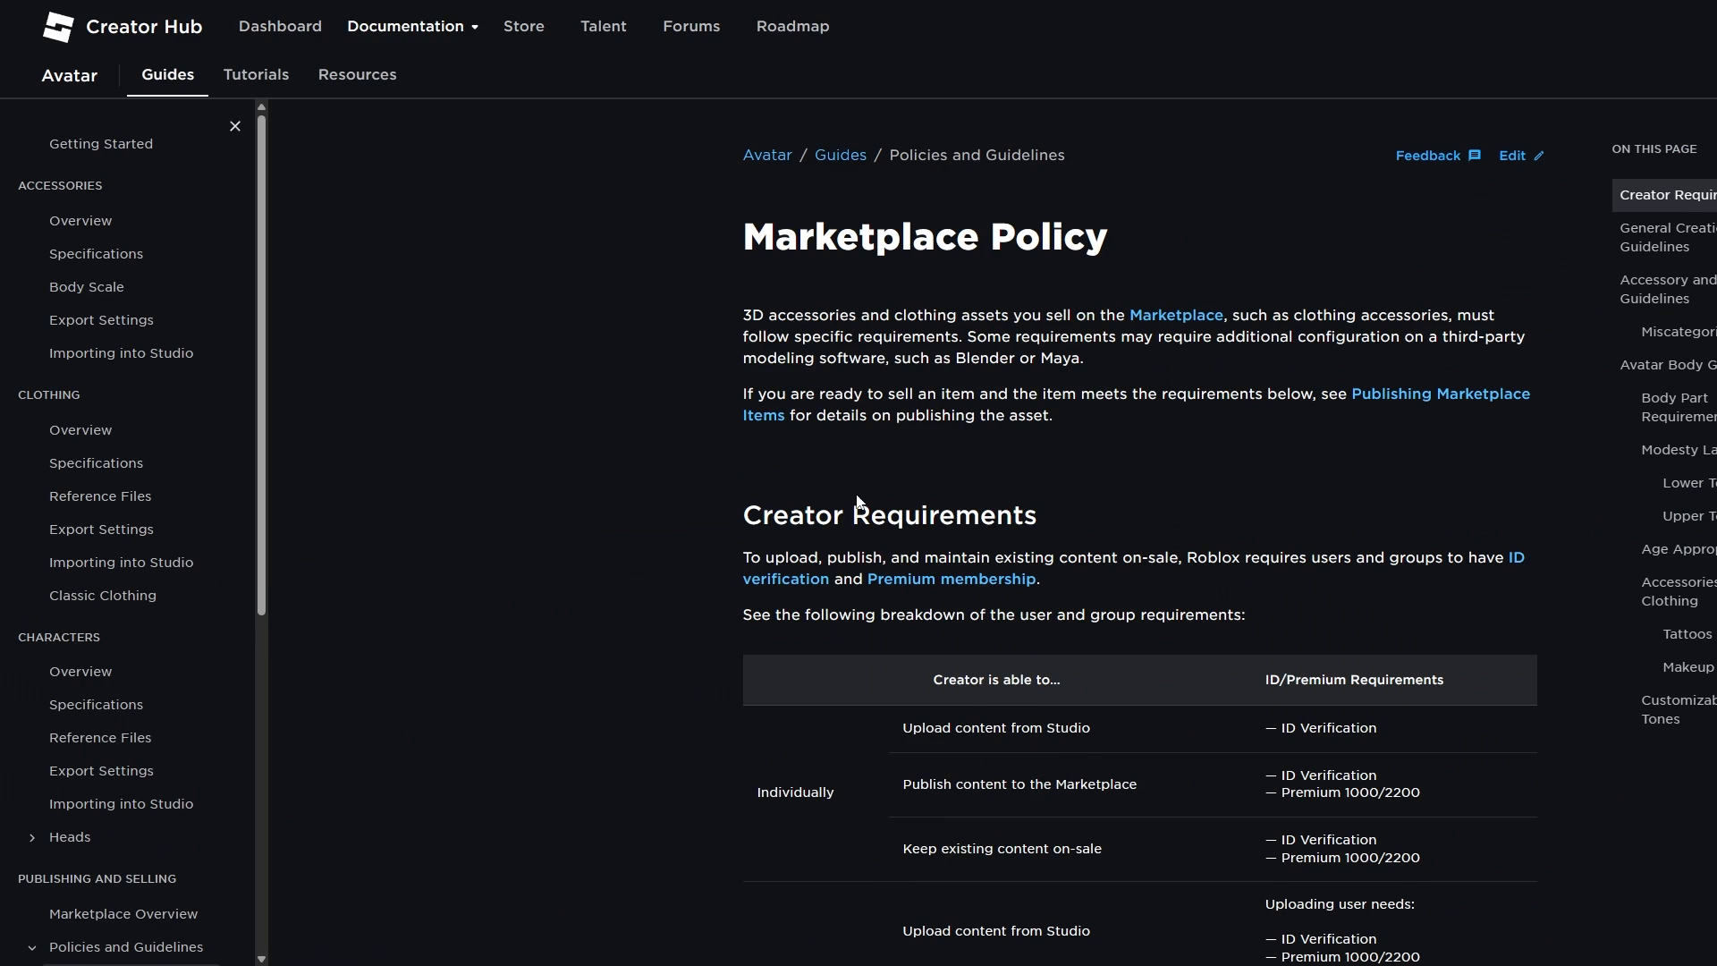
{"action": "mouse_move", "coordinate": [1463, 737]}
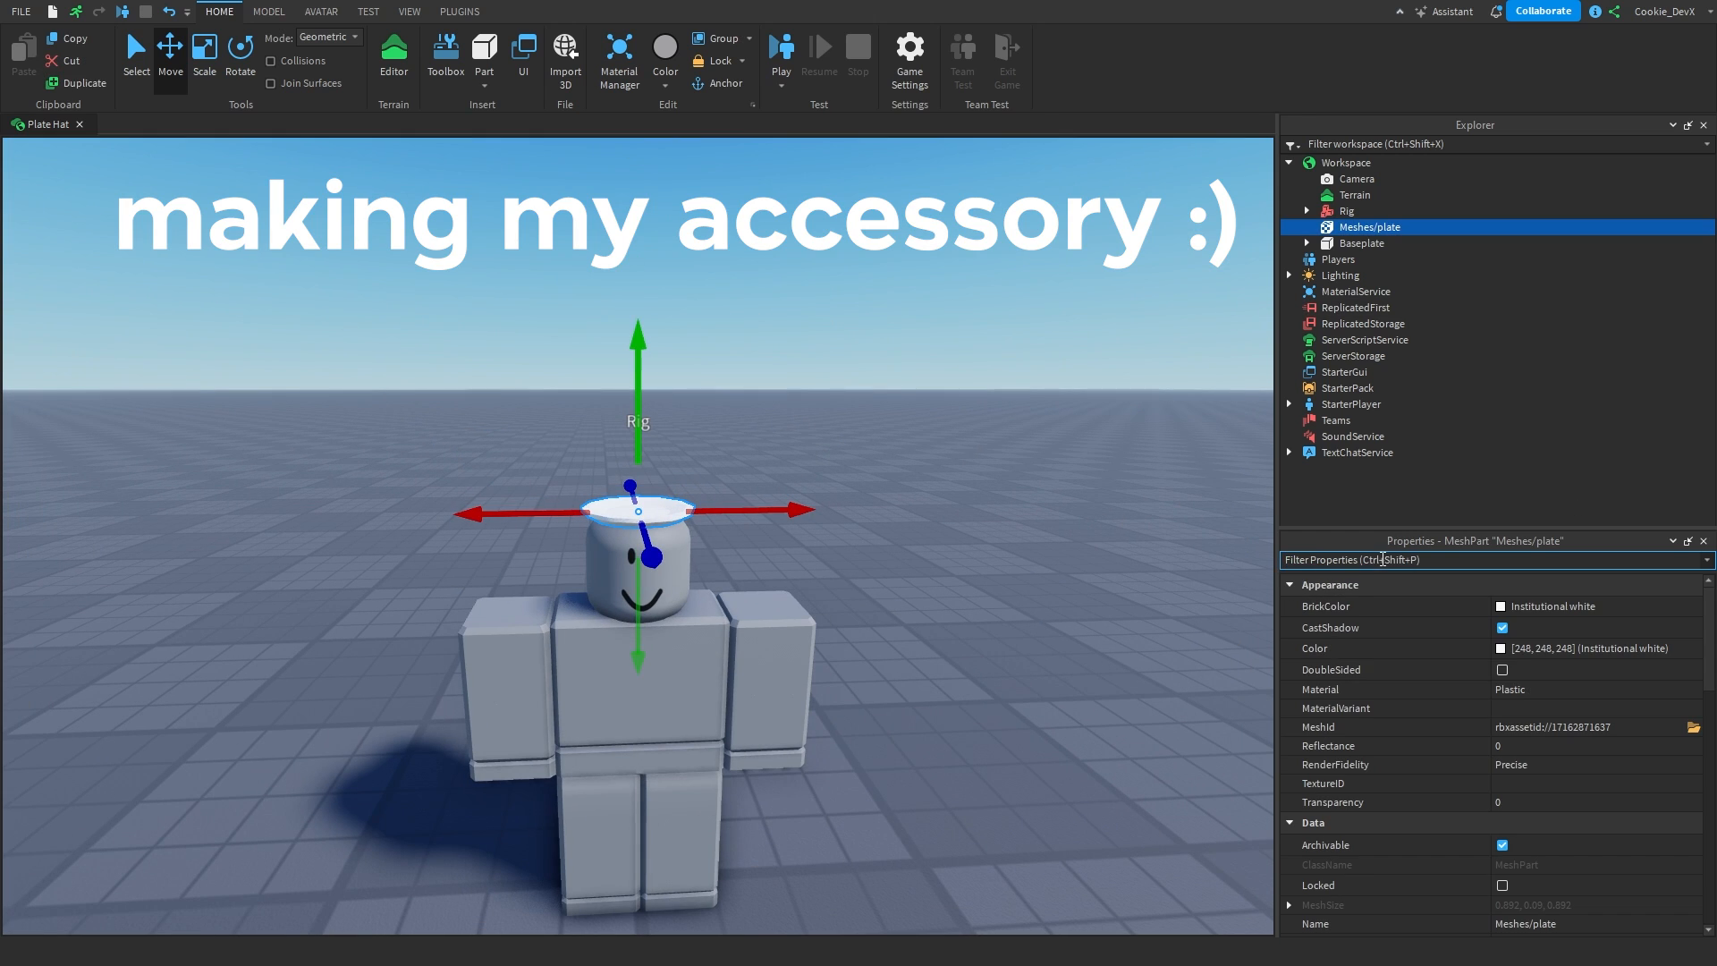
Use the Asset Creator plugin to convert Meshes/plate into an accessory with a chosen attachment point.
{"action": "left_click", "coordinate": [459, 11]}
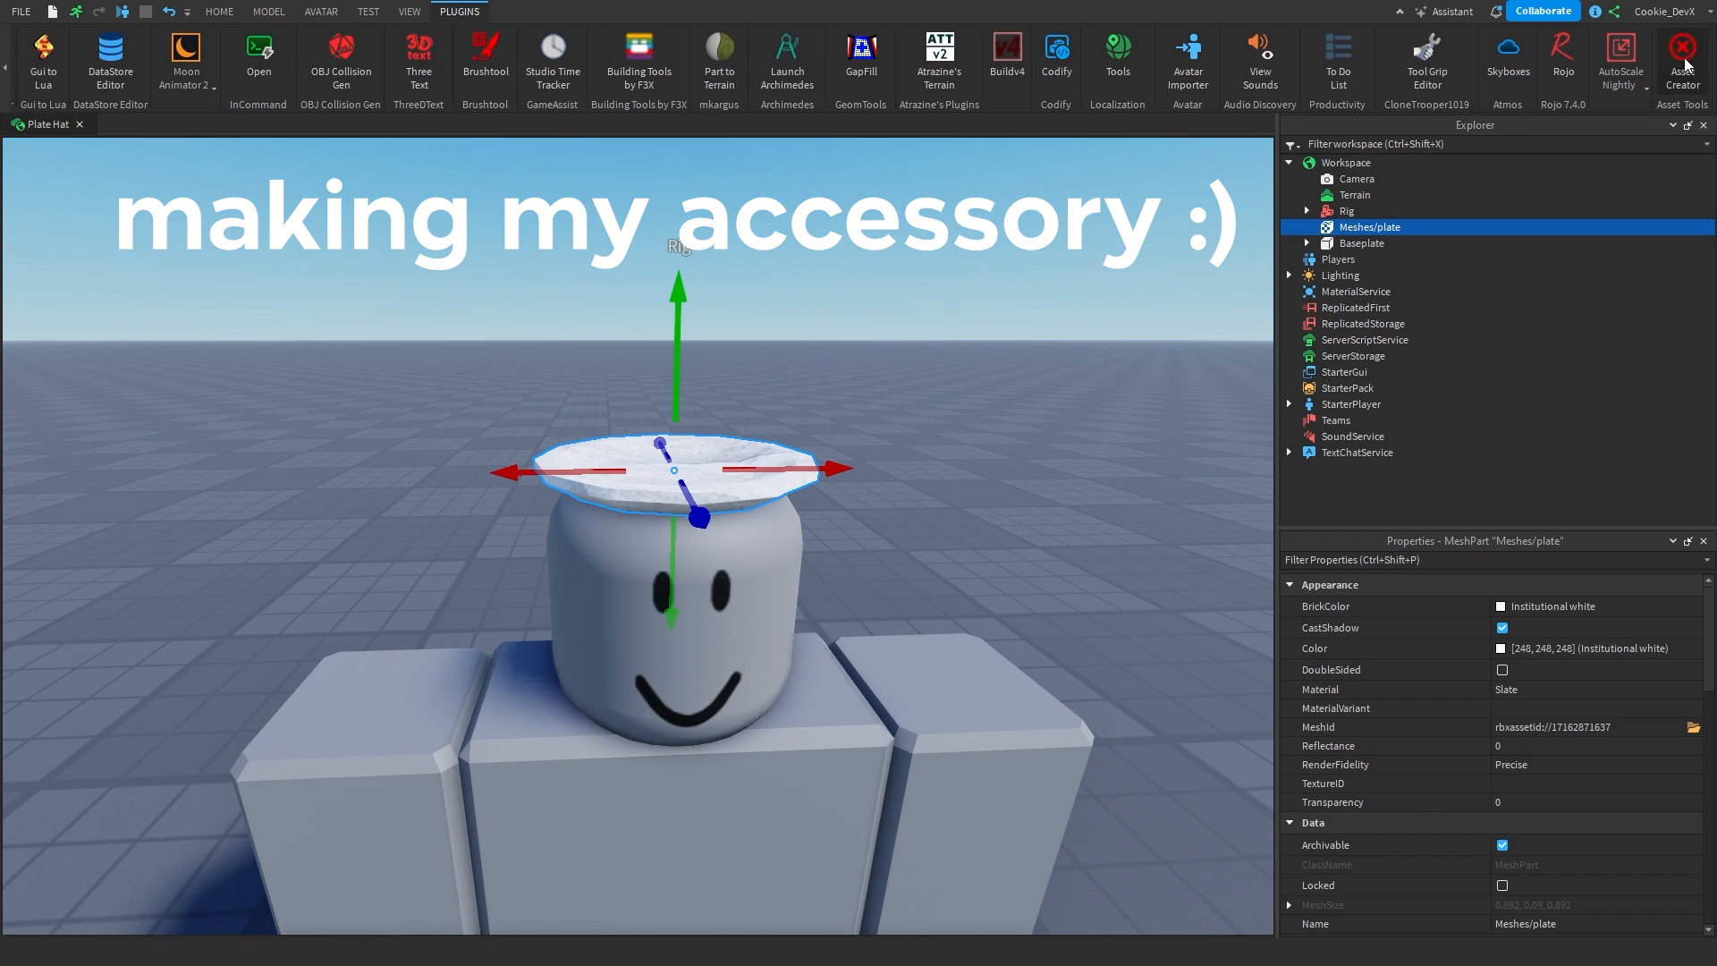
{"action": "left_click", "coordinate": [1680, 47]}
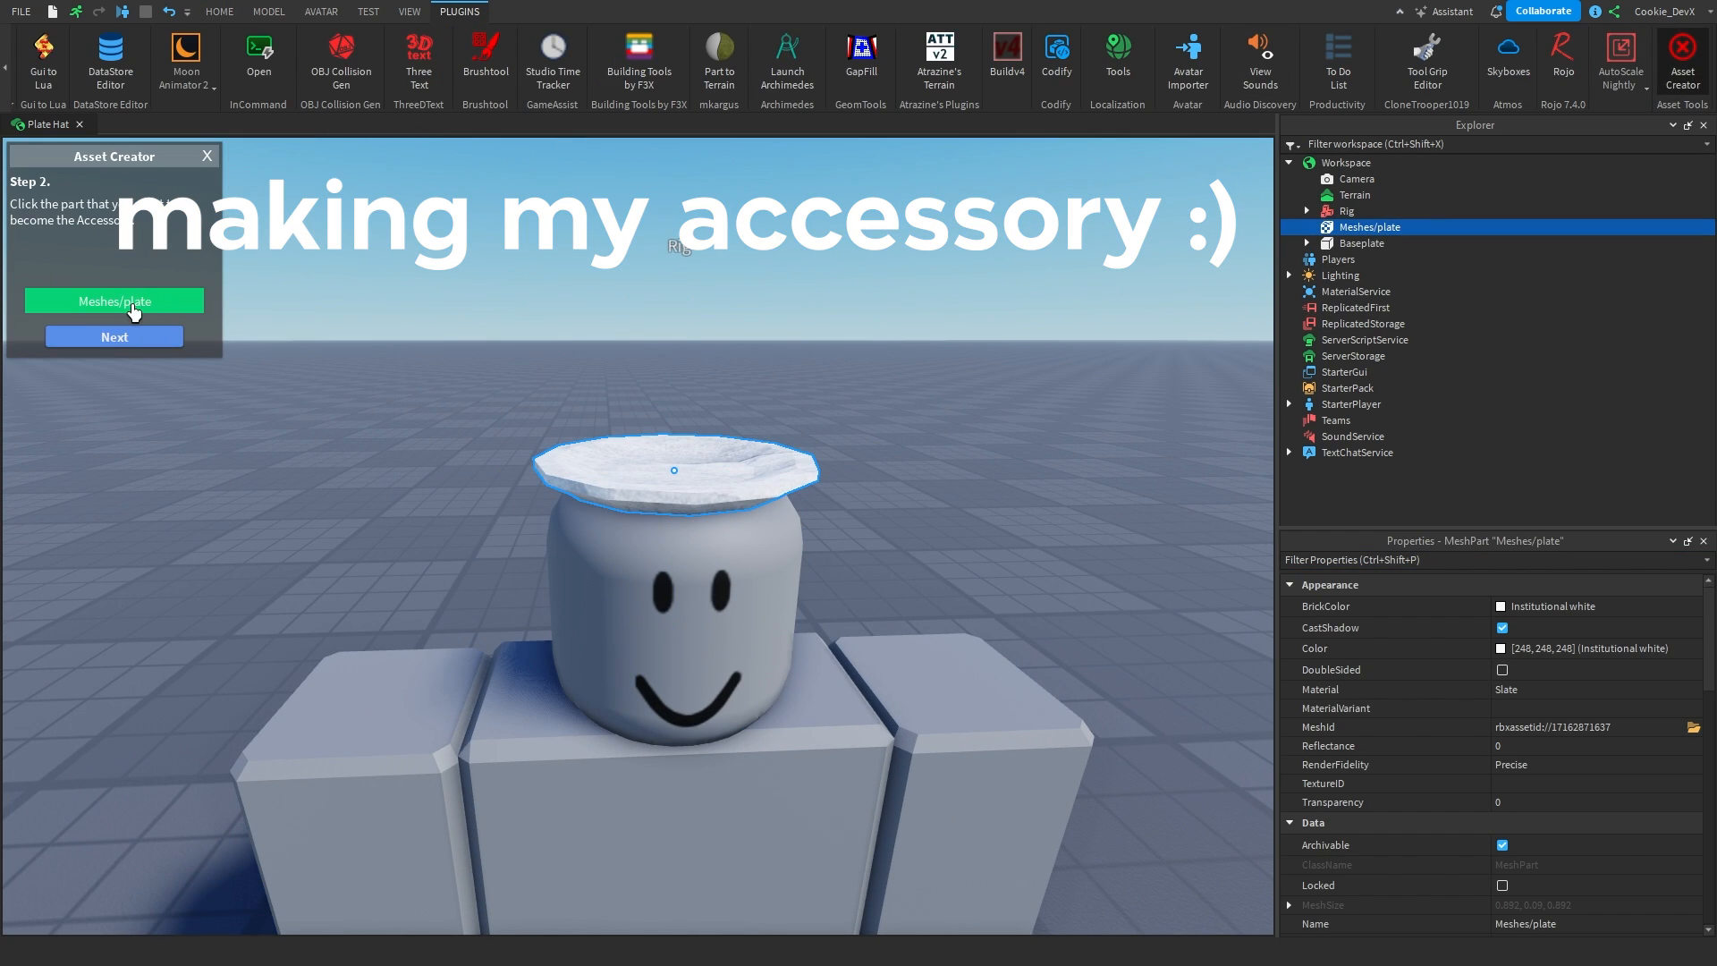
{"action": "left_click", "coordinate": [114, 336]}
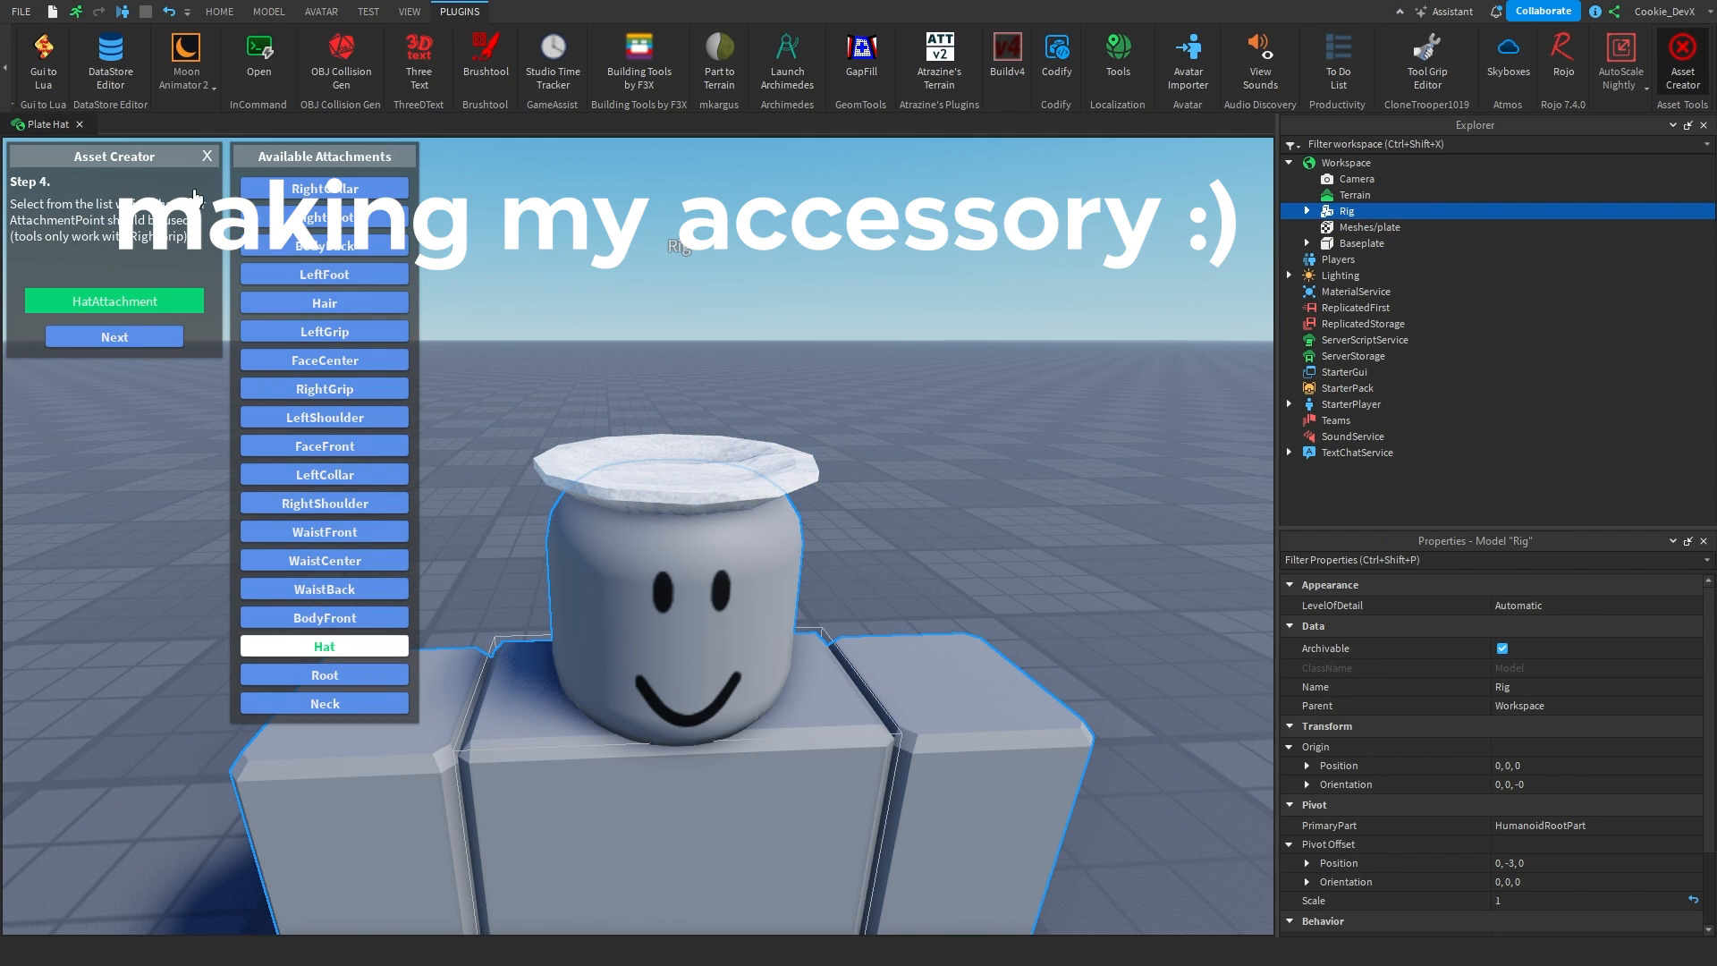
{"action": "left_click", "coordinate": [323, 703]}
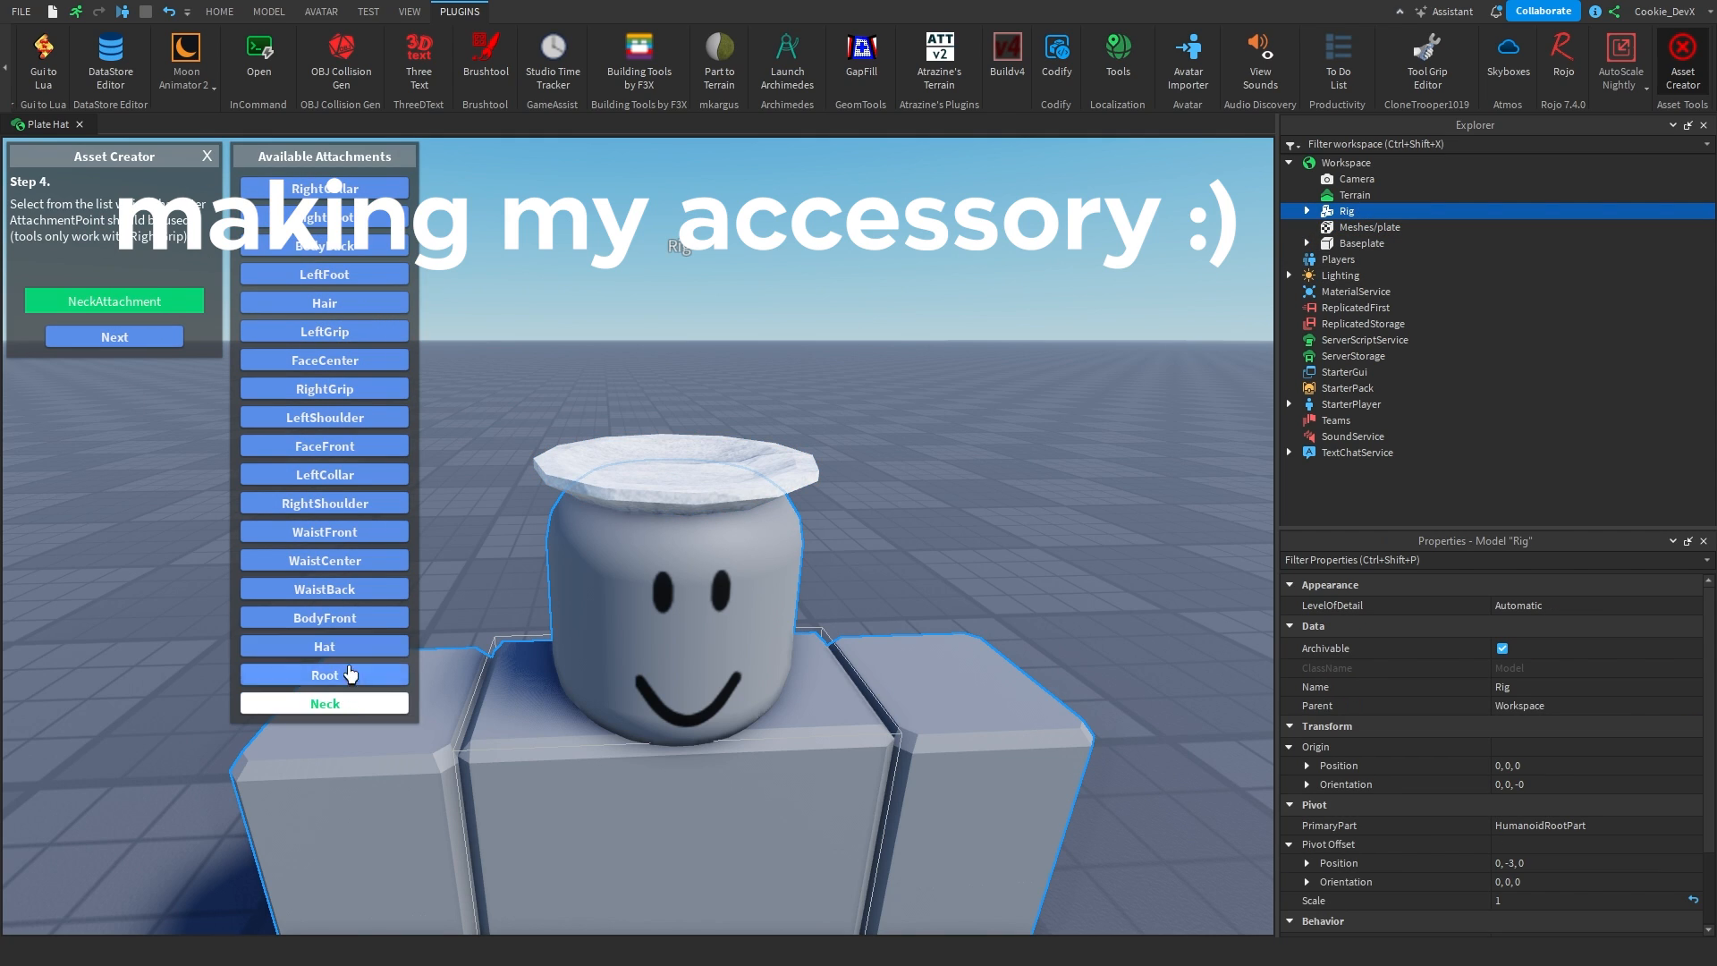
{"action": "left_click", "coordinate": [114, 337]}
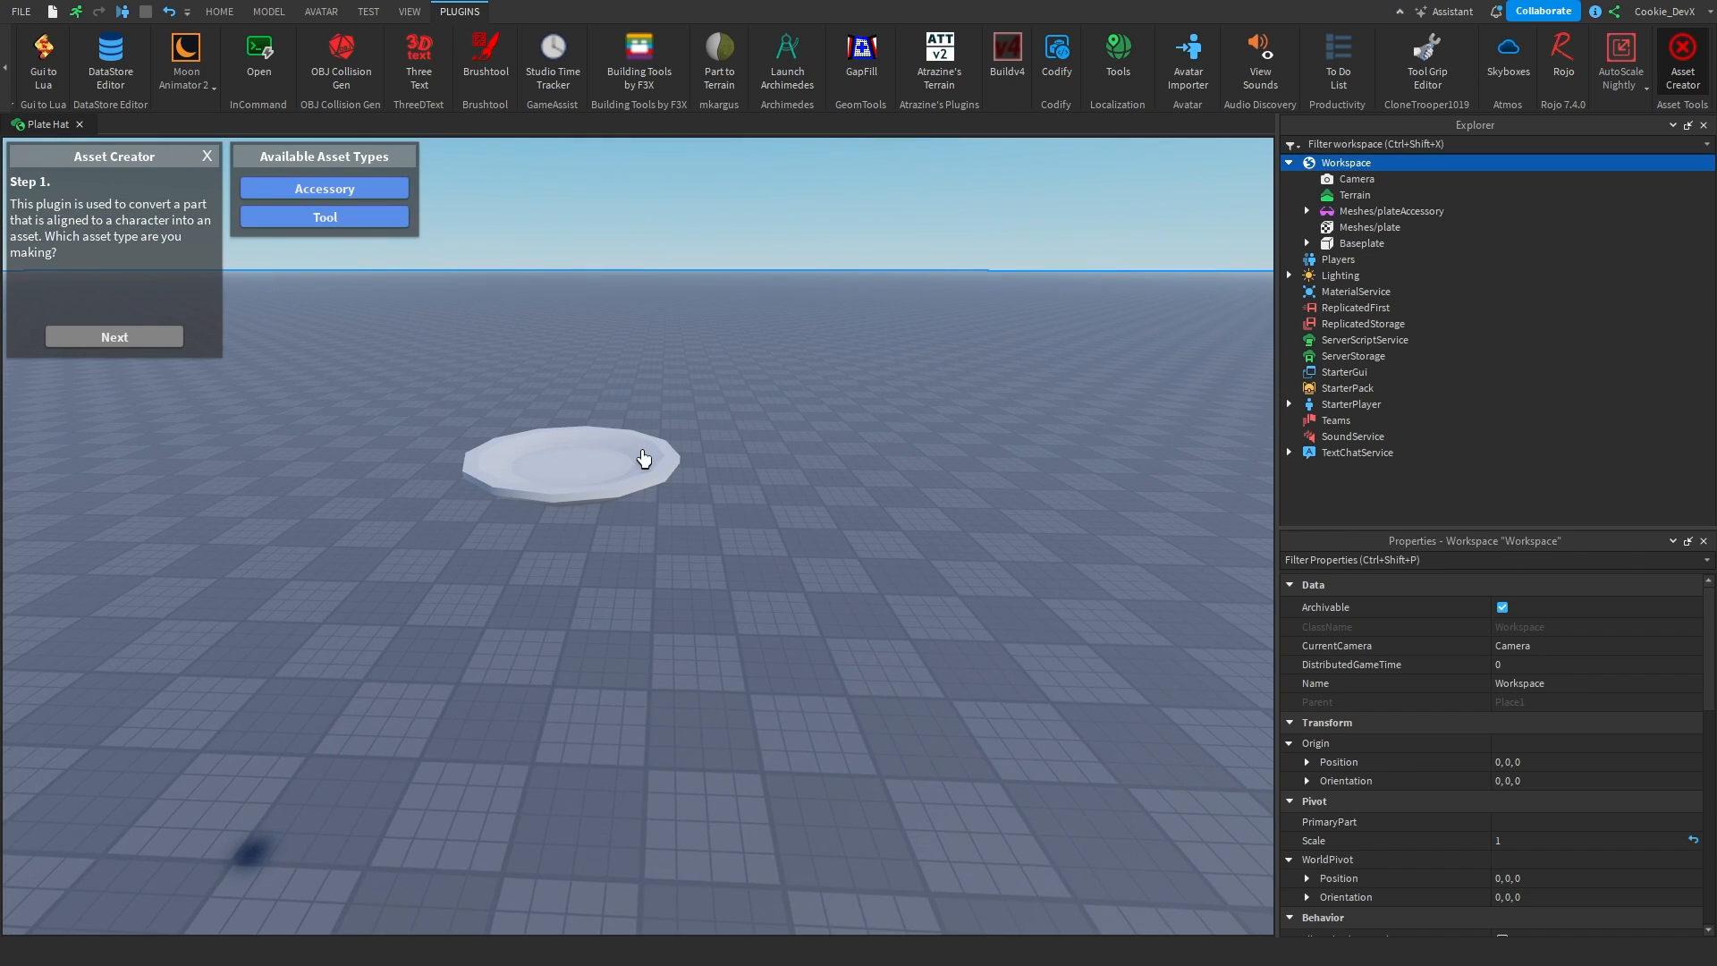
Close the Asset Creator and start Save to Roblox for the plate accessory.
{"action": "left_click", "coordinate": [218, 11]}
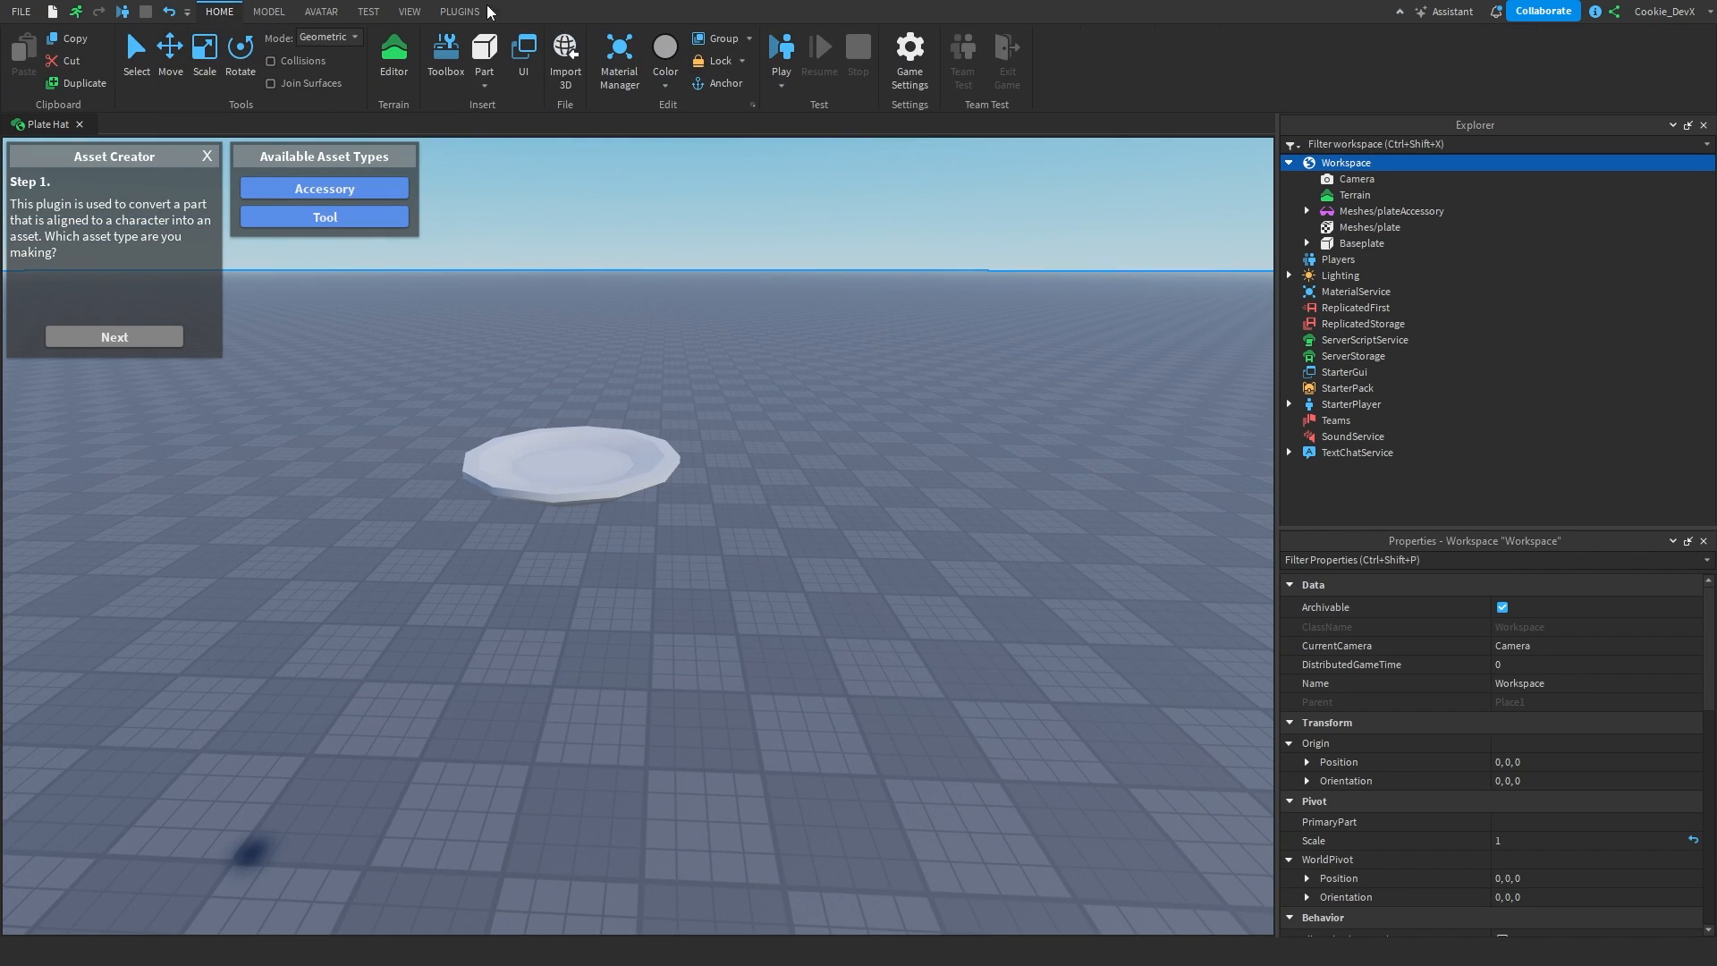
{"action": "left_click", "coordinate": [468, 11]}
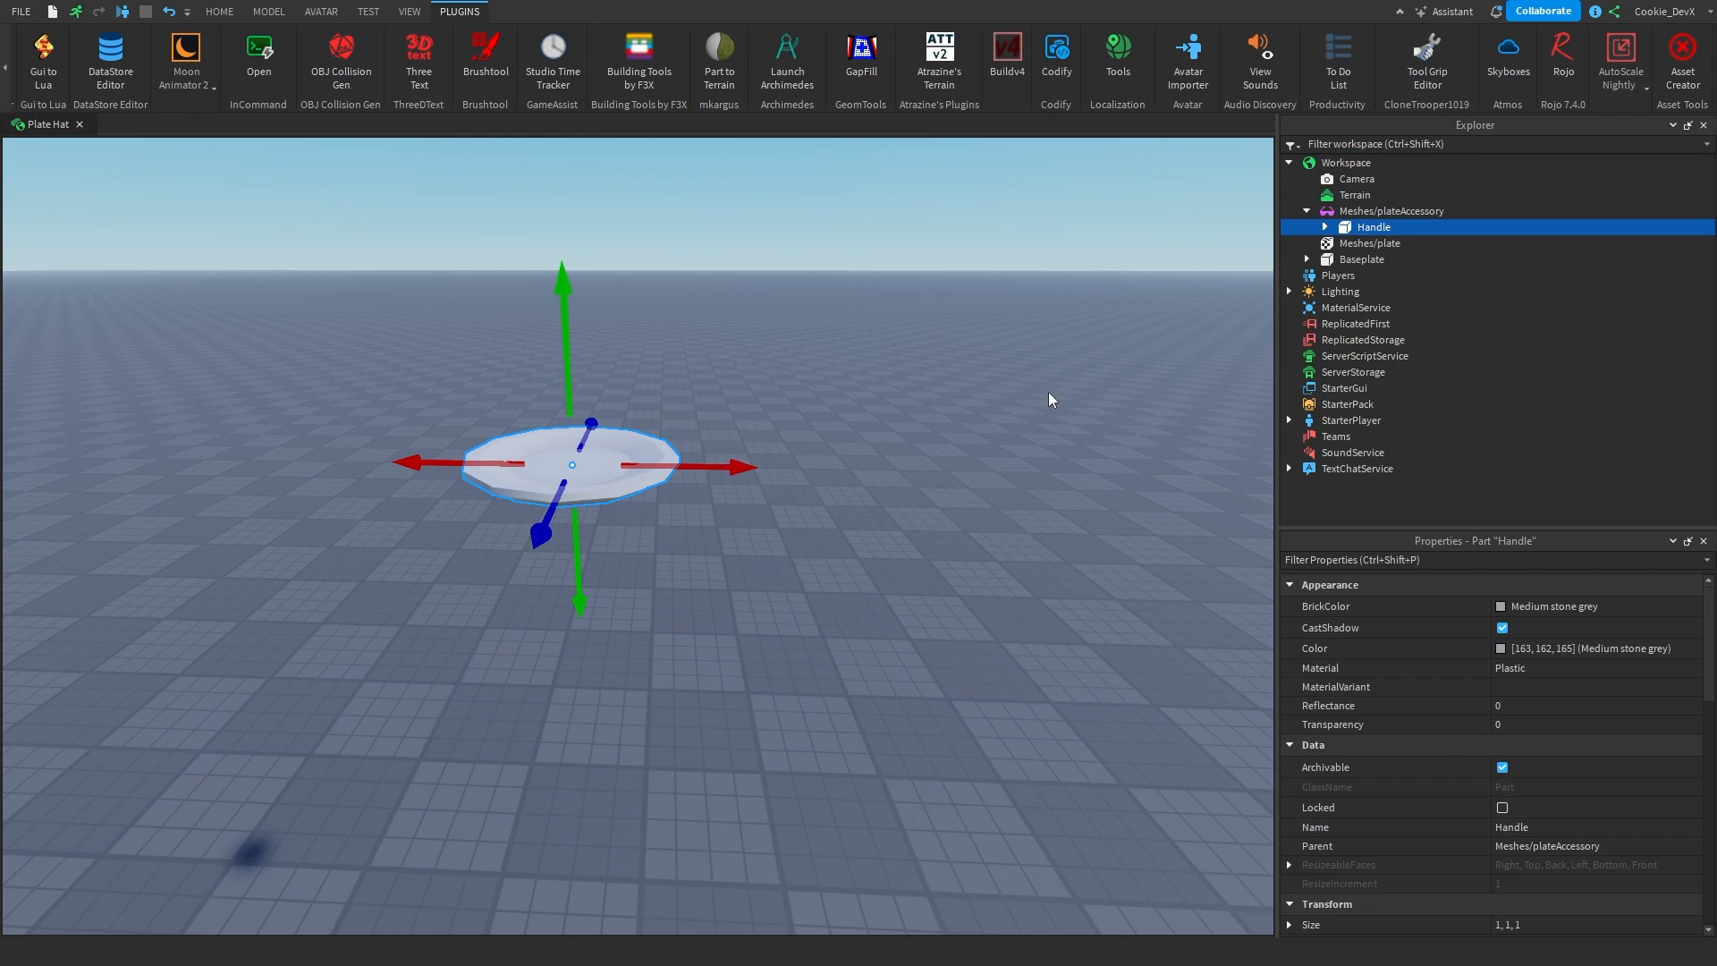
{"action": "right_click", "coordinate": [1356, 211]}
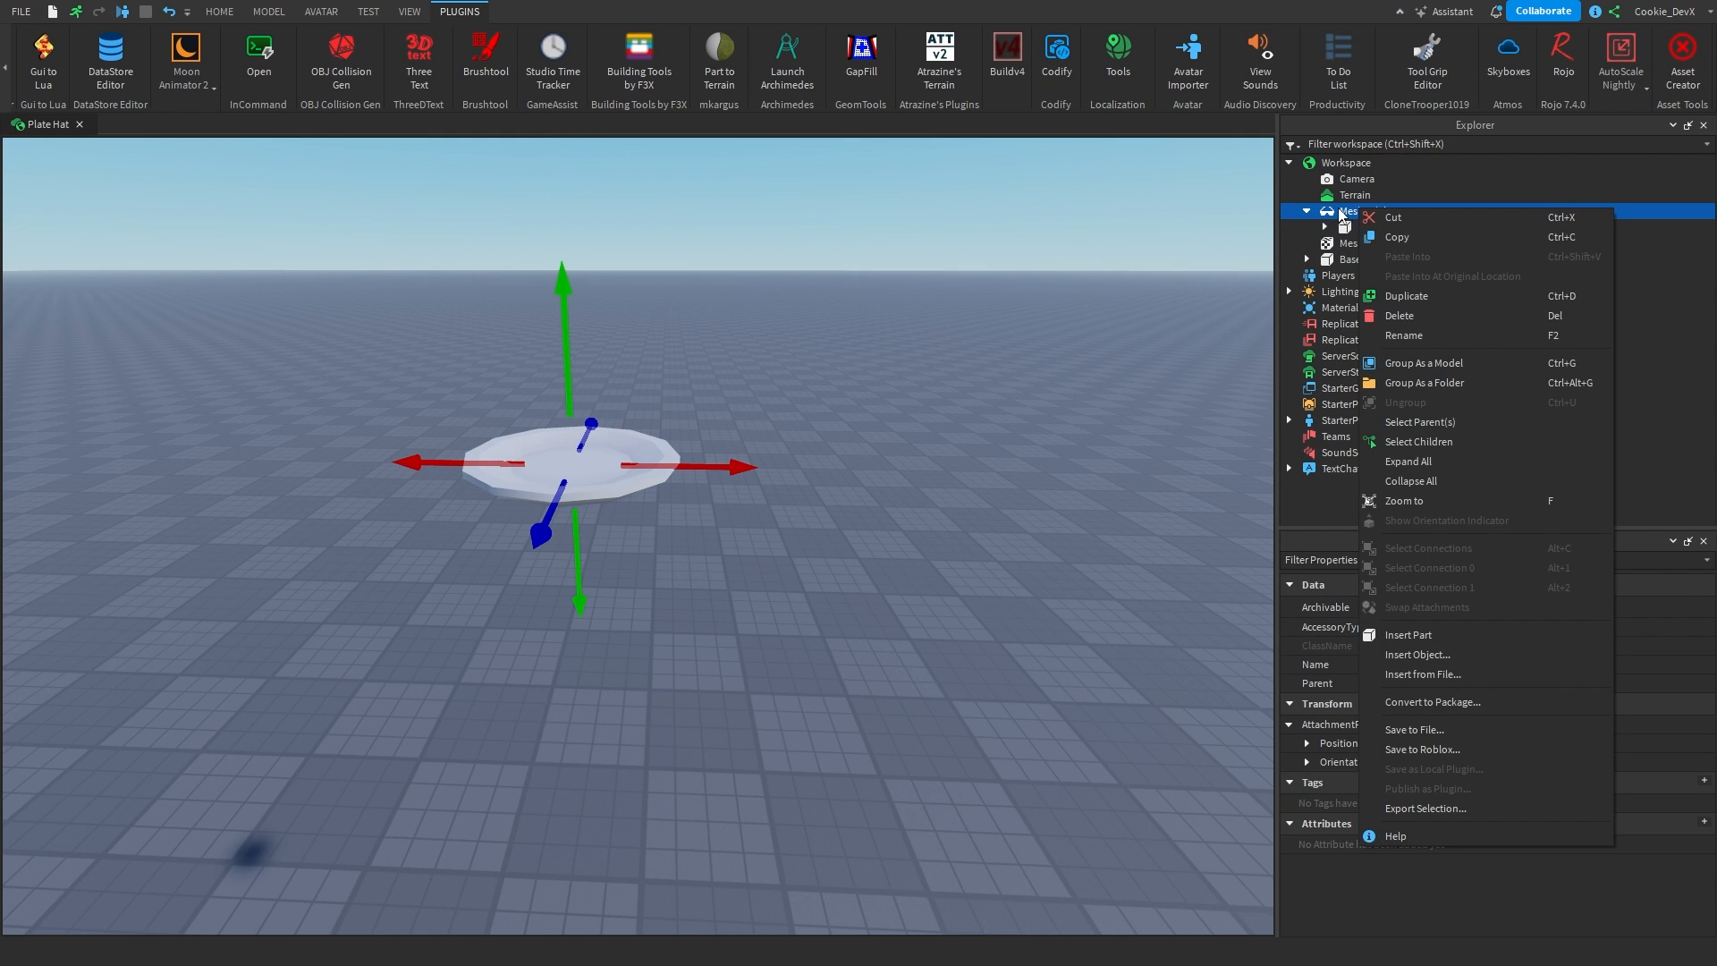
{"action": "left_click", "coordinate": [1422, 748]}
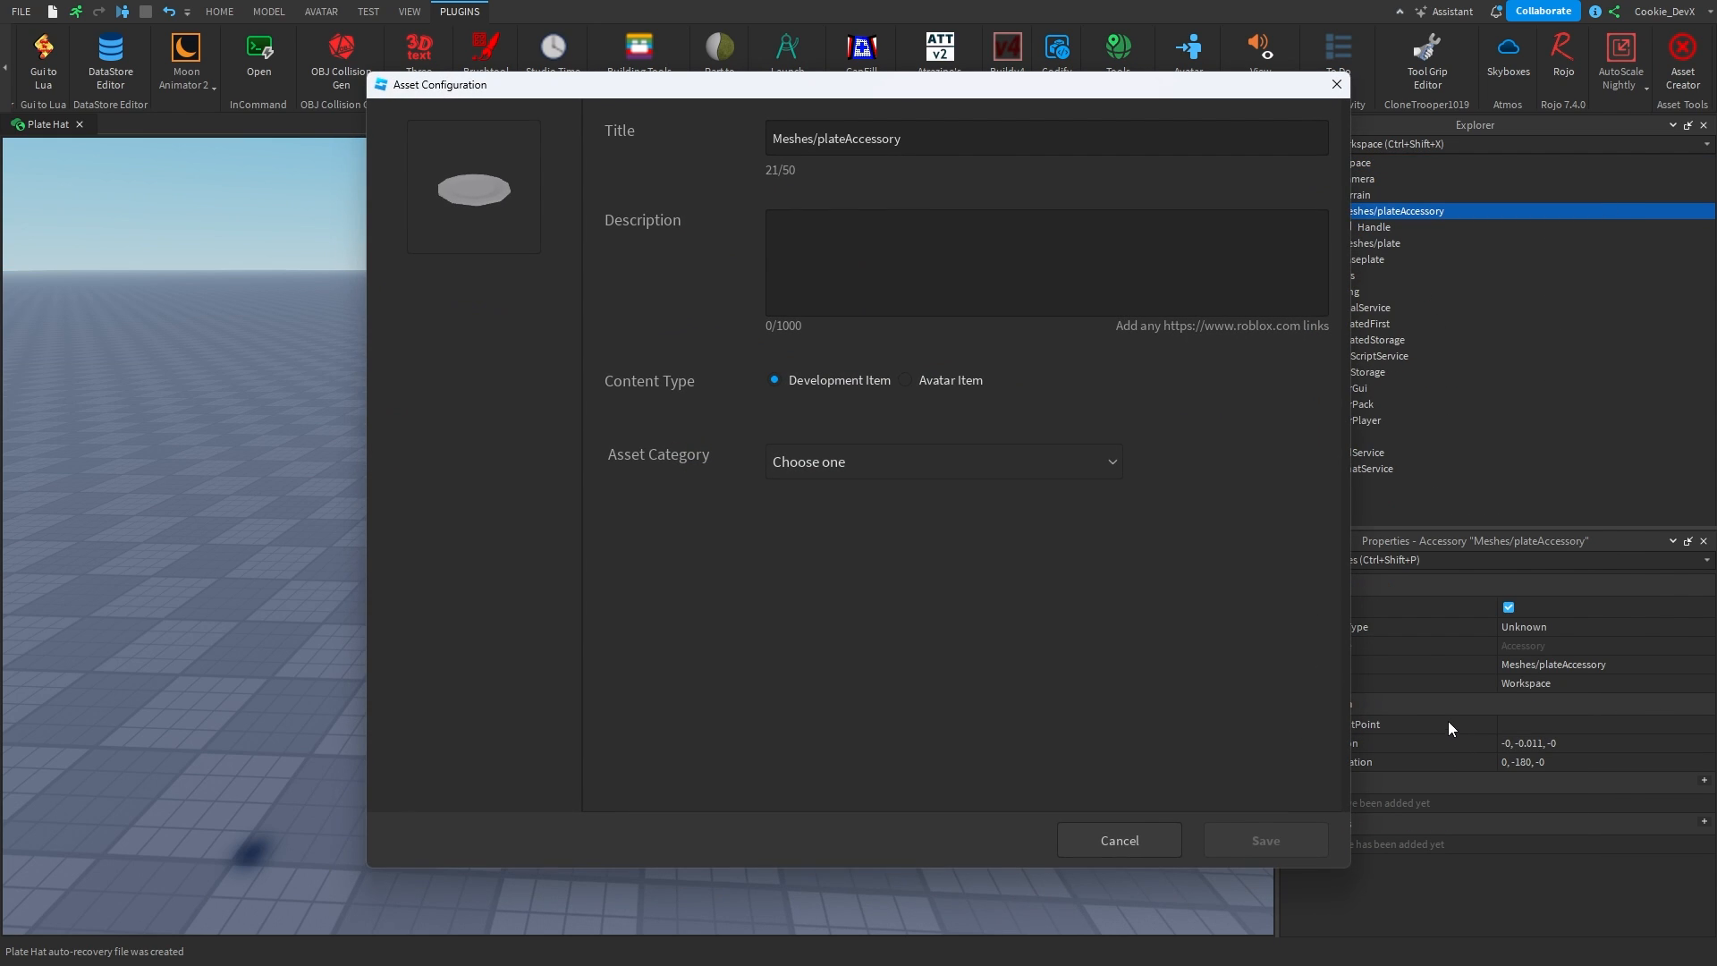
{"action": "mouse_move", "coordinate": [720, 380]}
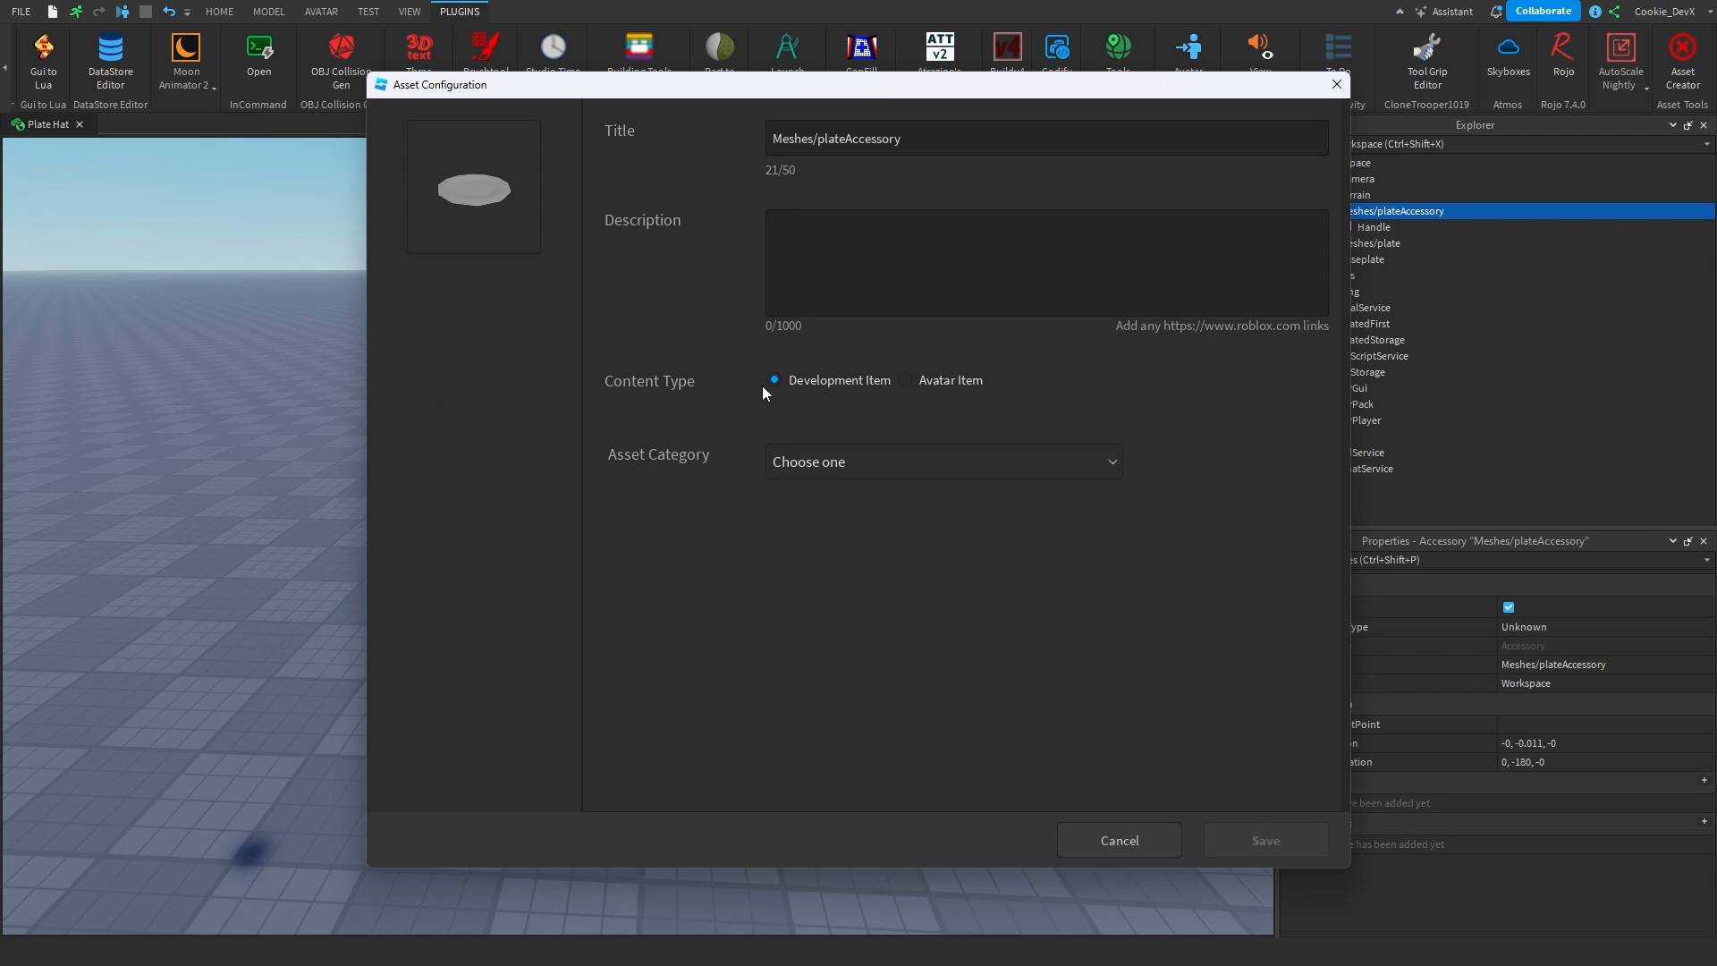
Configure the upload as an Avatar Item in the Hat asset category.
{"action": "left_click", "coordinate": [905, 379]}
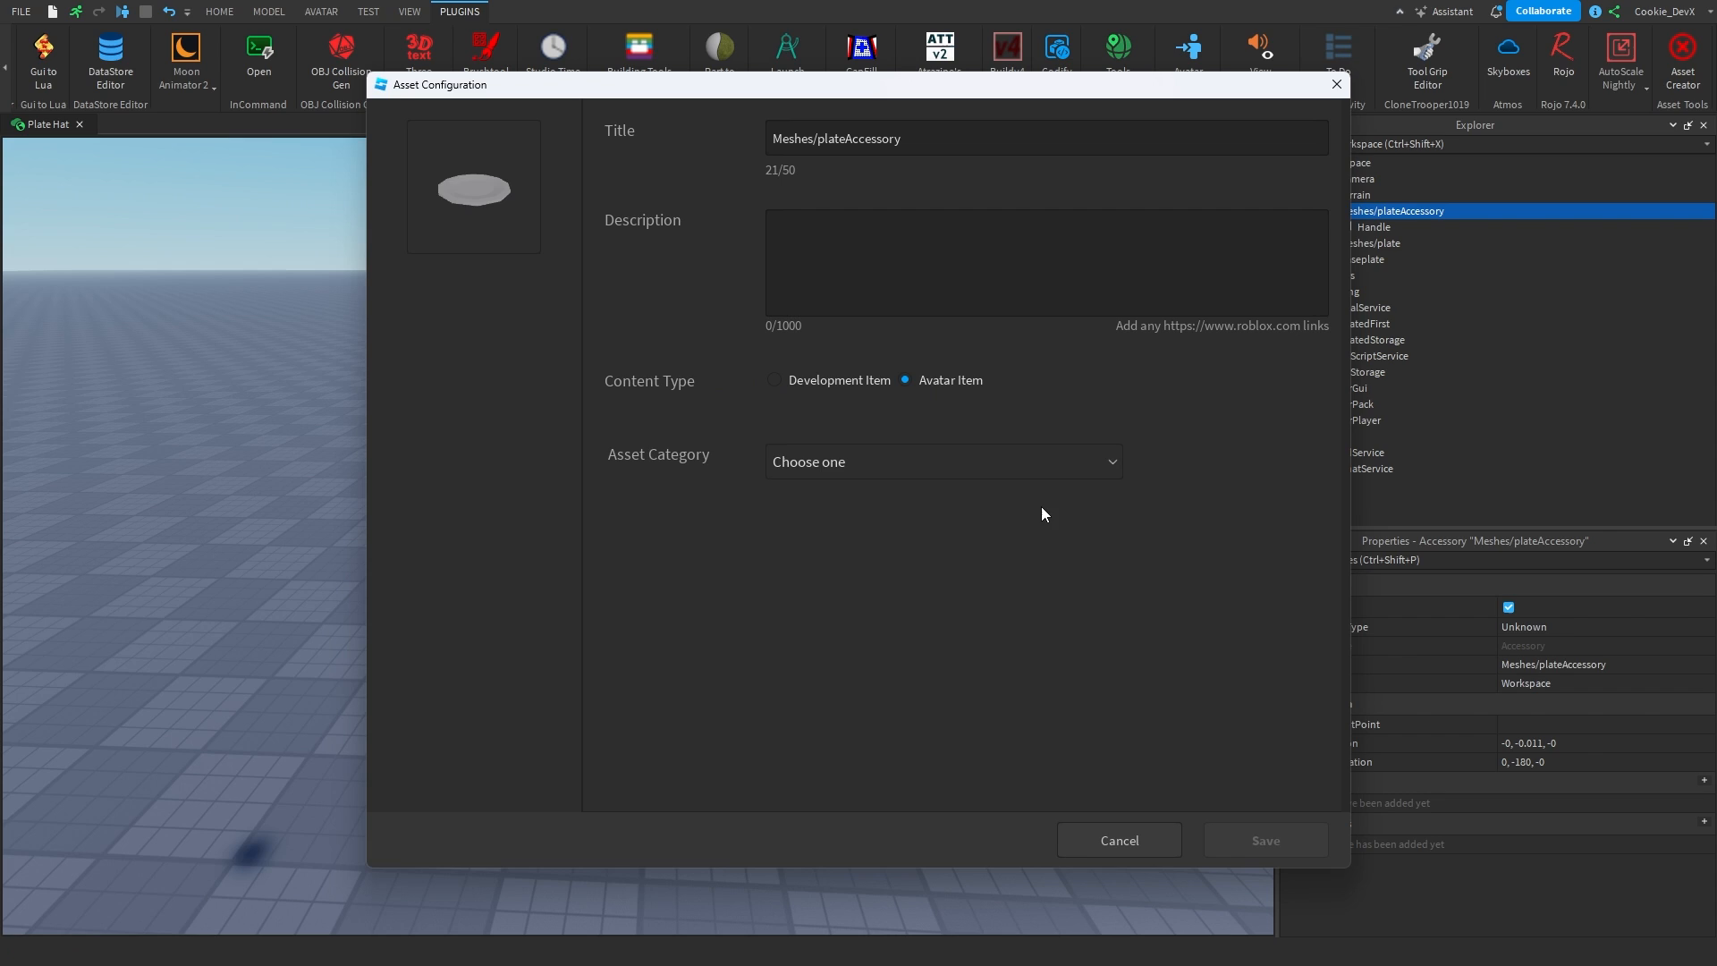
{"action": "left_click", "coordinate": [944, 462]}
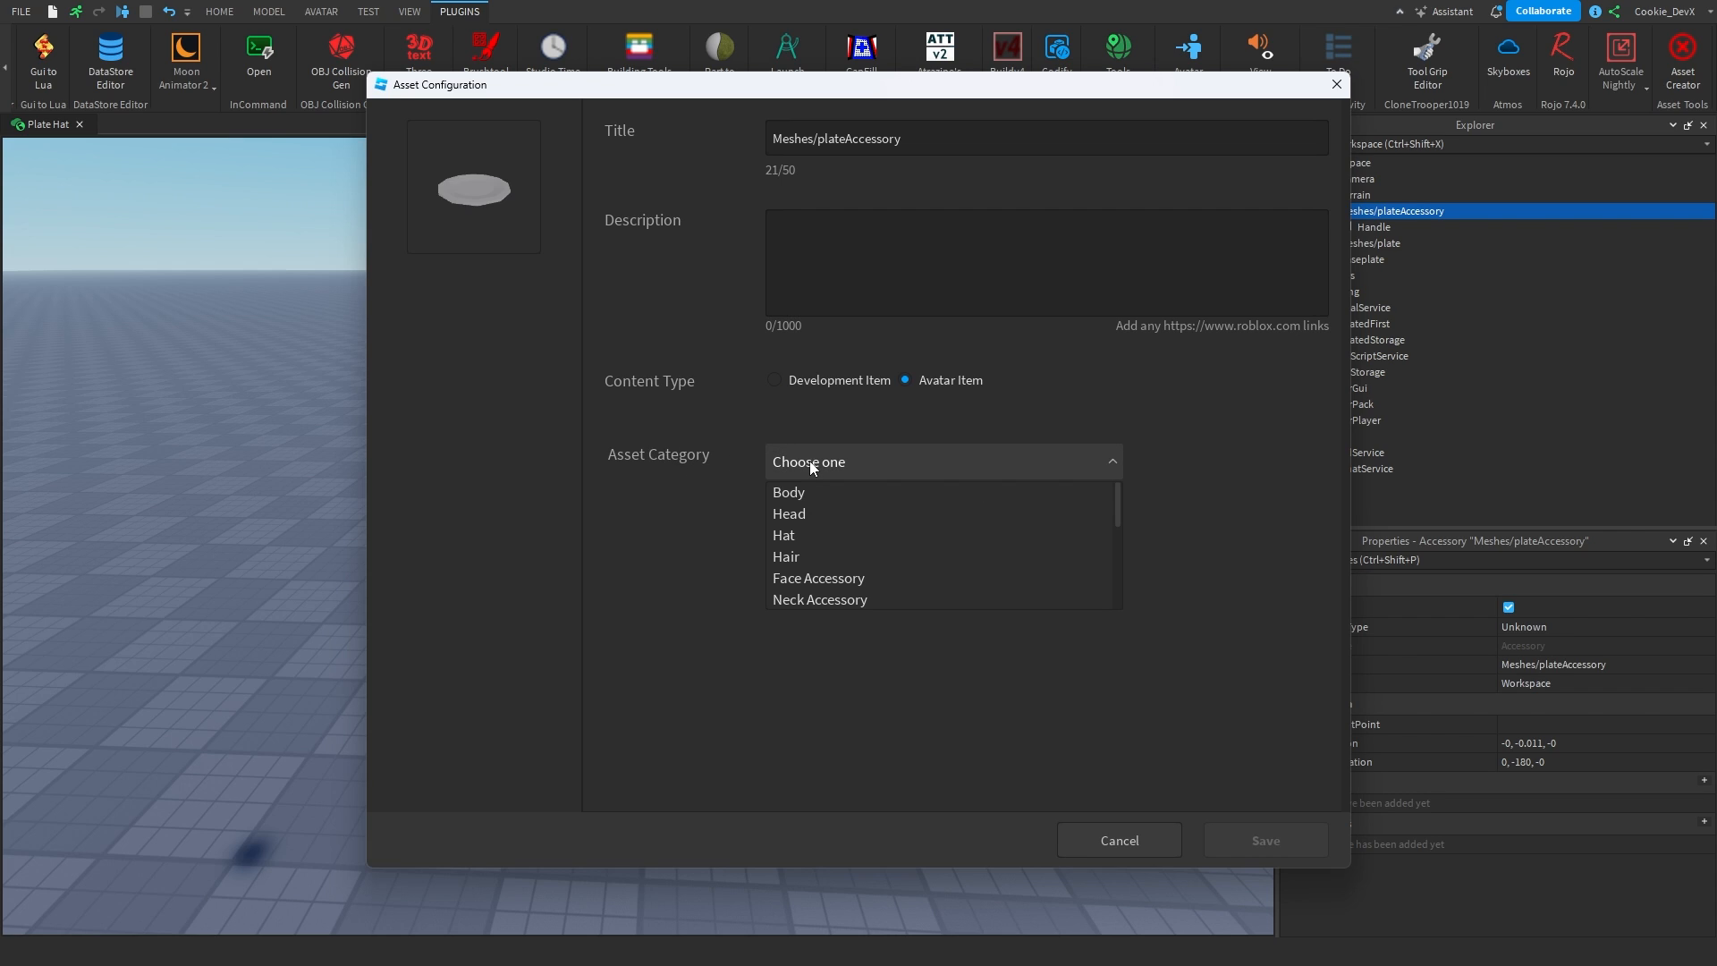
{"action": "mouse_move", "coordinate": [791, 534]}
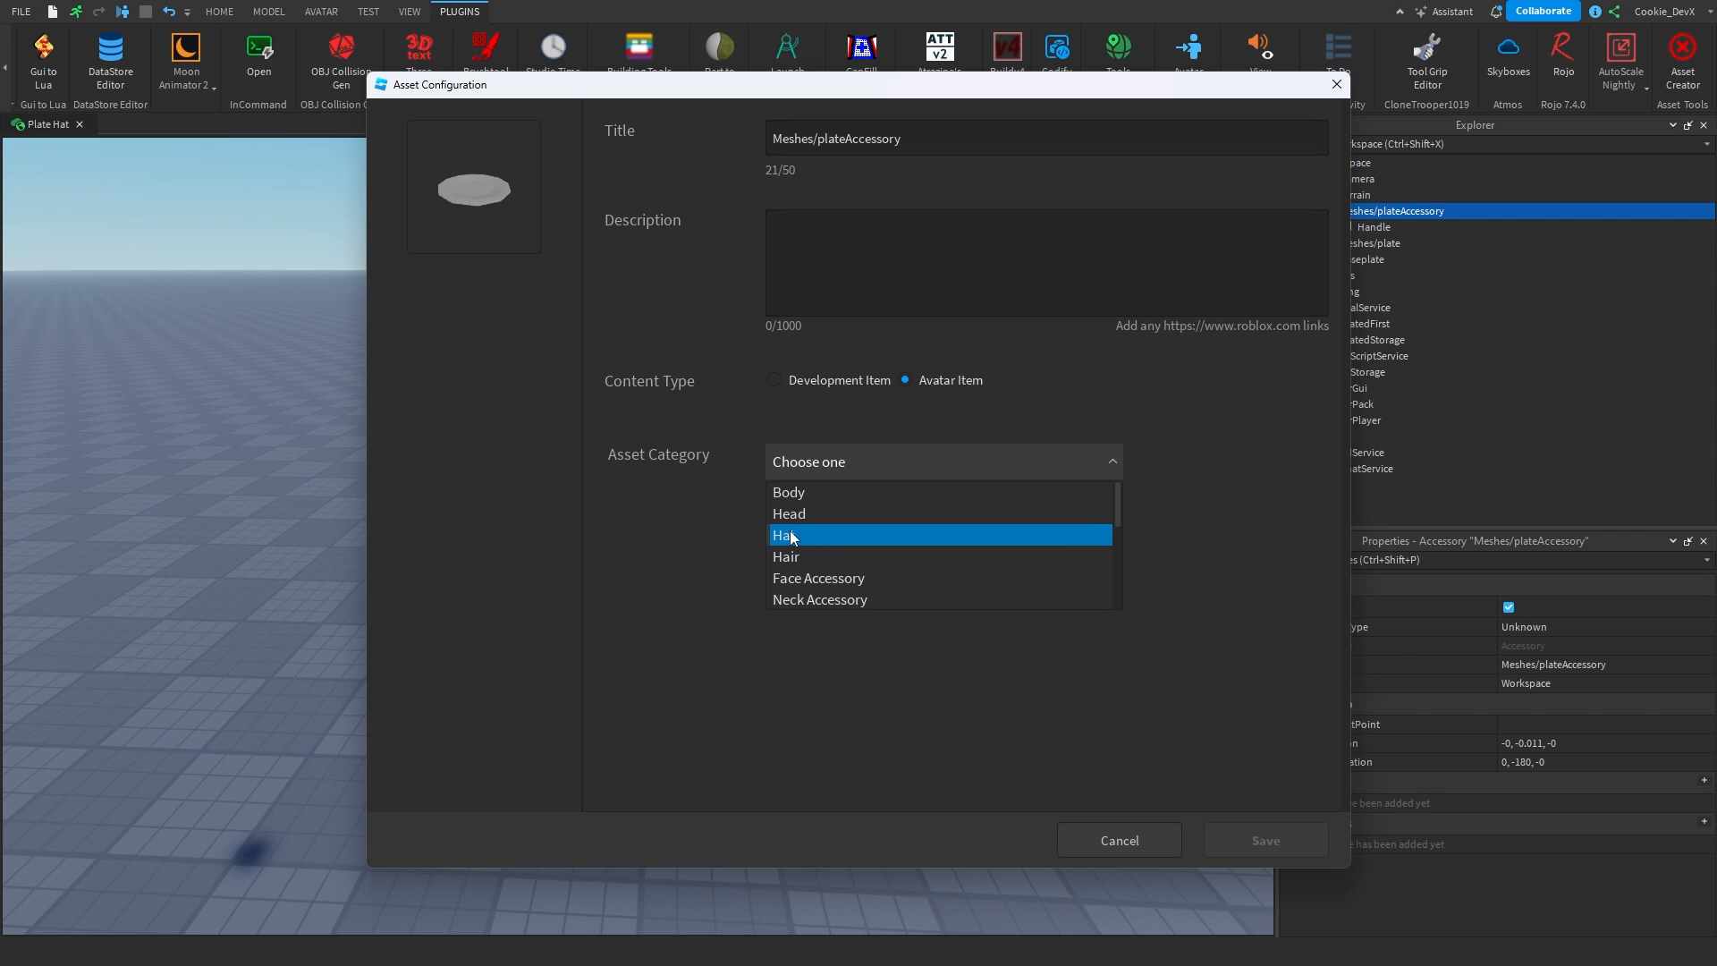
{"action": "left_click", "coordinate": [784, 534]}
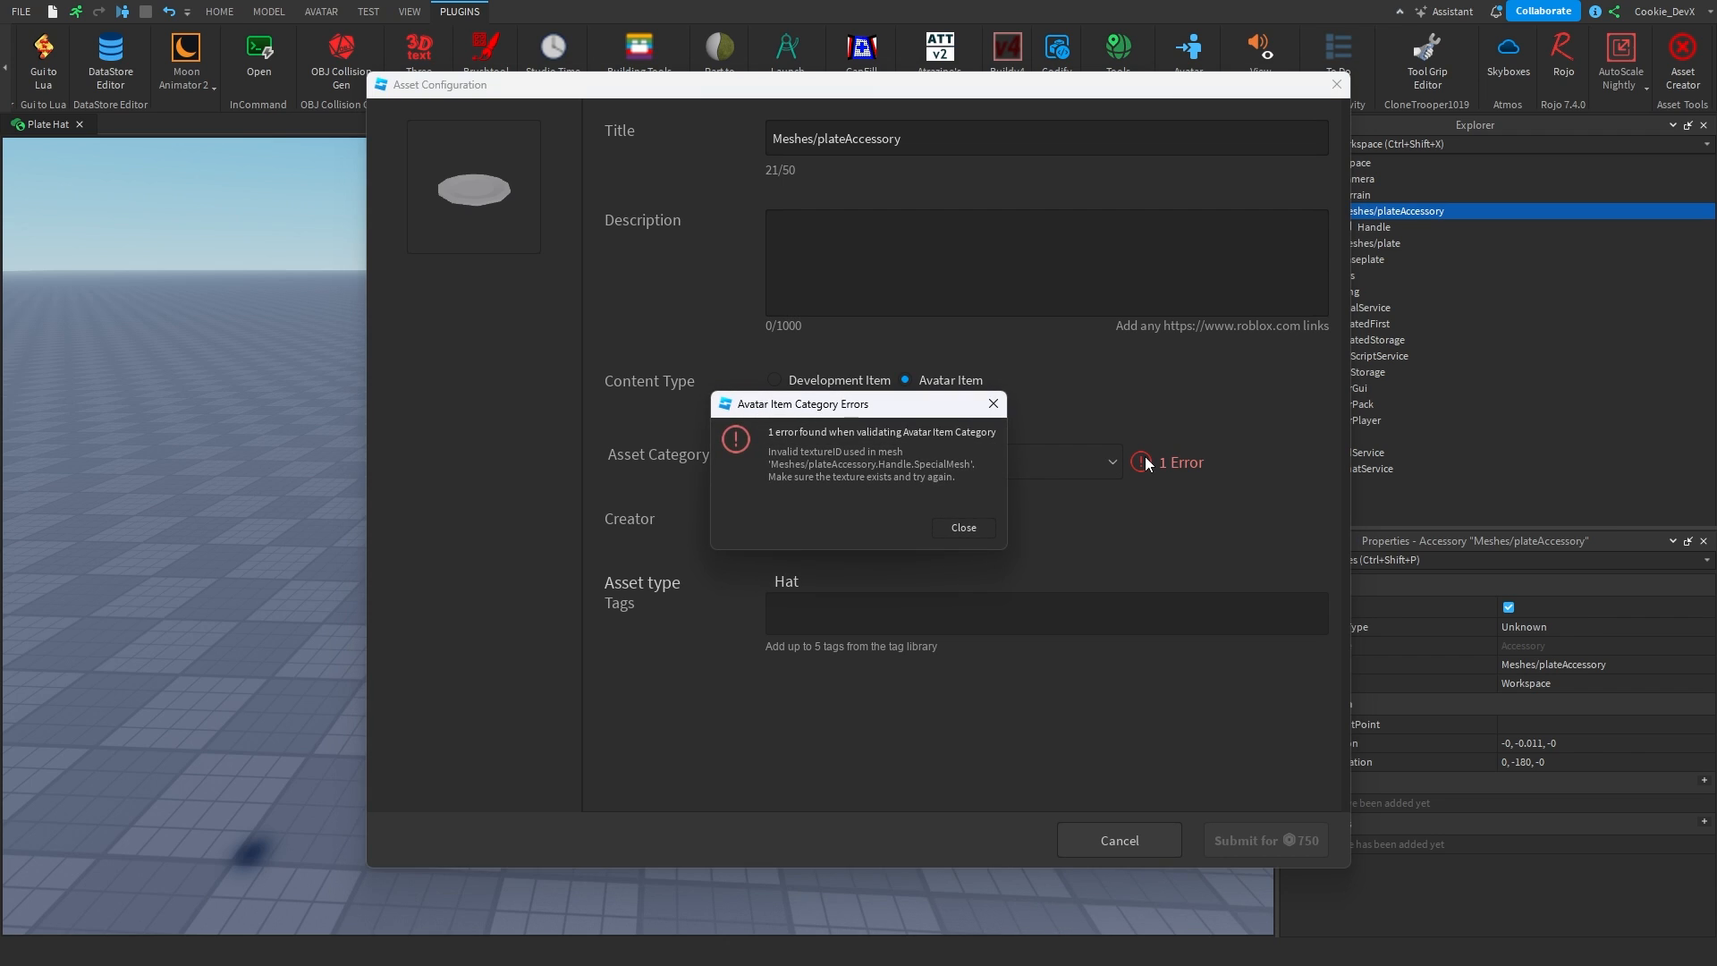
{"action": "mouse_move", "coordinate": [980, 487]}
{"action": "type", "text": "tex"}
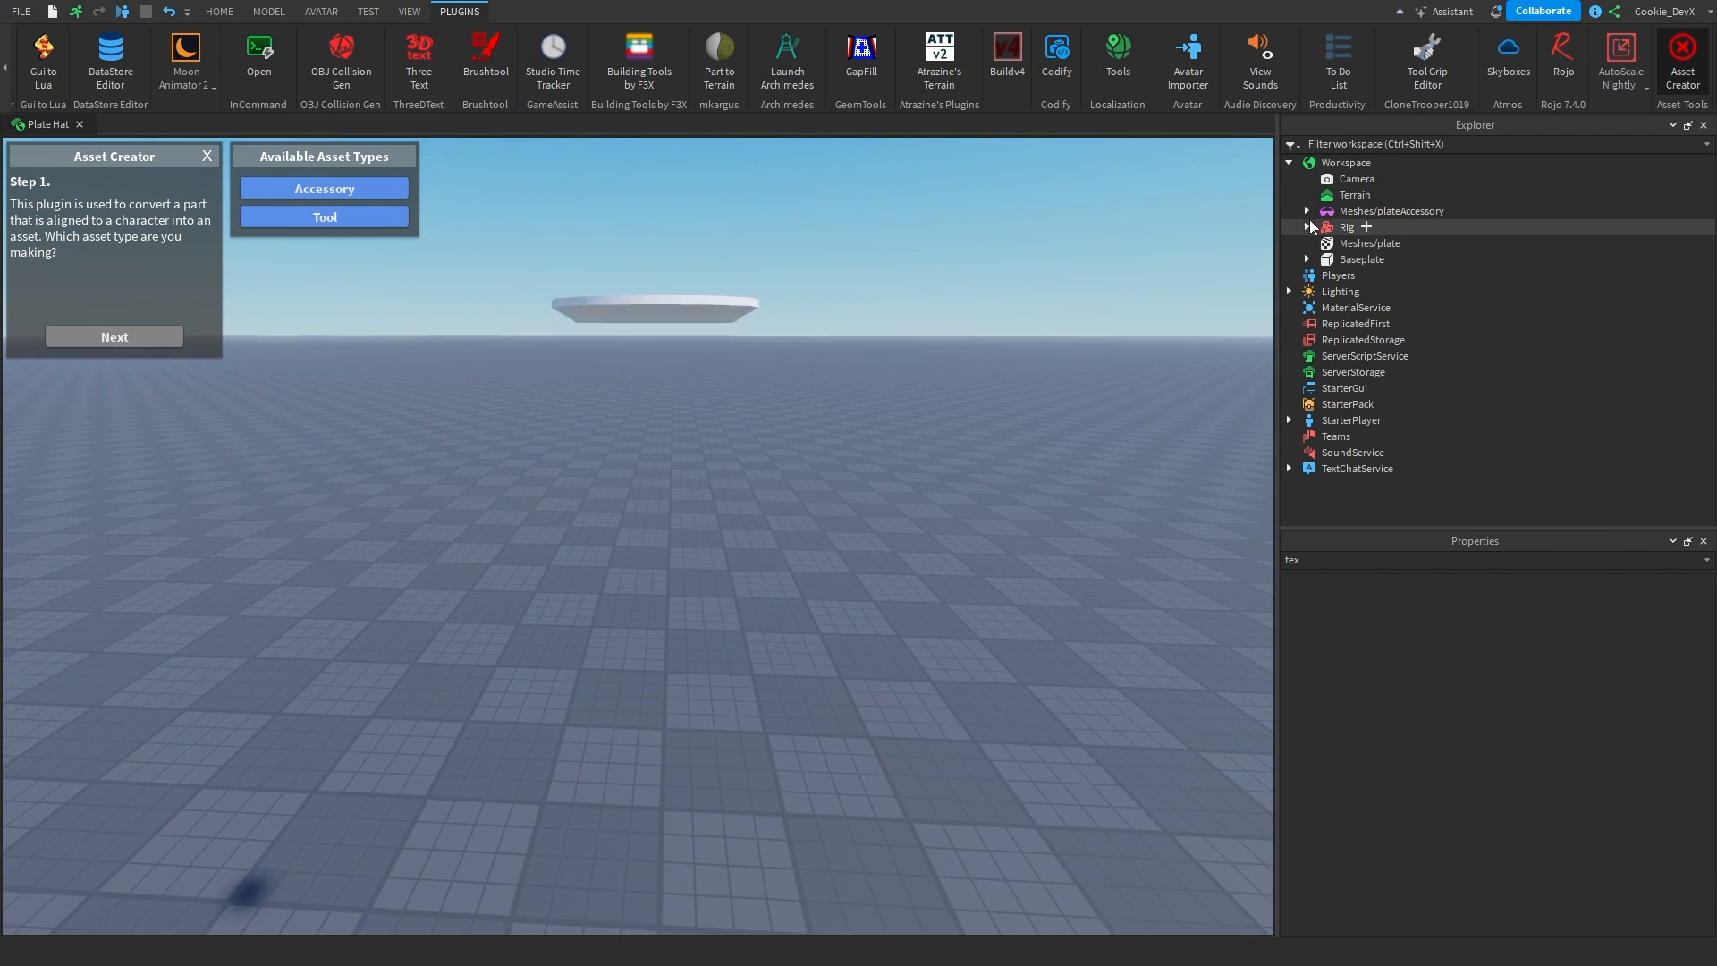
Select the plate accessory's Handle and fit the accessory onto the Rig's head.
{"action": "left_click", "coordinate": [1306, 211]}
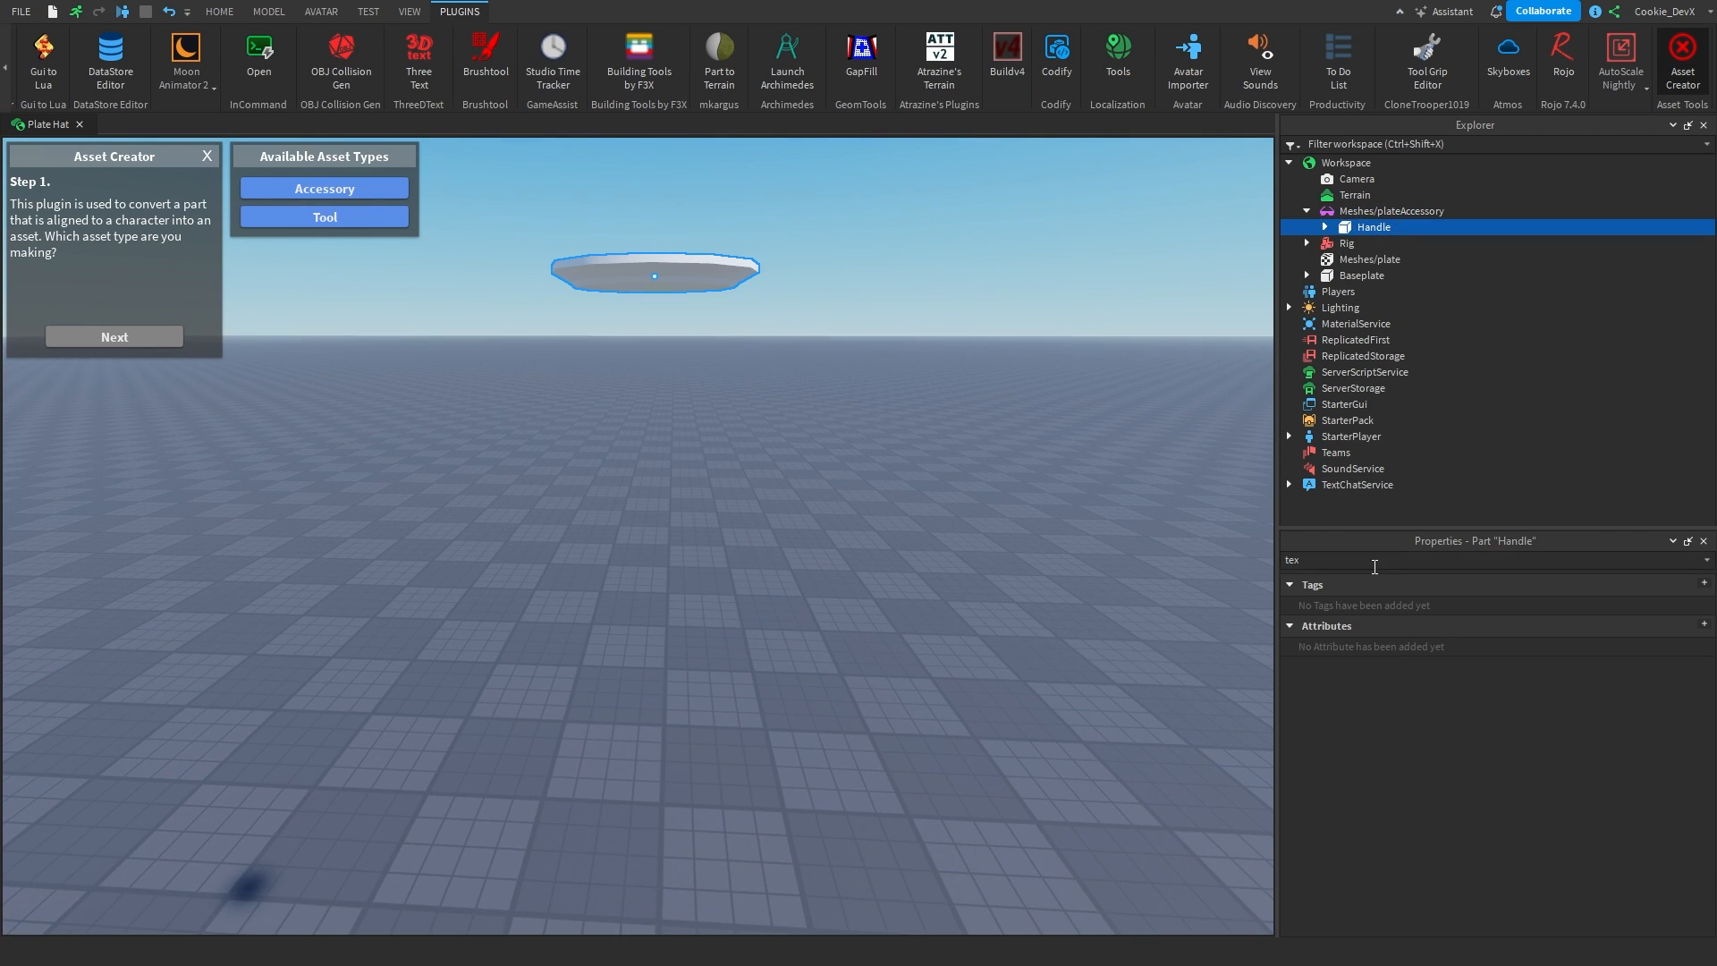
{"action": "left_click", "coordinate": [1392, 211]}
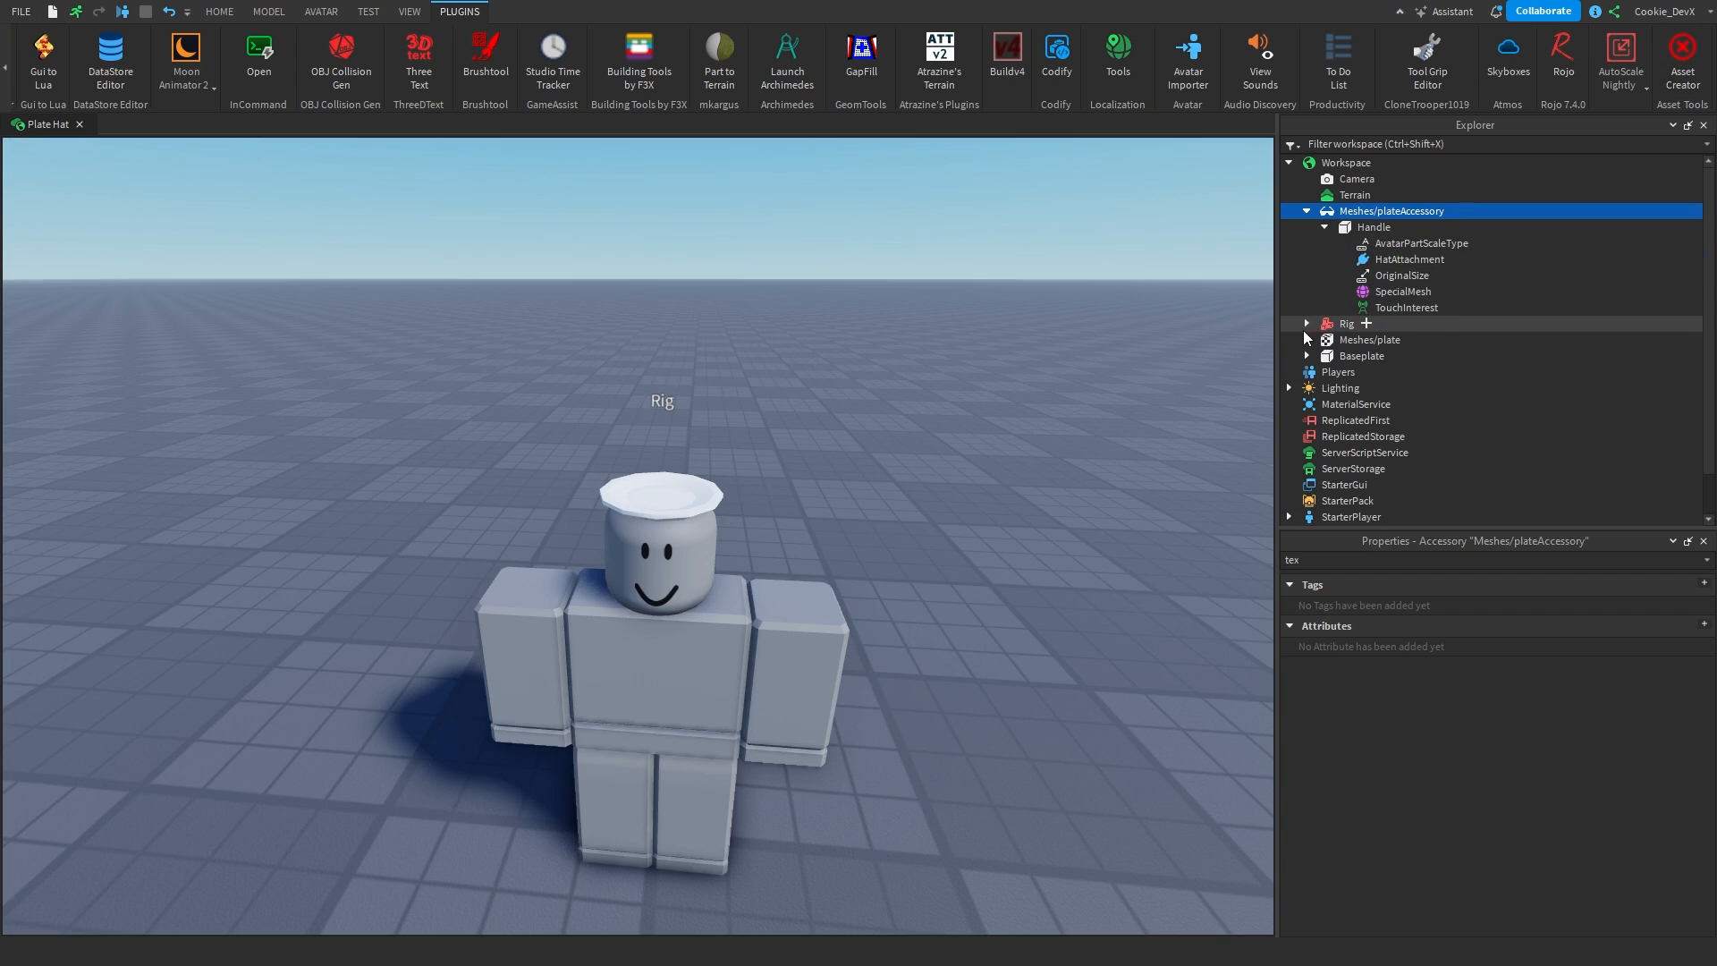
Reopen Save to Roblox for plateAccessory as an Avatar Item in the Hat category.
{"action": "right_click", "coordinate": [1392, 211]}
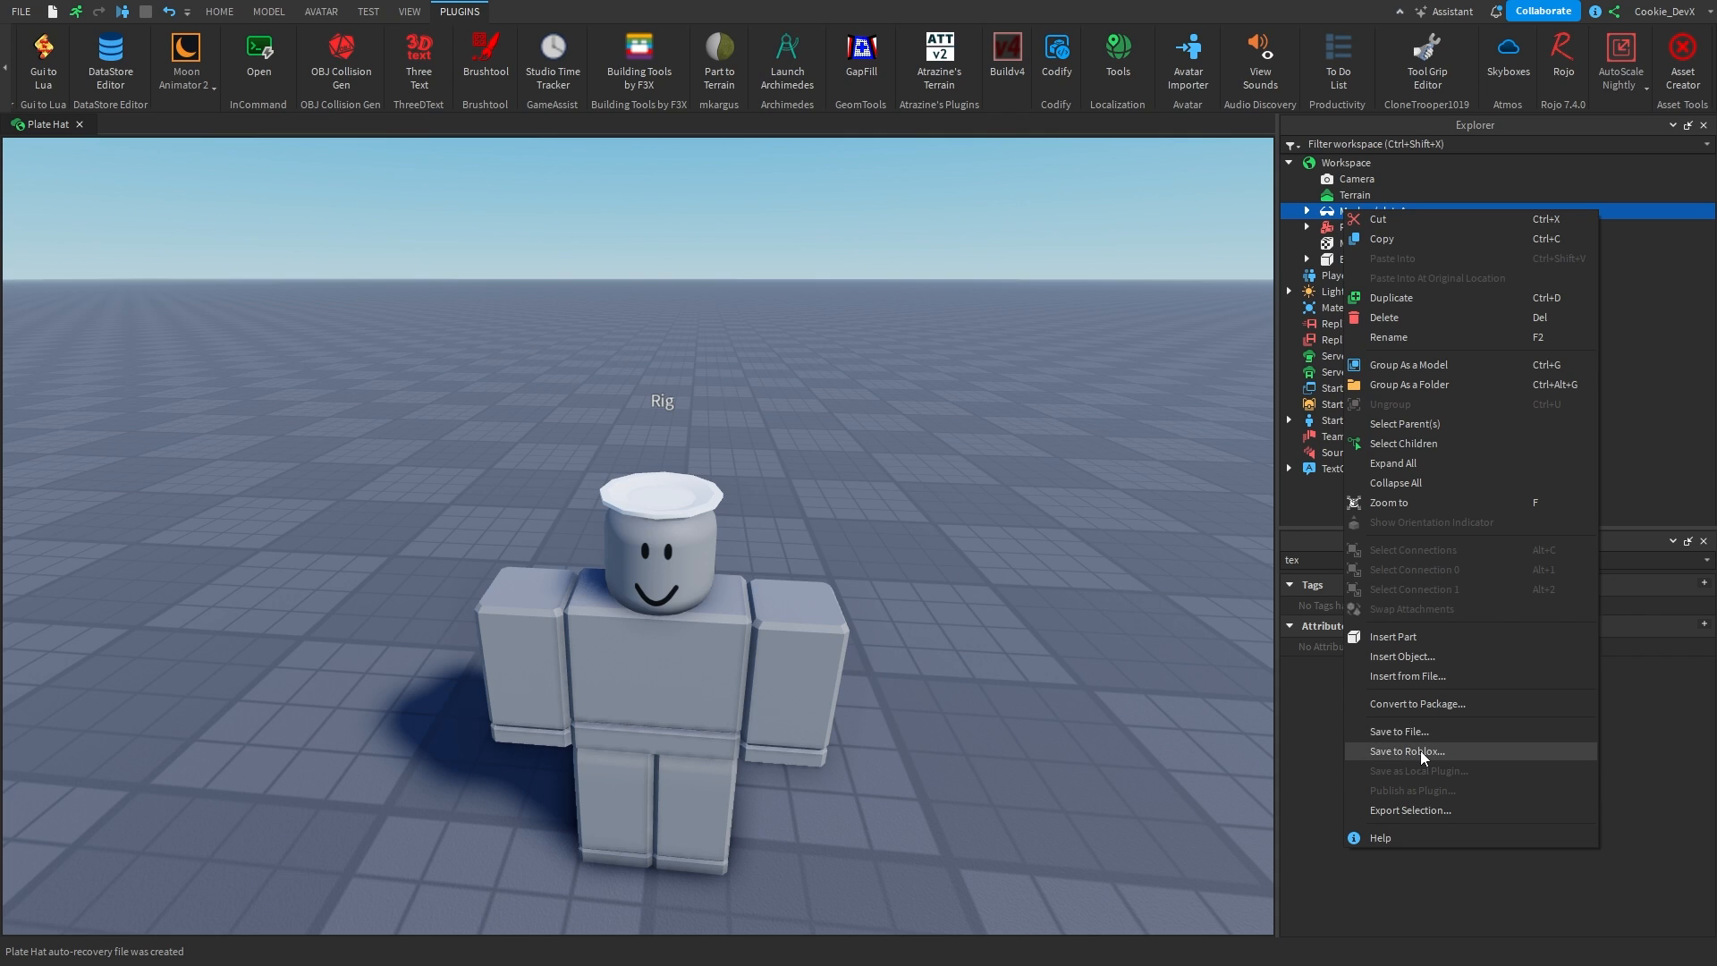
{"action": "left_click", "coordinate": [1406, 752]}
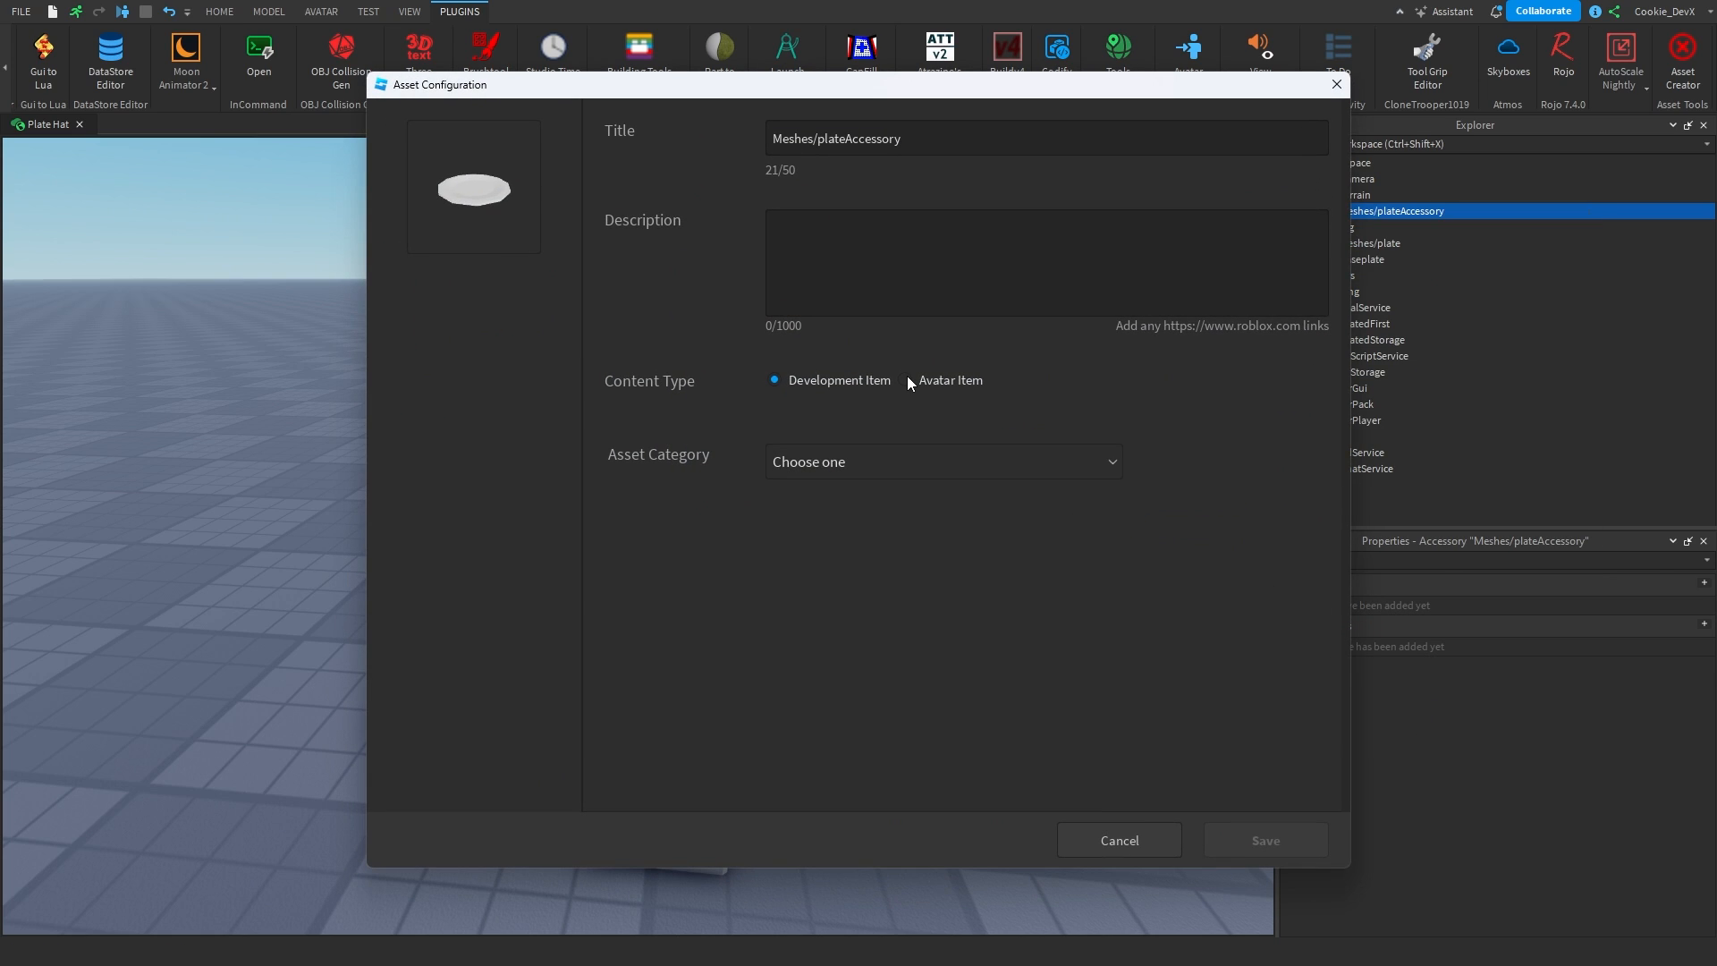
{"action": "left_click", "coordinate": [905, 379]}
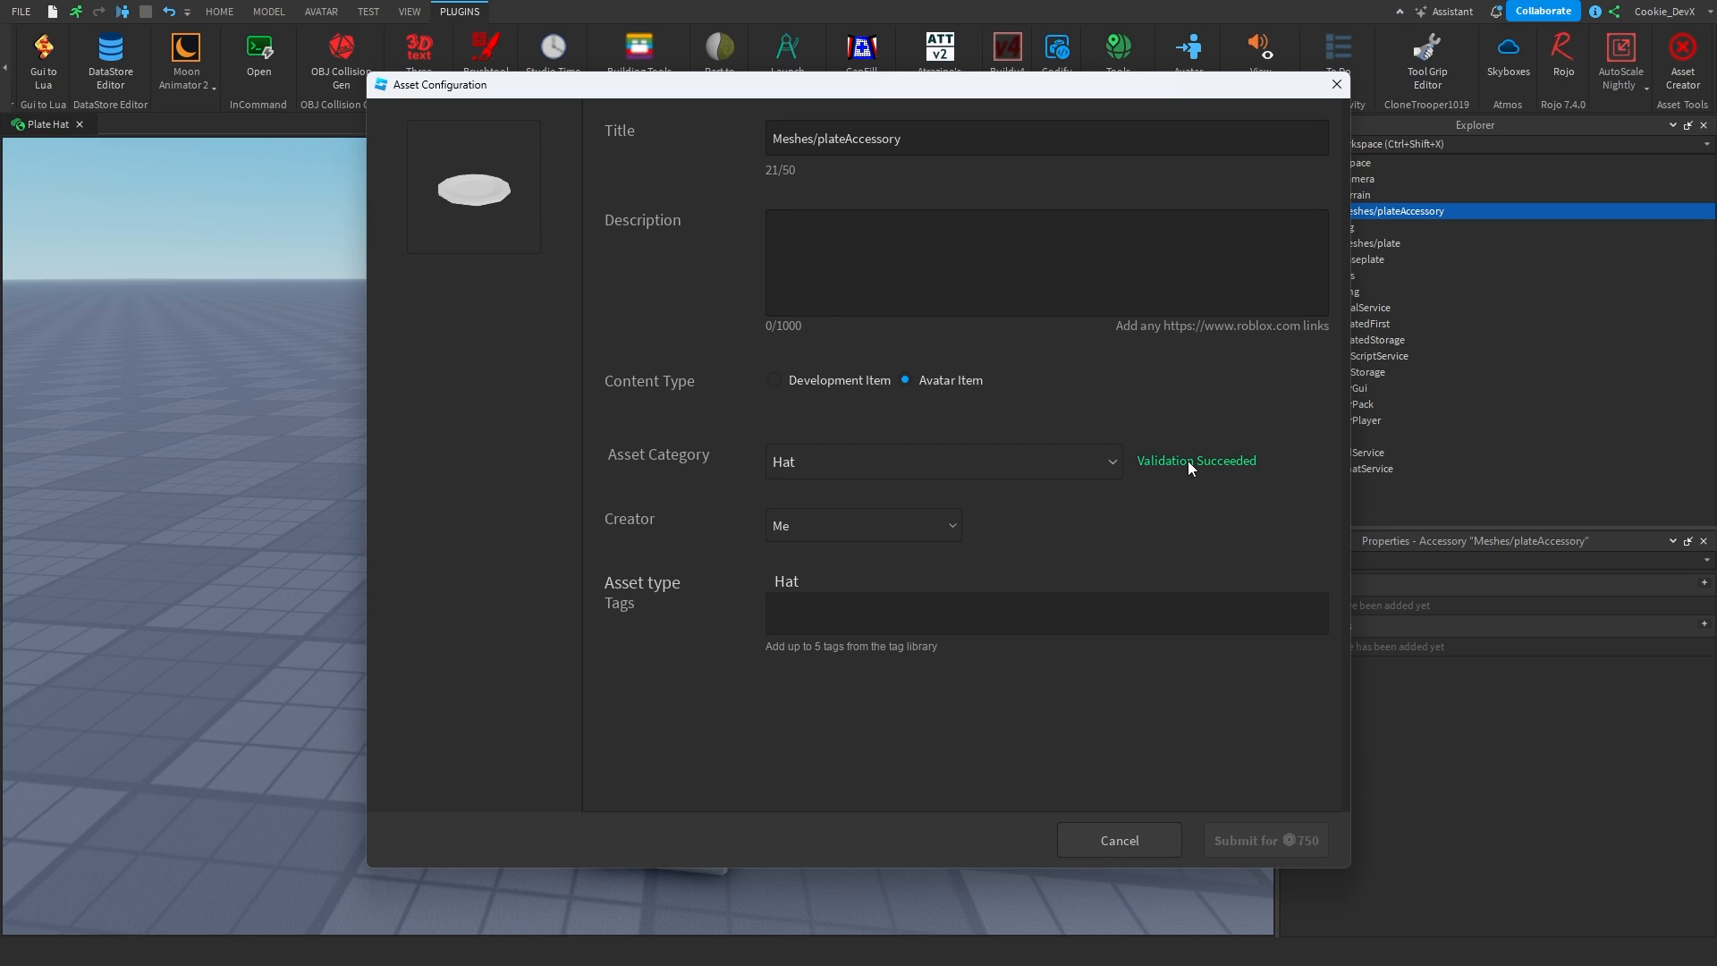
{"action": "mouse_move", "coordinate": [809, 276]}
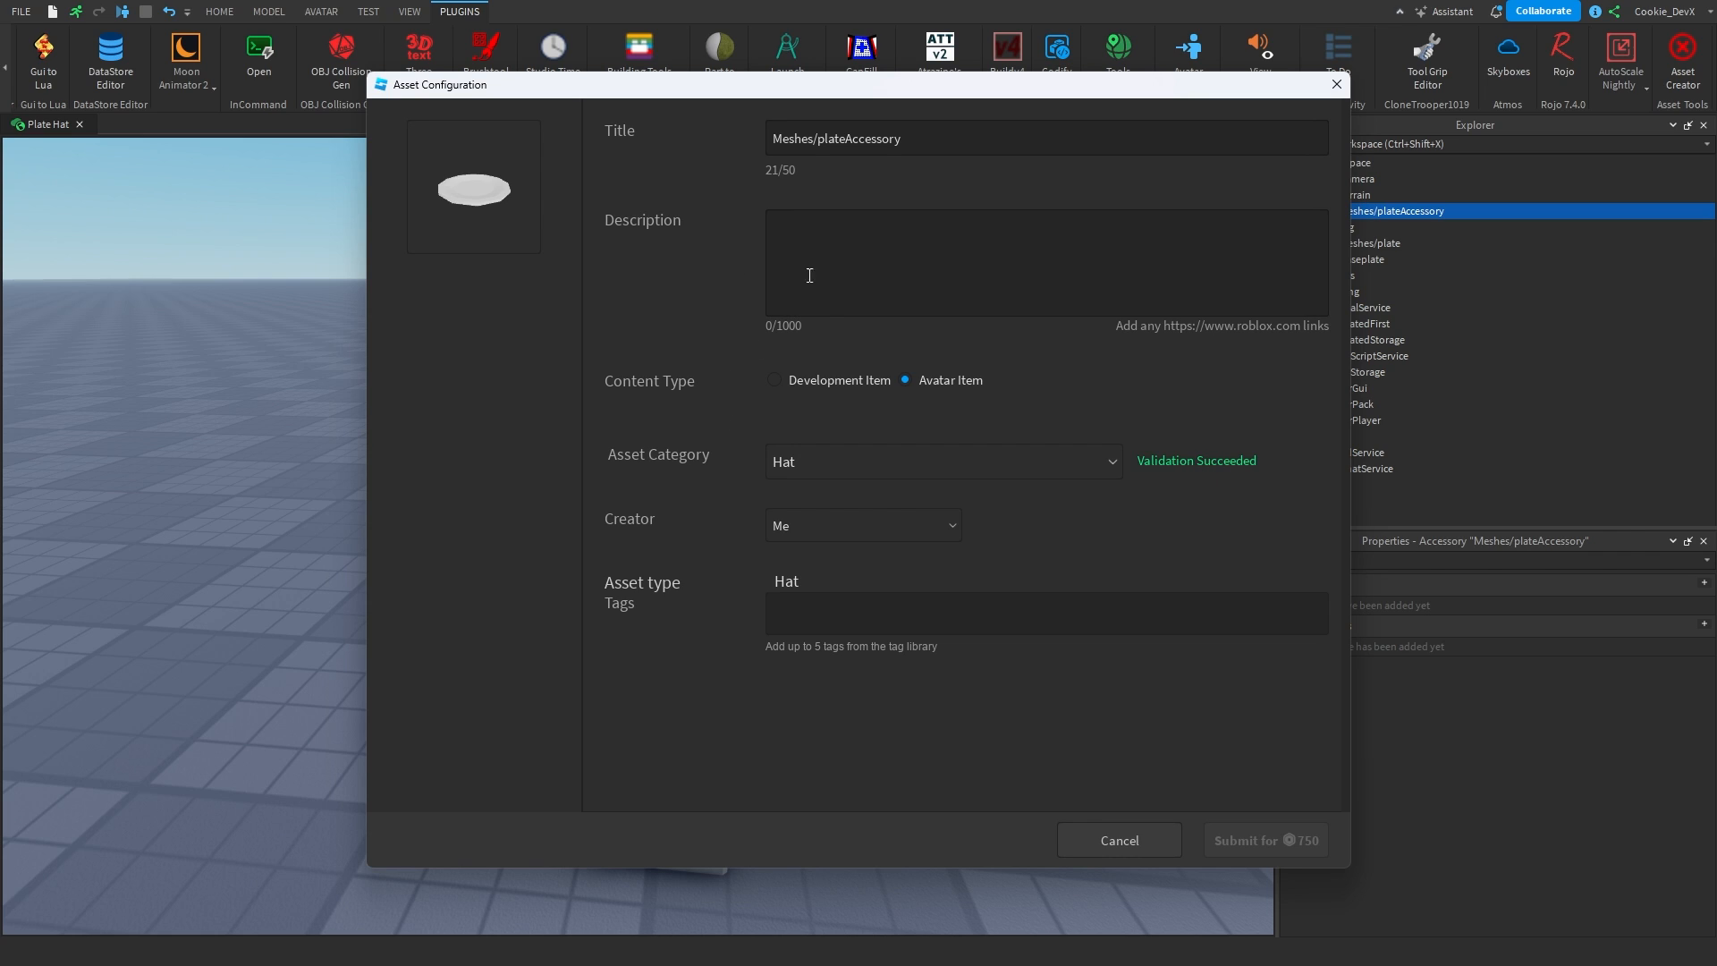
Title the item Plate Hat, describe it, tag it Place, Food and Hat, and submit for 750.
{"action": "type", "text": "Plate Hat"}
{"action": "type", "text": "This is an amazing plate"}
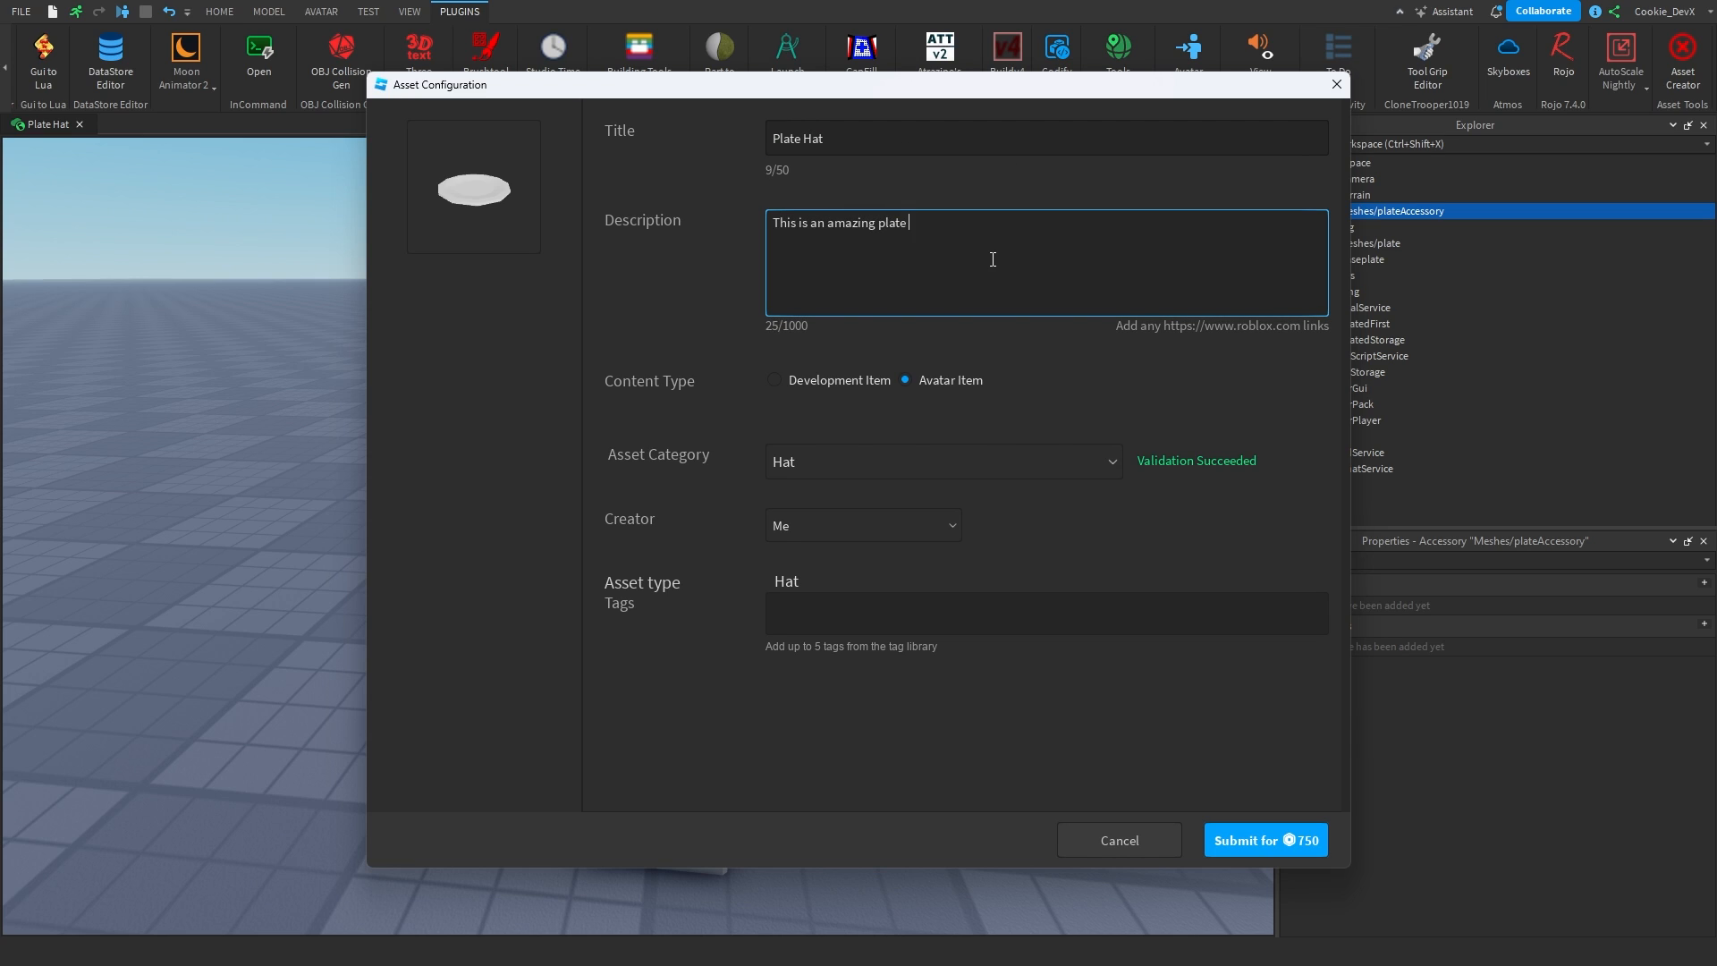
{"action": "type", "text": "hat."}
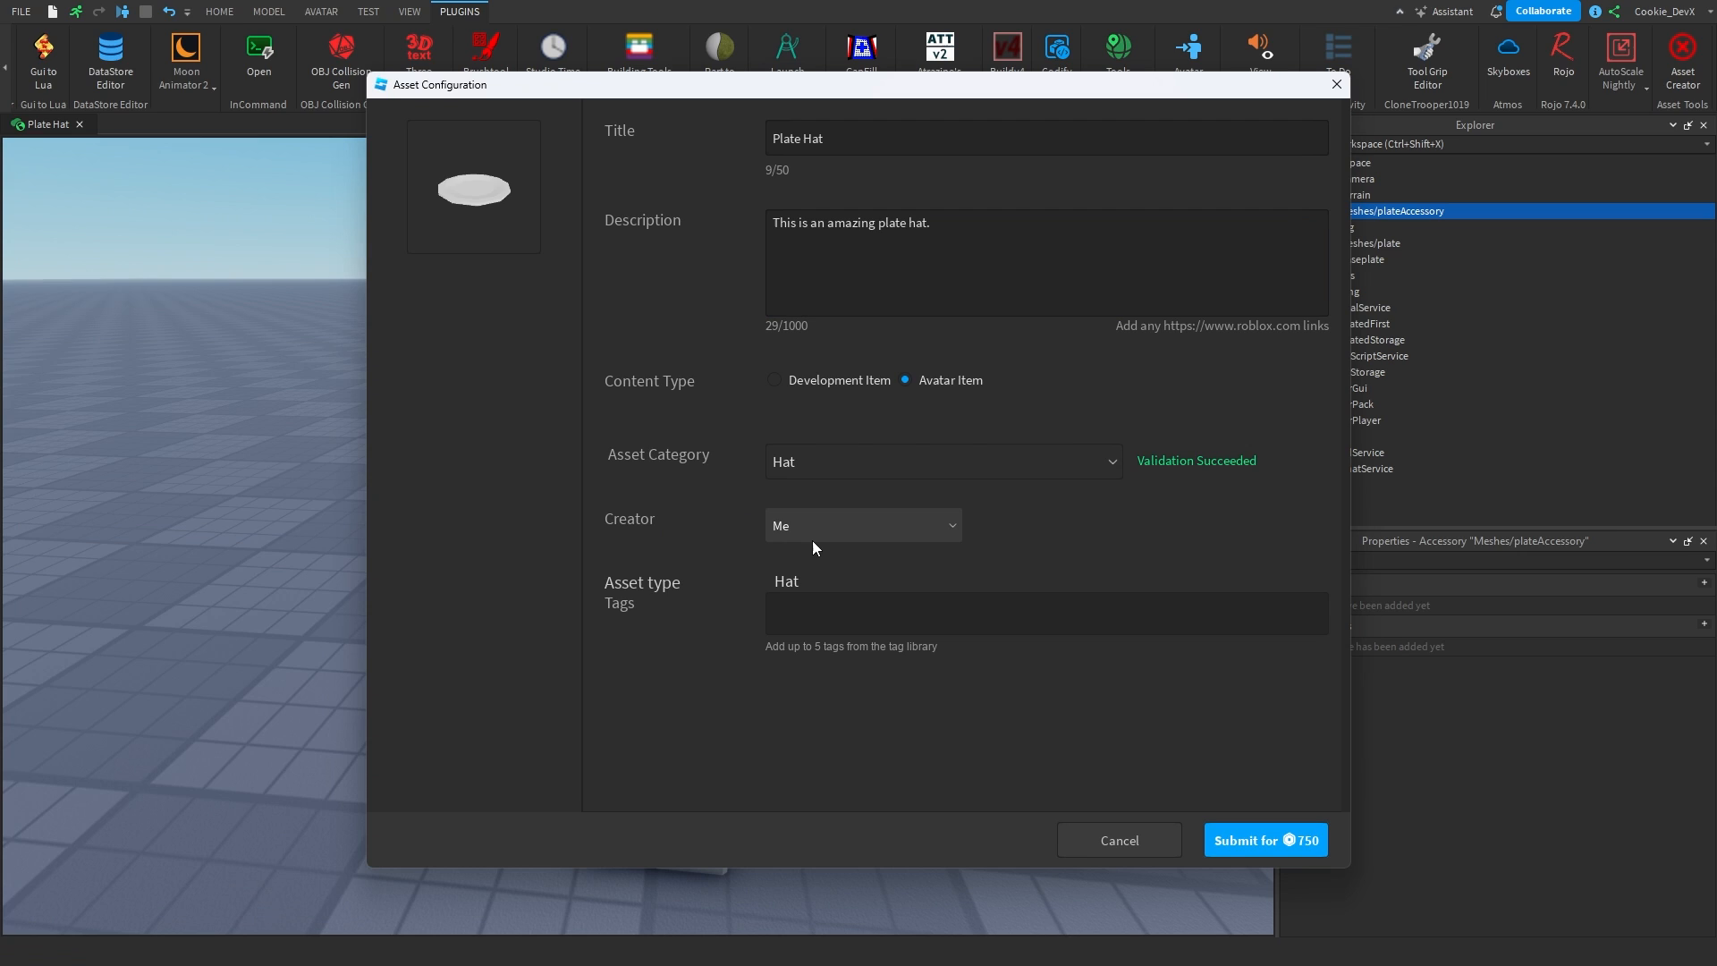
{"action": "left_click", "coordinate": [1048, 612]}
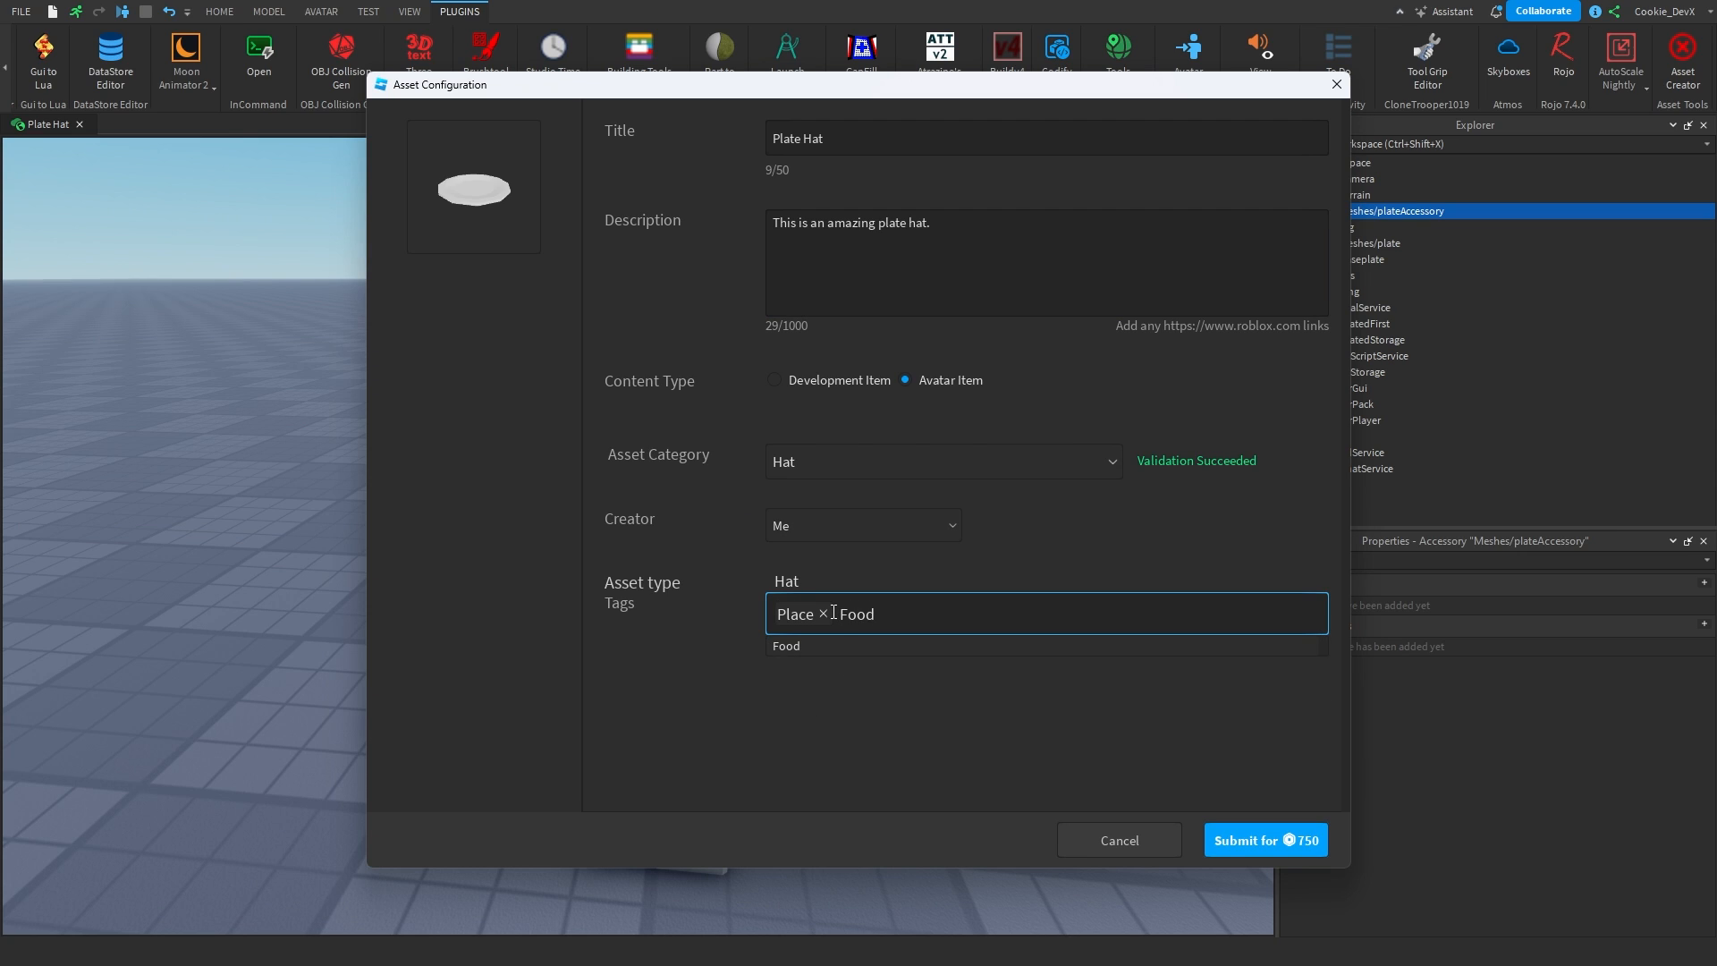
{"action": "left_click", "coordinate": [787, 646]}
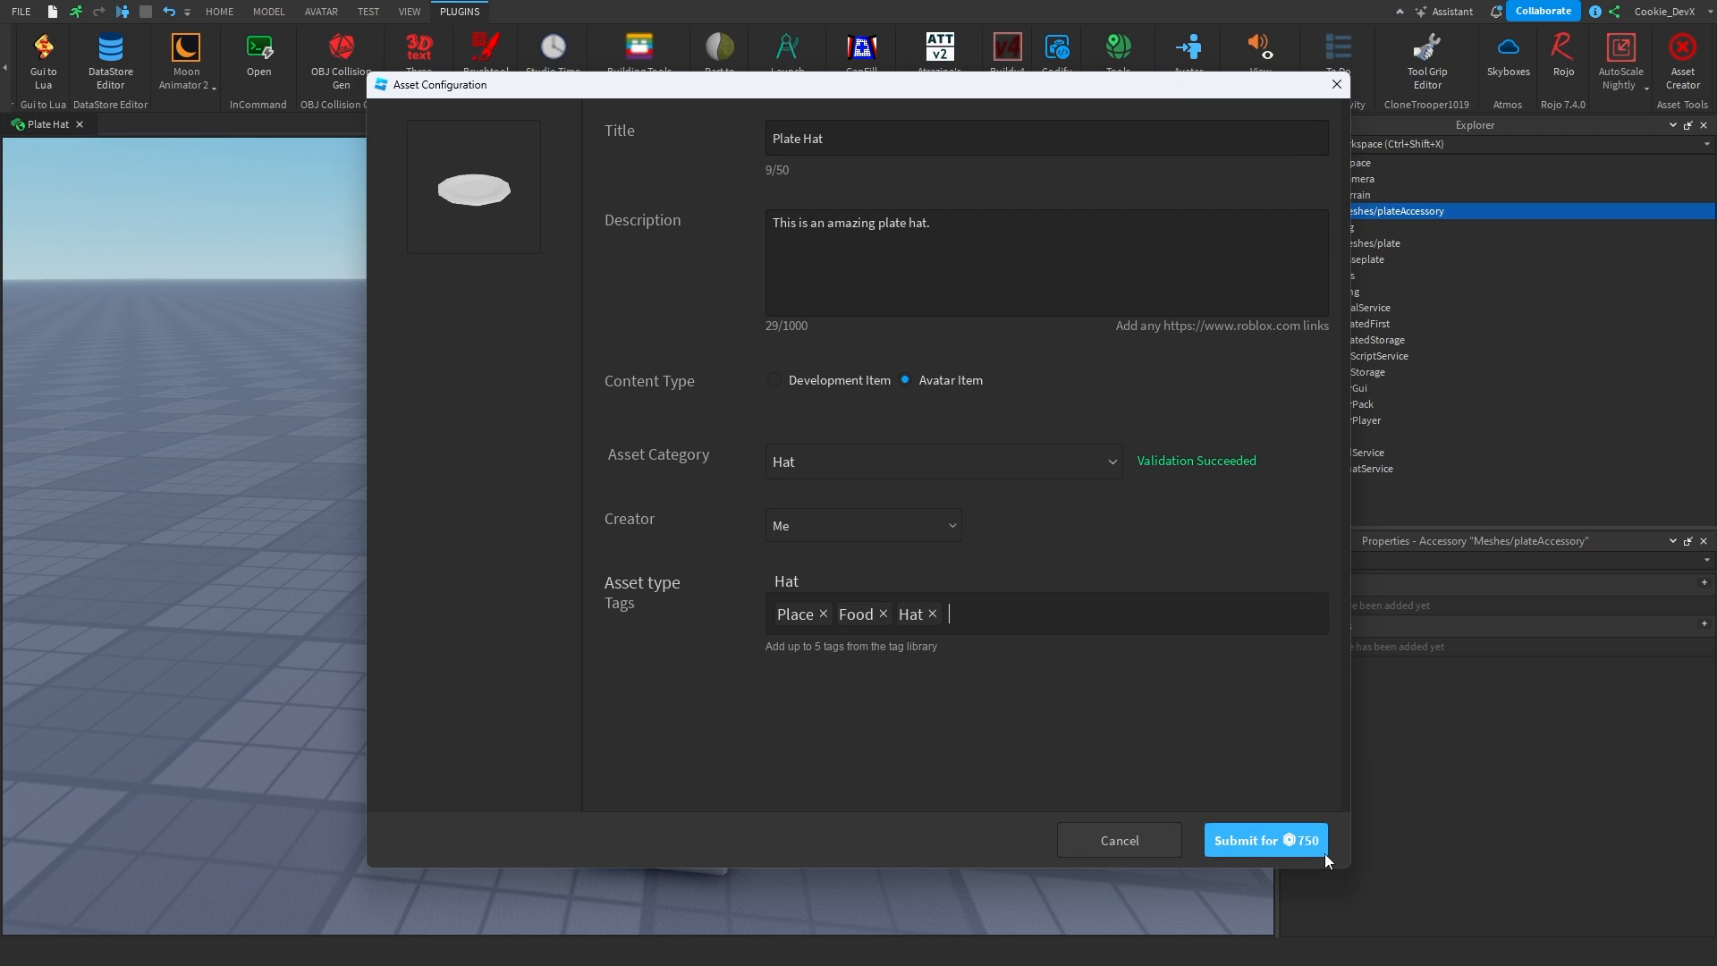
{"action": "left_click", "coordinate": [1267, 841]}
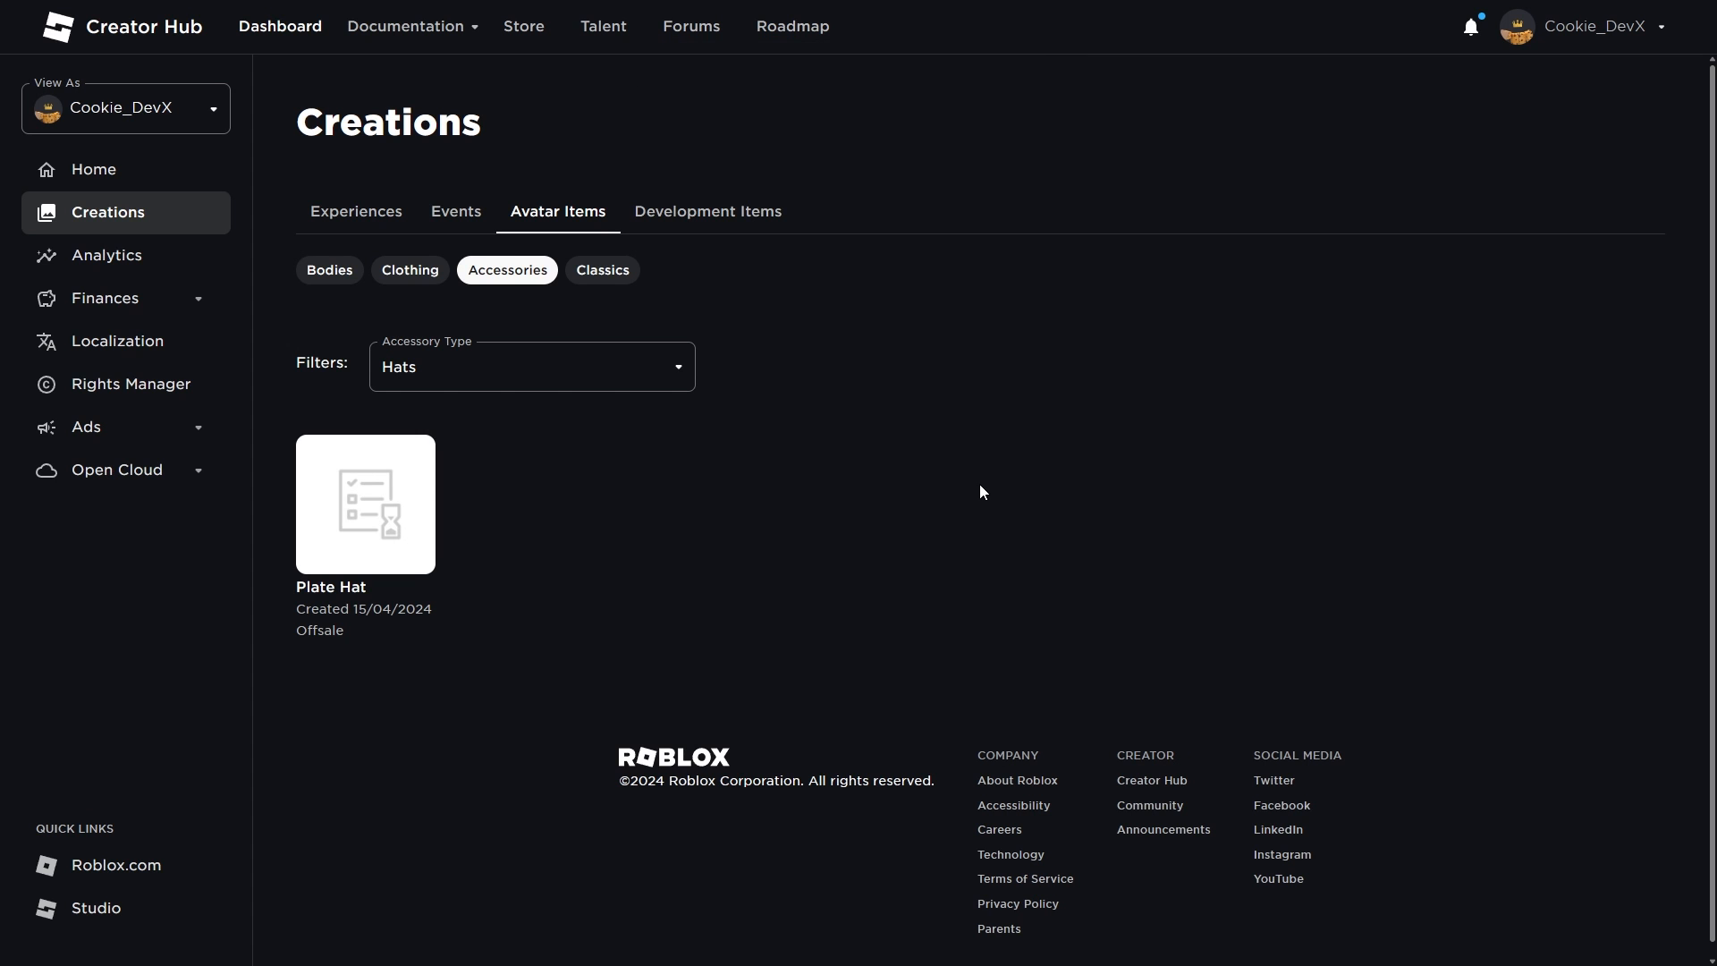
{"action": "mouse_move", "coordinate": [528, 275]}
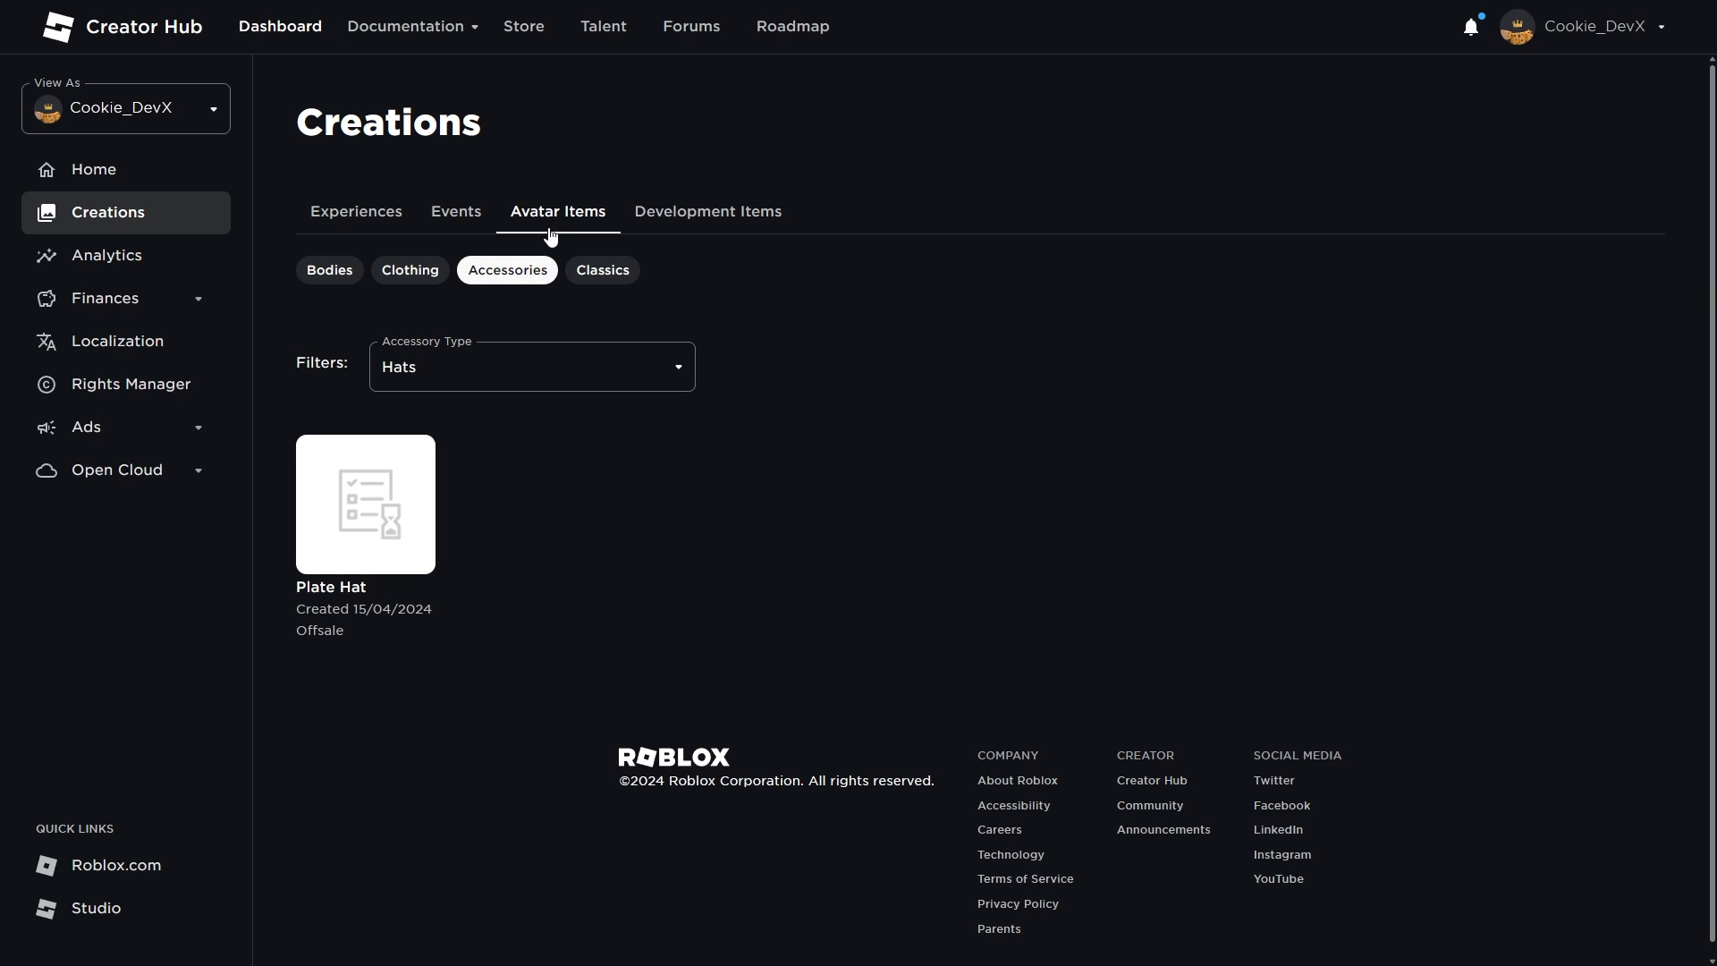
{"action": "mouse_move", "coordinate": [399, 349]}
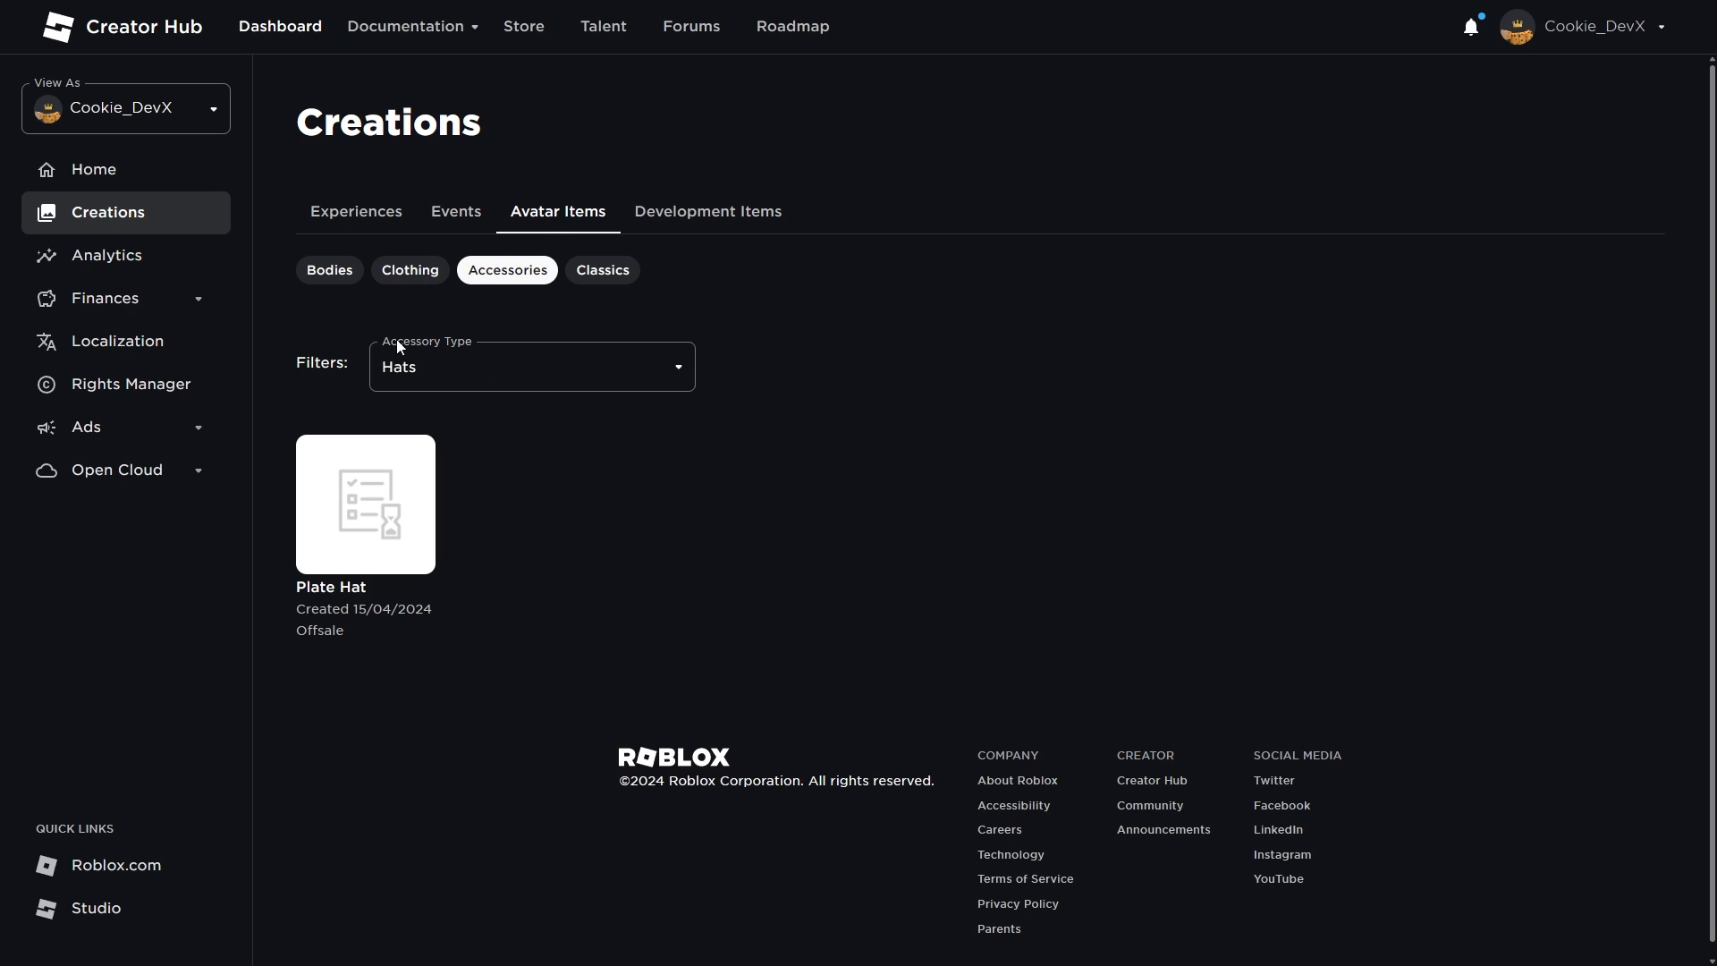
{"action": "mouse_move", "coordinate": [425, 353]}
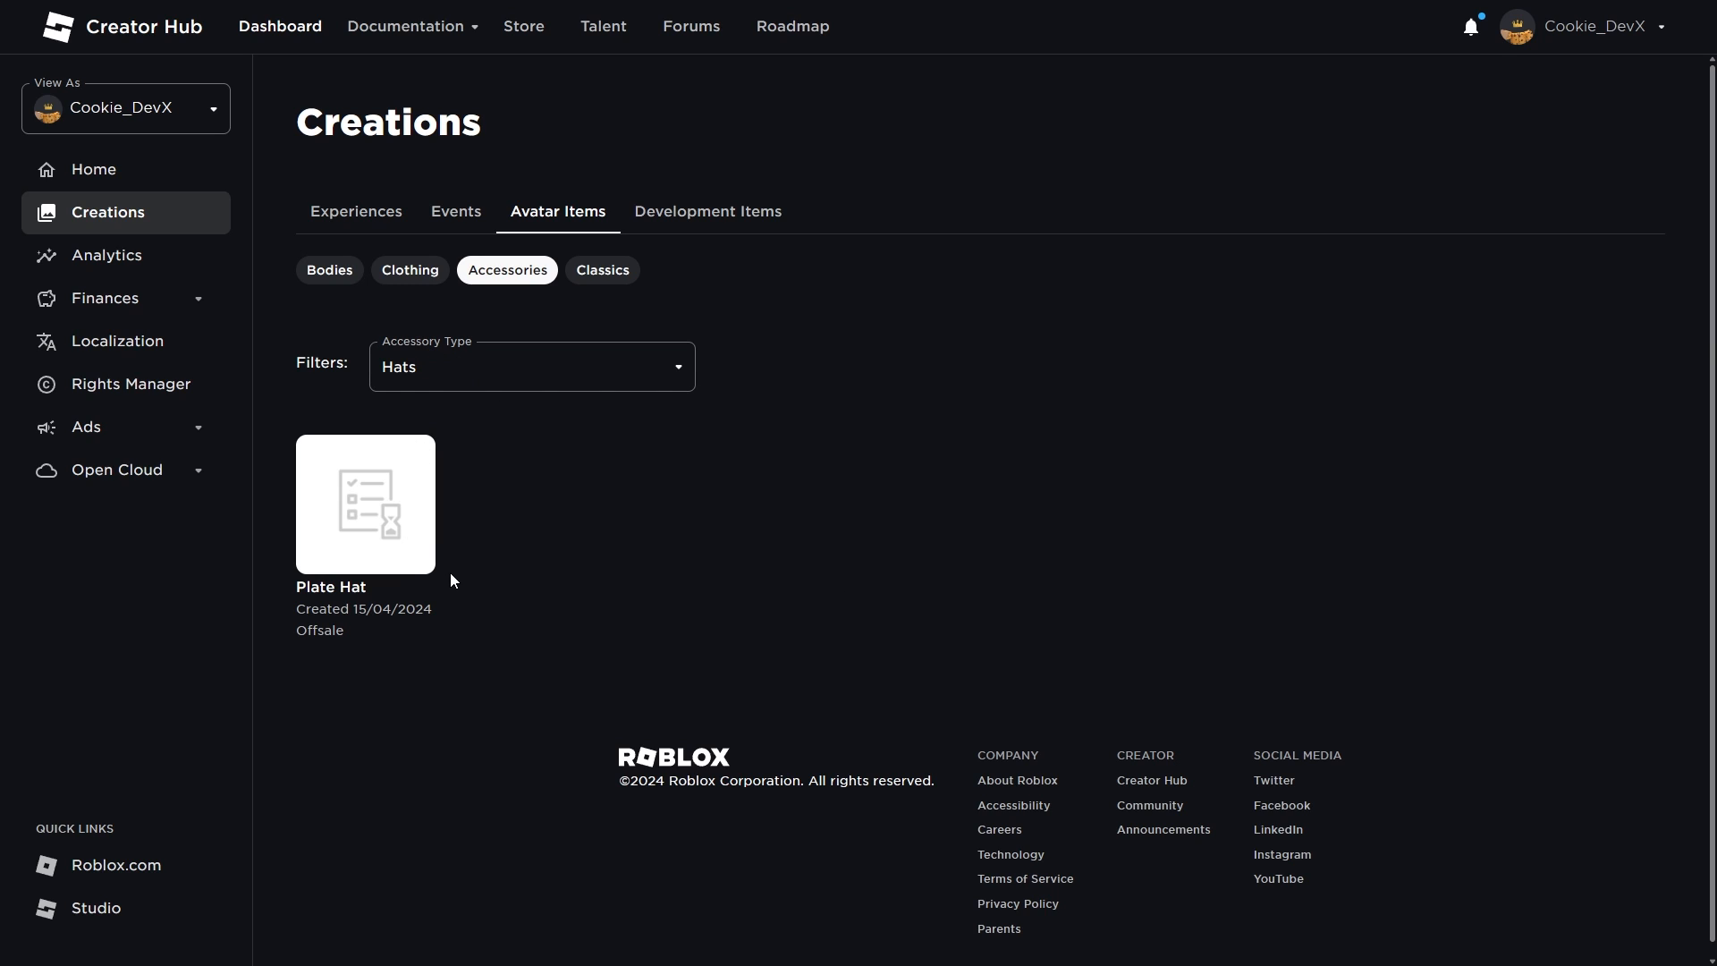
{"action": "mouse_move", "coordinate": [465, 624]}
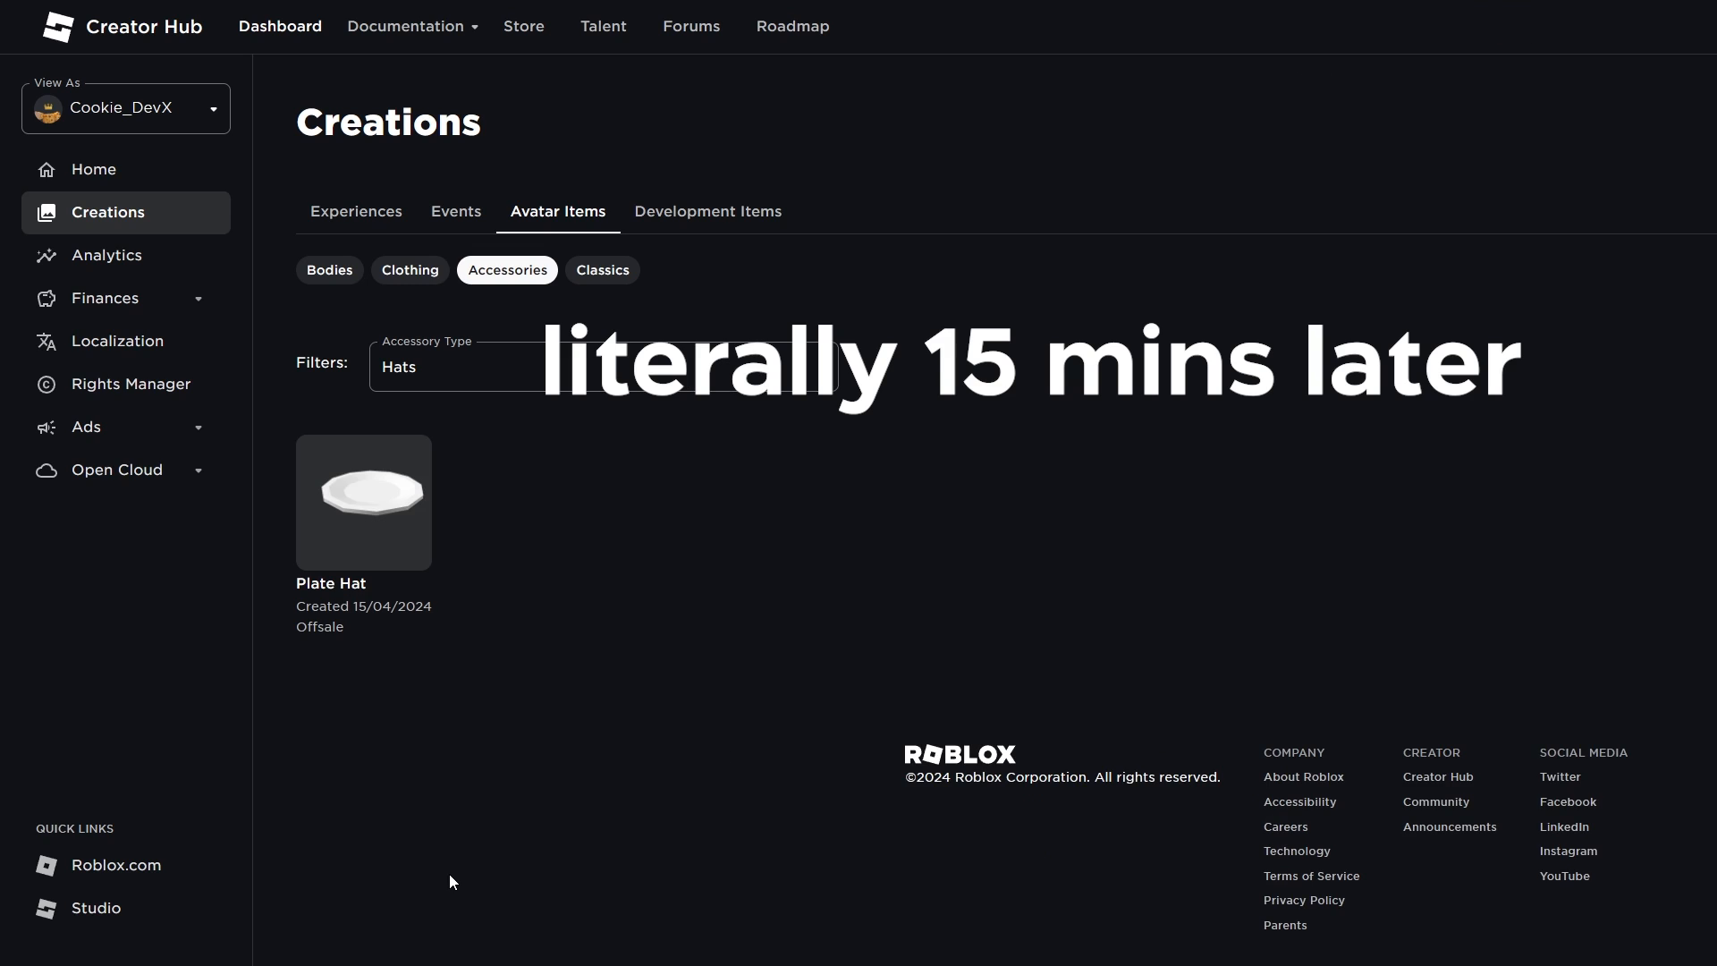
{"action": "mouse_move", "coordinate": [431, 569]}
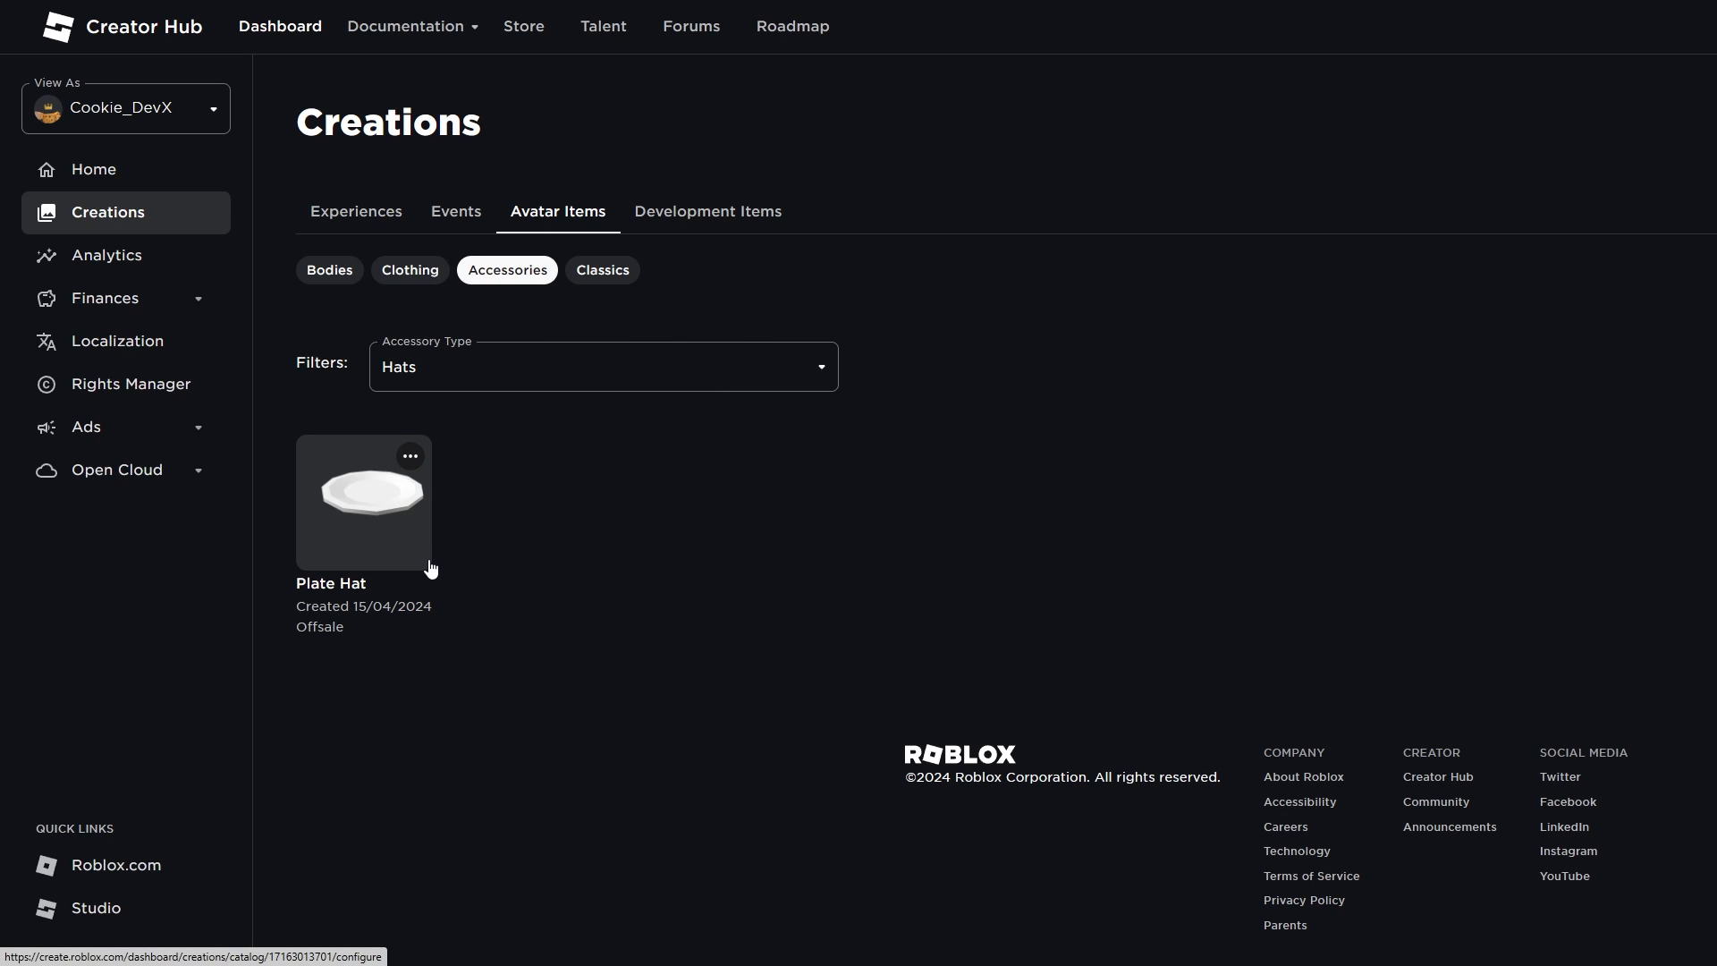
Open the Plate Hat's Manage Item configuration page from the Accessories list.
{"action": "left_click", "coordinate": [363, 502]}
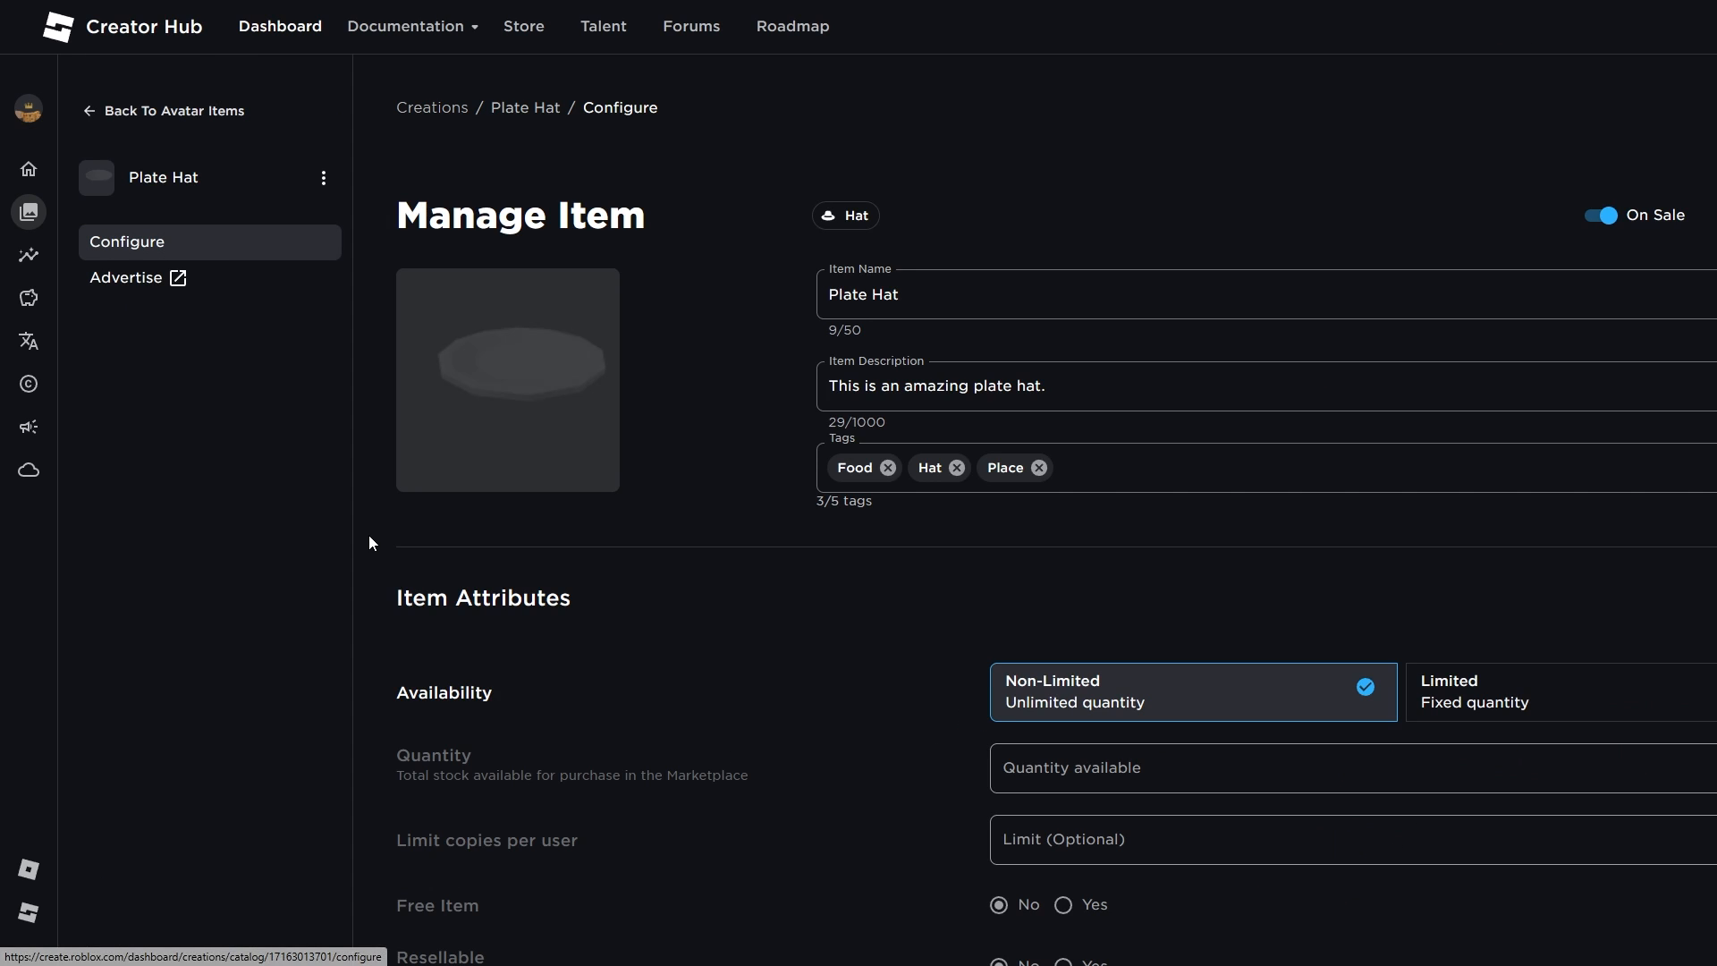
{"action": "scroll", "scroll_direction": "down", "scroll_amount": 3}
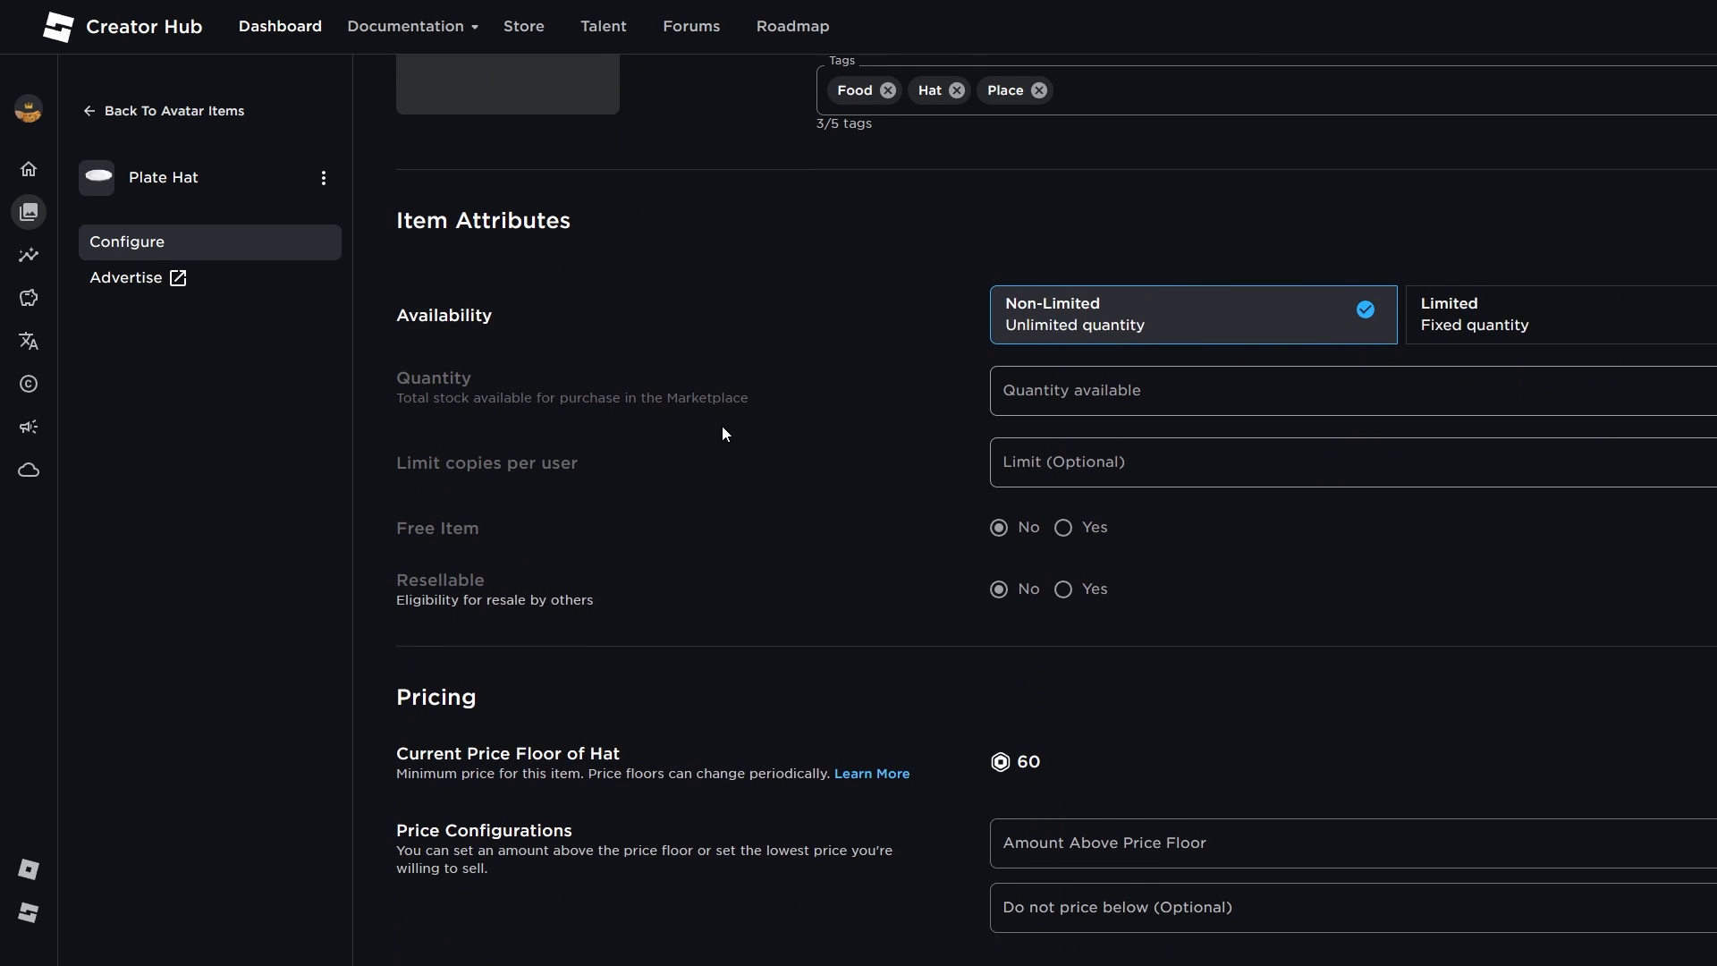
{"action": "scroll", "scroll_direction": "down", "scroll_amount": 3}
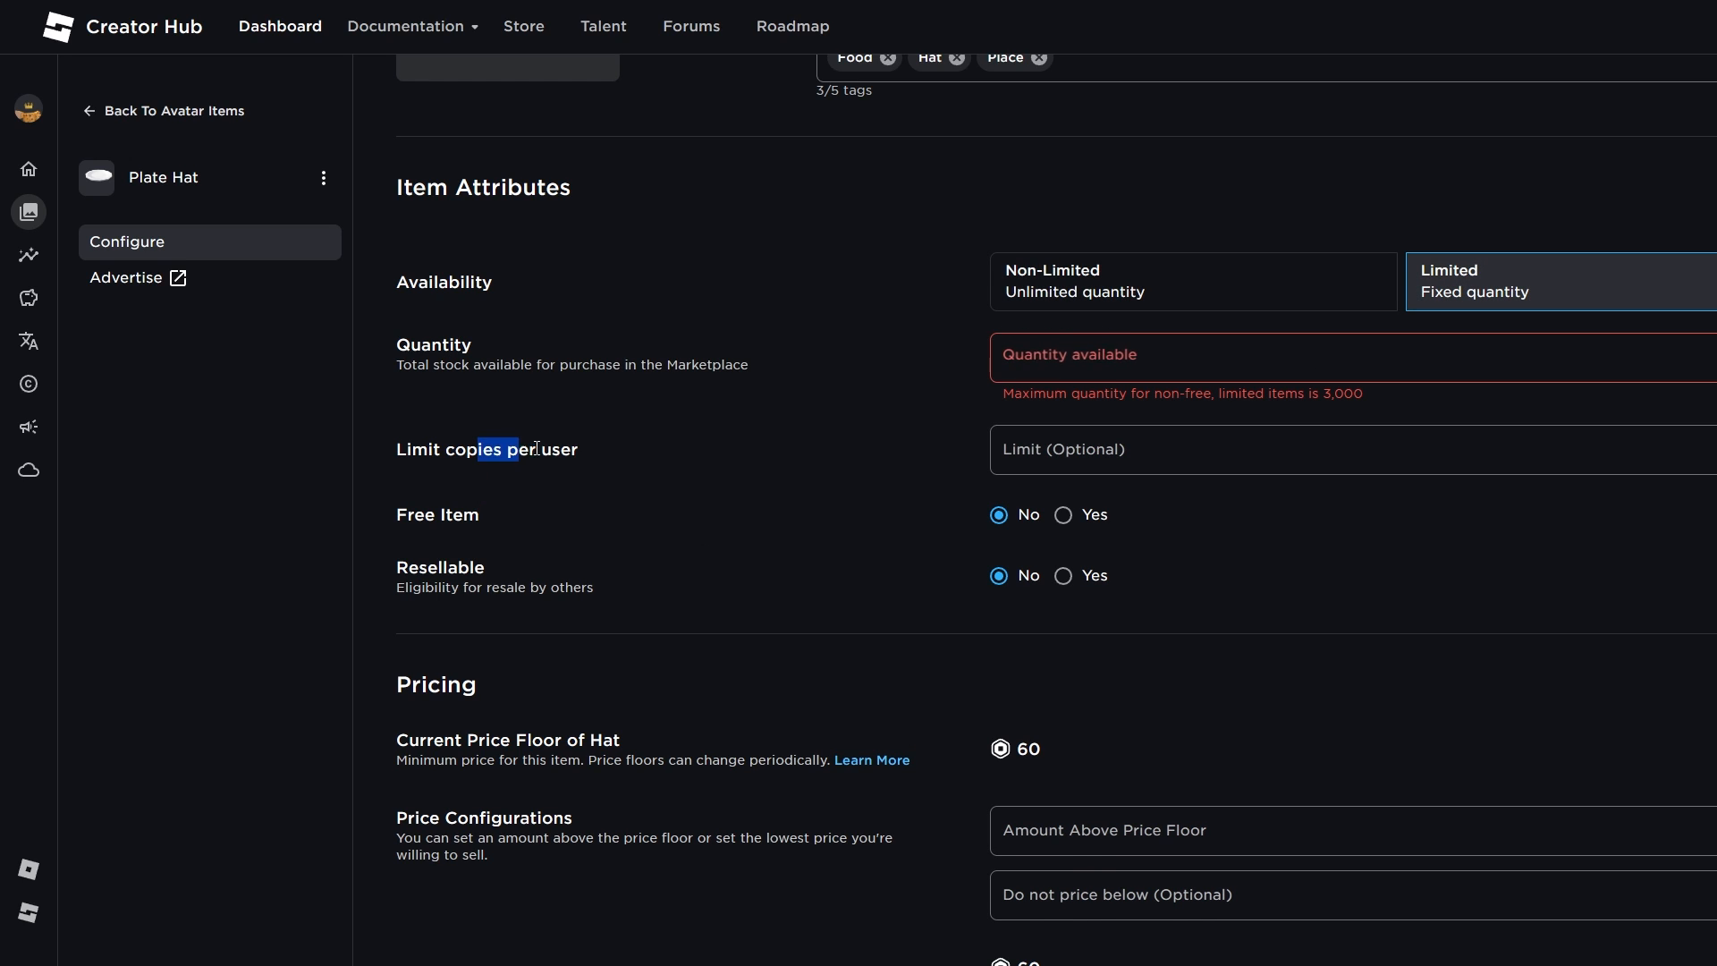
{"action": "double_click", "coordinate": [458, 515]}
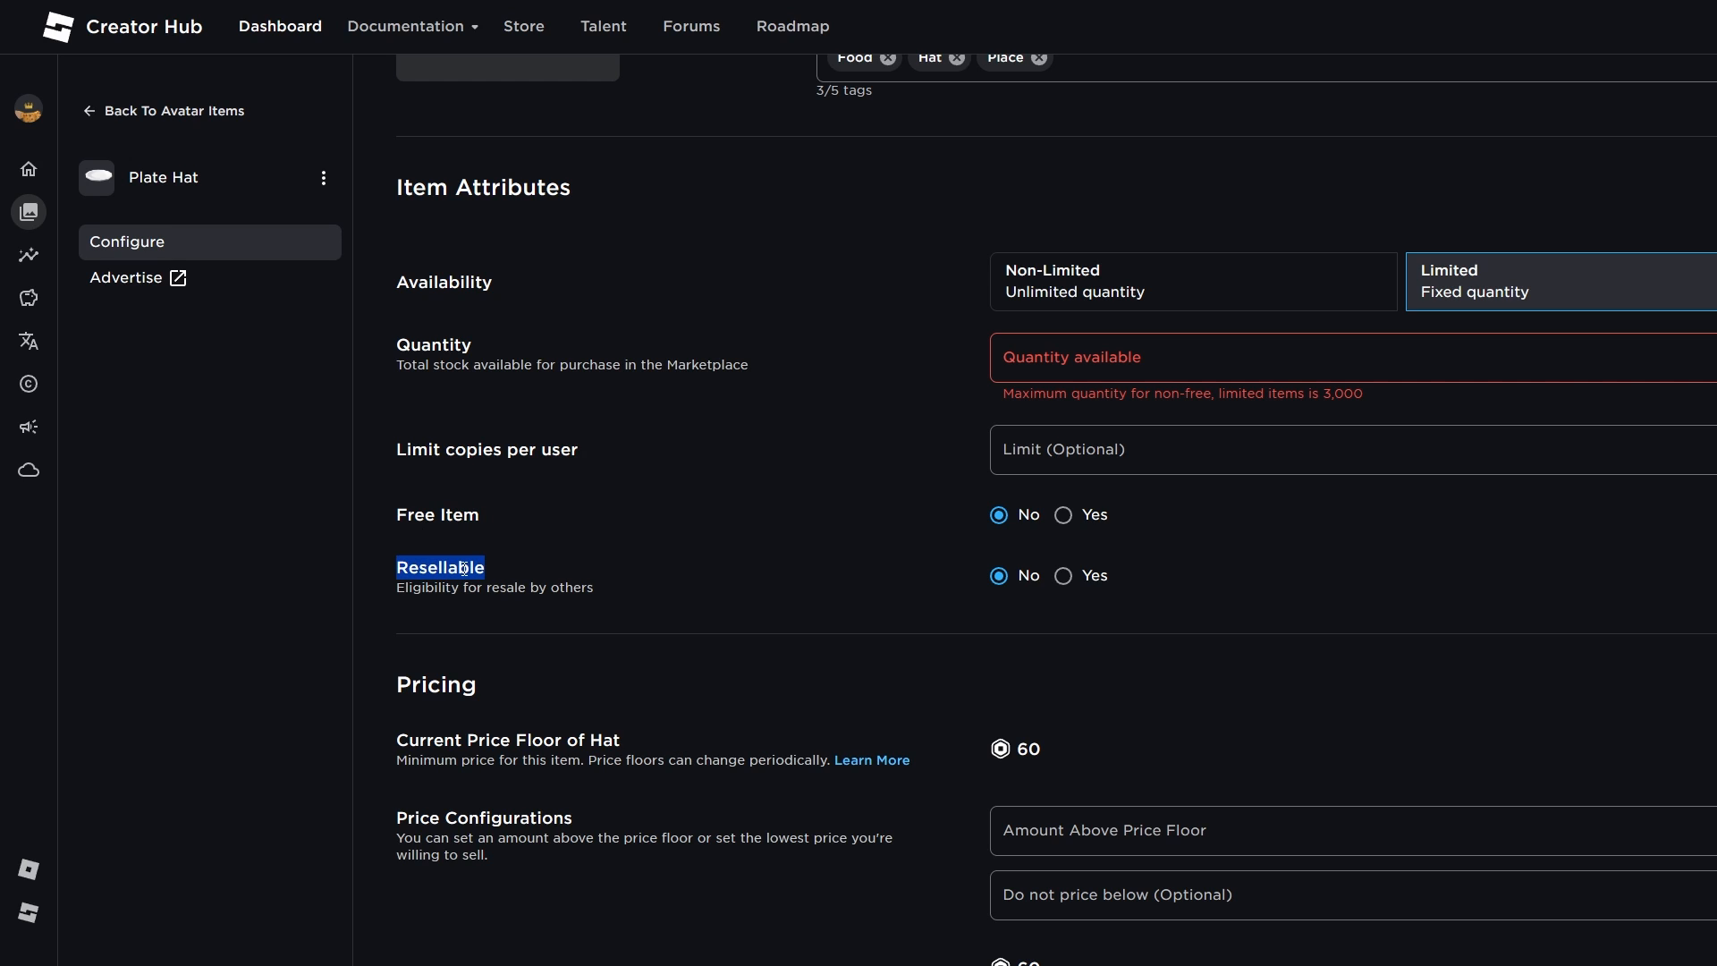
{"action": "left_click", "coordinate": [1234, 290]}
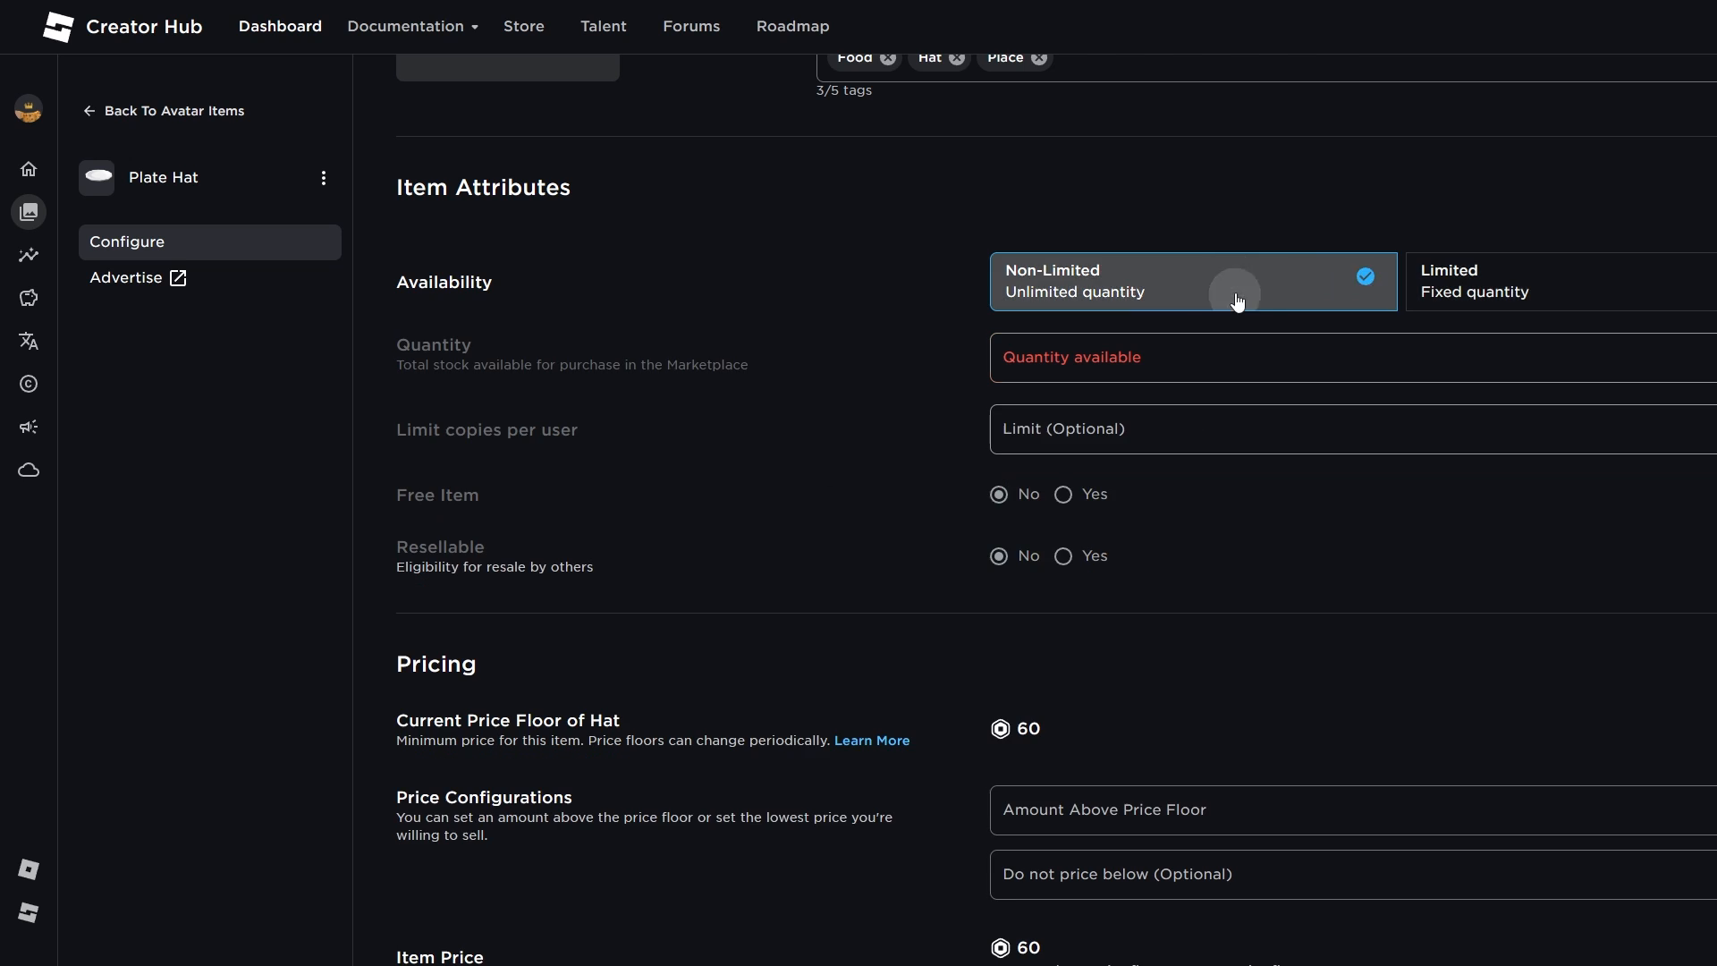
{"action": "scroll", "scroll_direction": "down", "scroll_amount": 3}
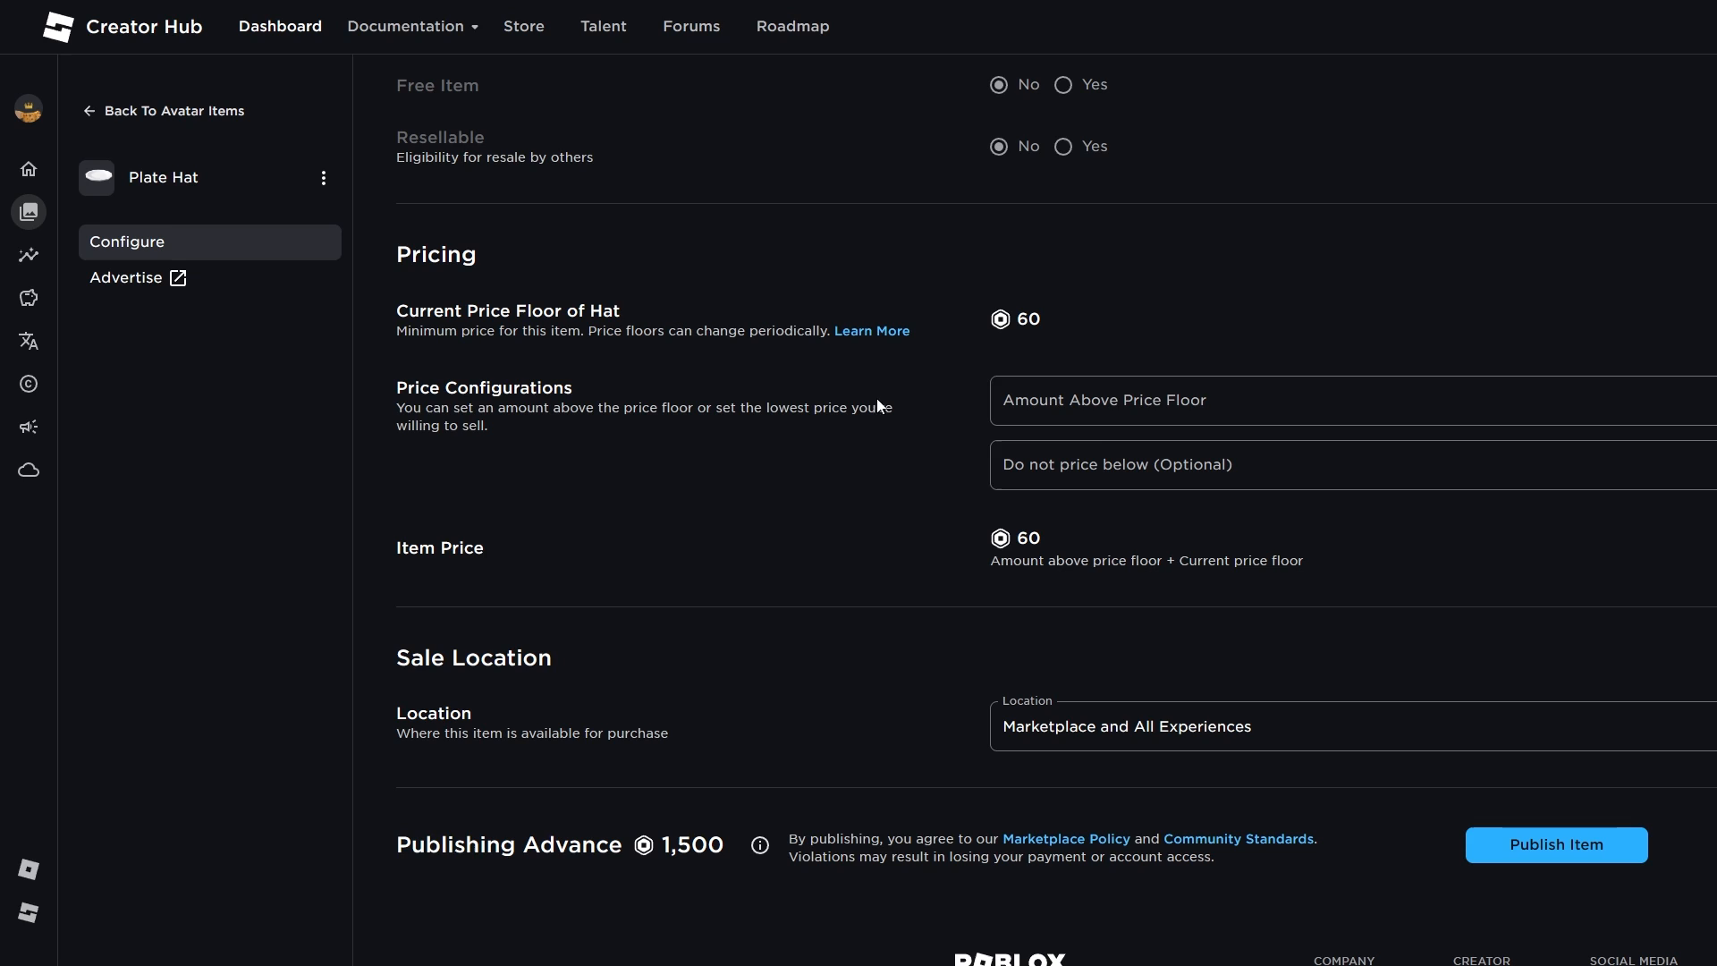
{"action": "mouse_move", "coordinate": [460, 433]}
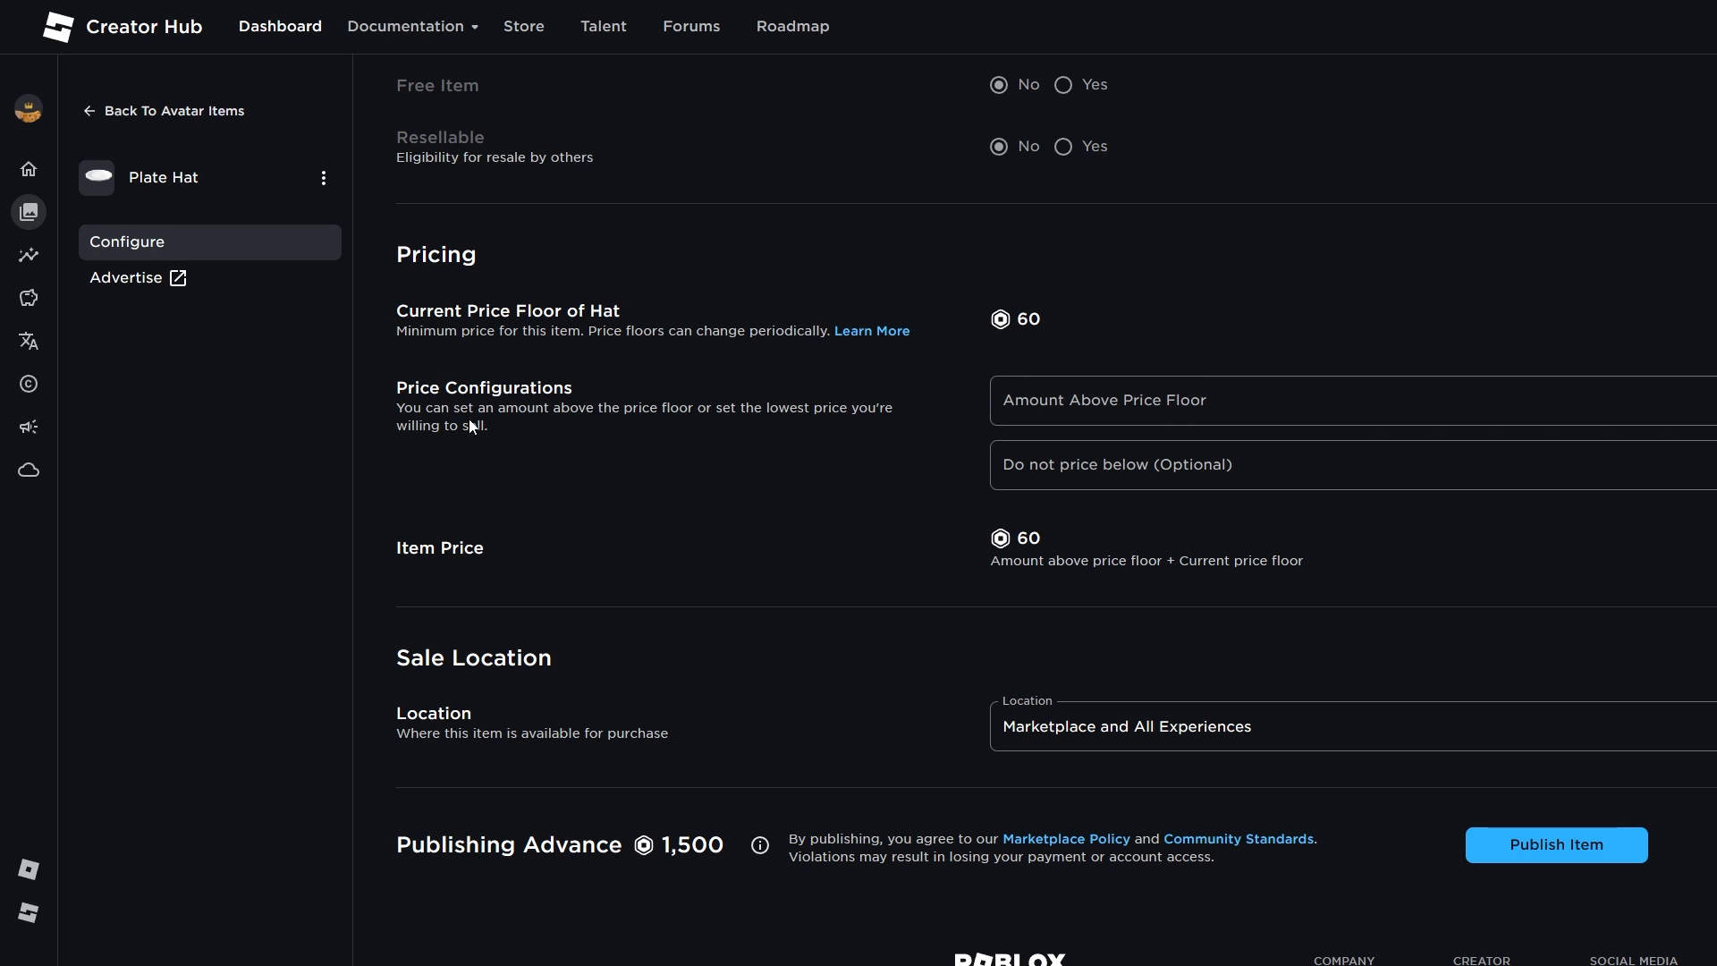
Set 100 above the 60 price floor for 160 Robux, sold on Marketplace and All Experiences.
{"action": "double_click", "coordinate": [726, 408]}
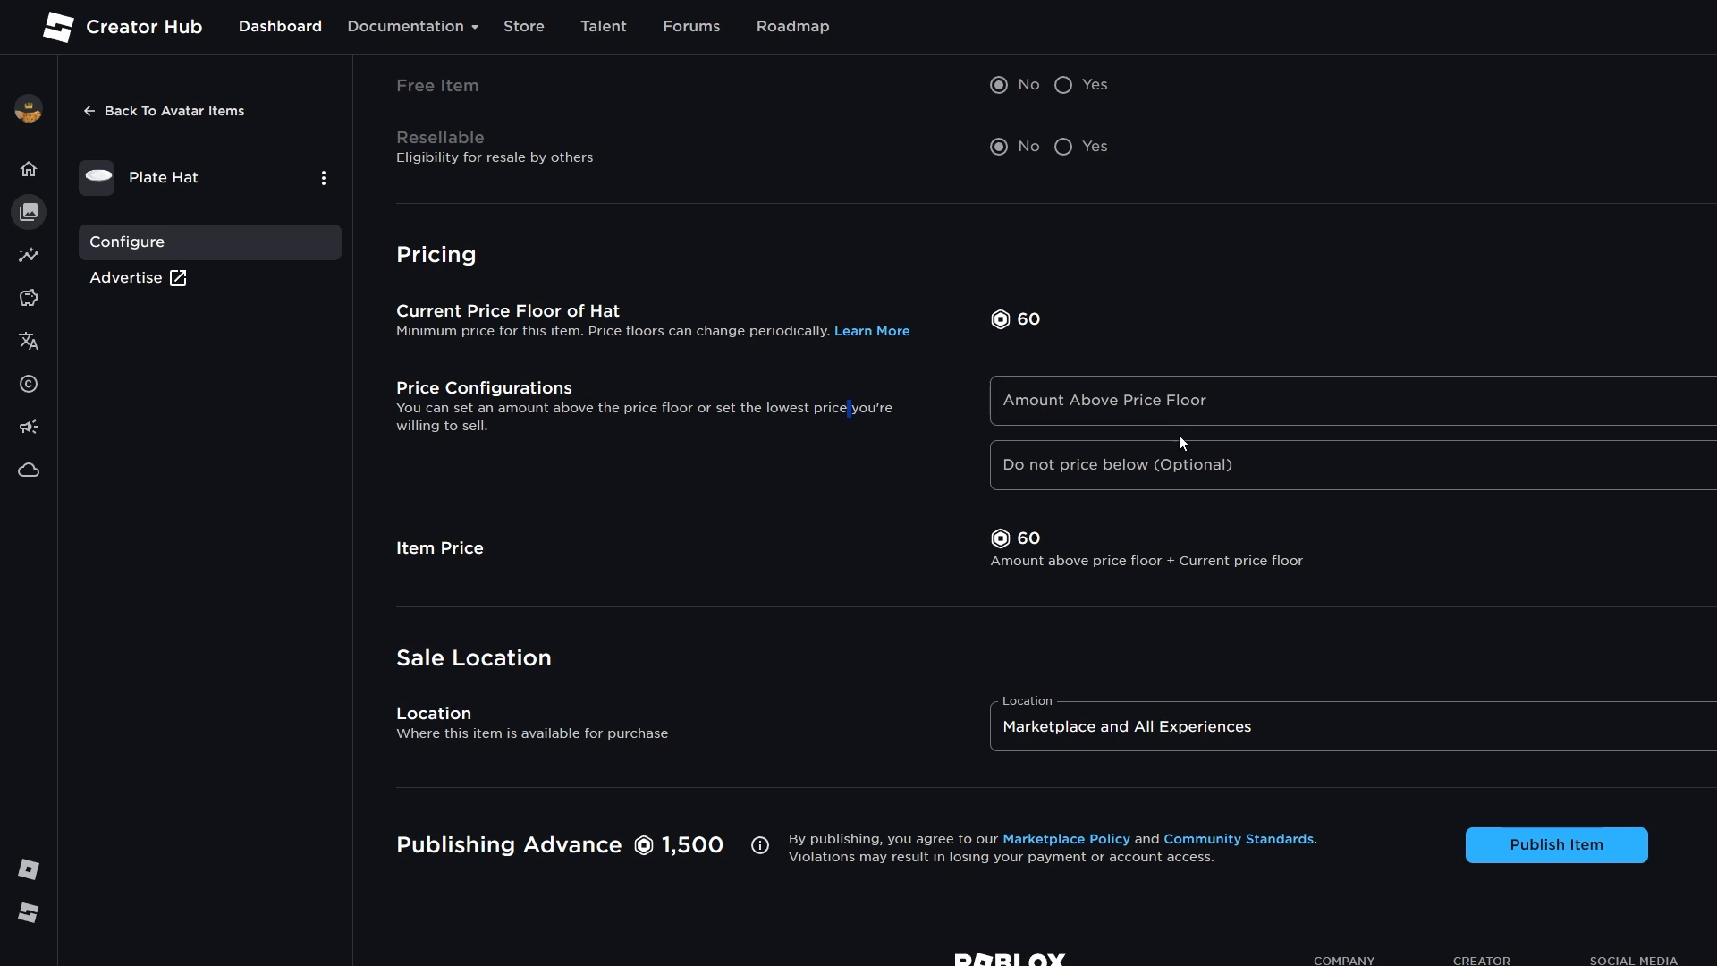
{"action": "left_click", "coordinate": [1071, 417]}
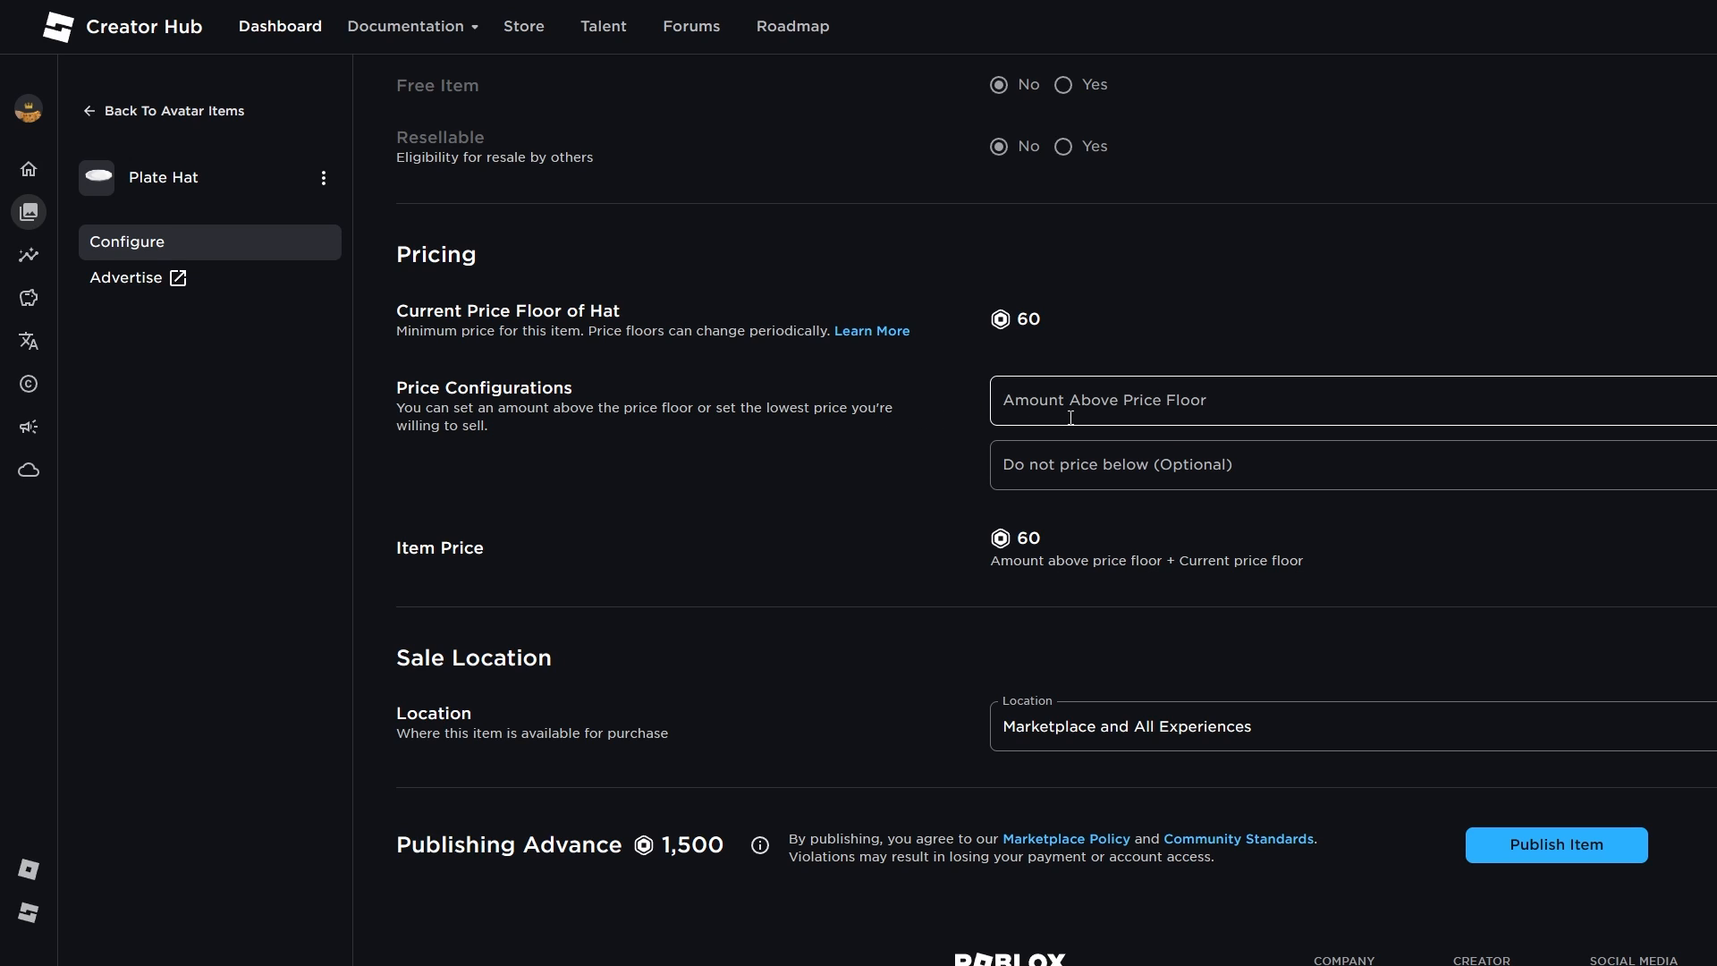
{"action": "type", "text": "100"}
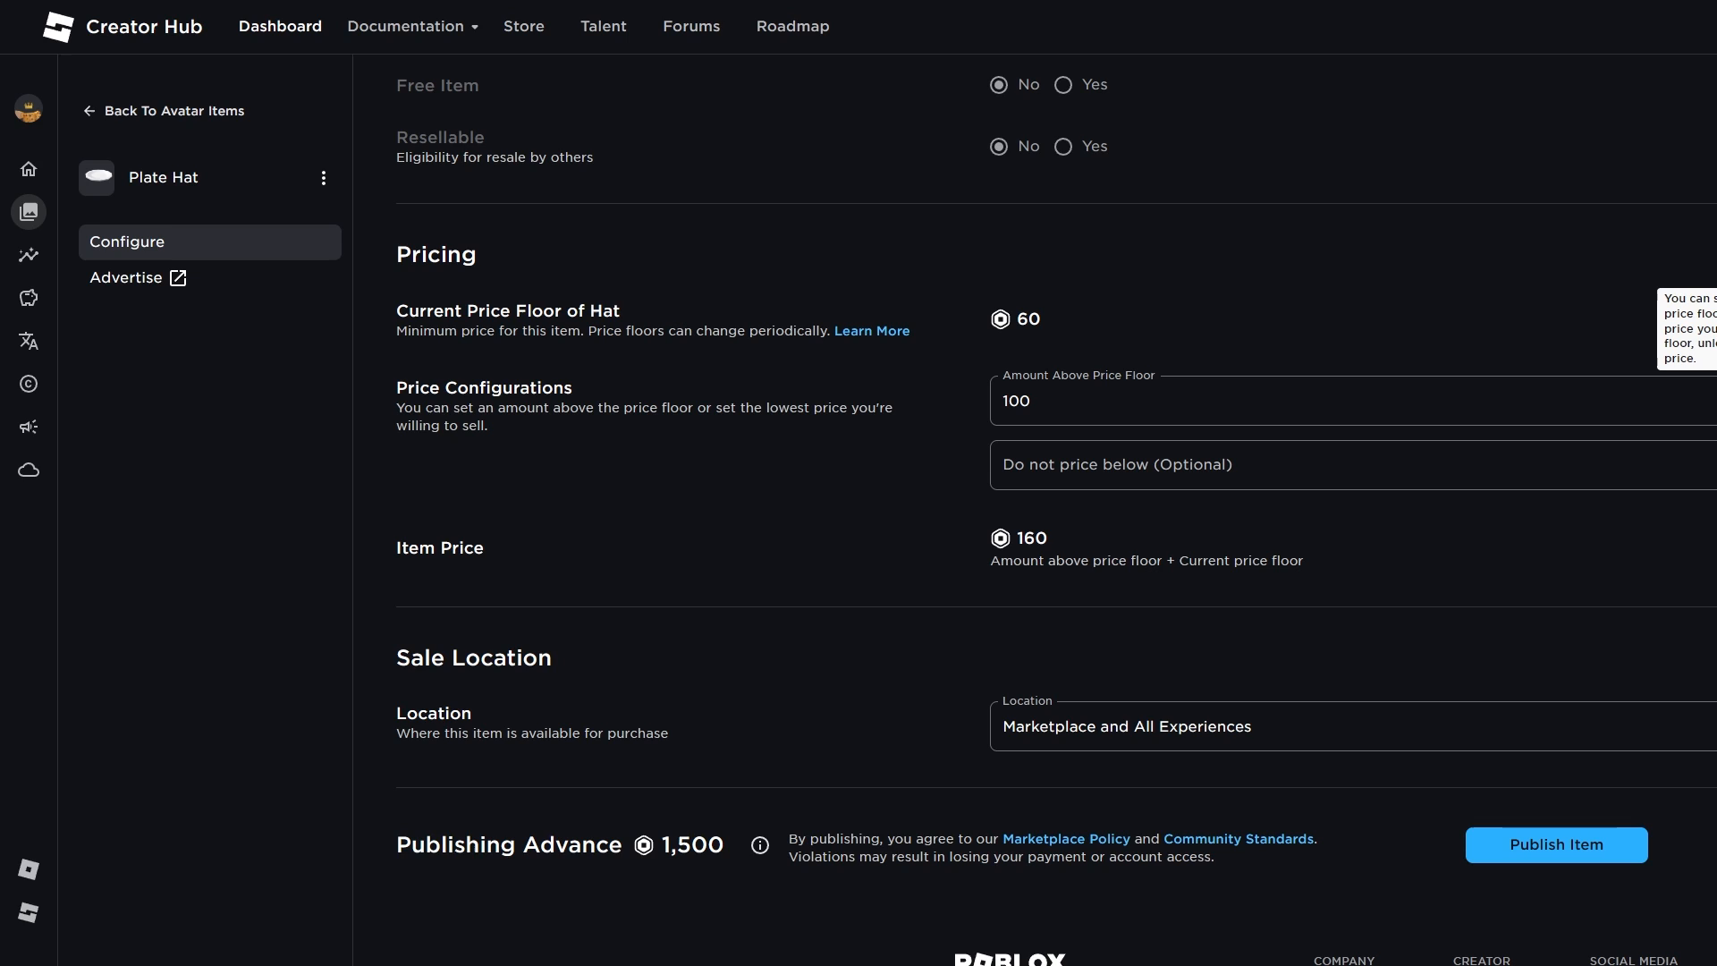
{"action": "left_click", "coordinate": [1306, 401]}
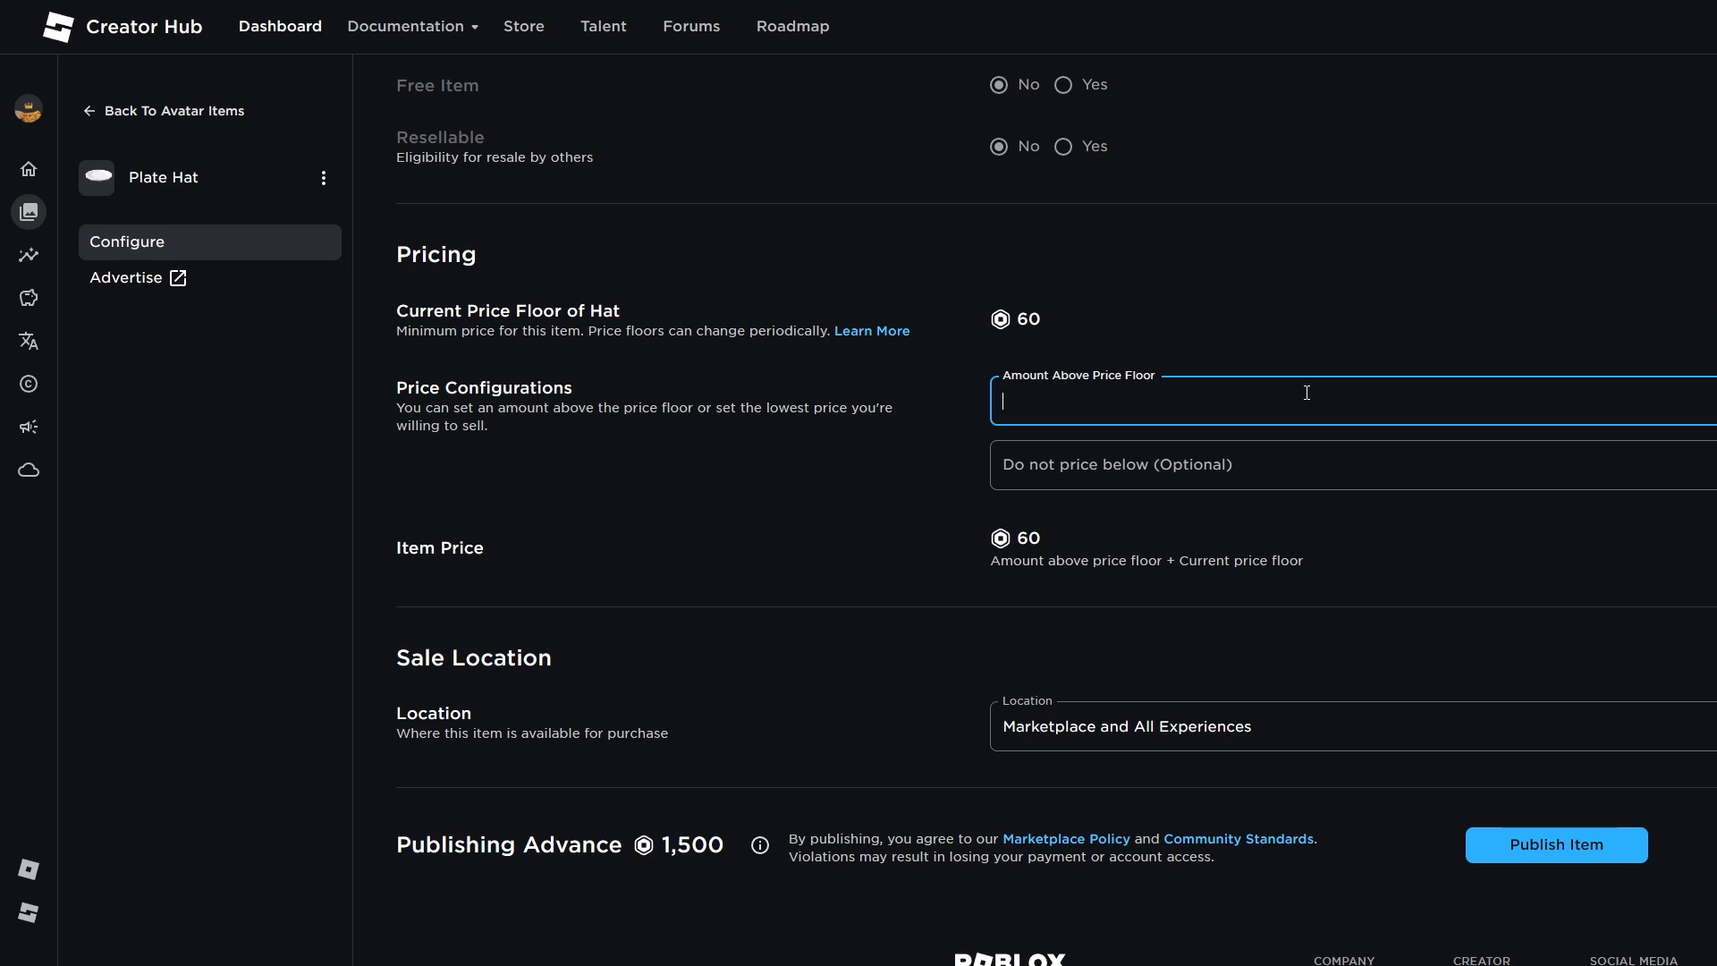
{"action": "type", "text": "100"}
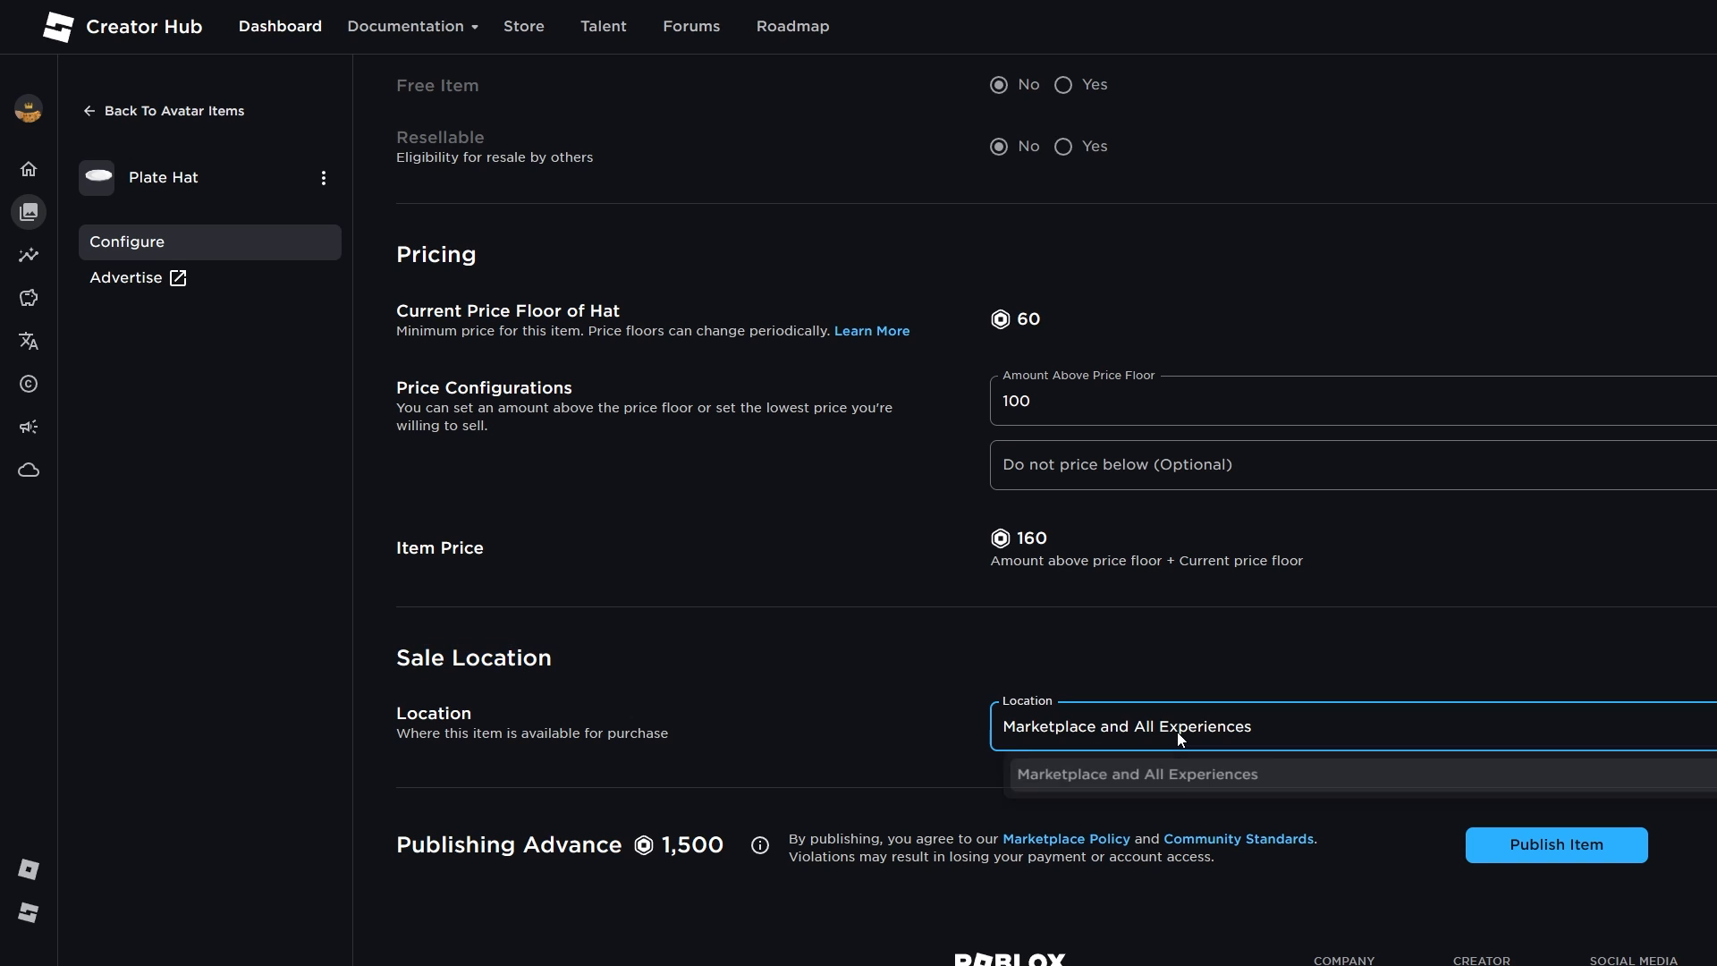
{"action": "left_click", "coordinate": [1181, 774]}
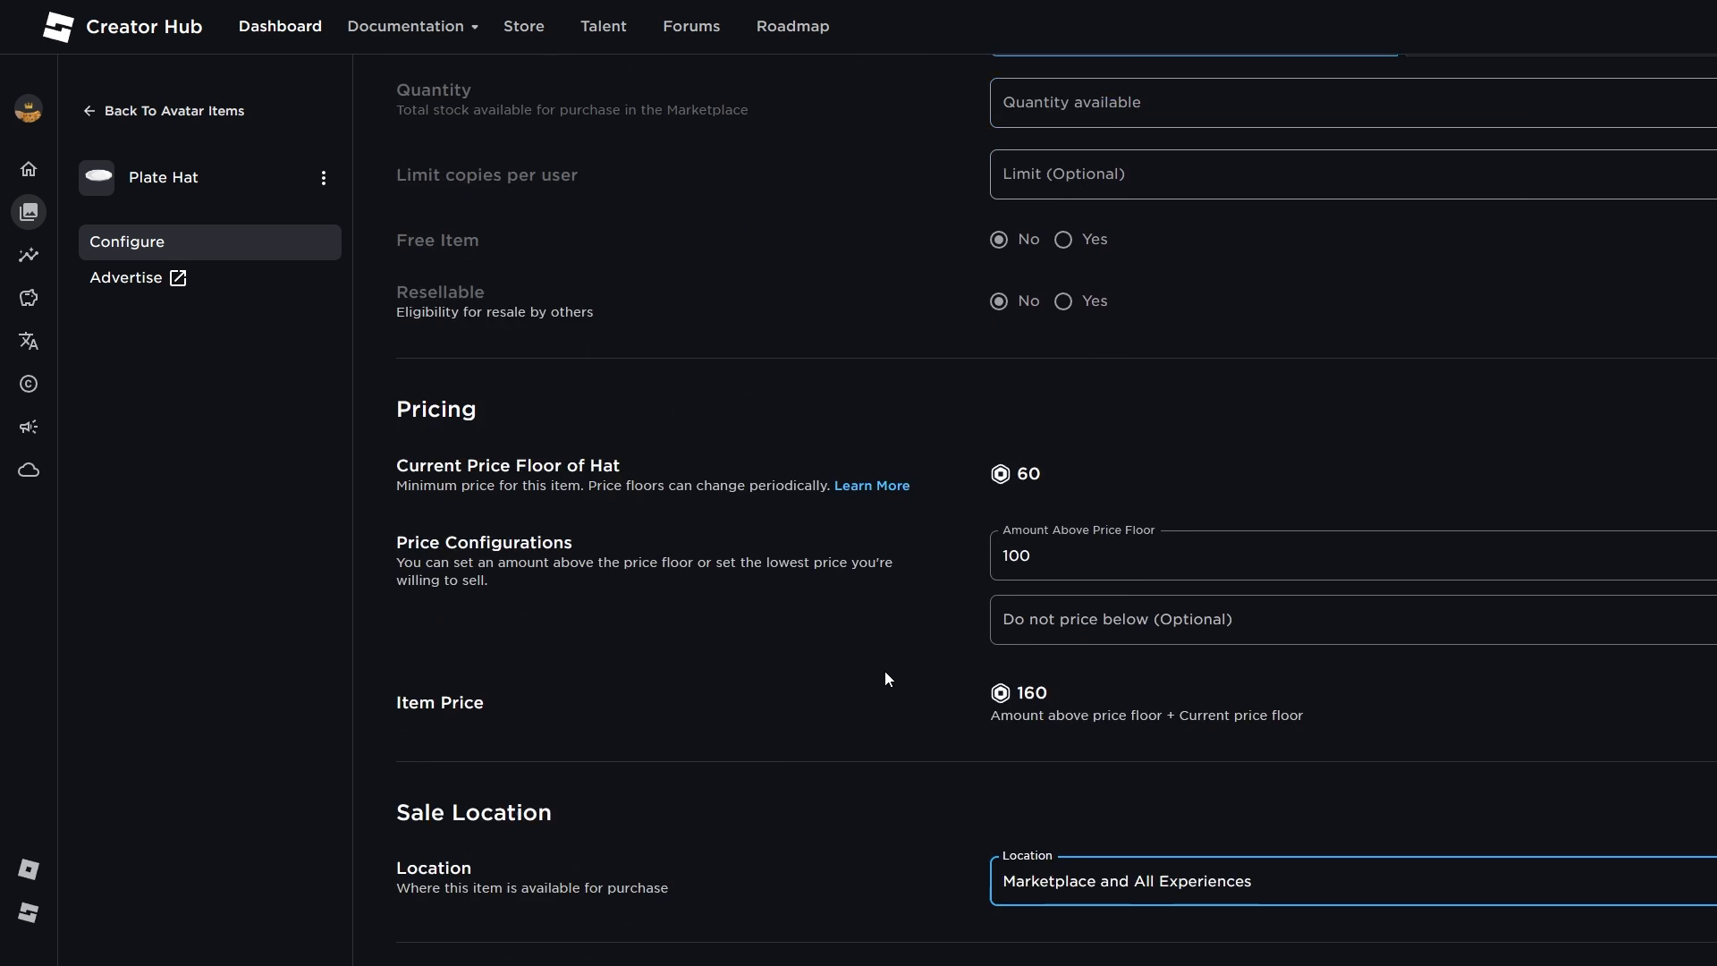
{"action": "scroll", "scroll_direction": "down", "scroll_amount": 3}
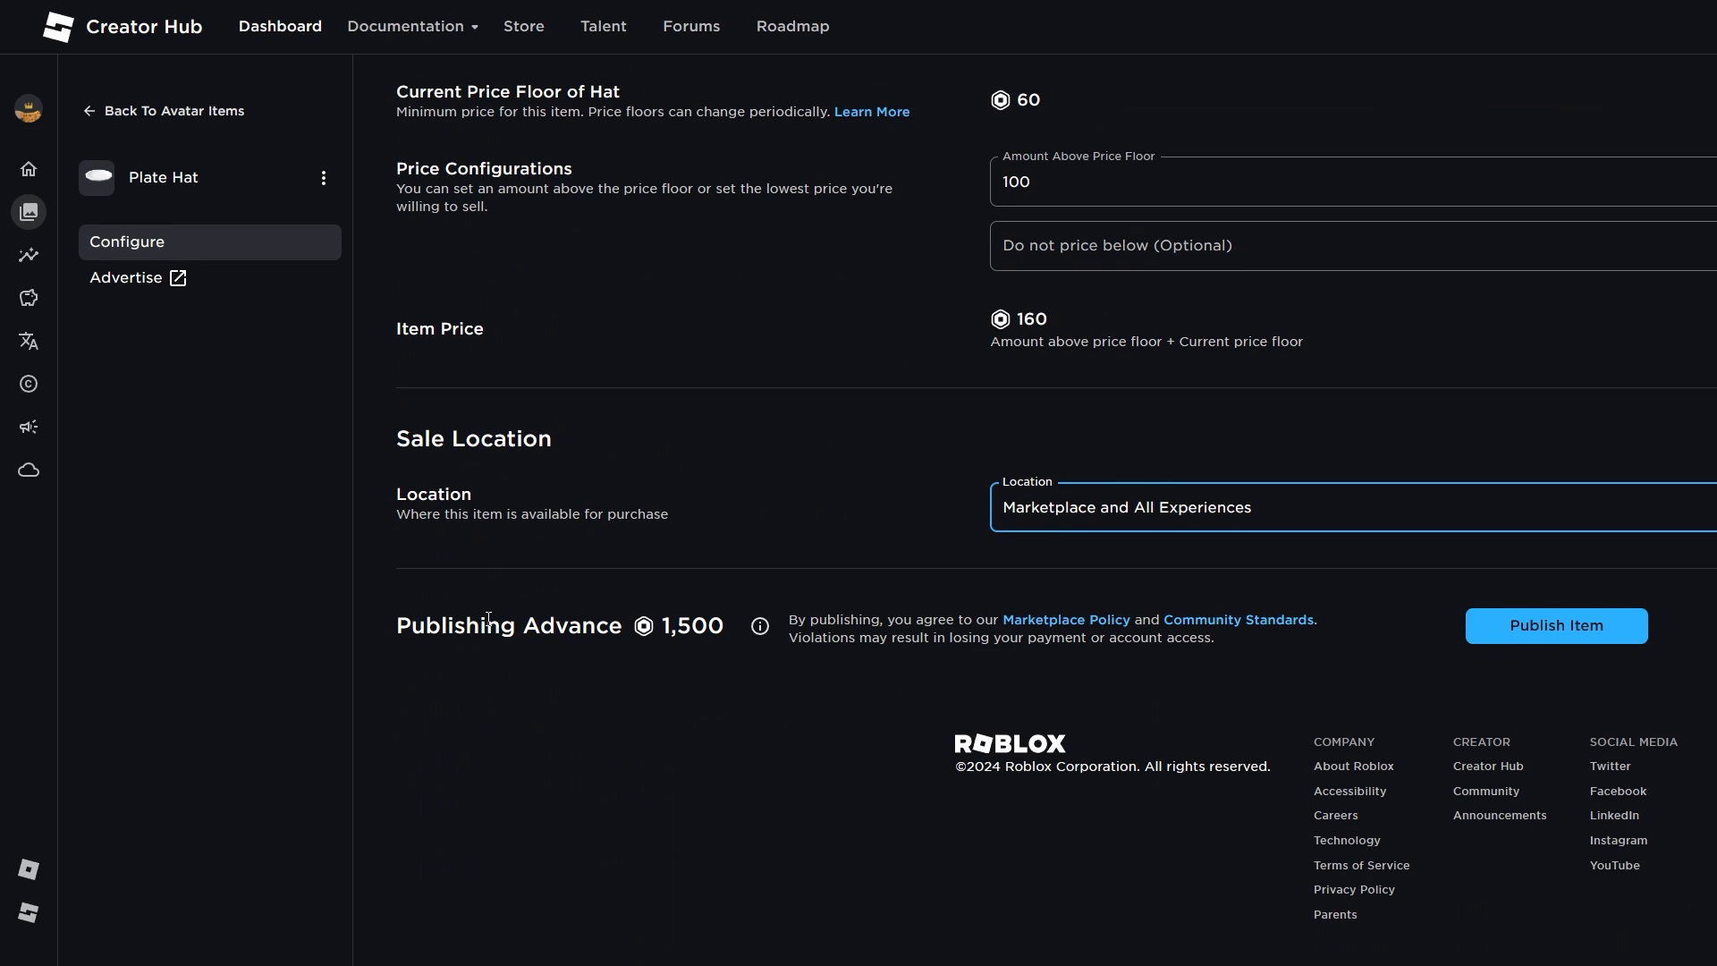
{"action": "mouse_move", "coordinate": [859, 489]}
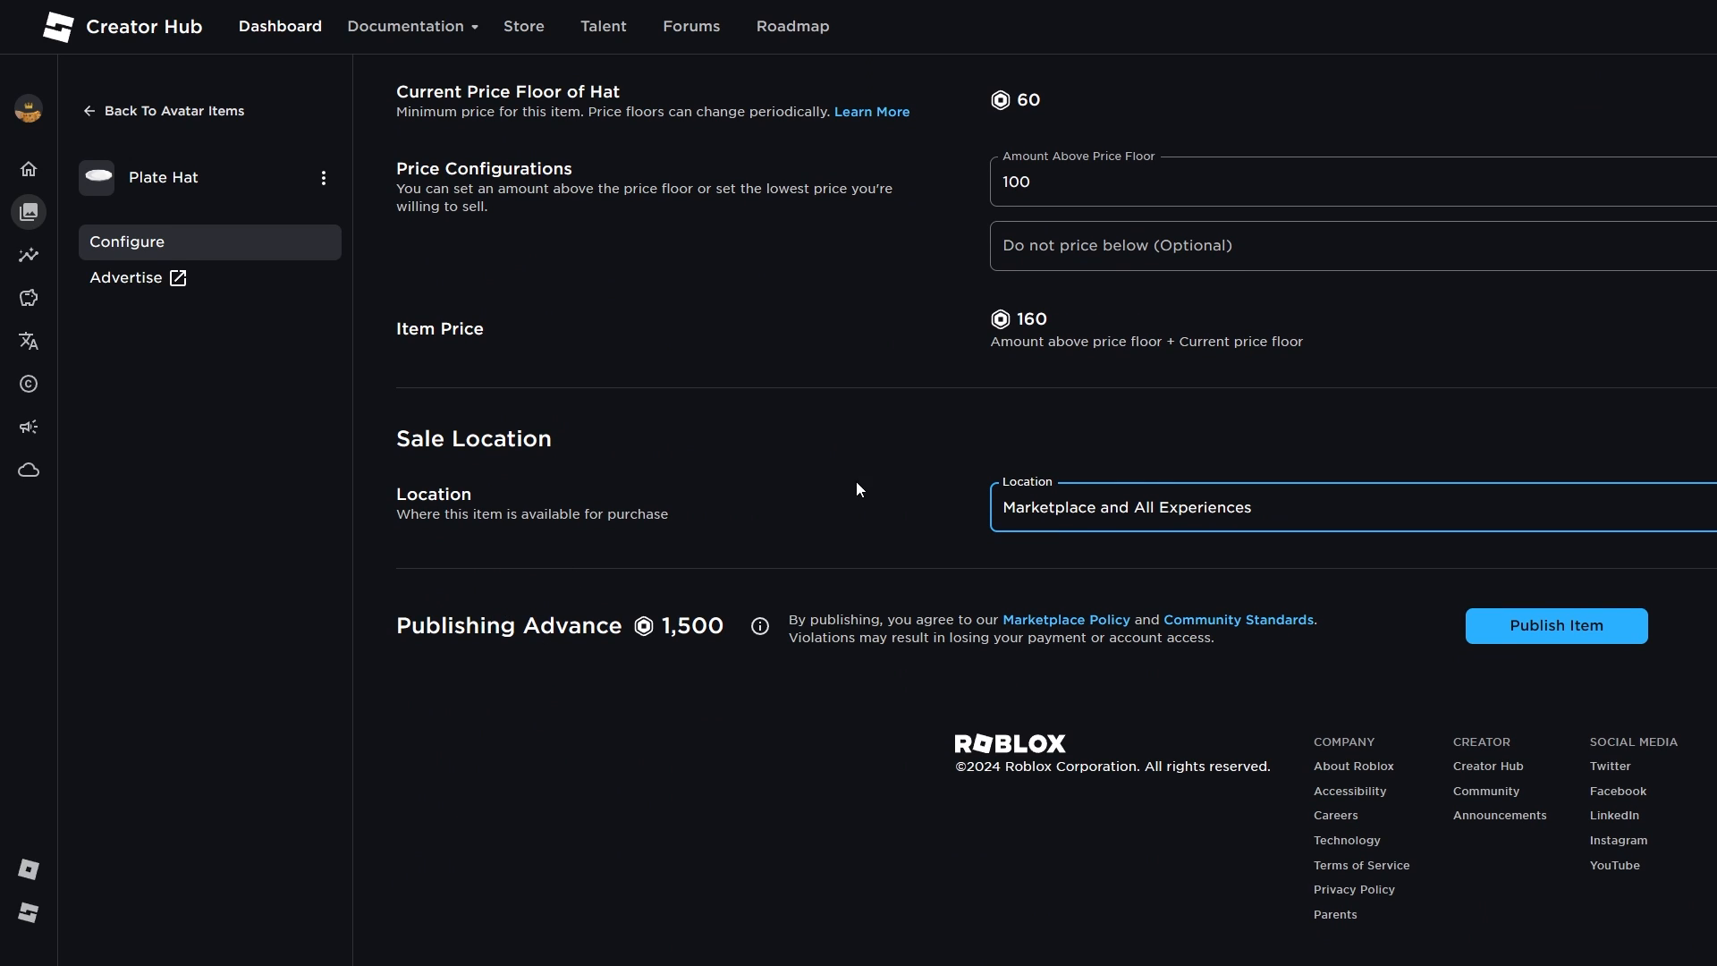
{"action": "mouse_move", "coordinate": [709, 648]}
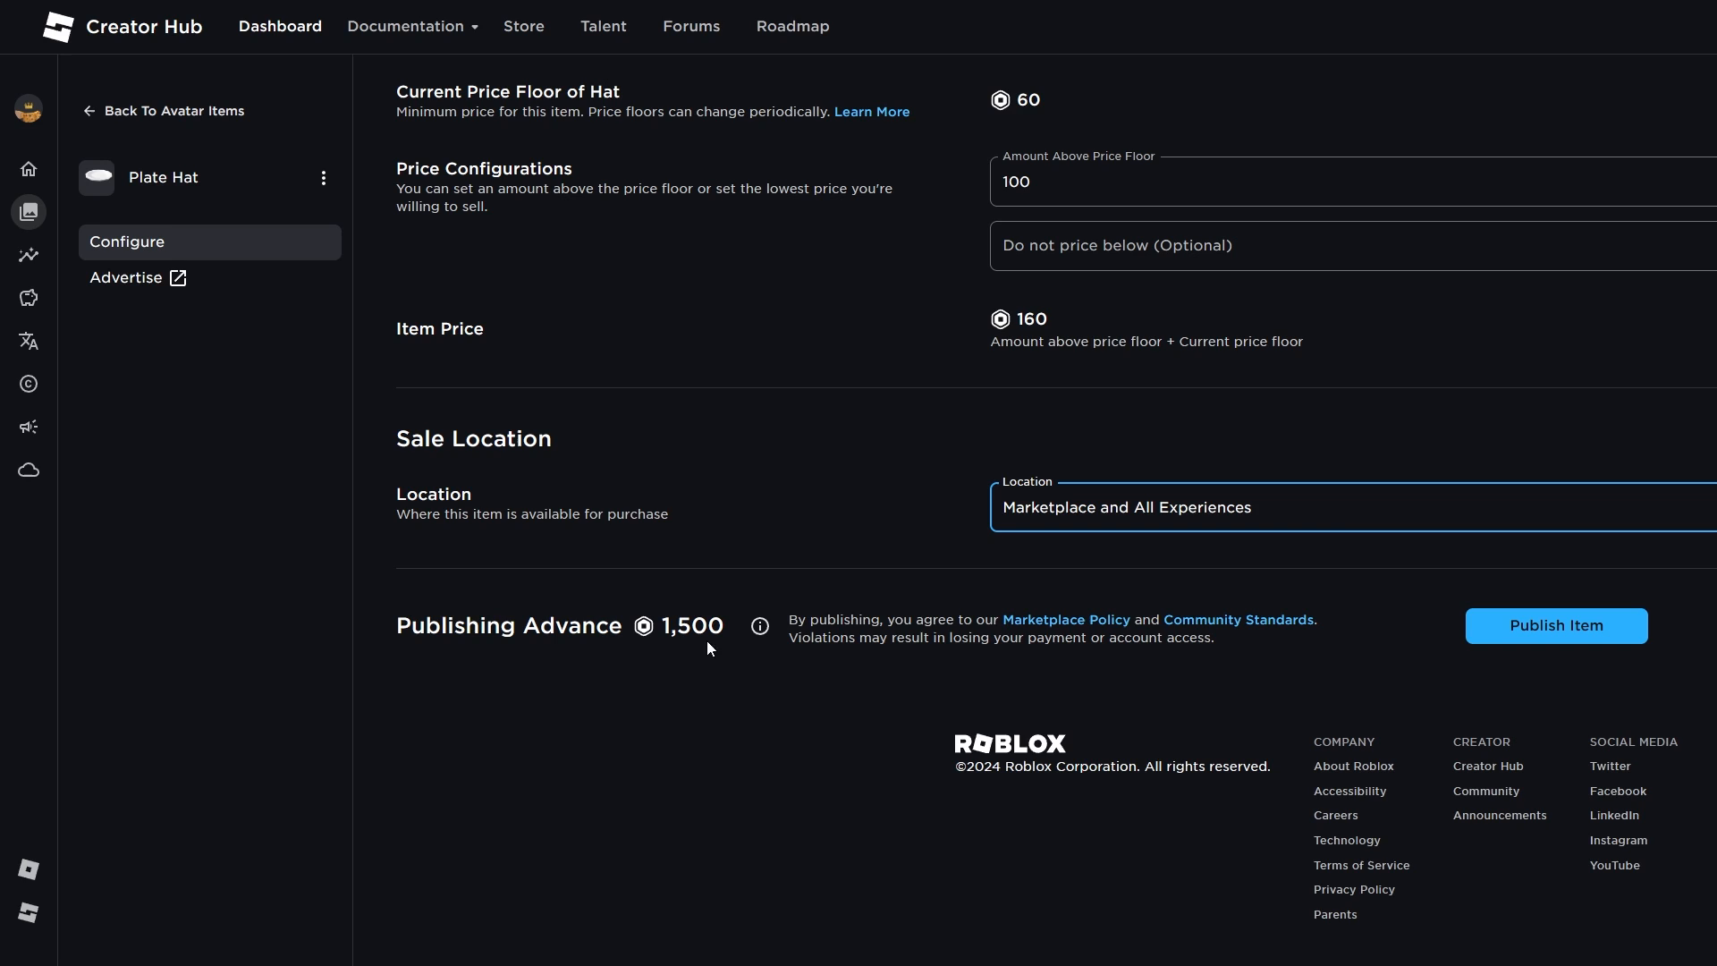
{"action": "mouse_move", "coordinate": [684, 623]}
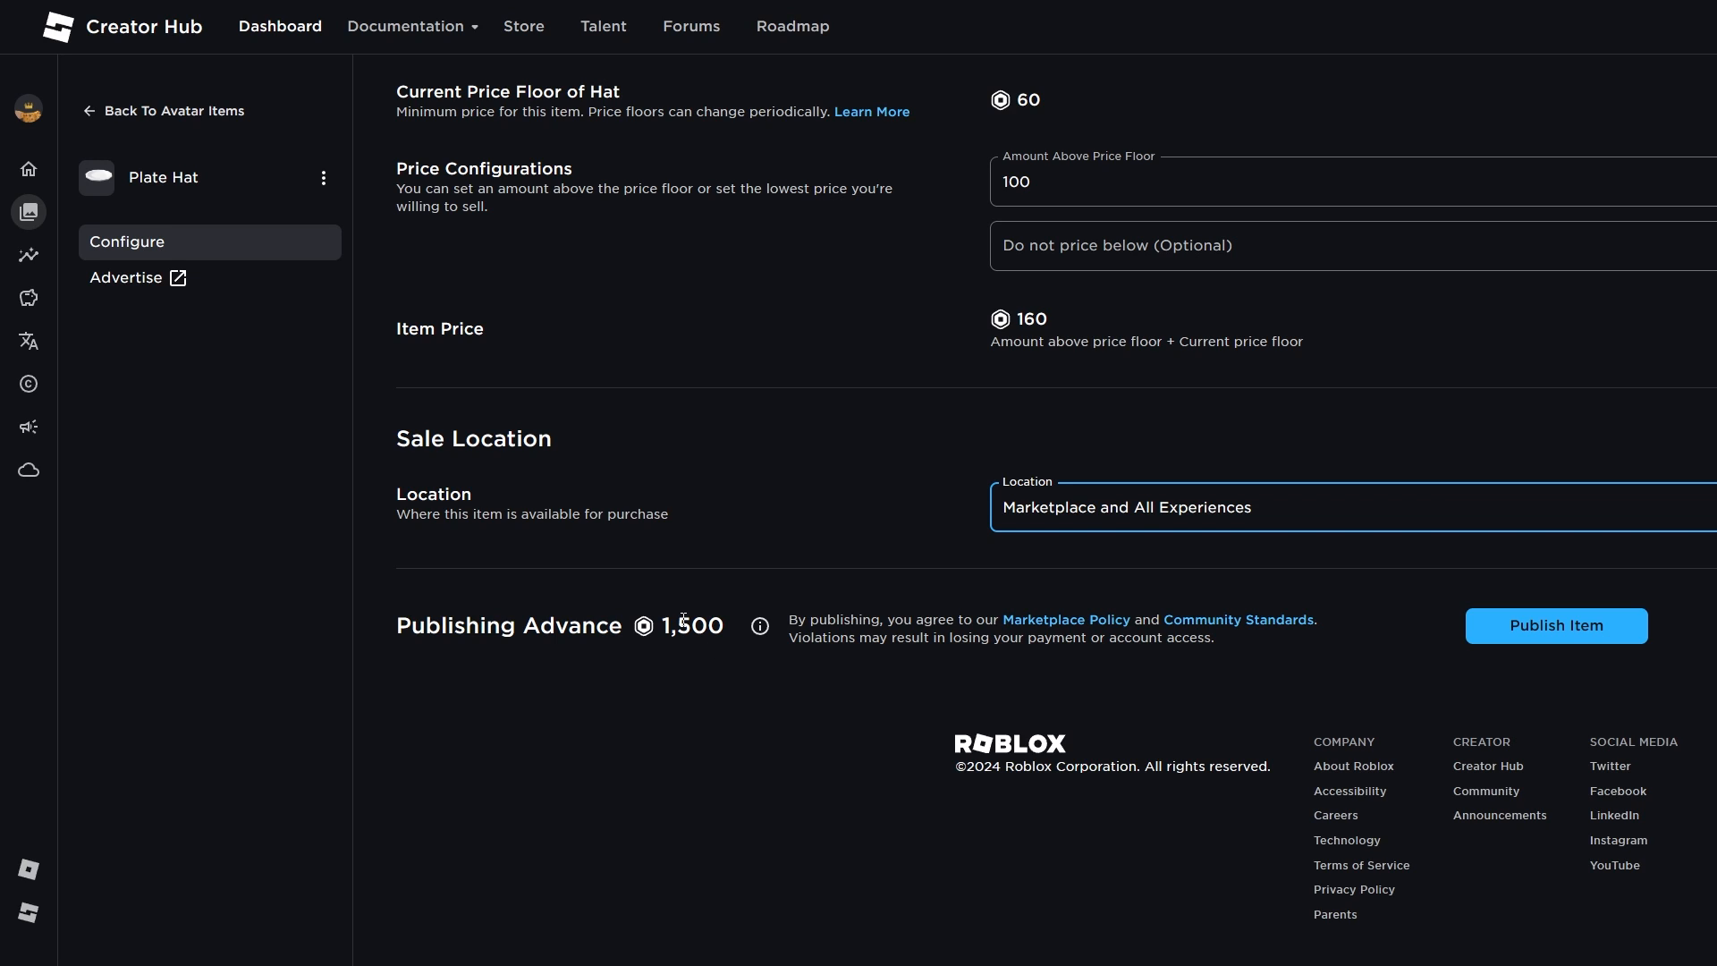
Open the Publishing Advance info popup and its Learn More documentation page.
{"action": "left_click", "coordinate": [761, 626]}
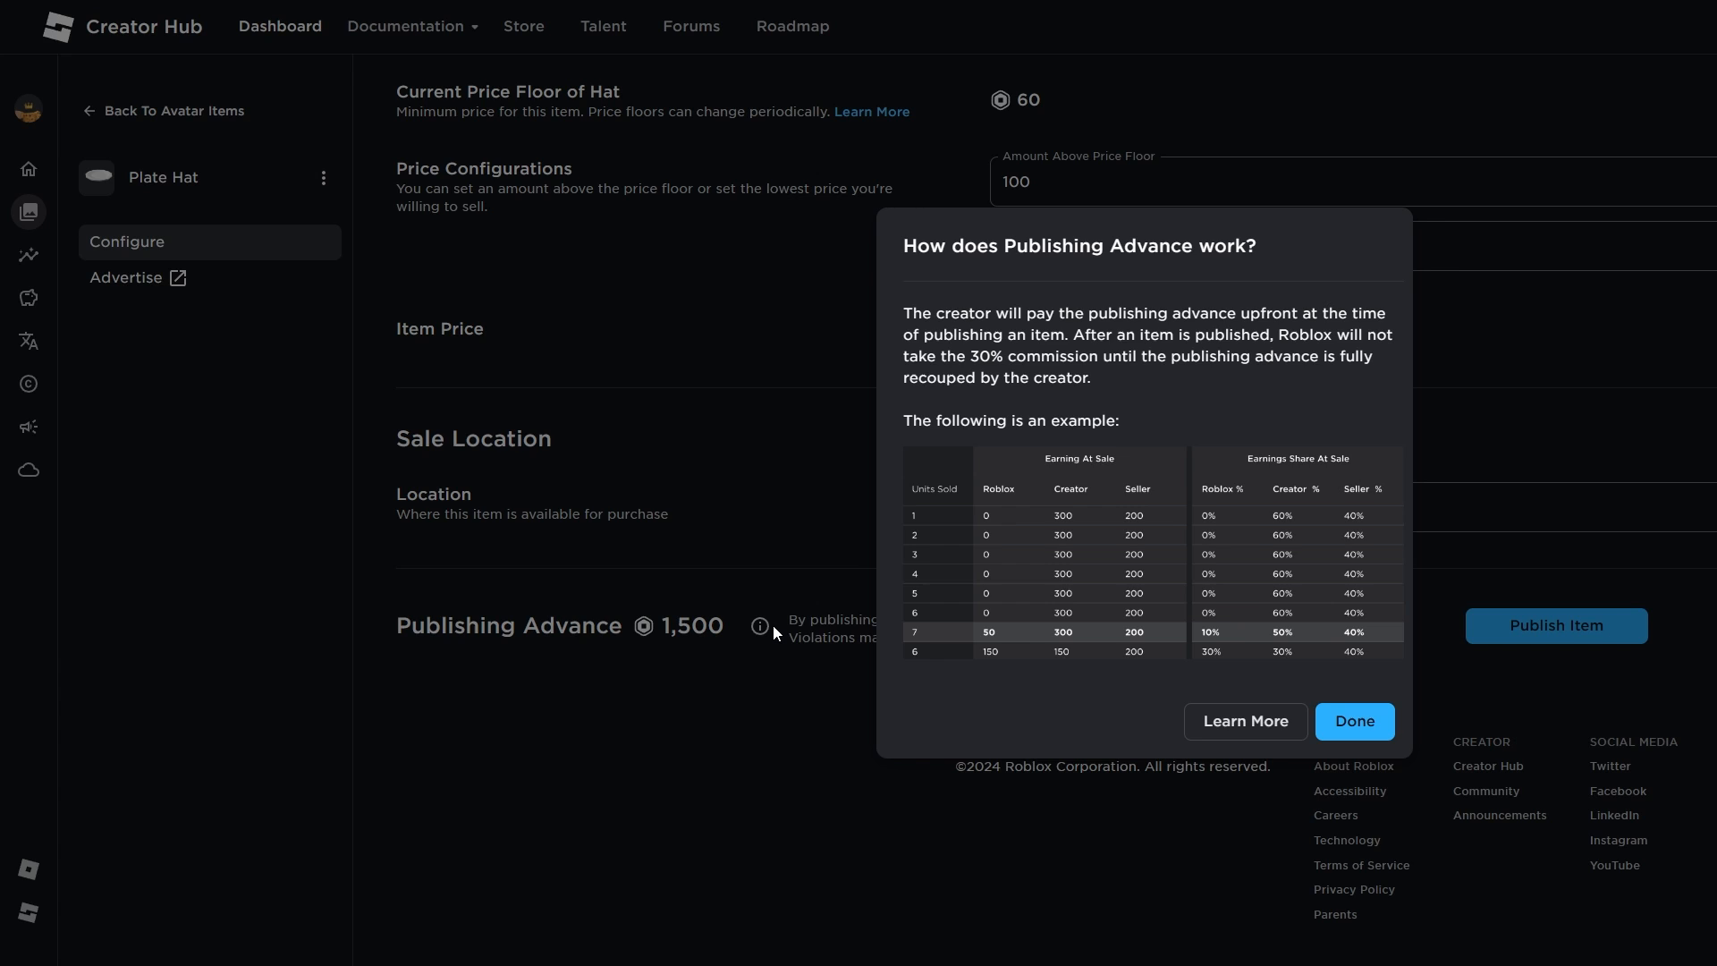
{"action": "left_click", "coordinate": [1245, 721]}
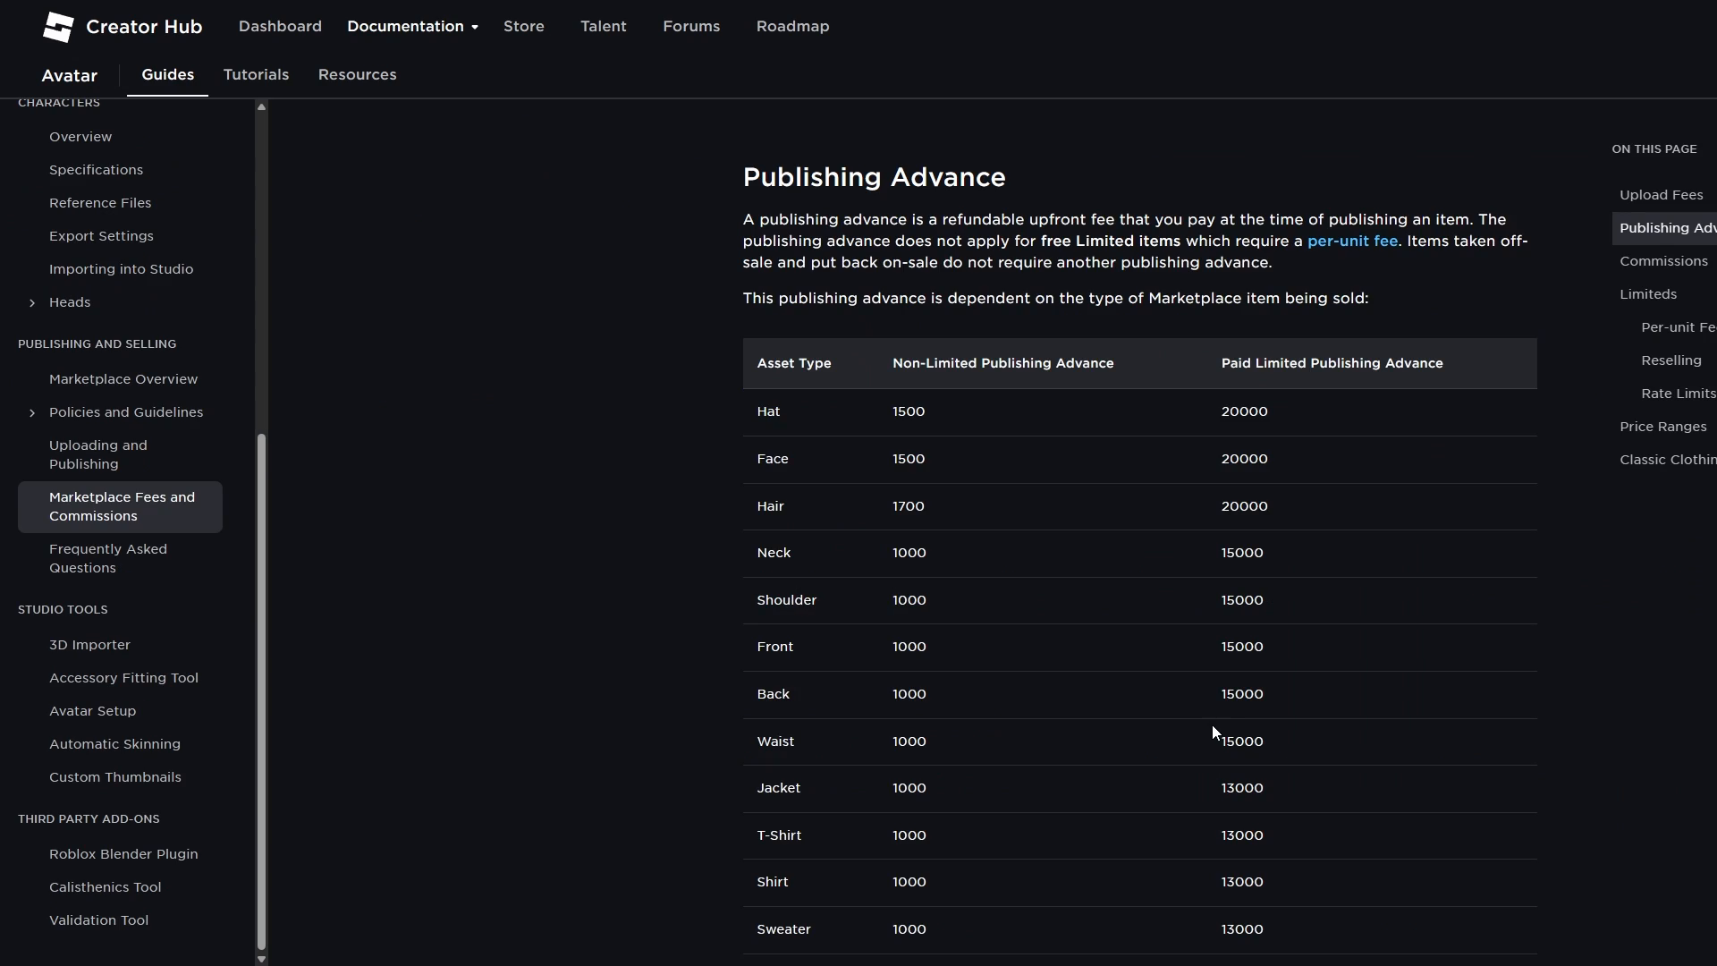
Highlight 'upfront' and fee wording in the Publishing Advance doc before returning to Plate Hat's settings.
{"action": "double_click", "coordinate": [1051, 218]}
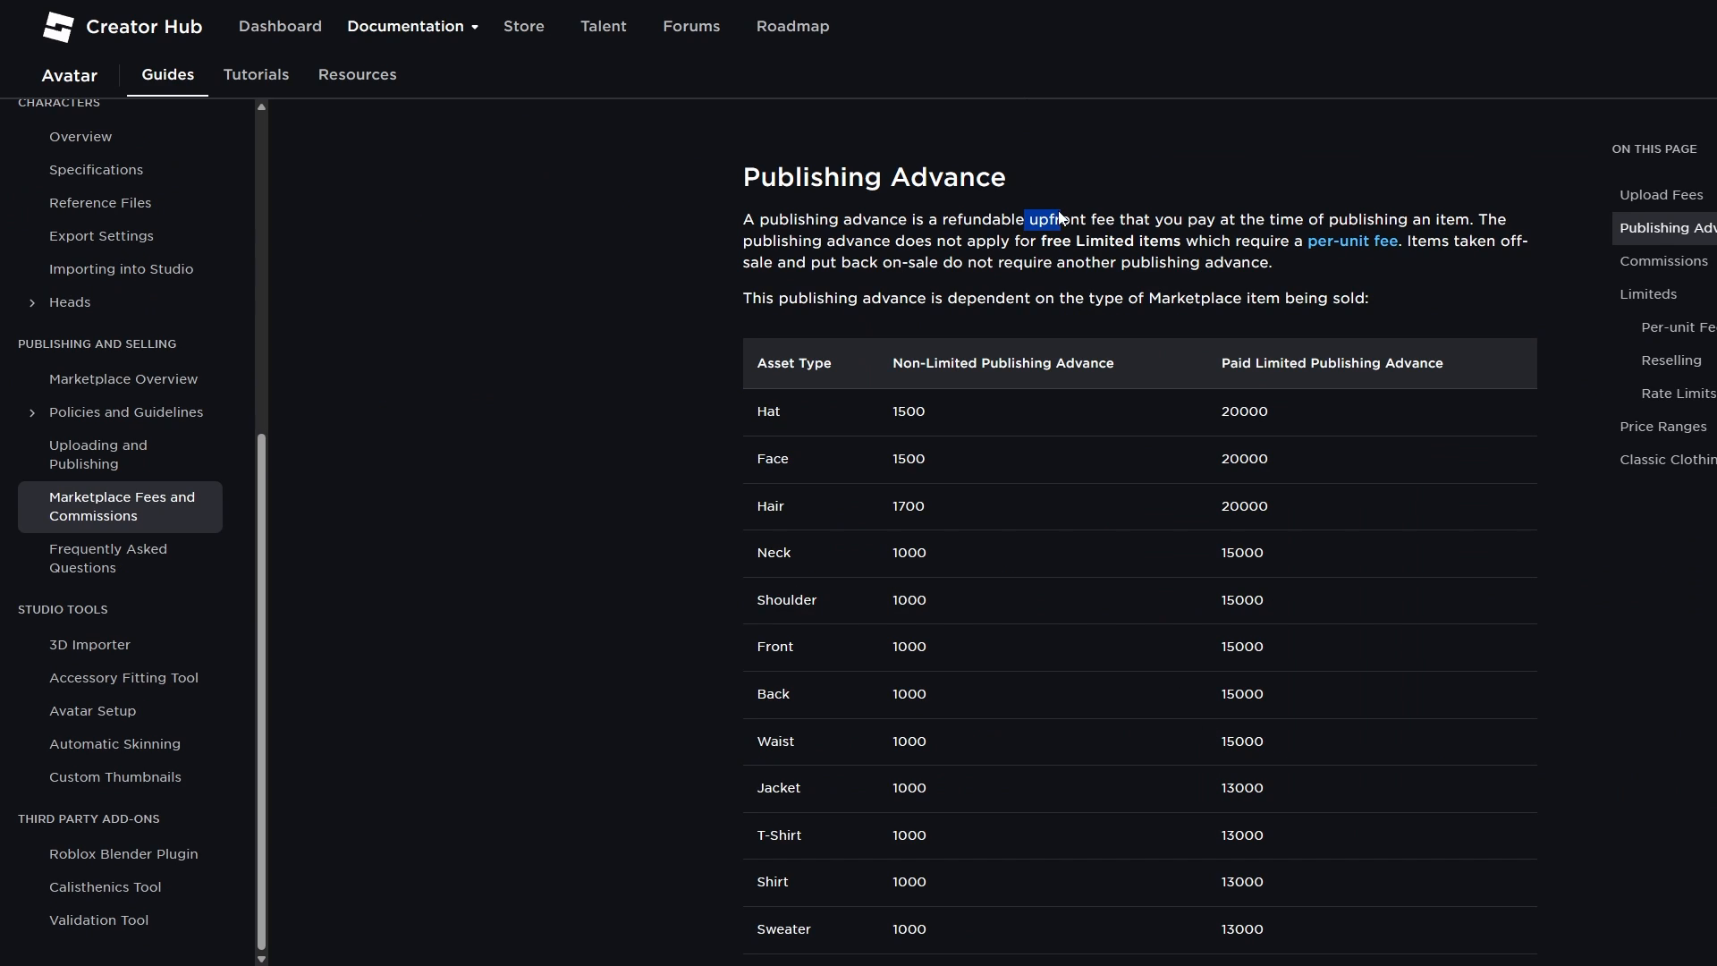
{"action": "double_click", "coordinate": [1232, 220]}
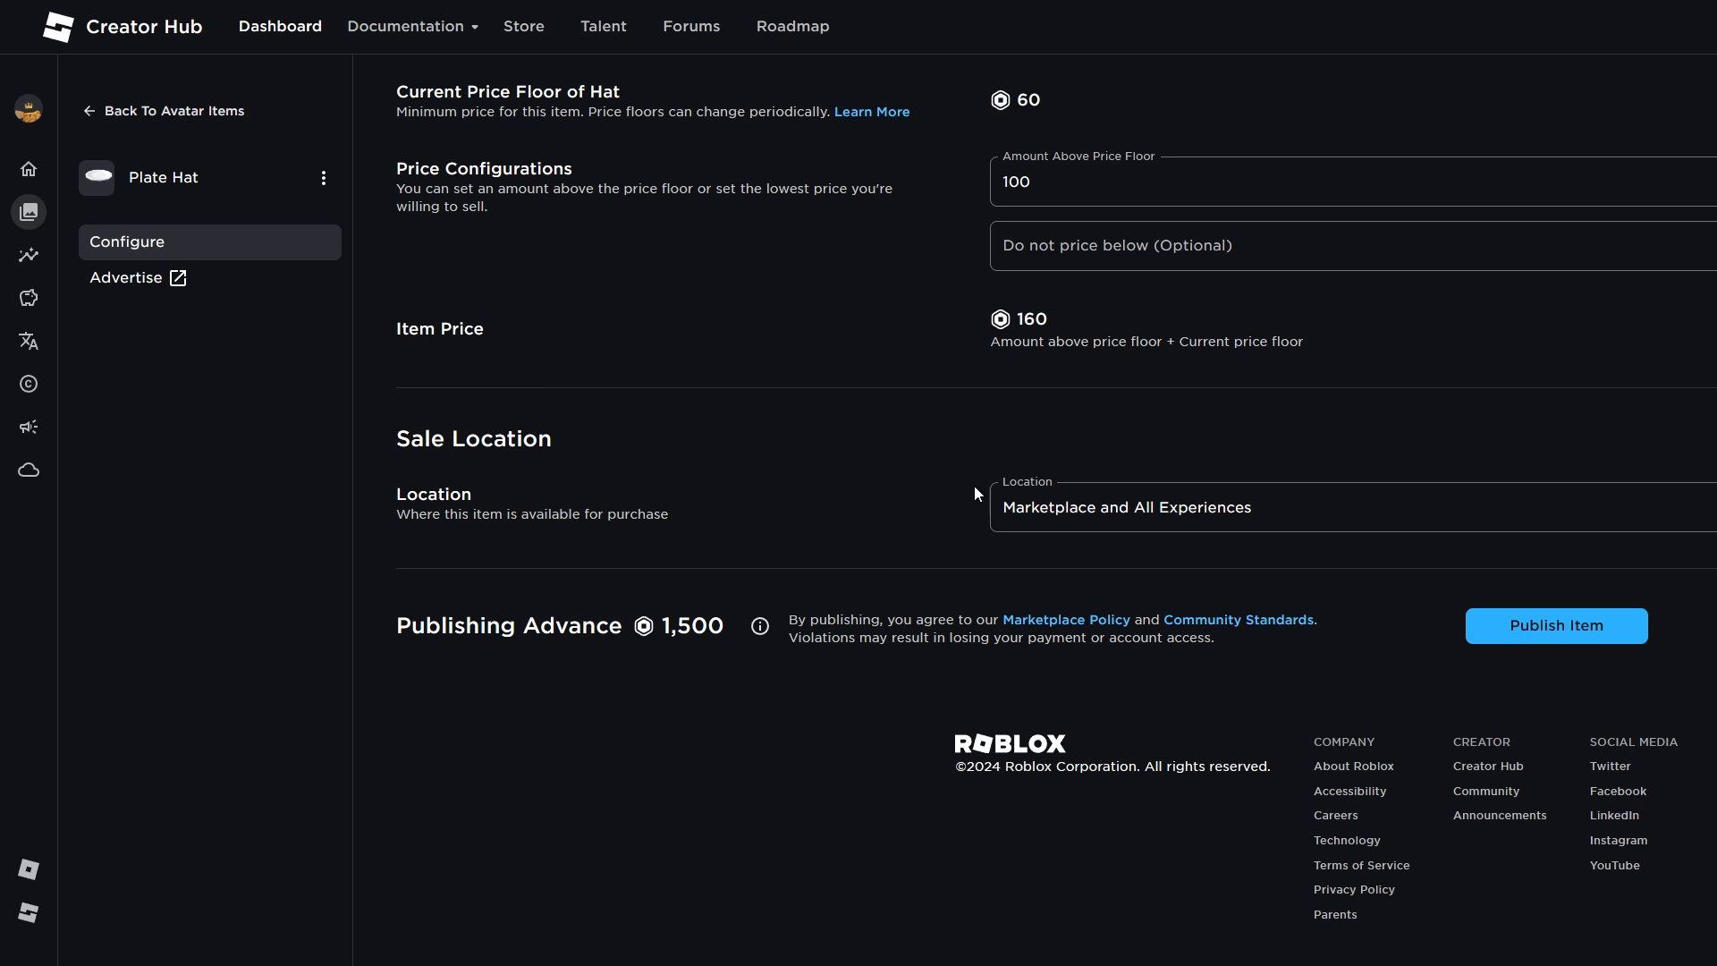
{"action": "left_click", "coordinate": [758, 626]}
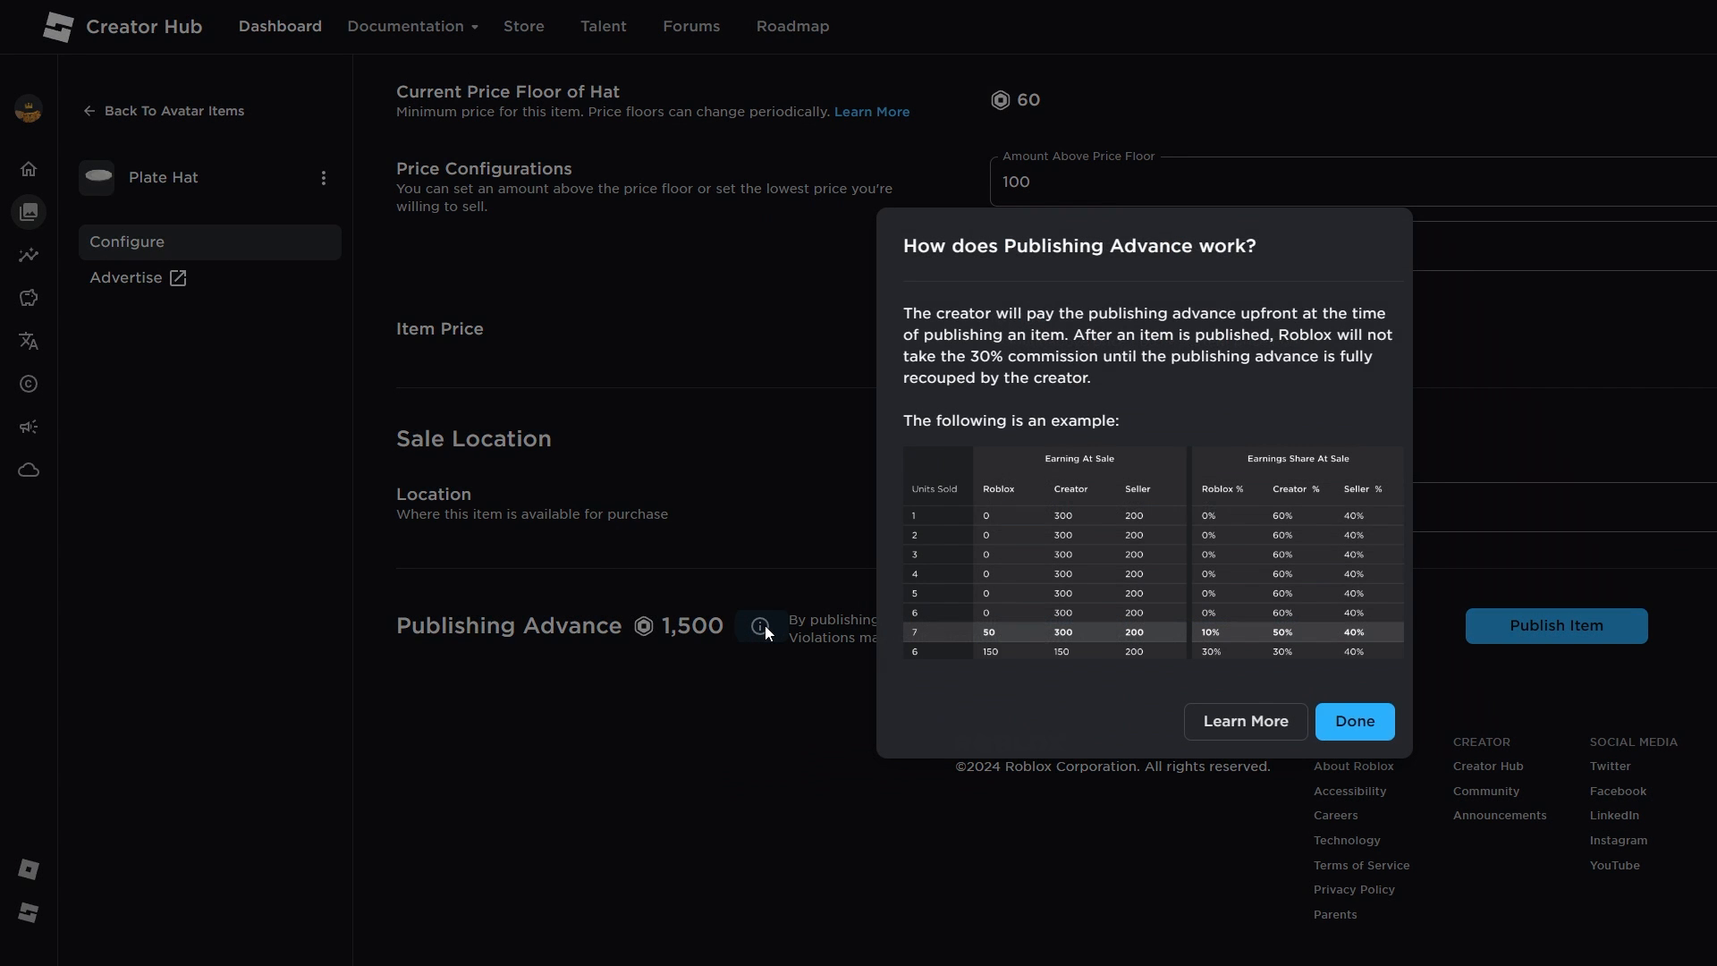
{"action": "left_click_drag", "start_coordinate": [1016, 420], "coordinate": [1106, 421]}
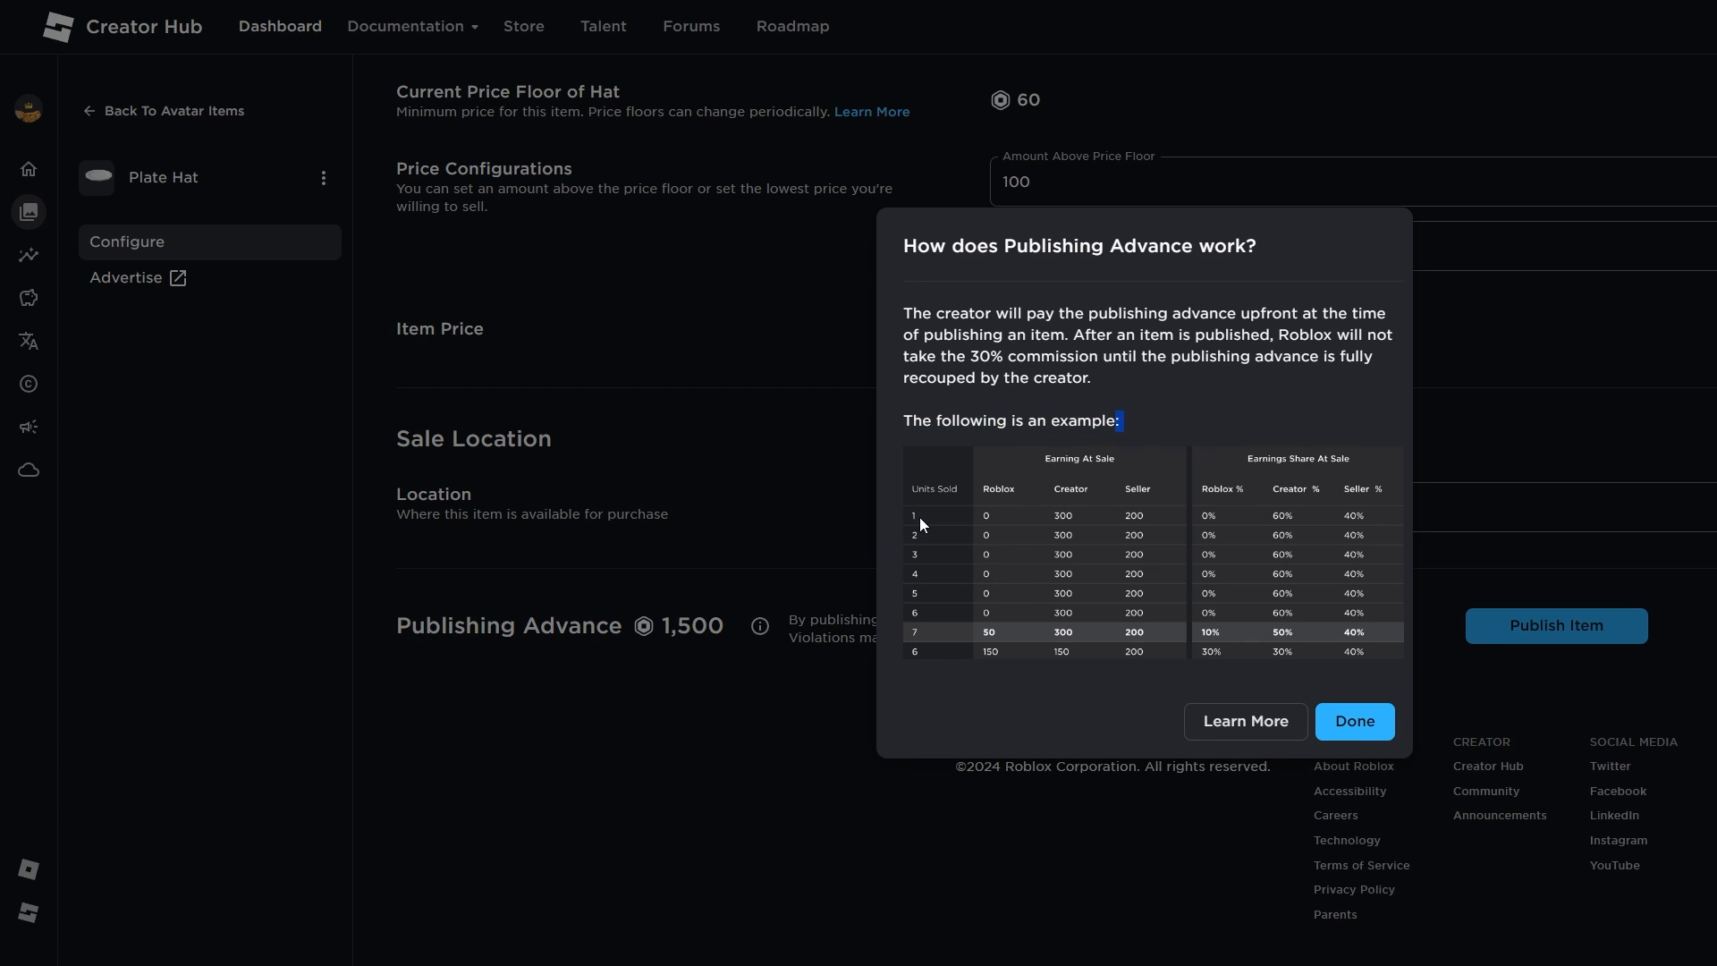
{"action": "mouse_move", "coordinate": [939, 522]}
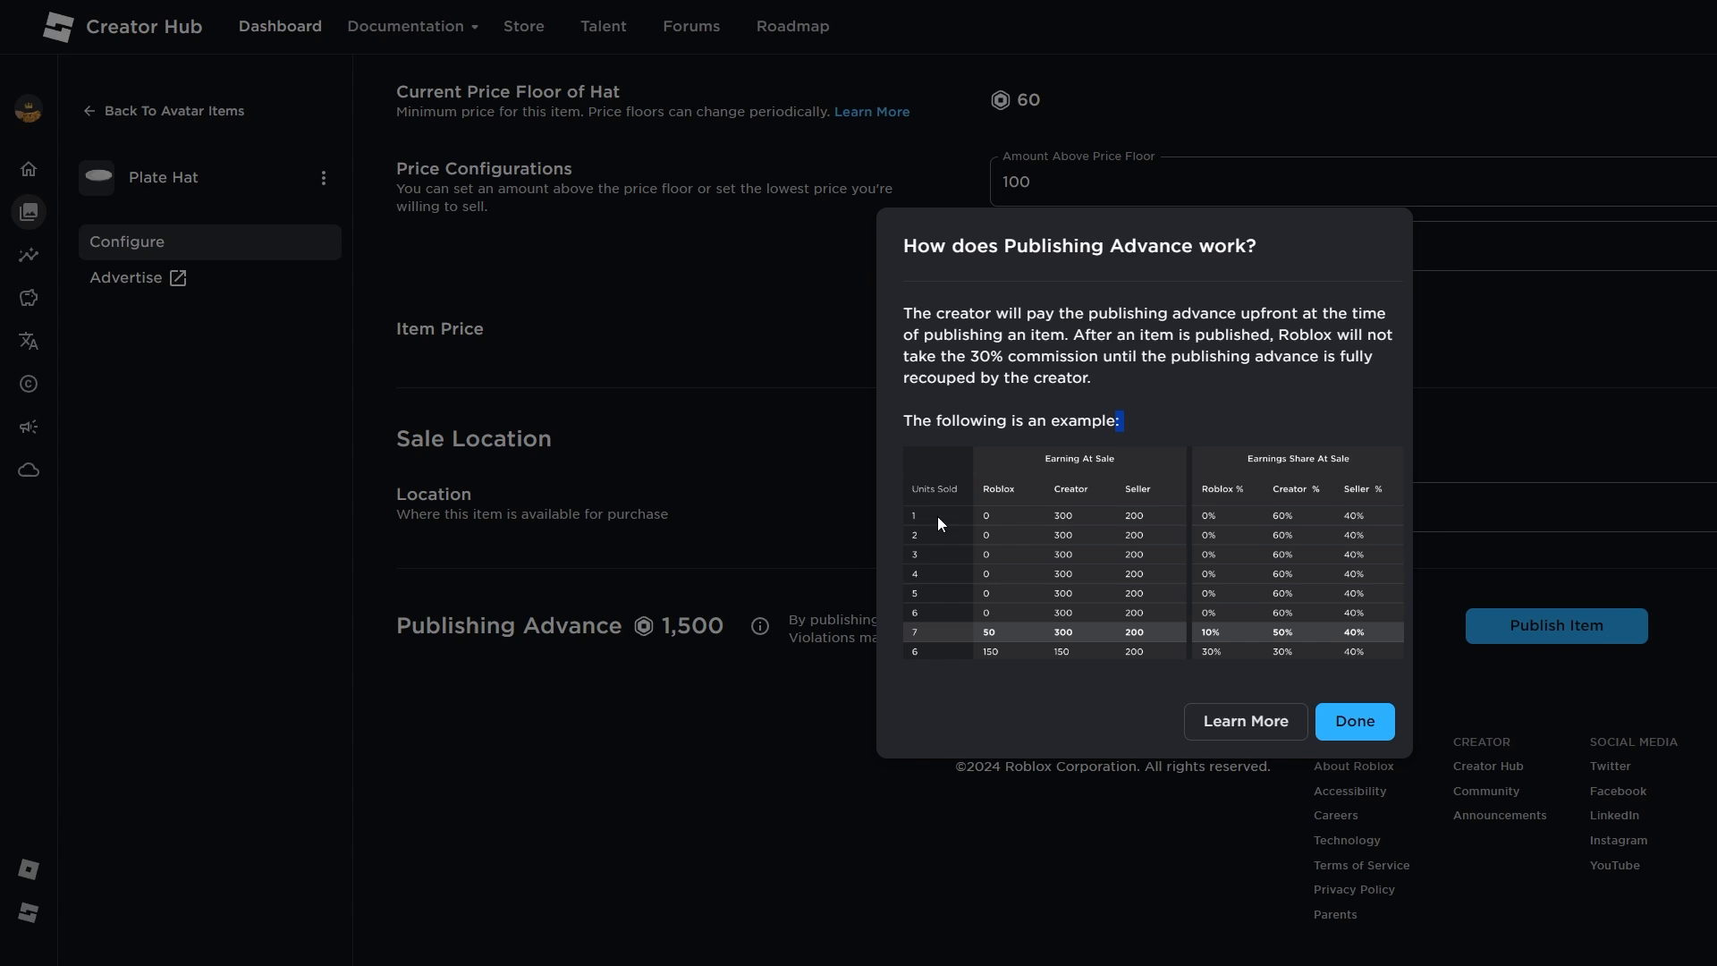
{"action": "mouse_move", "coordinate": [981, 494]}
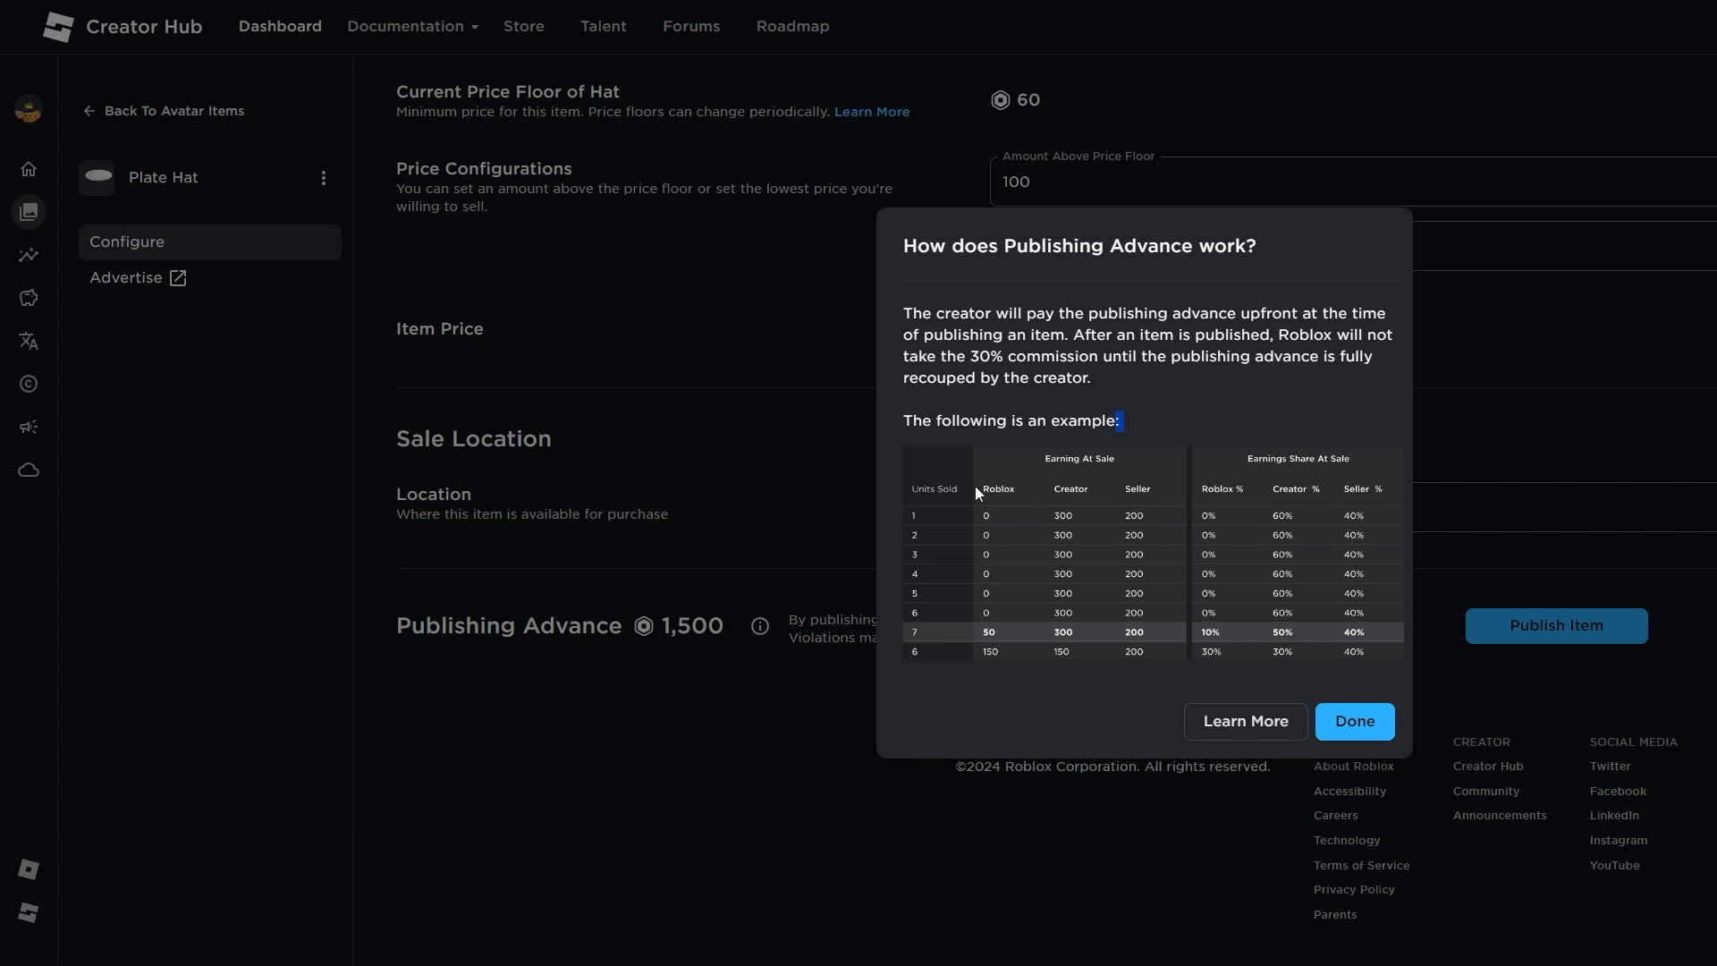
{"action": "mouse_move", "coordinate": [982, 594]}
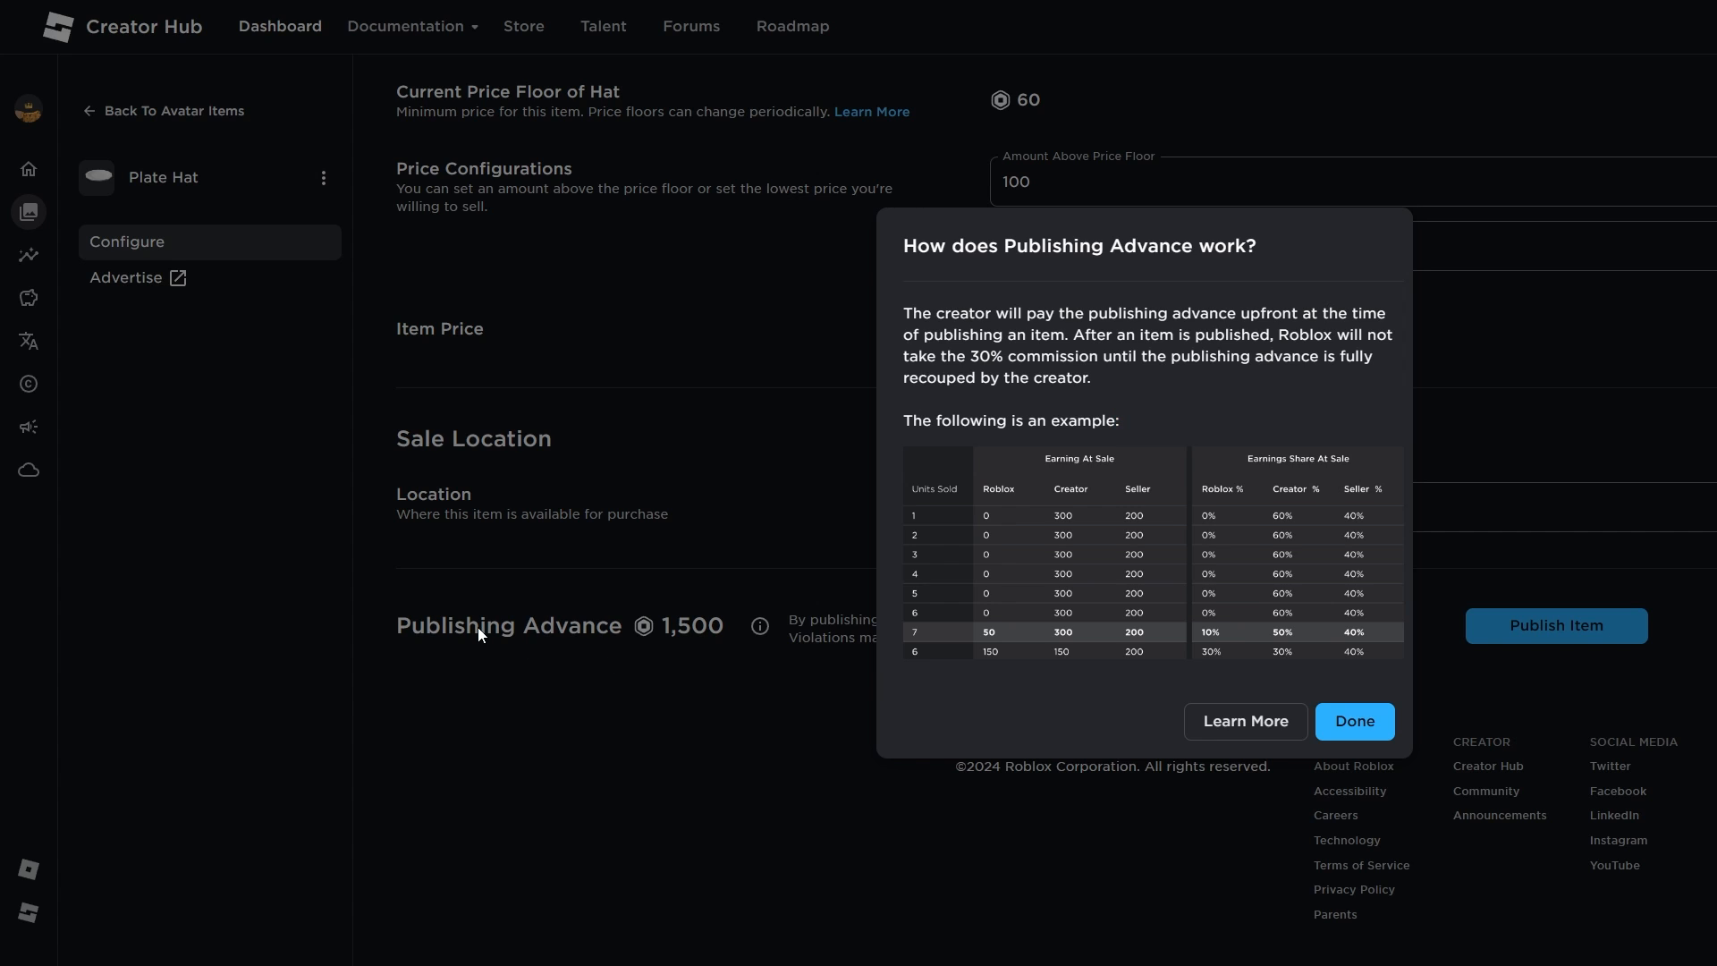
{"action": "left_click", "coordinate": [1354, 721]}
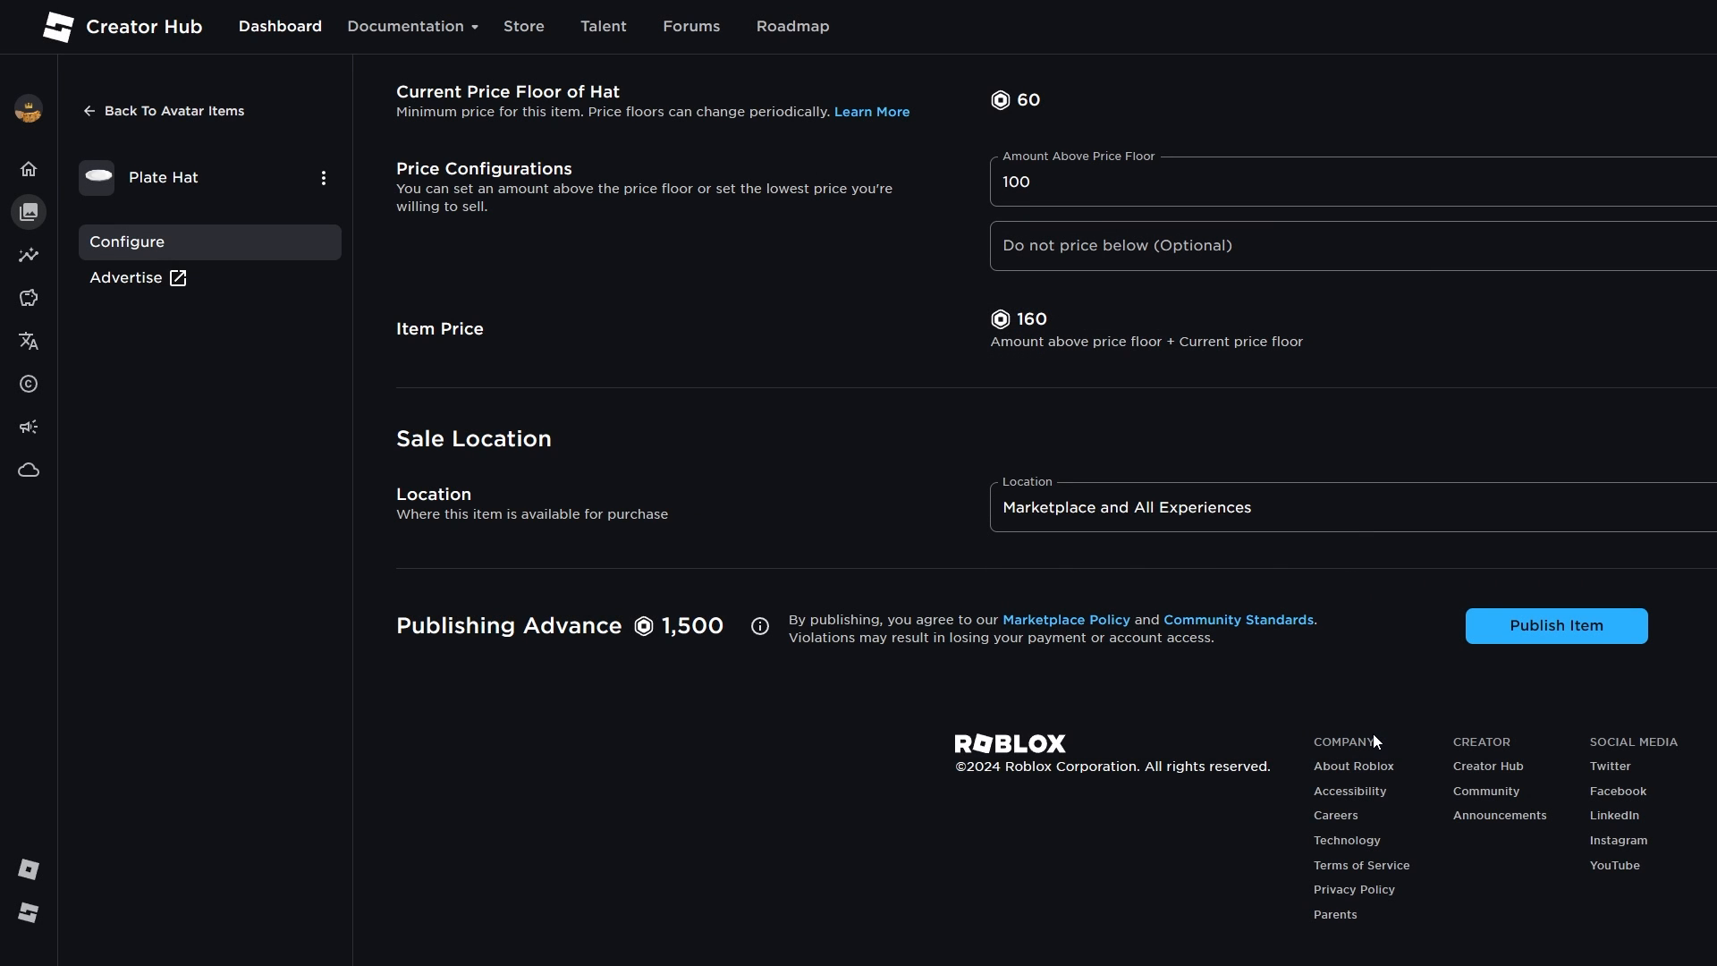
{"action": "mouse_move", "coordinate": [1517, 601]}
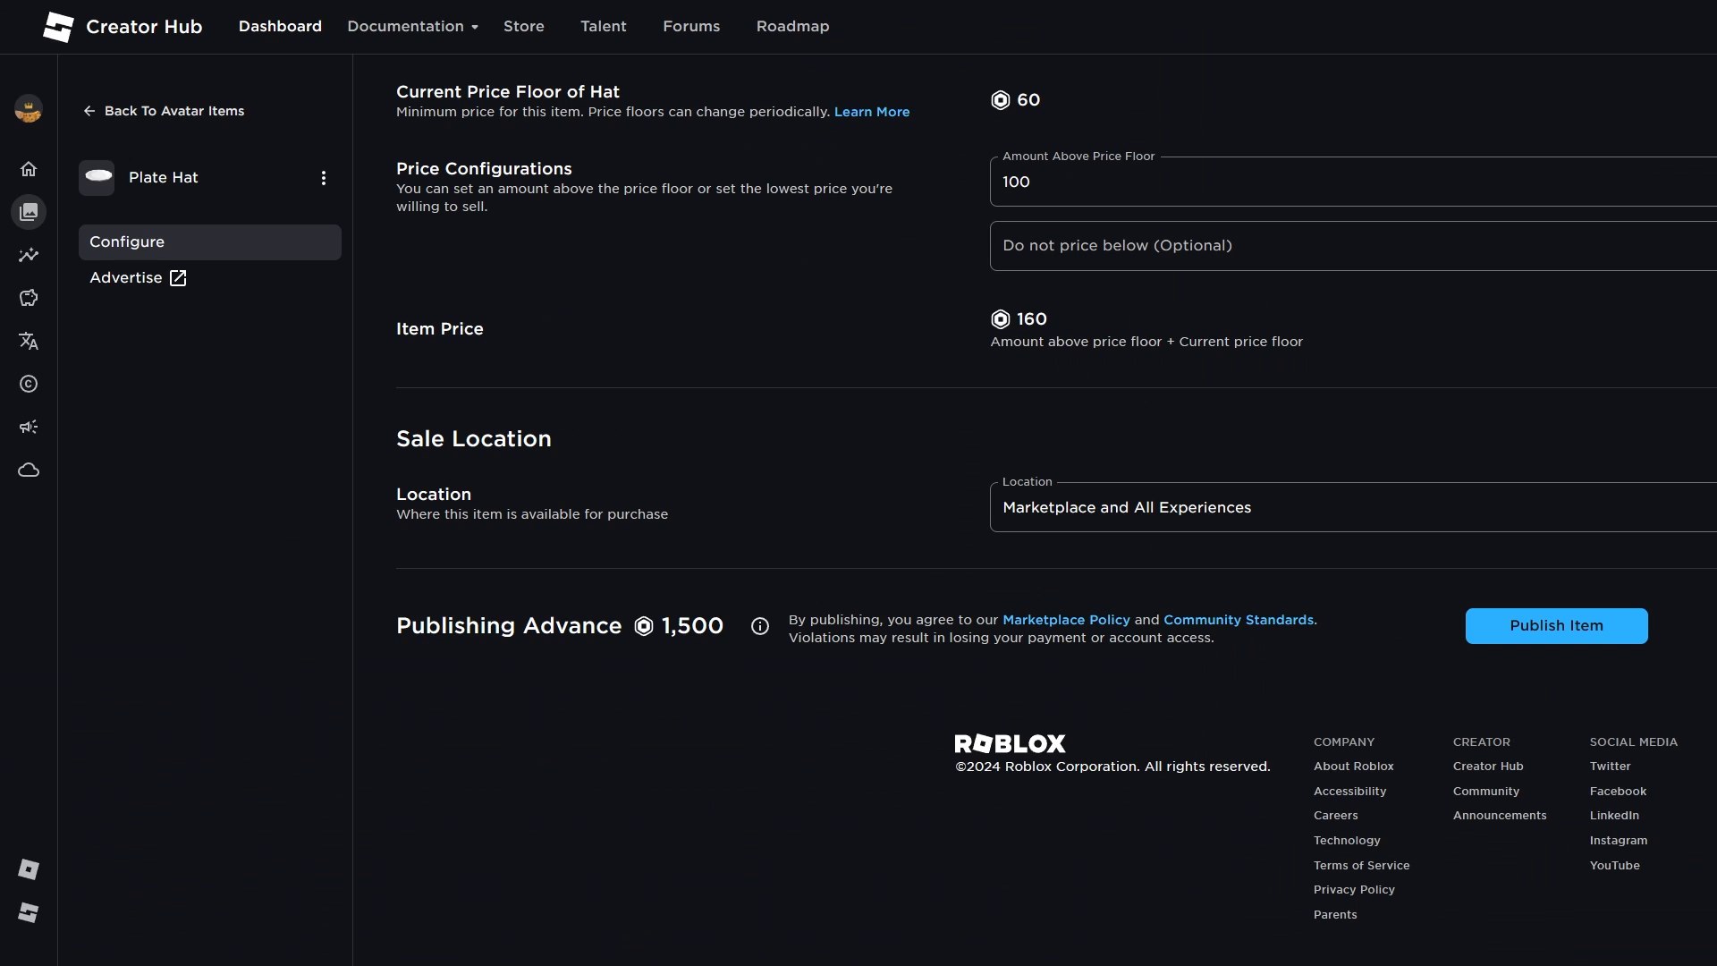
{"action": "mouse_move", "coordinate": [715, 637]}
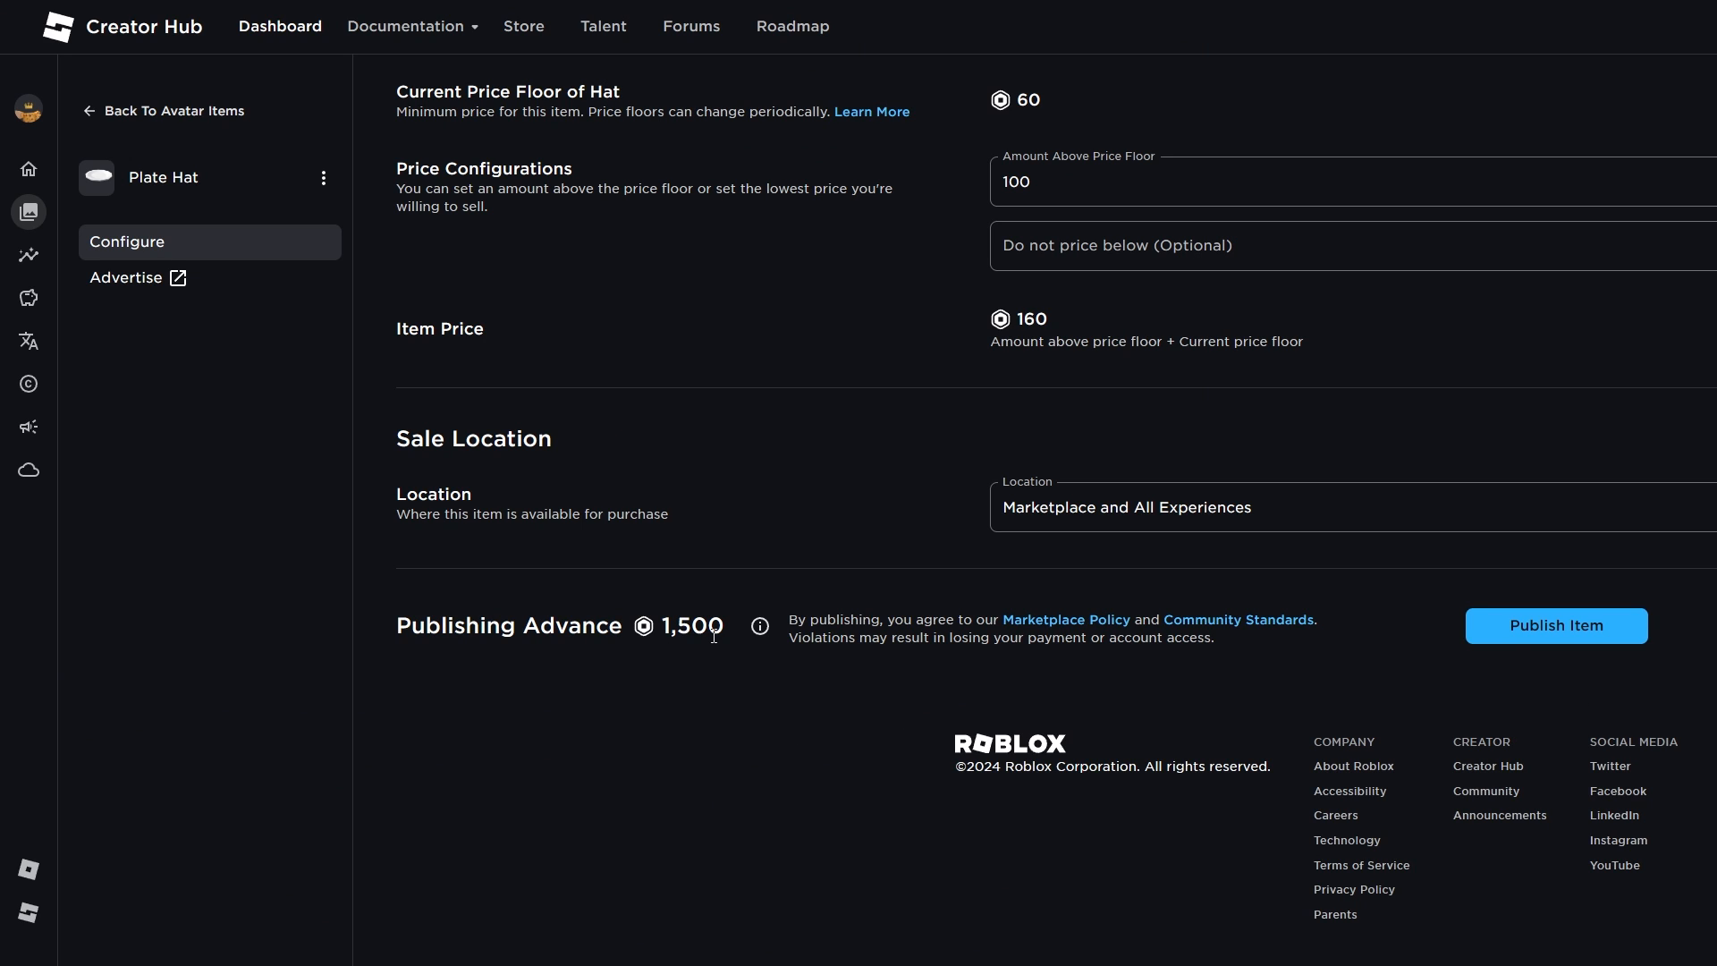
{"action": "left_click", "coordinate": [1556, 627]}
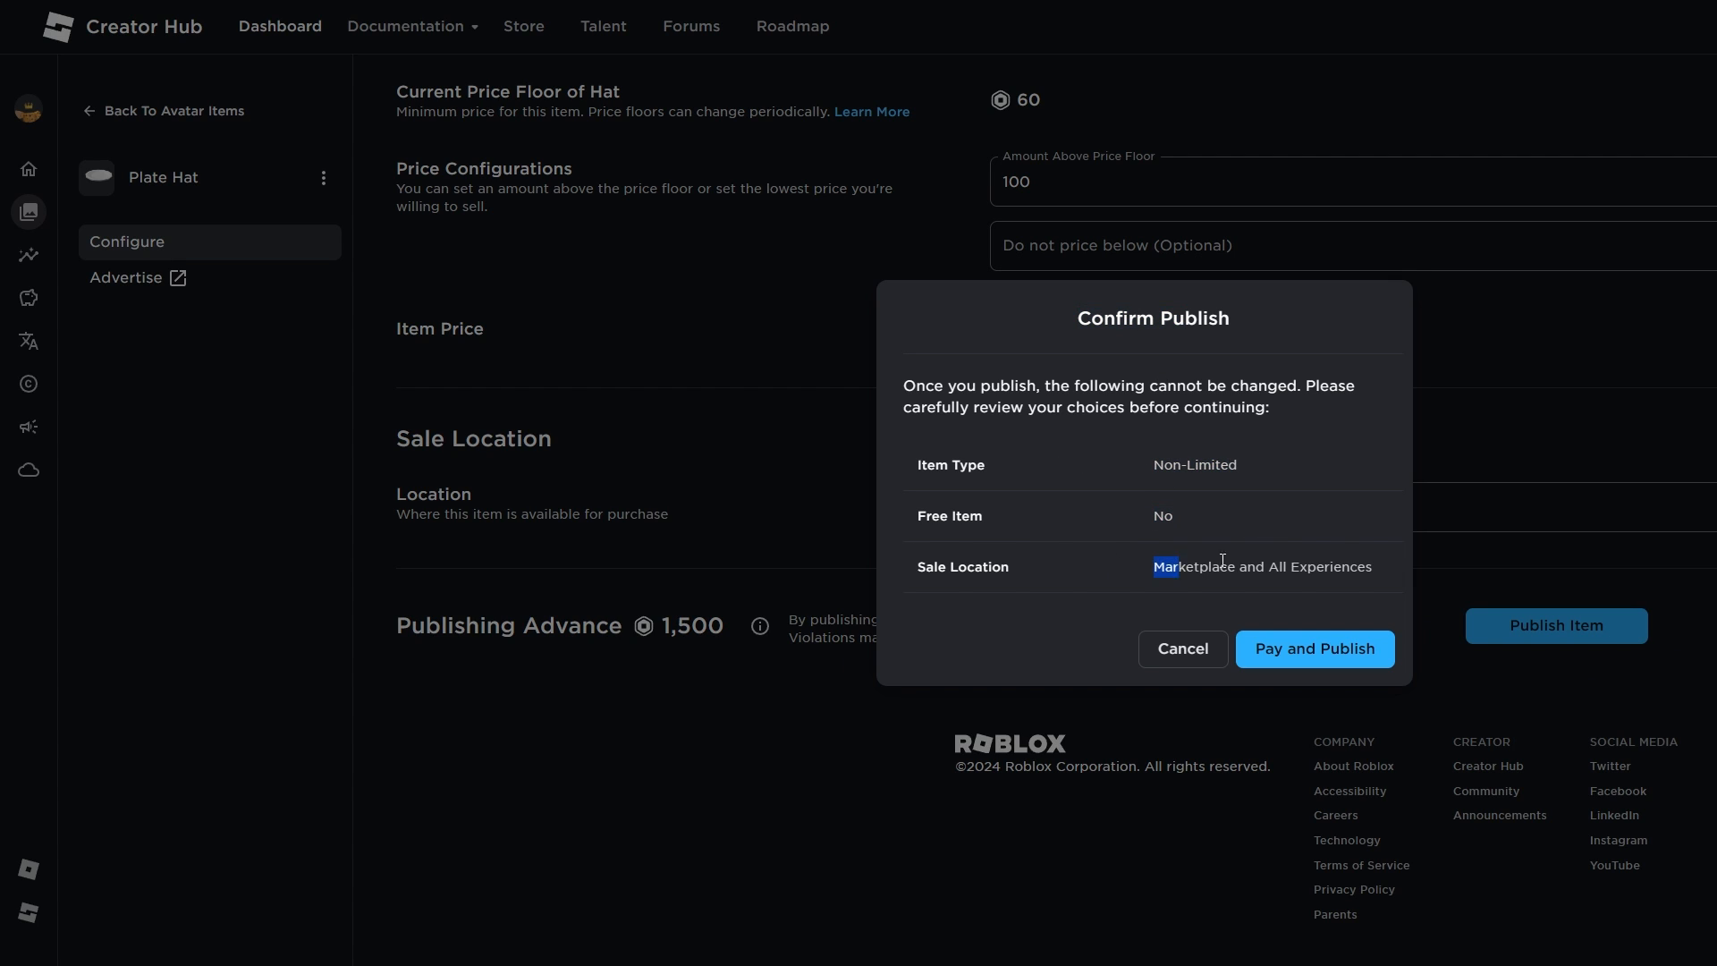
Confirm the publish dialog and pay the advance so the Plate Hat goes on sale as Non-Limited.
{"action": "double_click", "coordinate": [1331, 567]}
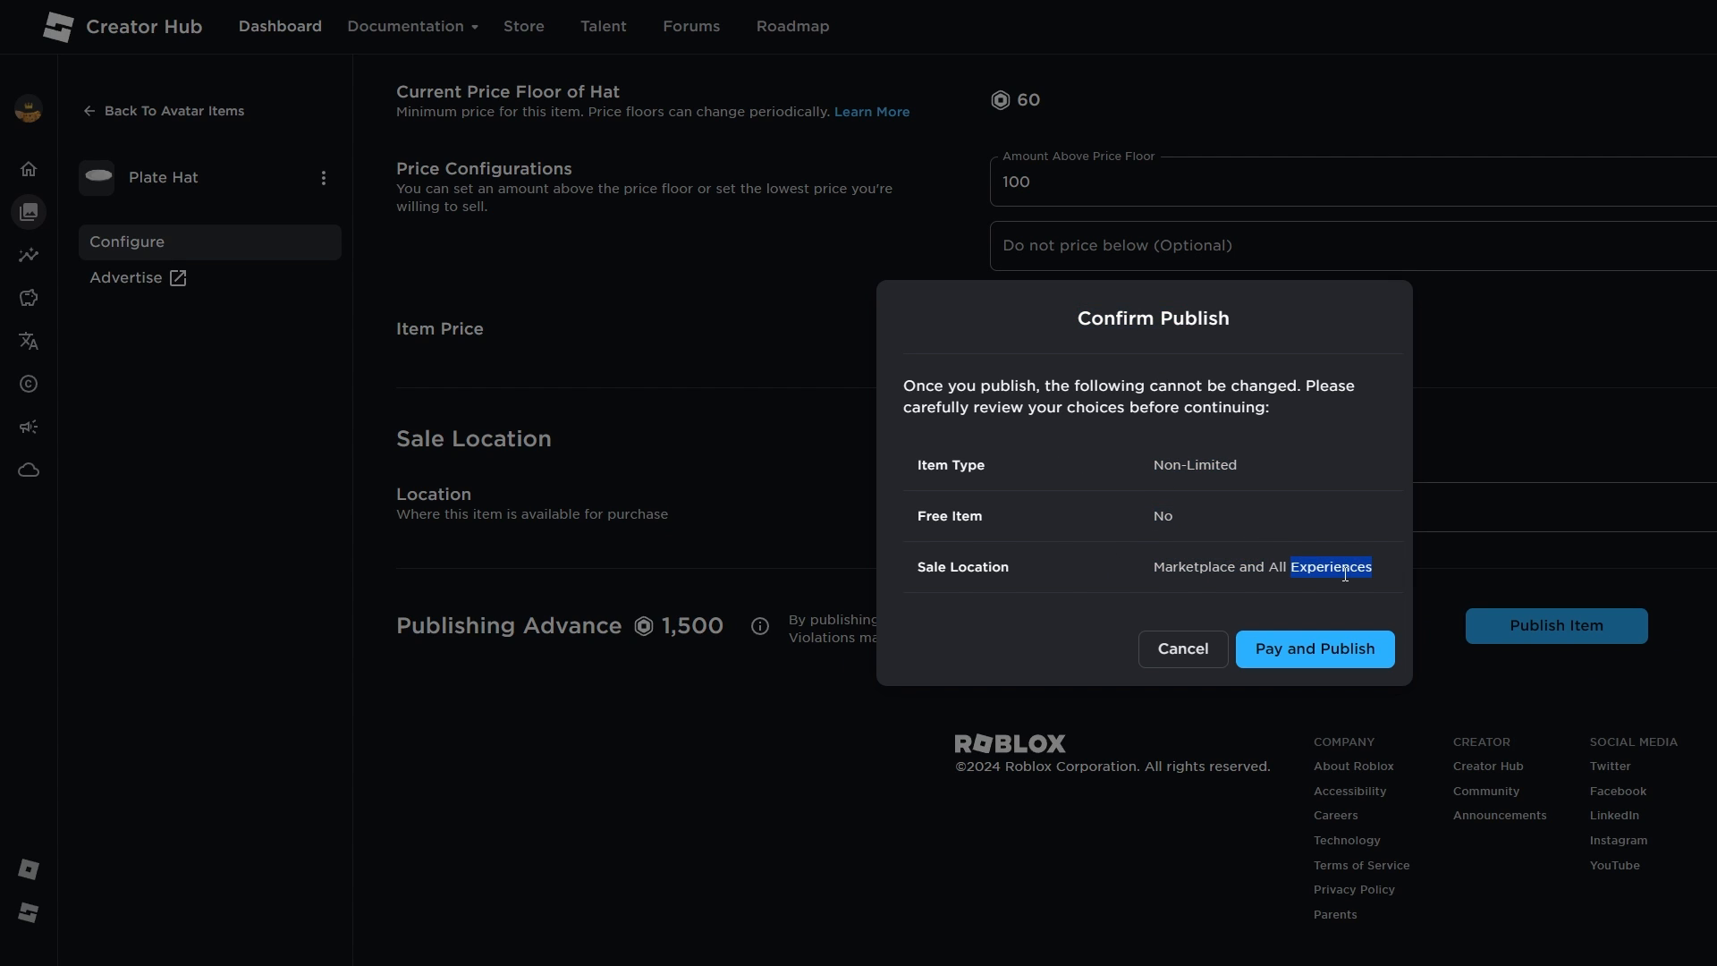
{"action": "left_click", "coordinate": [1182, 649]}
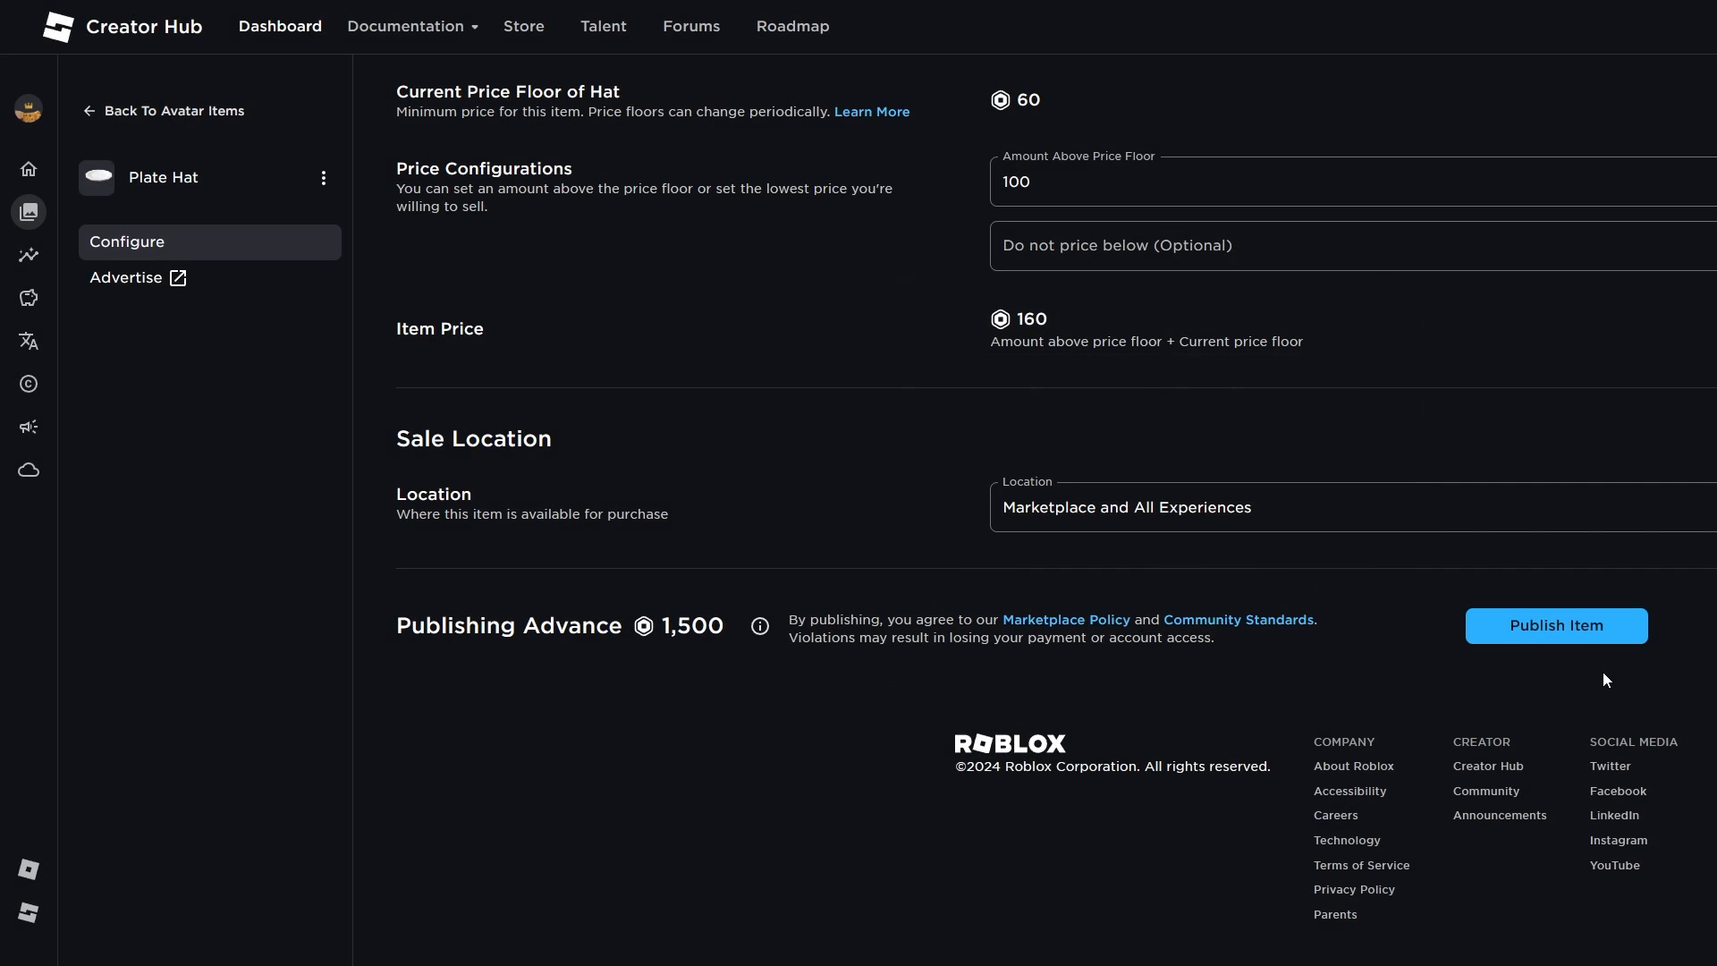
{"action": "left_click", "coordinate": [1557, 626]}
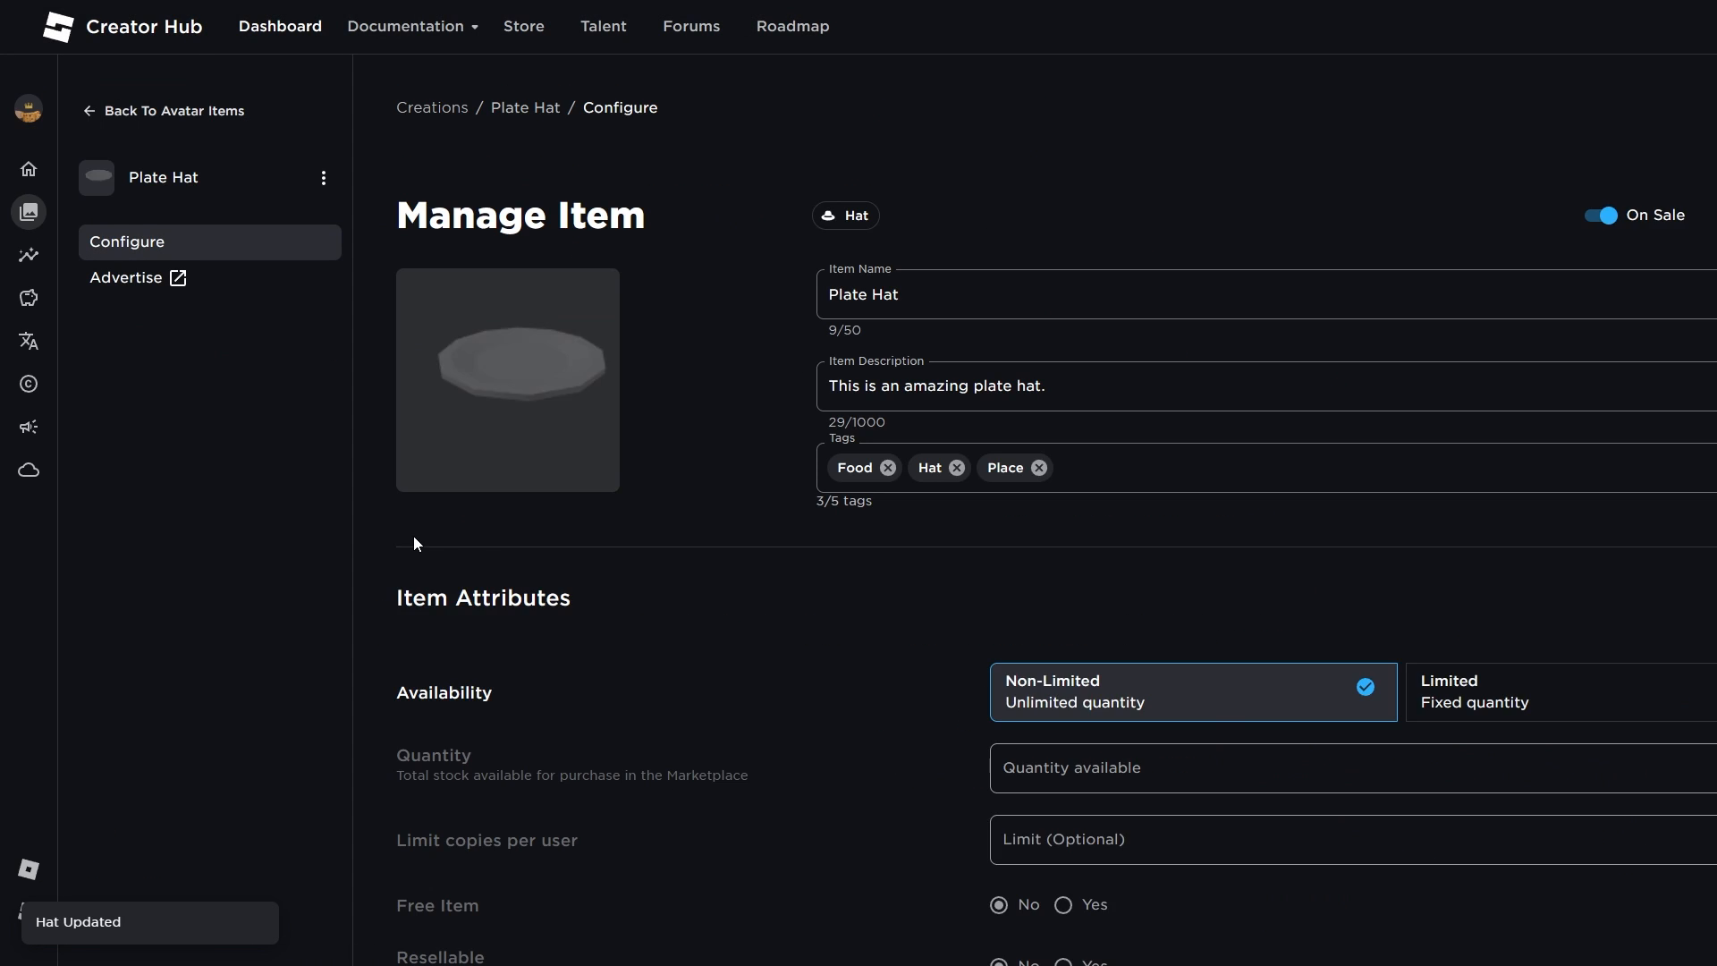
{"action": "scroll", "scroll_direction": "down", "scroll_amount": 3}
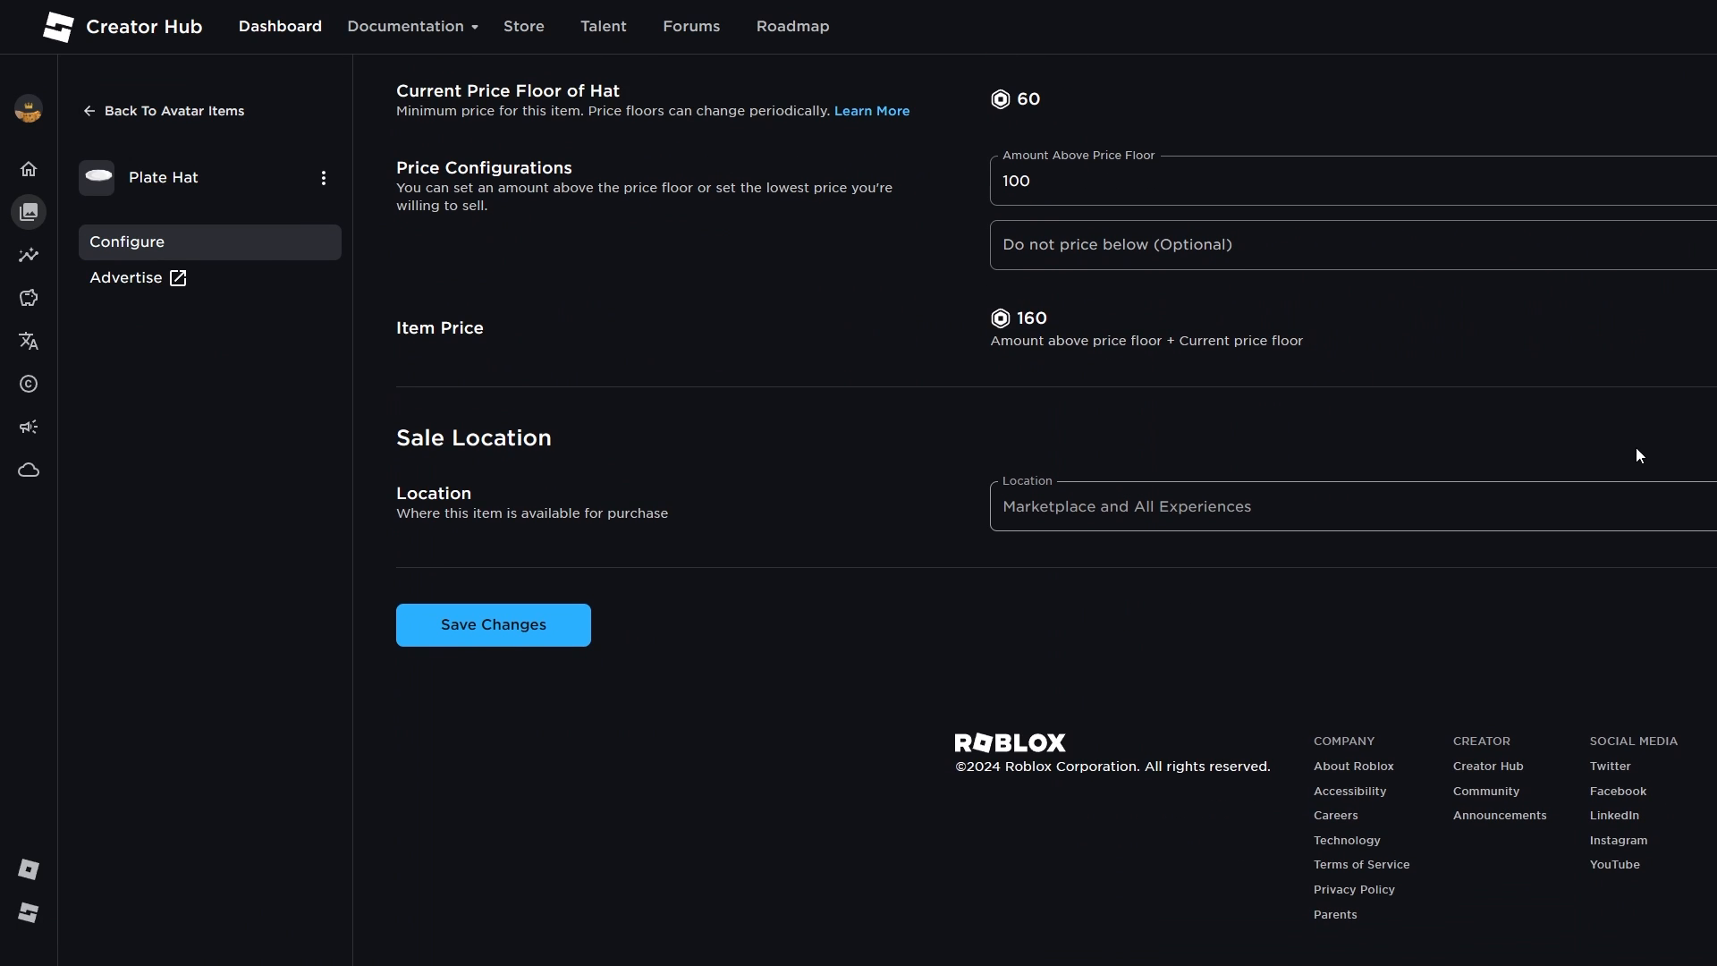
{"action": "scroll", "scroll_direction": "up", "scroll_amount": 3}
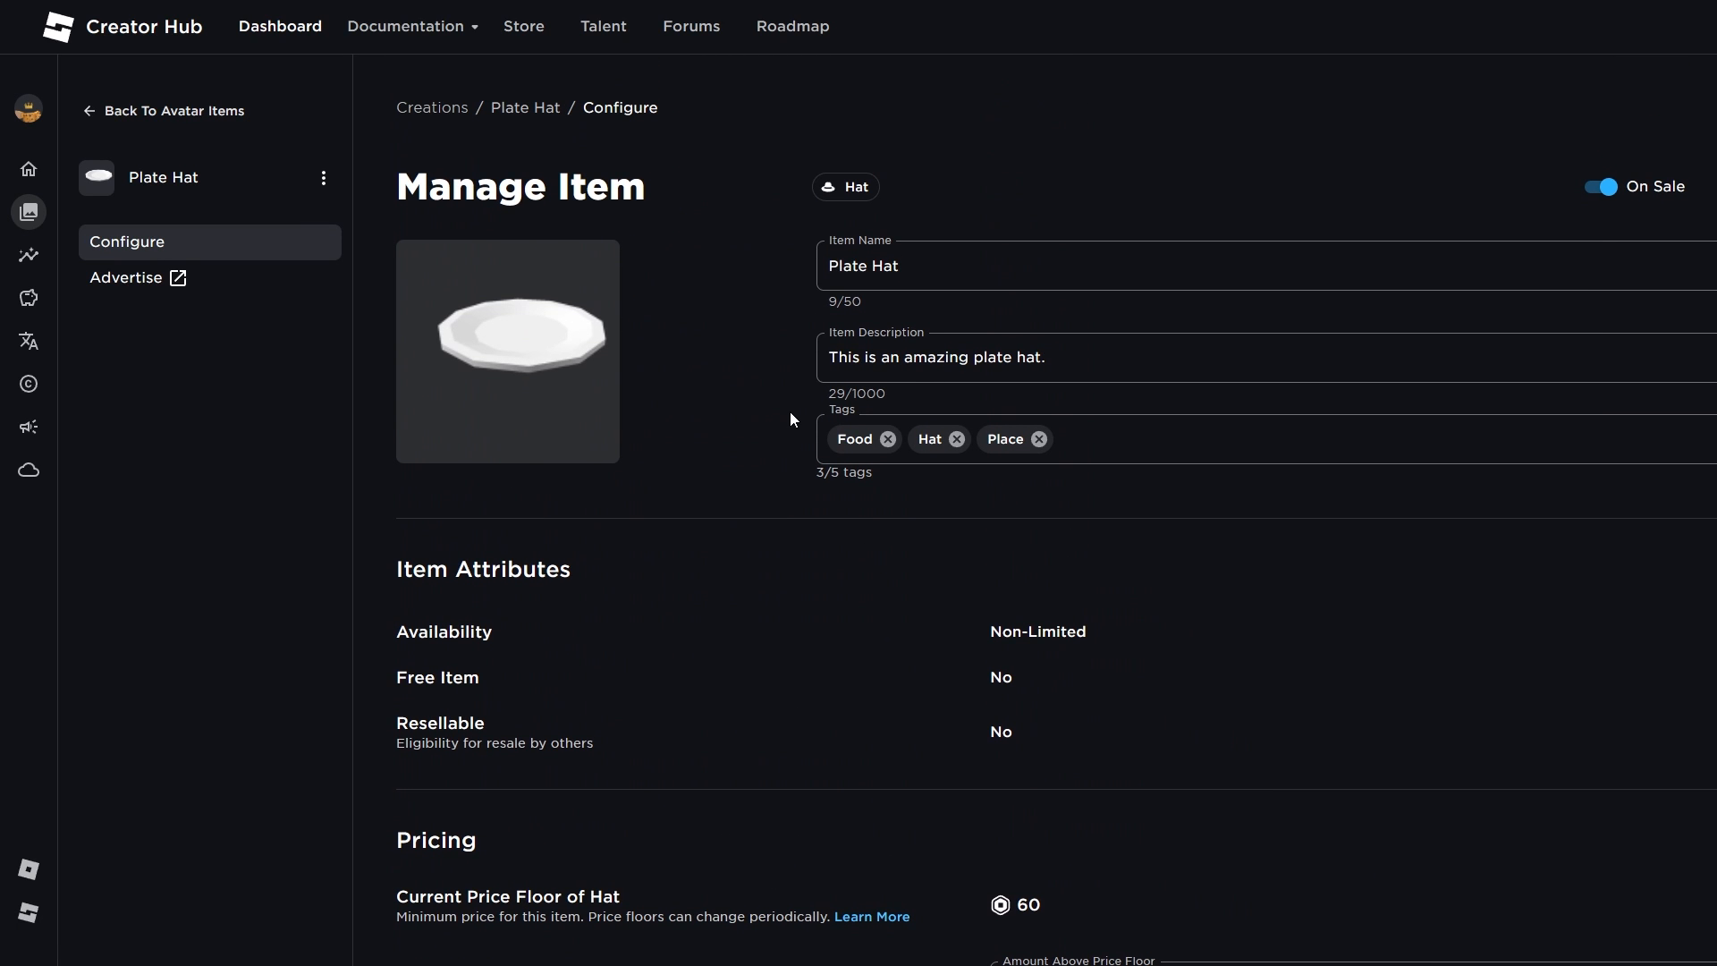
{"action": "mouse_move", "coordinate": [364, 246]}
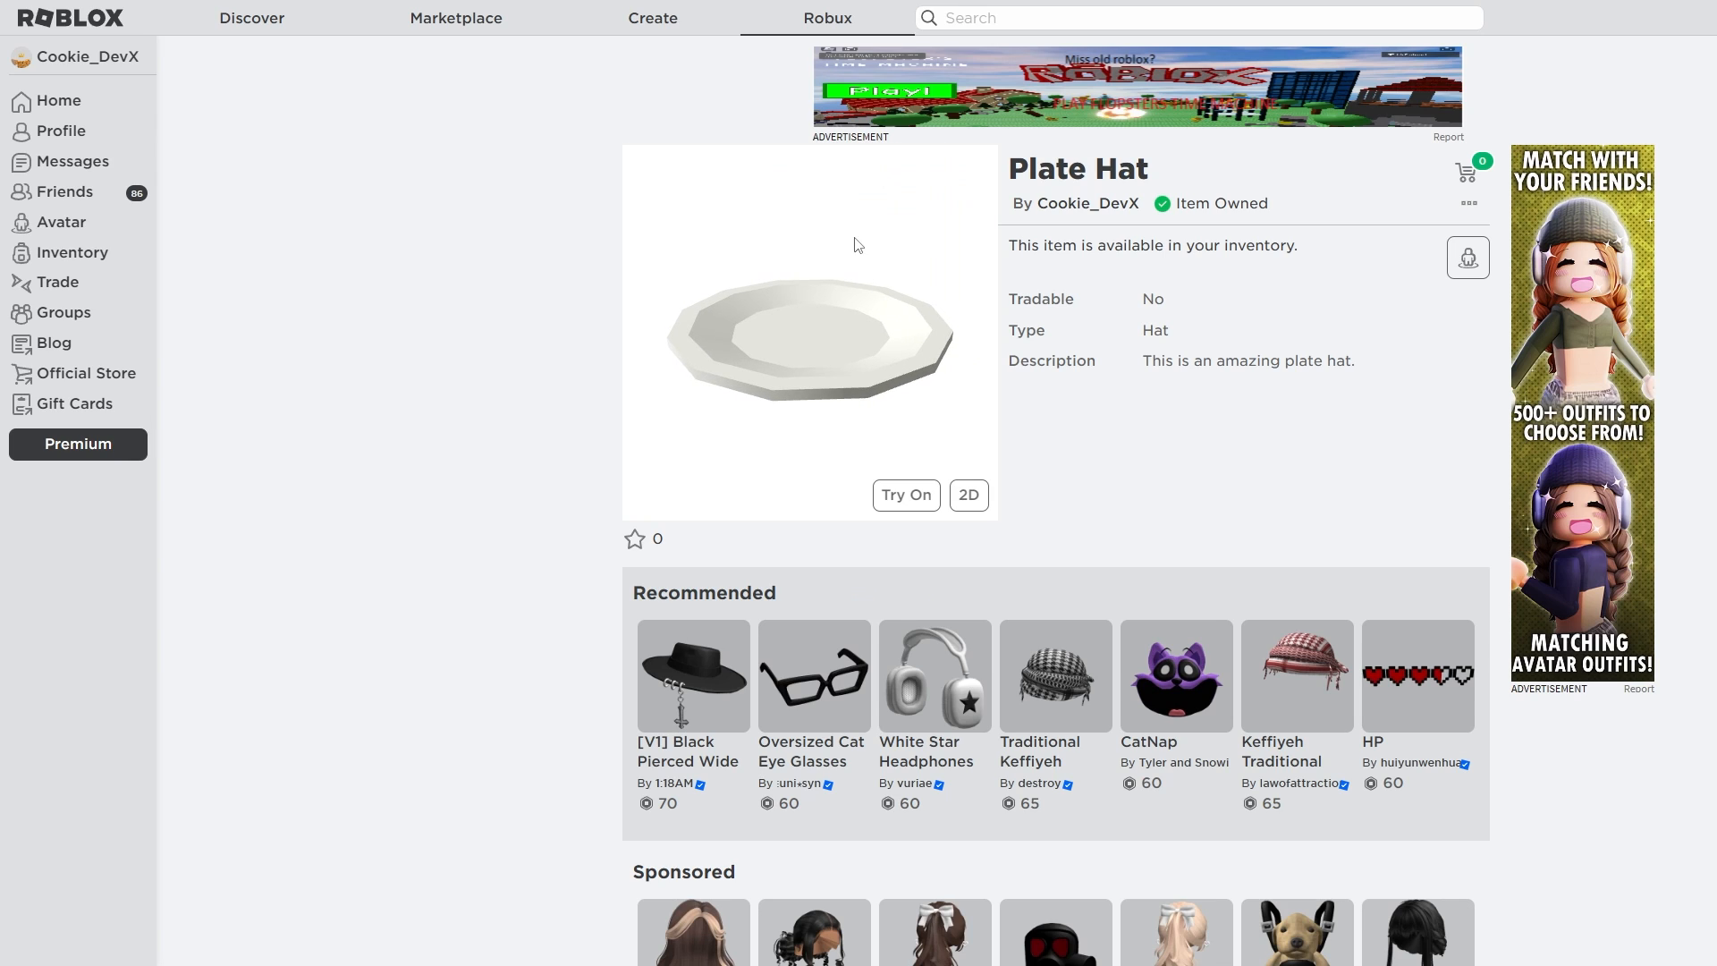
Try the owned Plate Hat on the avatar and rotate the preview to view it from another side.
{"action": "left_click", "coordinate": [906, 494]}
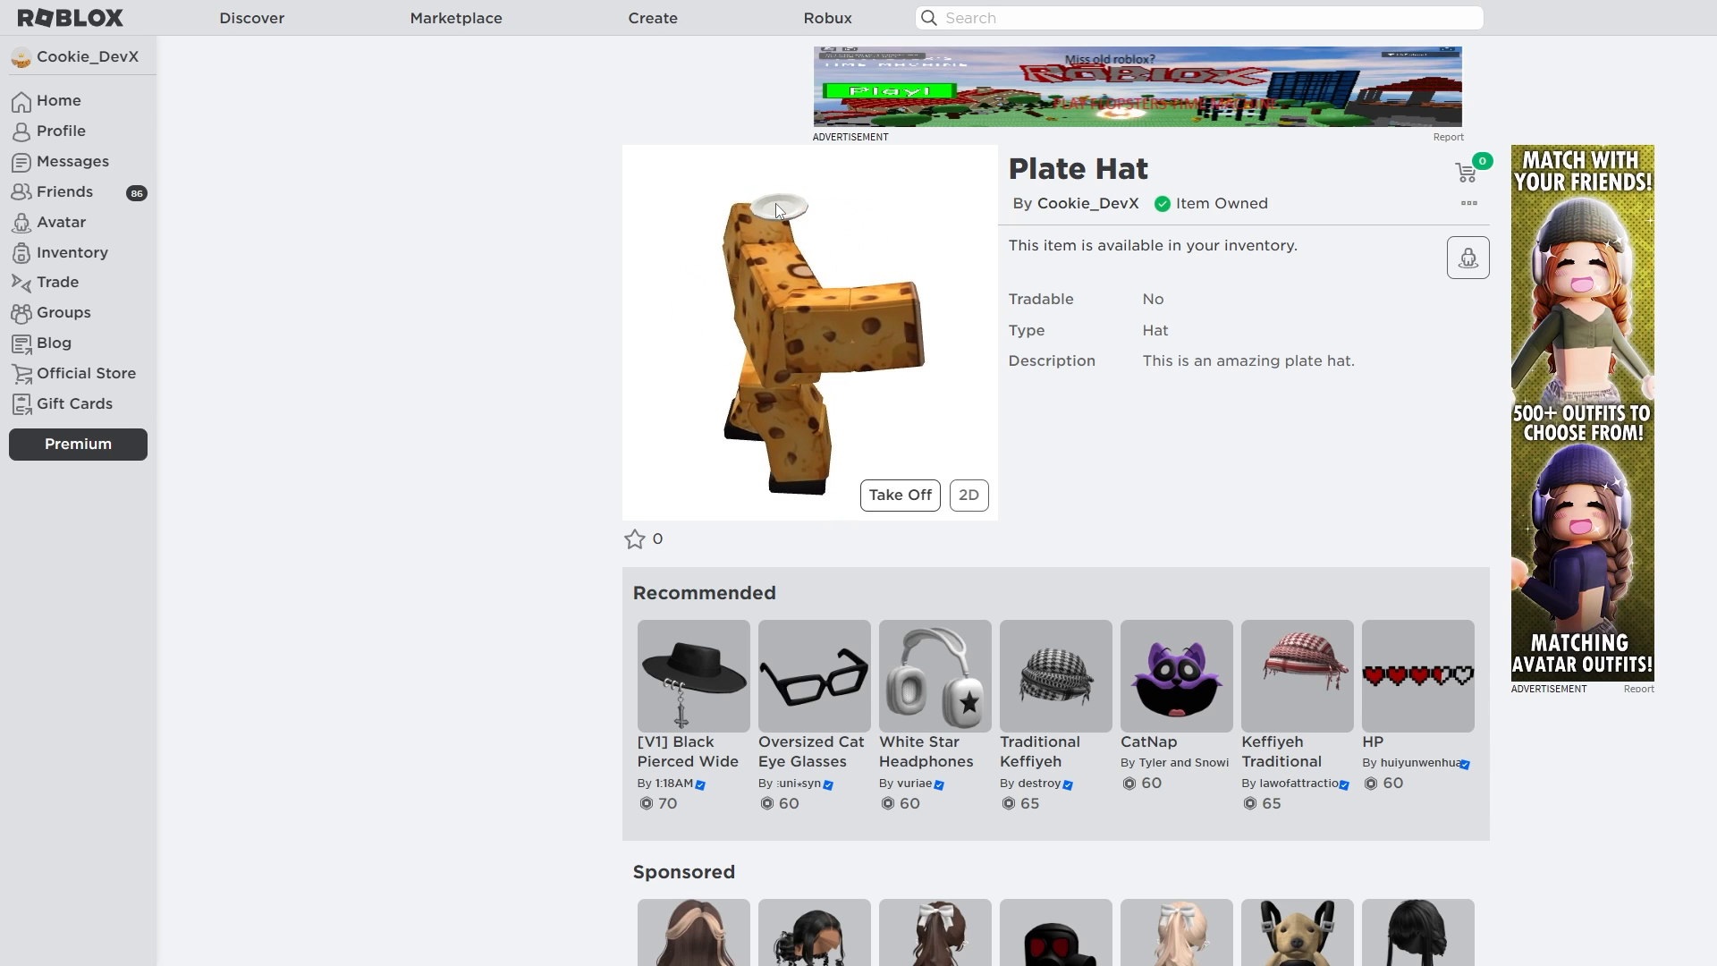
{"action": "left_click_drag", "start_coordinate": [800, 351], "coordinate": [800, 329]}
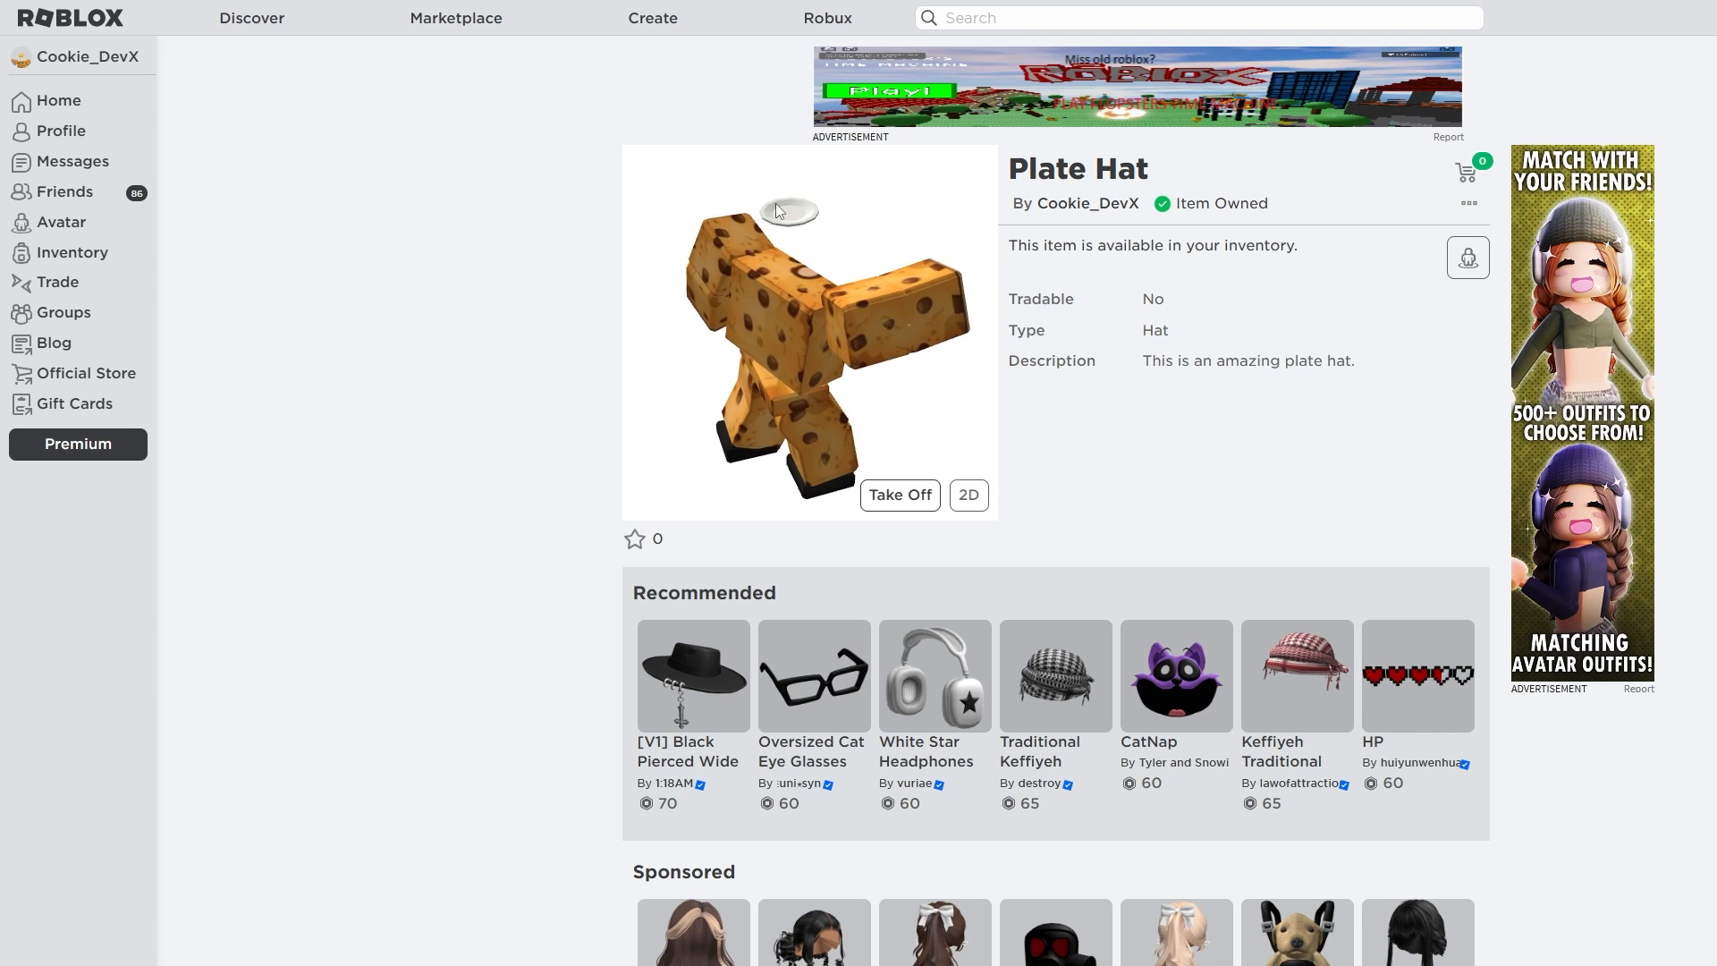